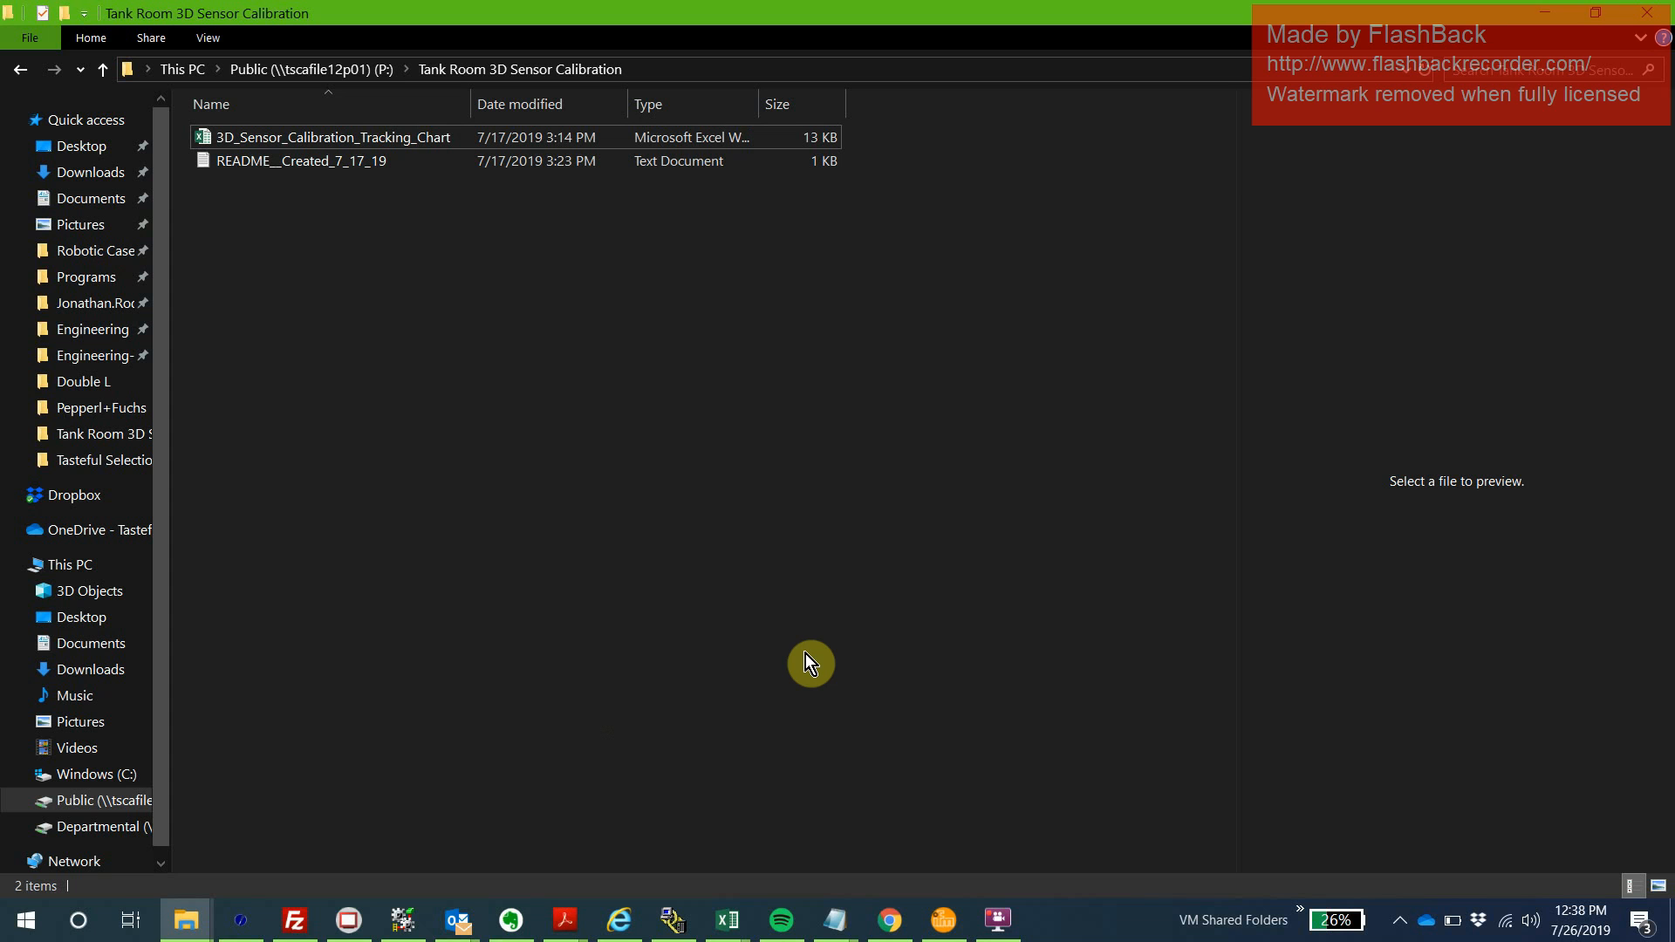
mouse_move(916, 632)
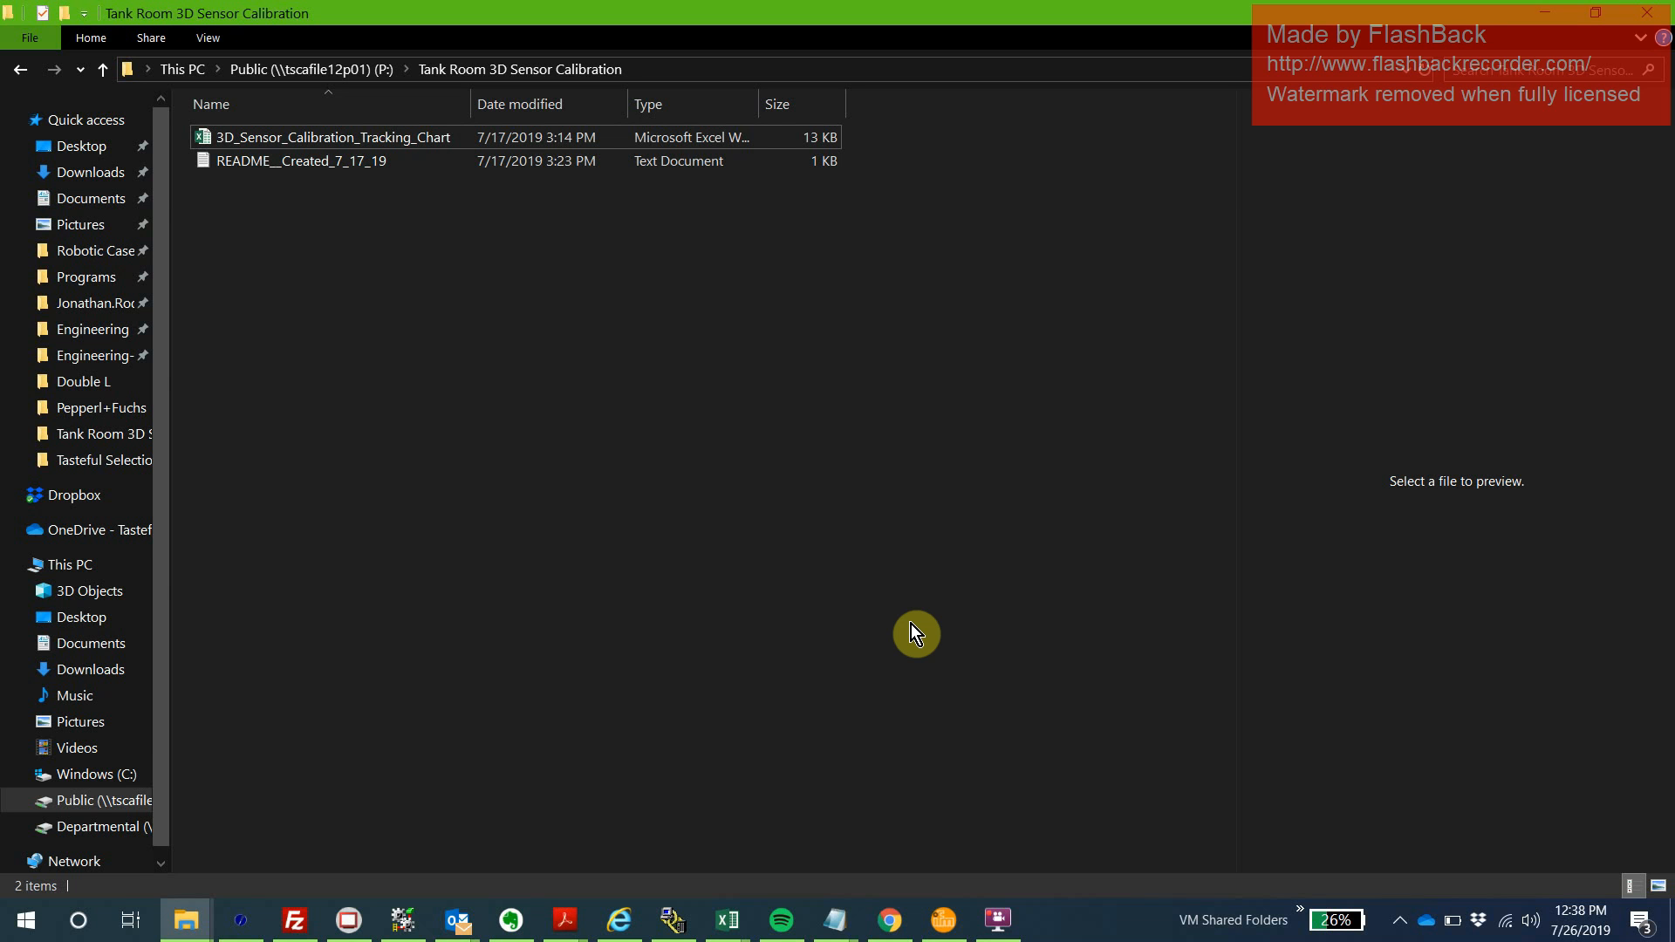
mouse_move(881, 603)
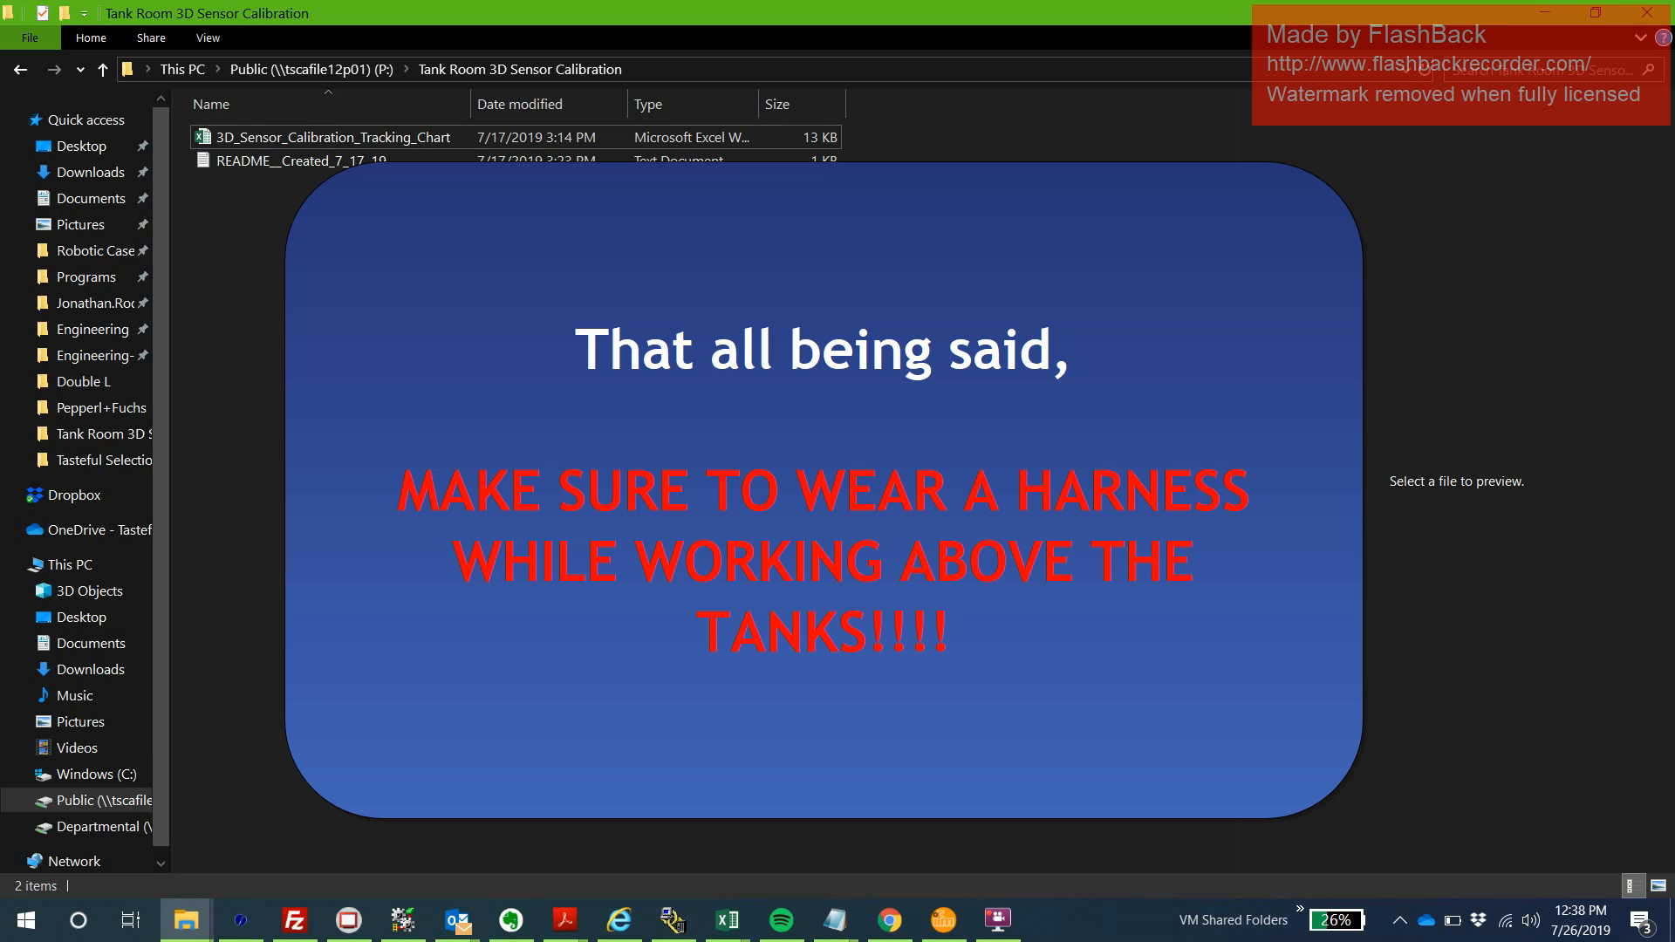
Open the 3D_Sensor_Calibration_Tracking_Chart workbook from the calibration folder.
left_click(649, 255)
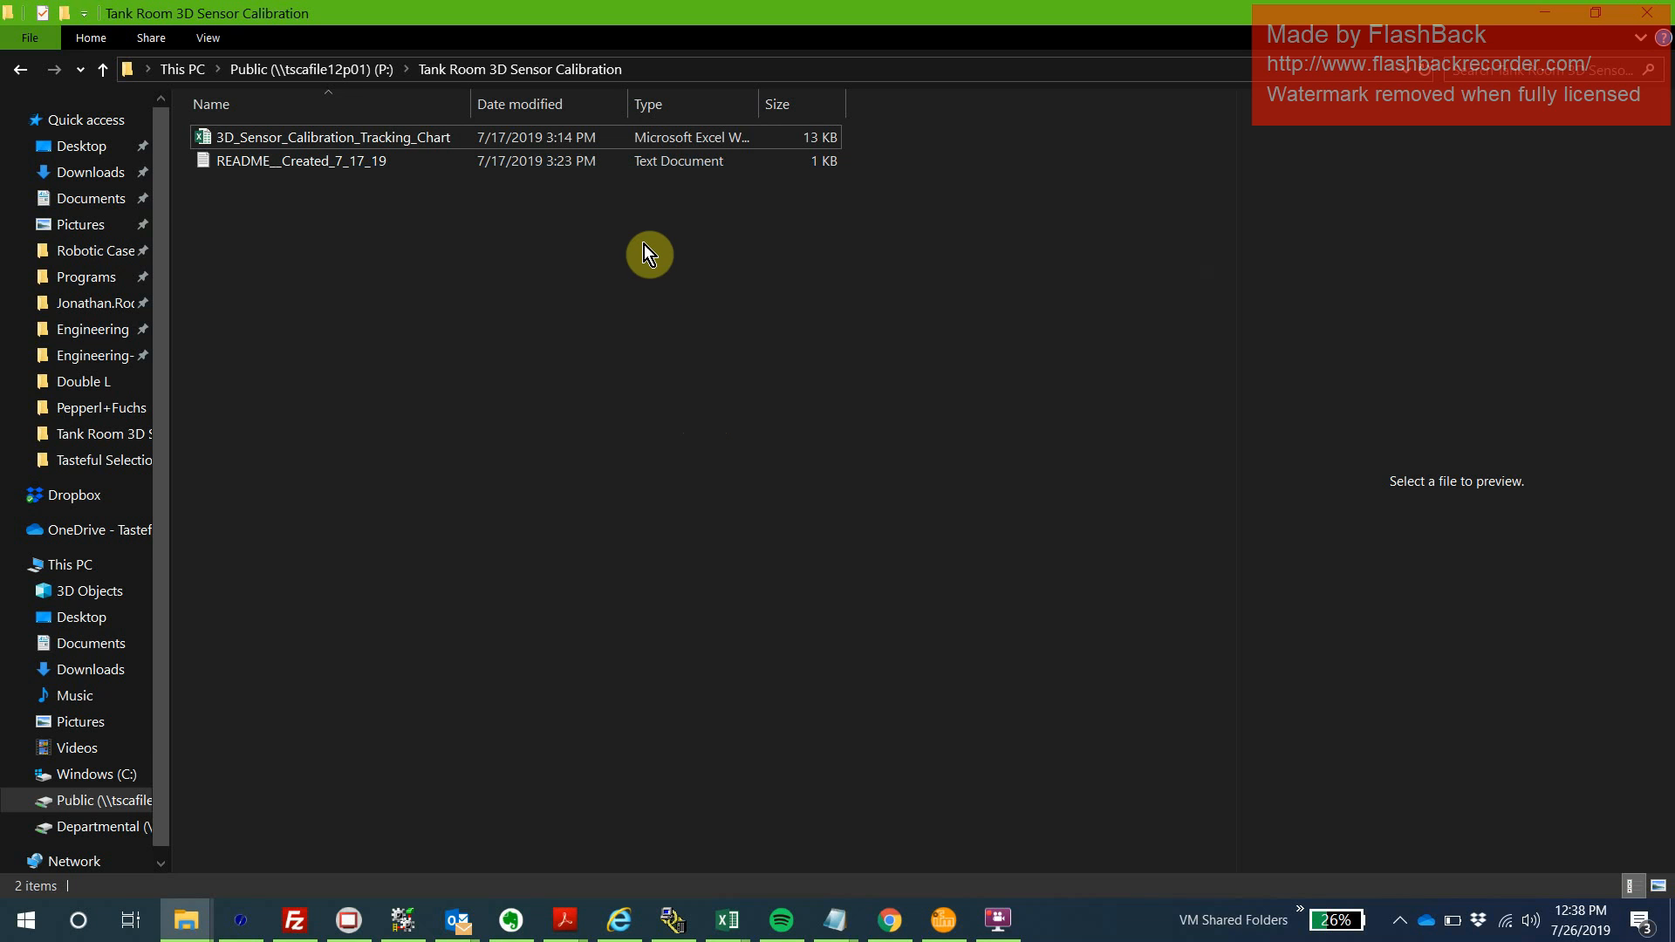
left_click(332, 136)
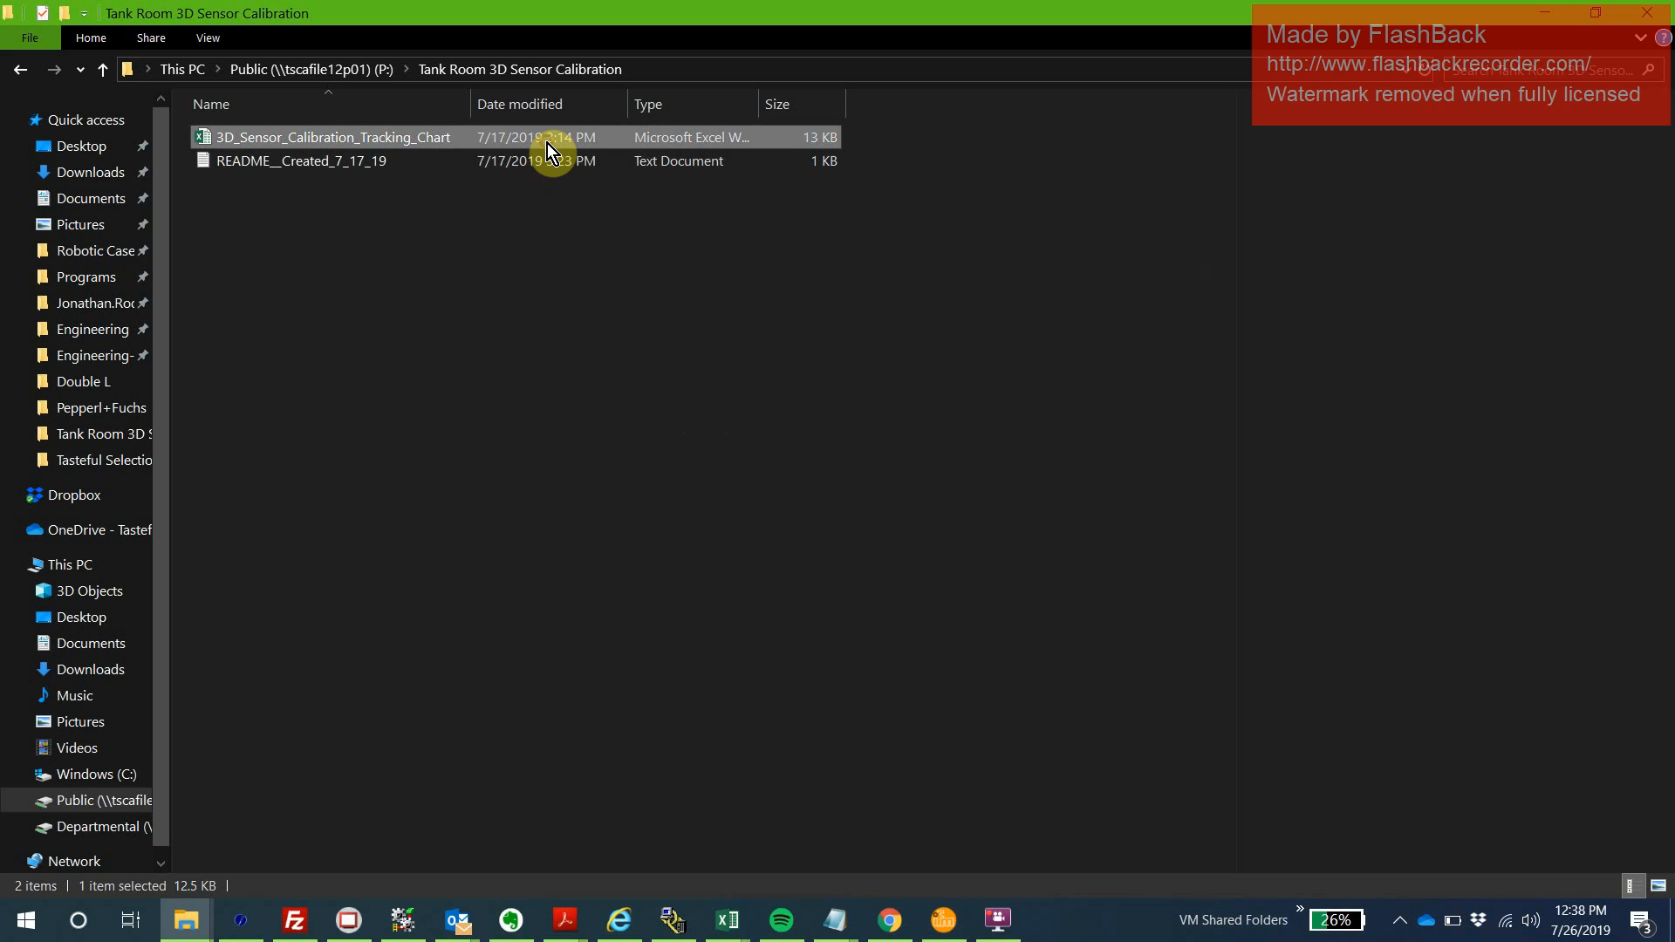
double_click(328, 136)
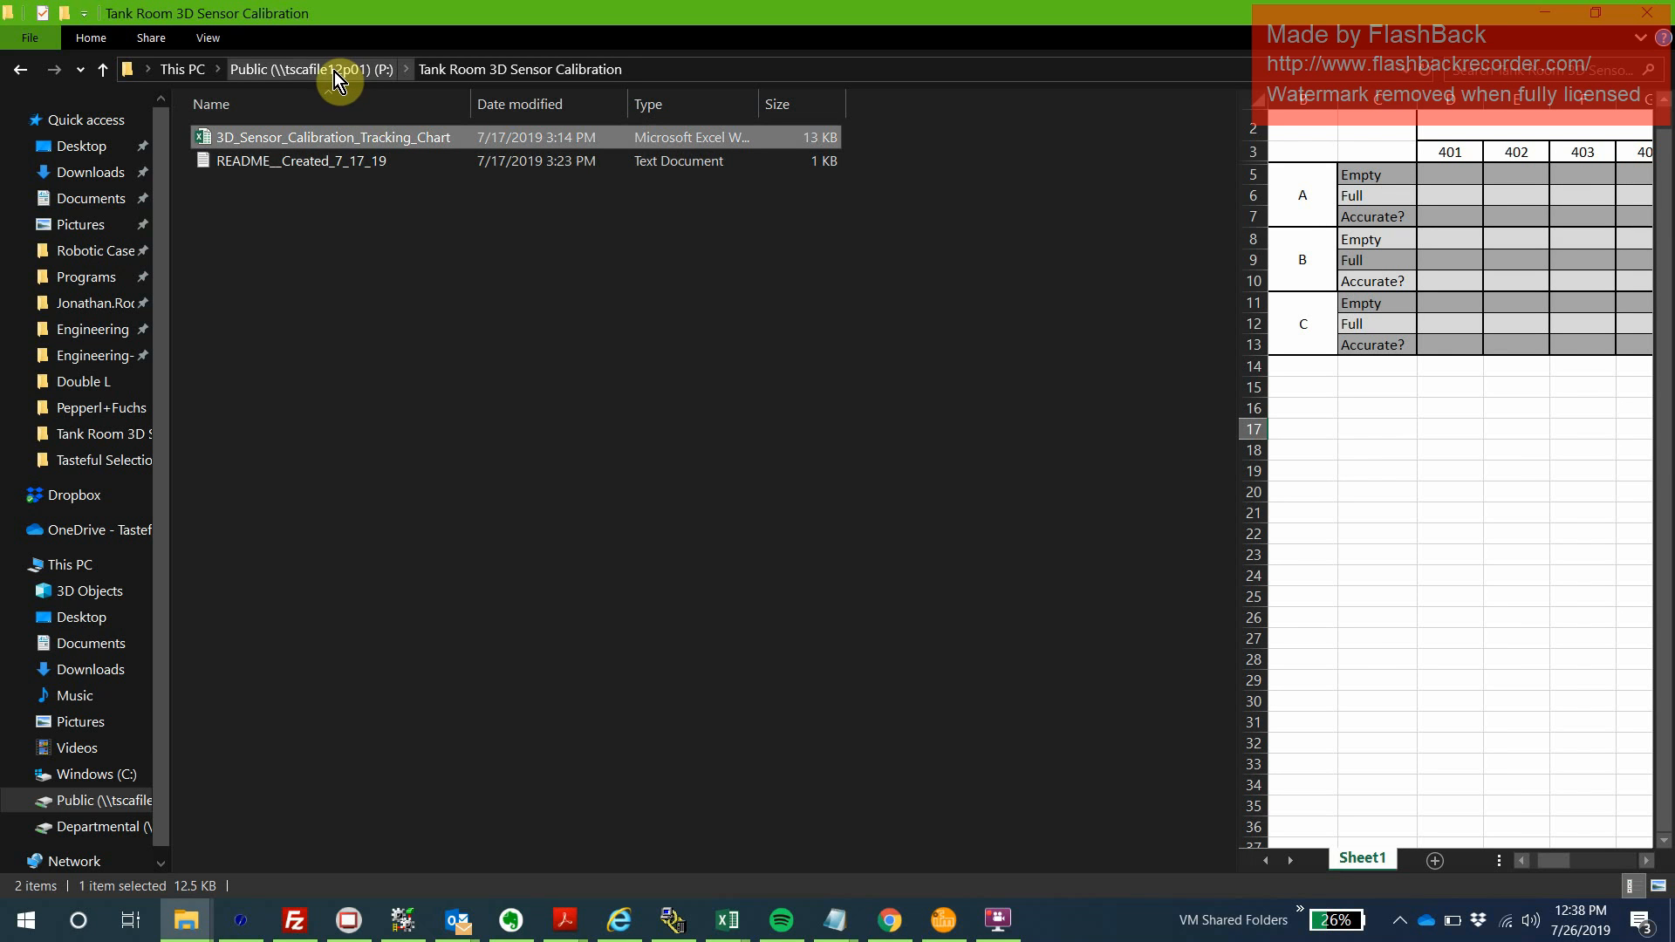
mouse_move(530, 68)
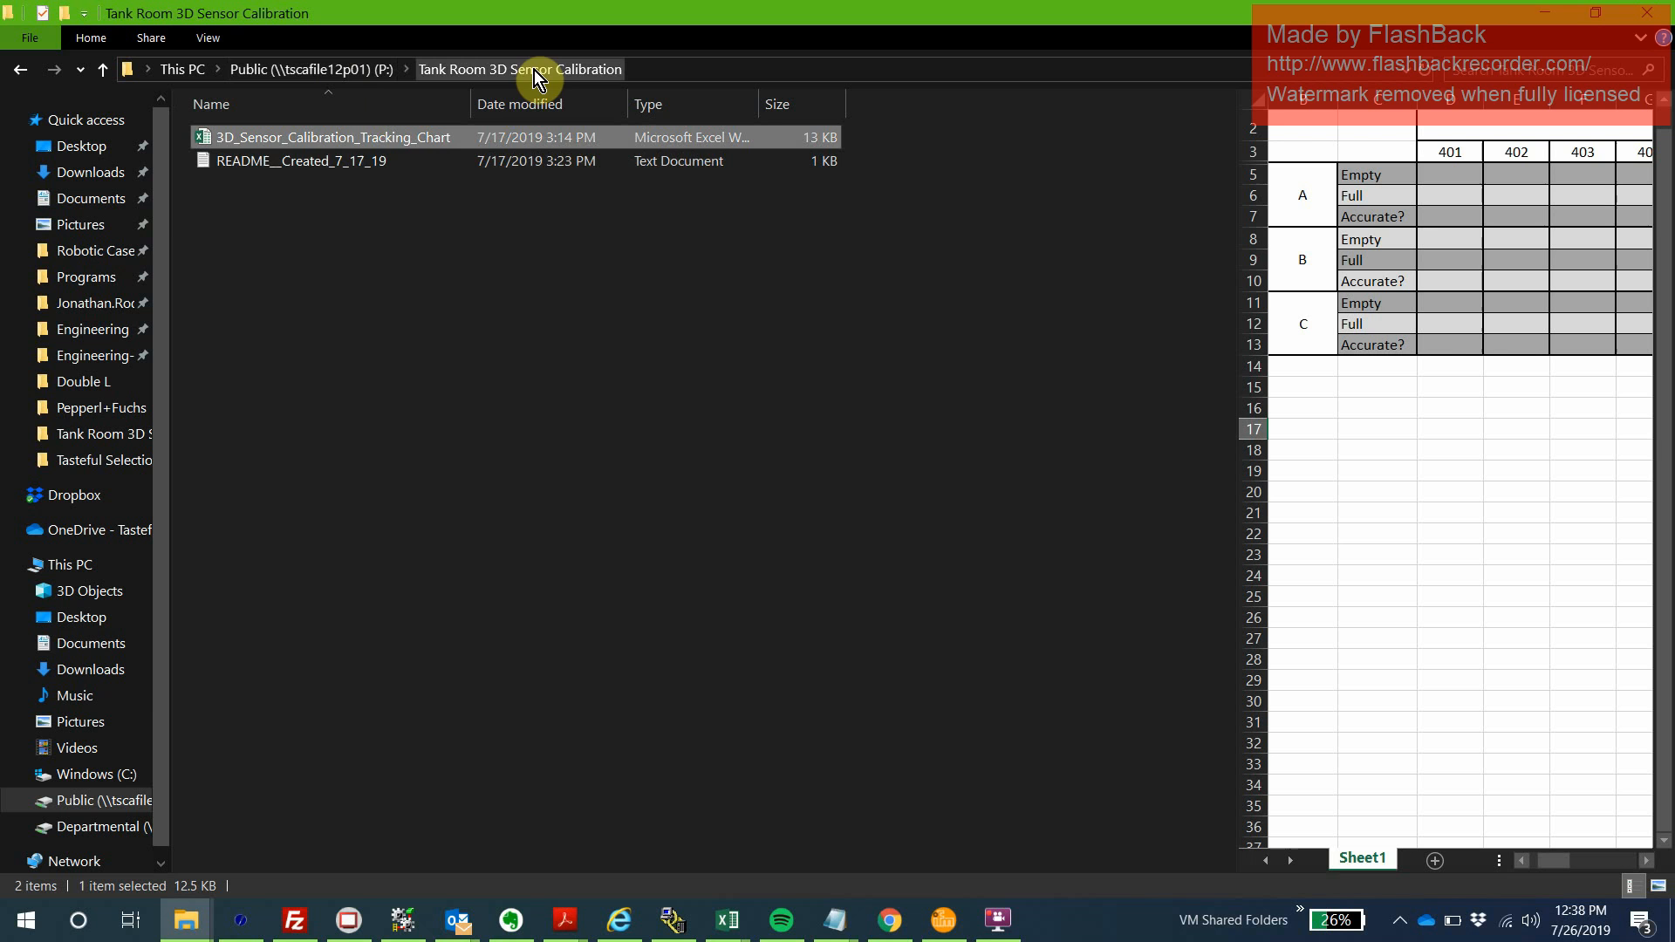
mouse_move(508, 147)
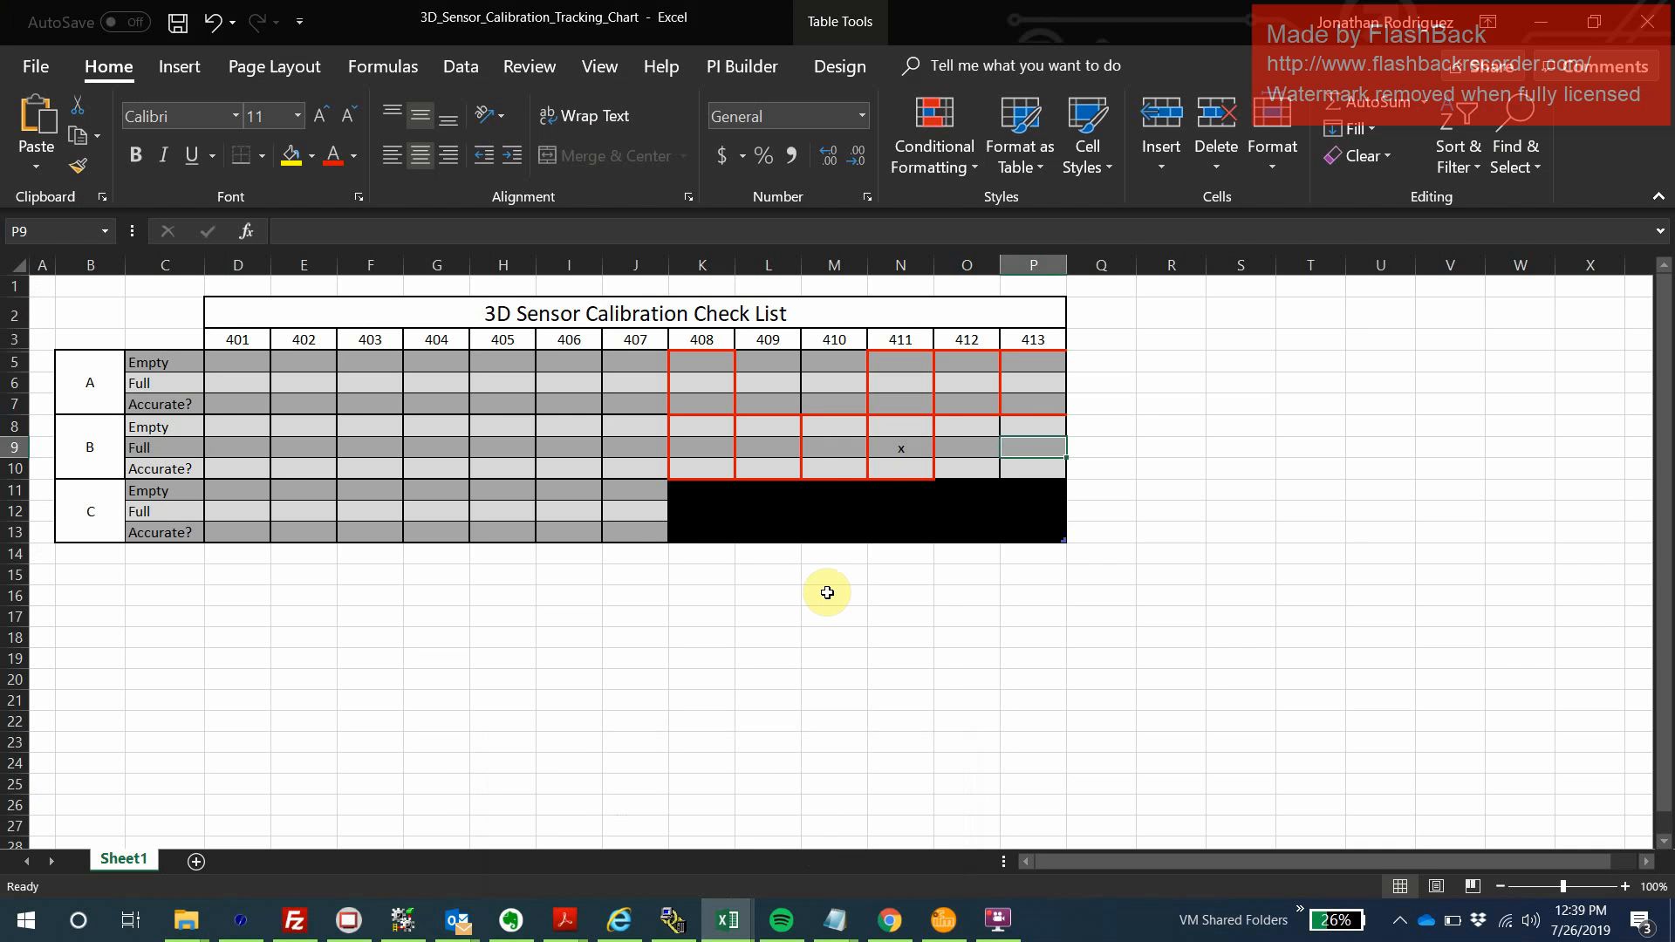
mouse_move(625, 222)
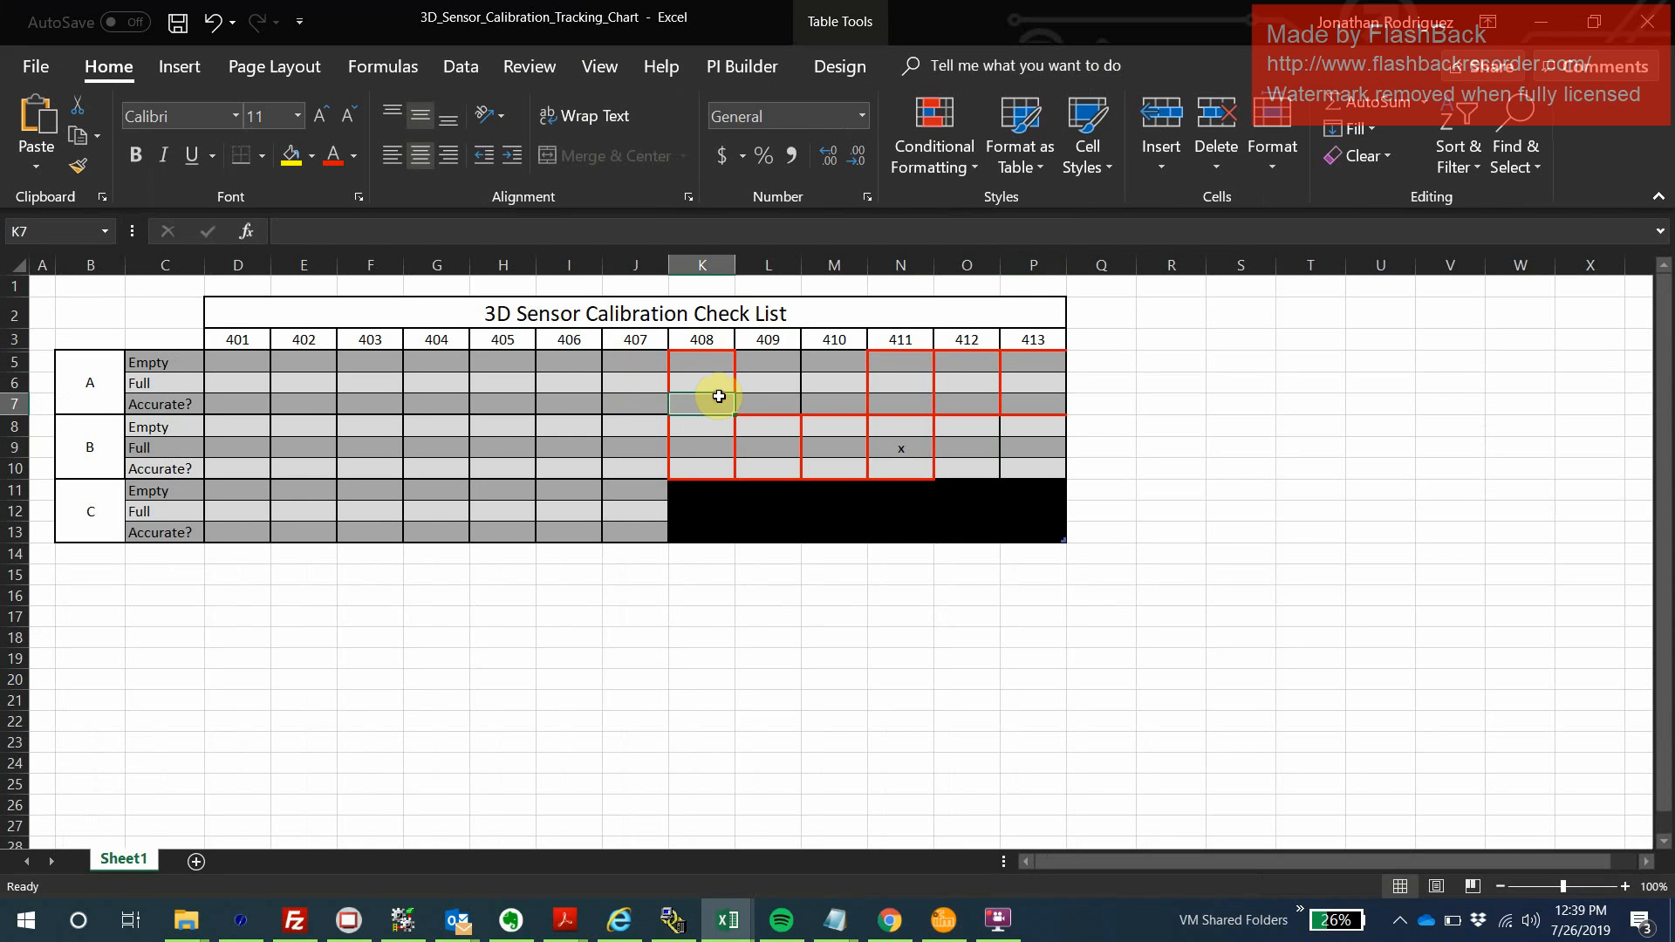
left_click(701, 372)
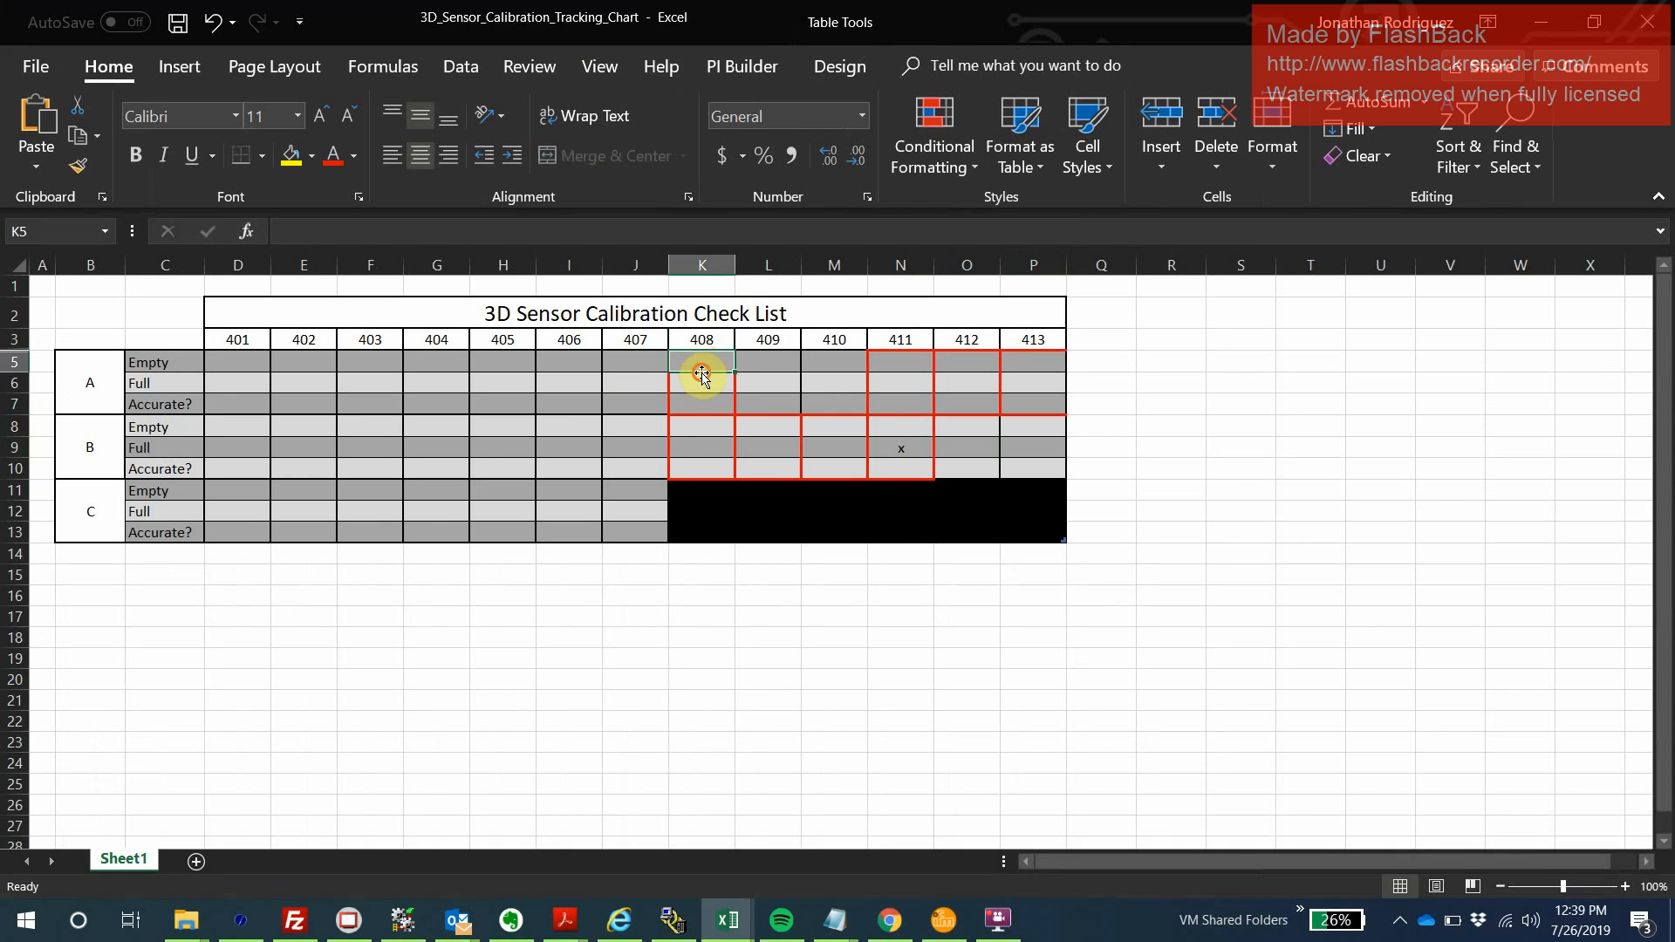
left_click(701, 384)
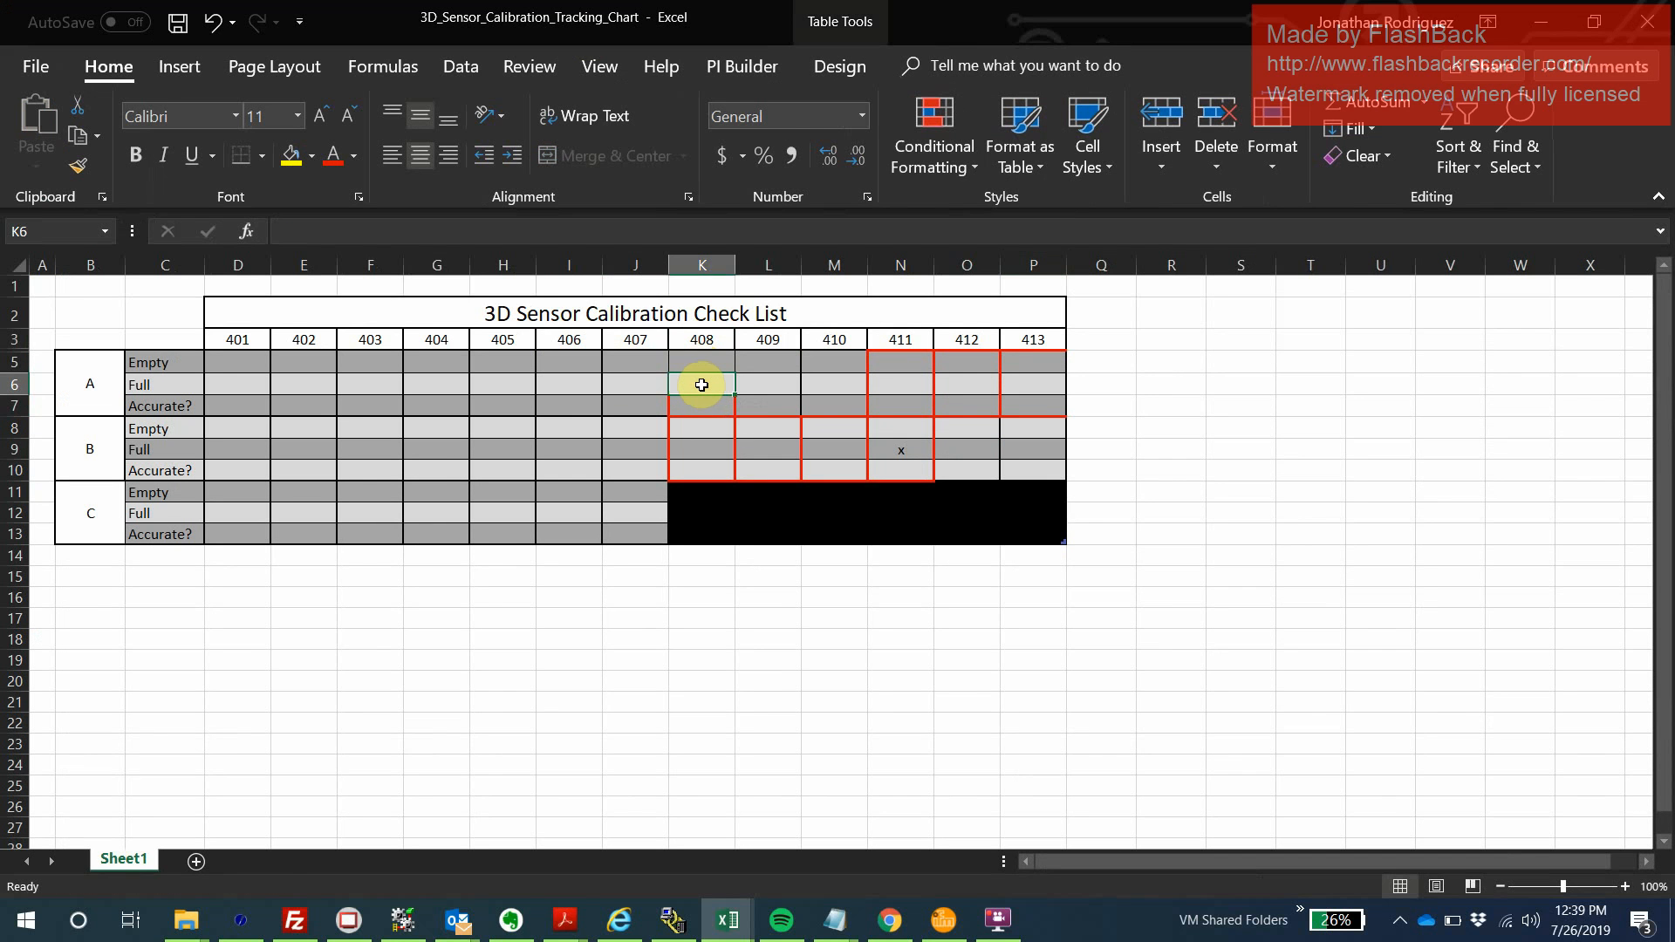
left_click(767, 468)
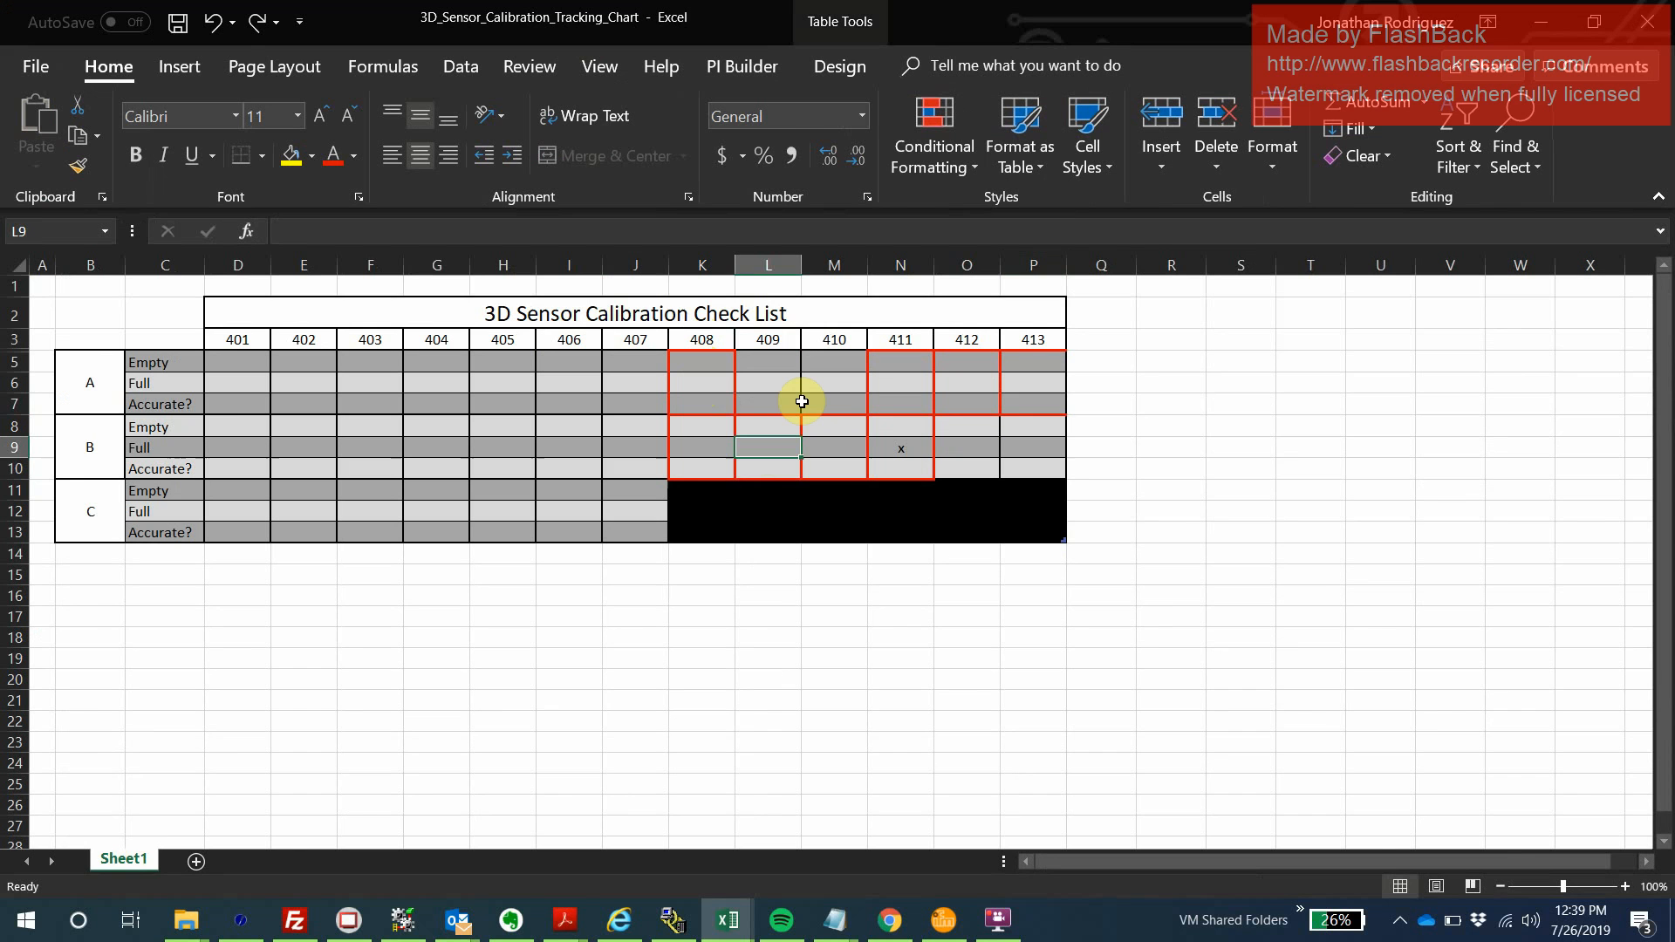
mouse_move(722, 415)
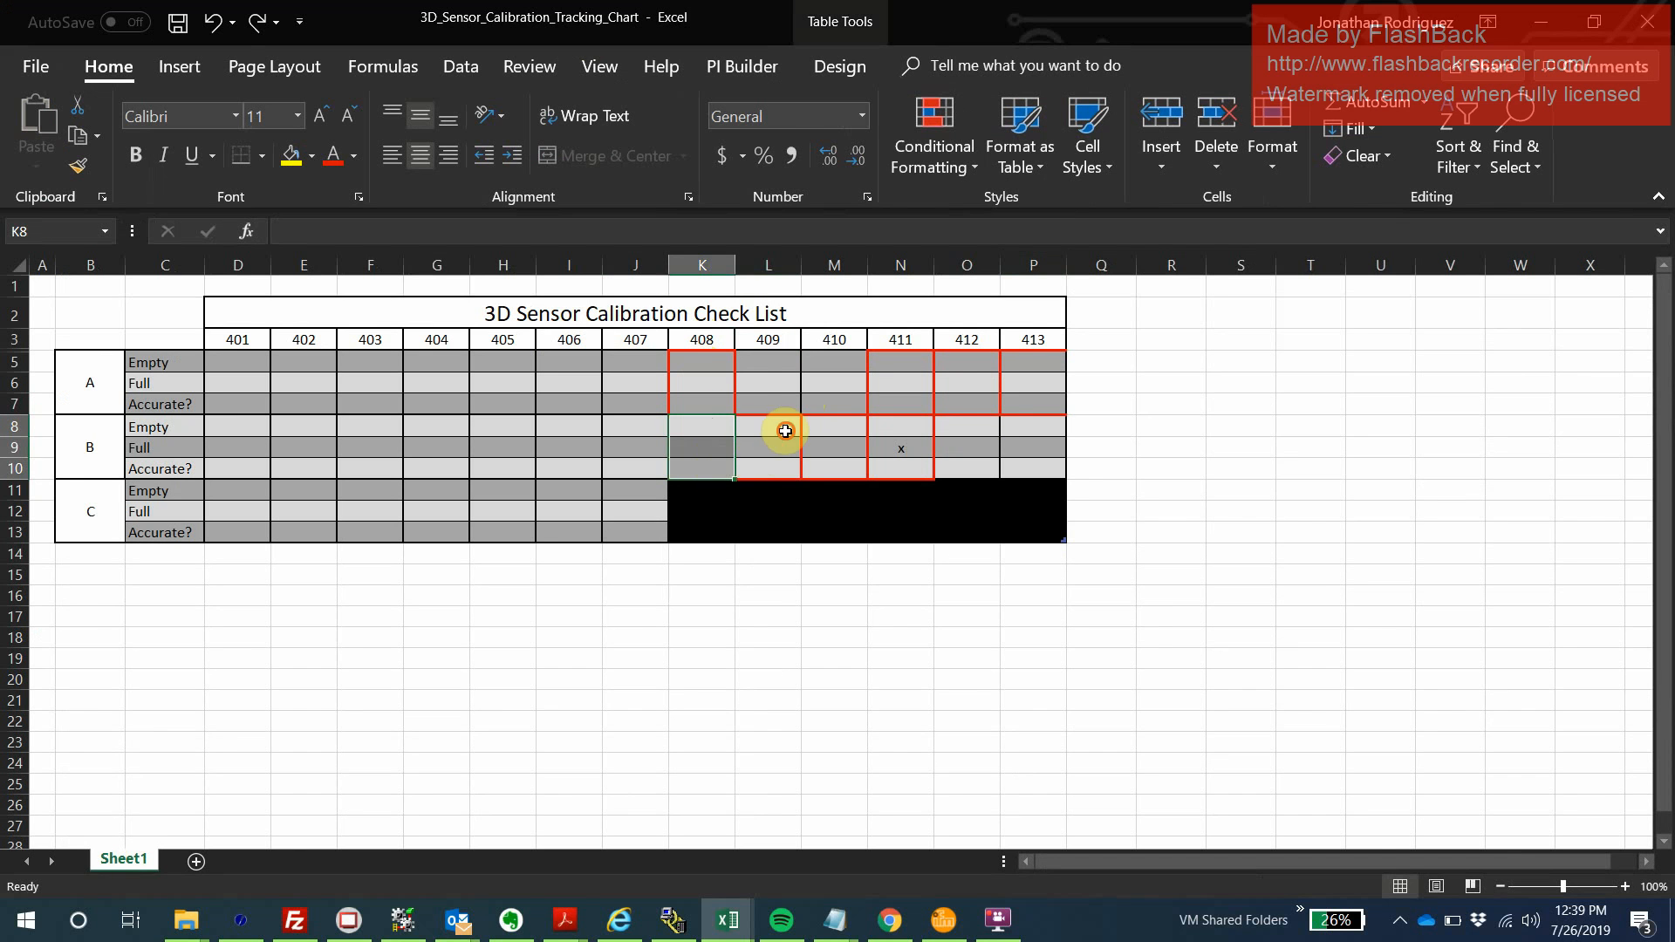
left_click(767, 431)
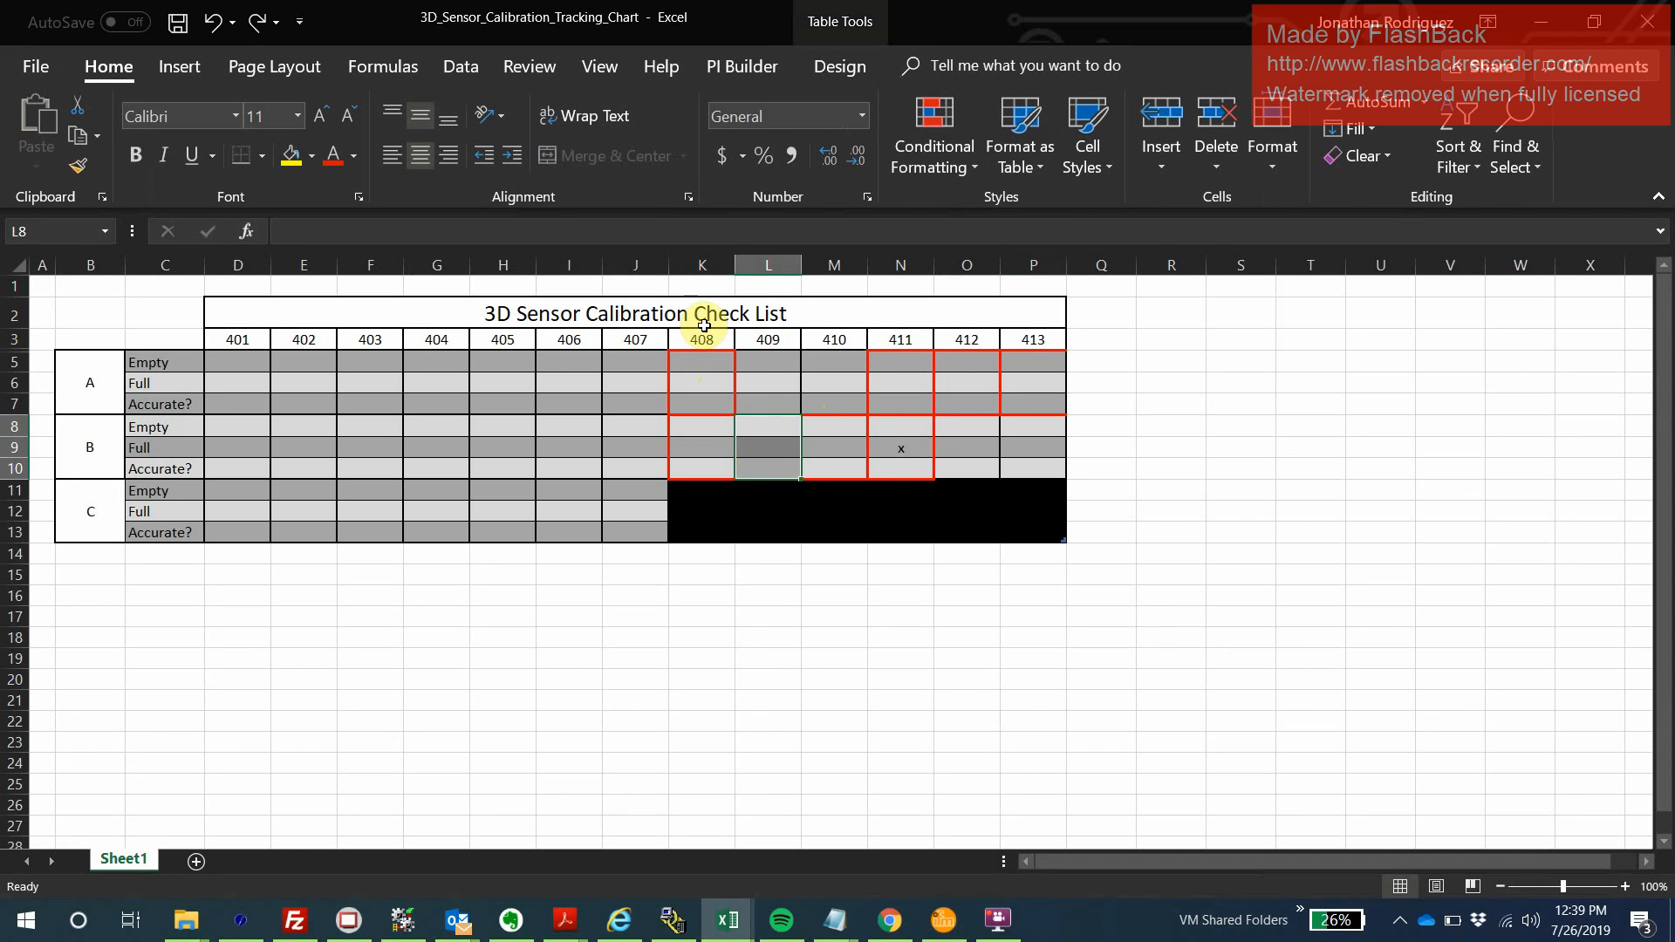
left_click(702, 340)
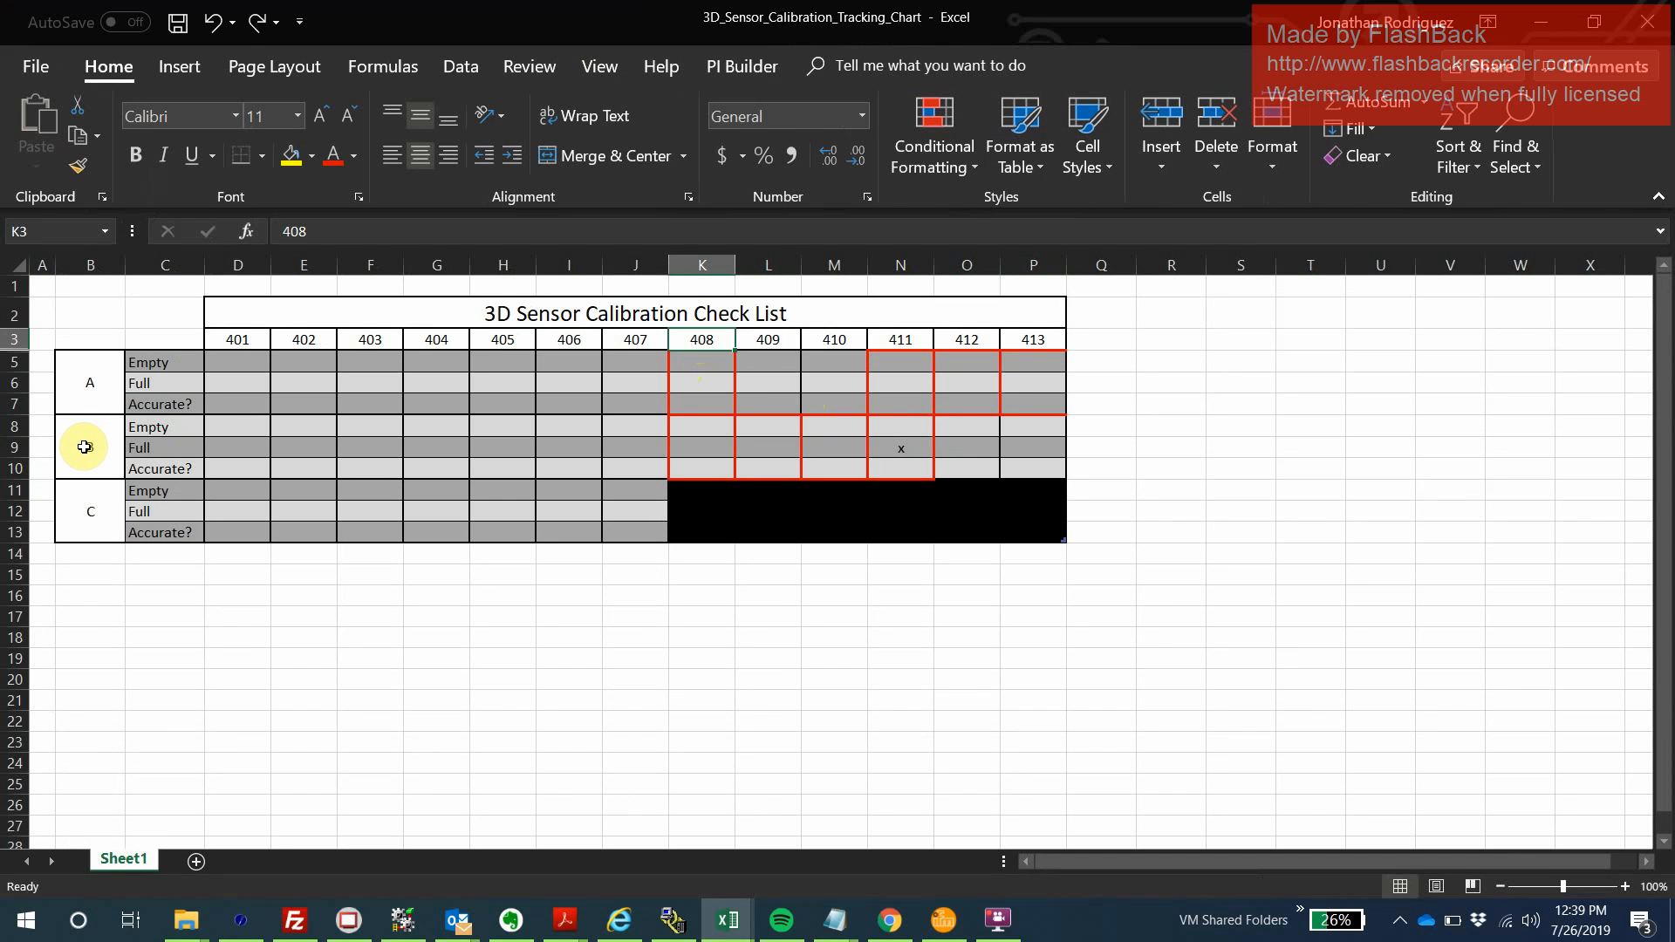
left_click(164, 363)
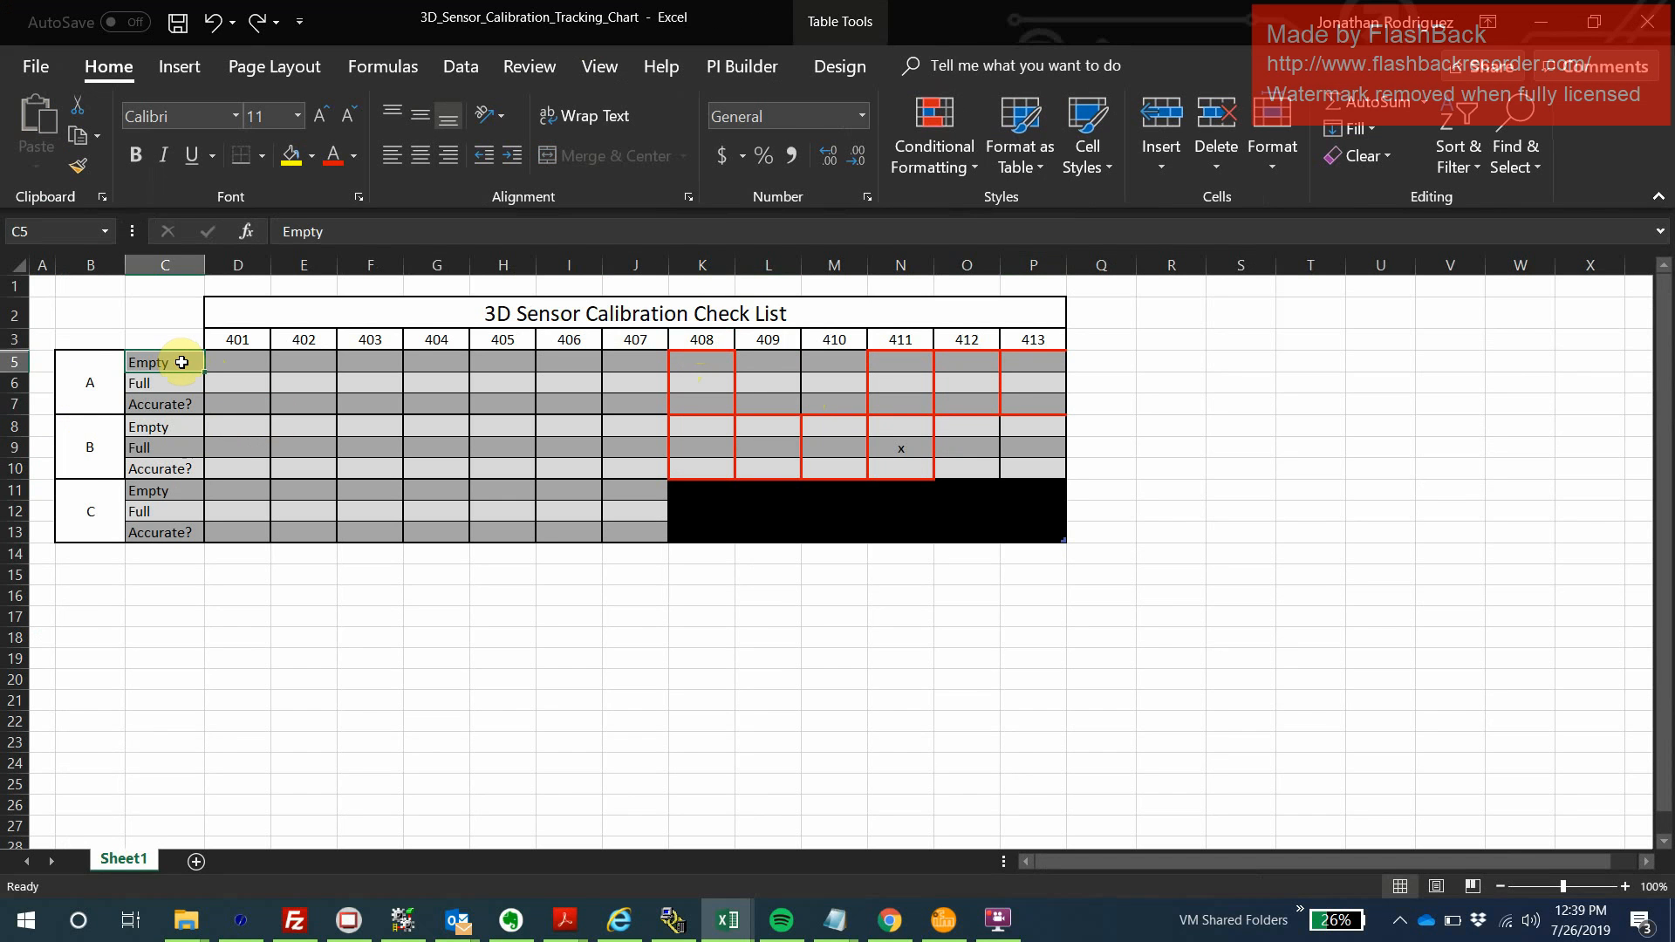
mouse_move(703, 365)
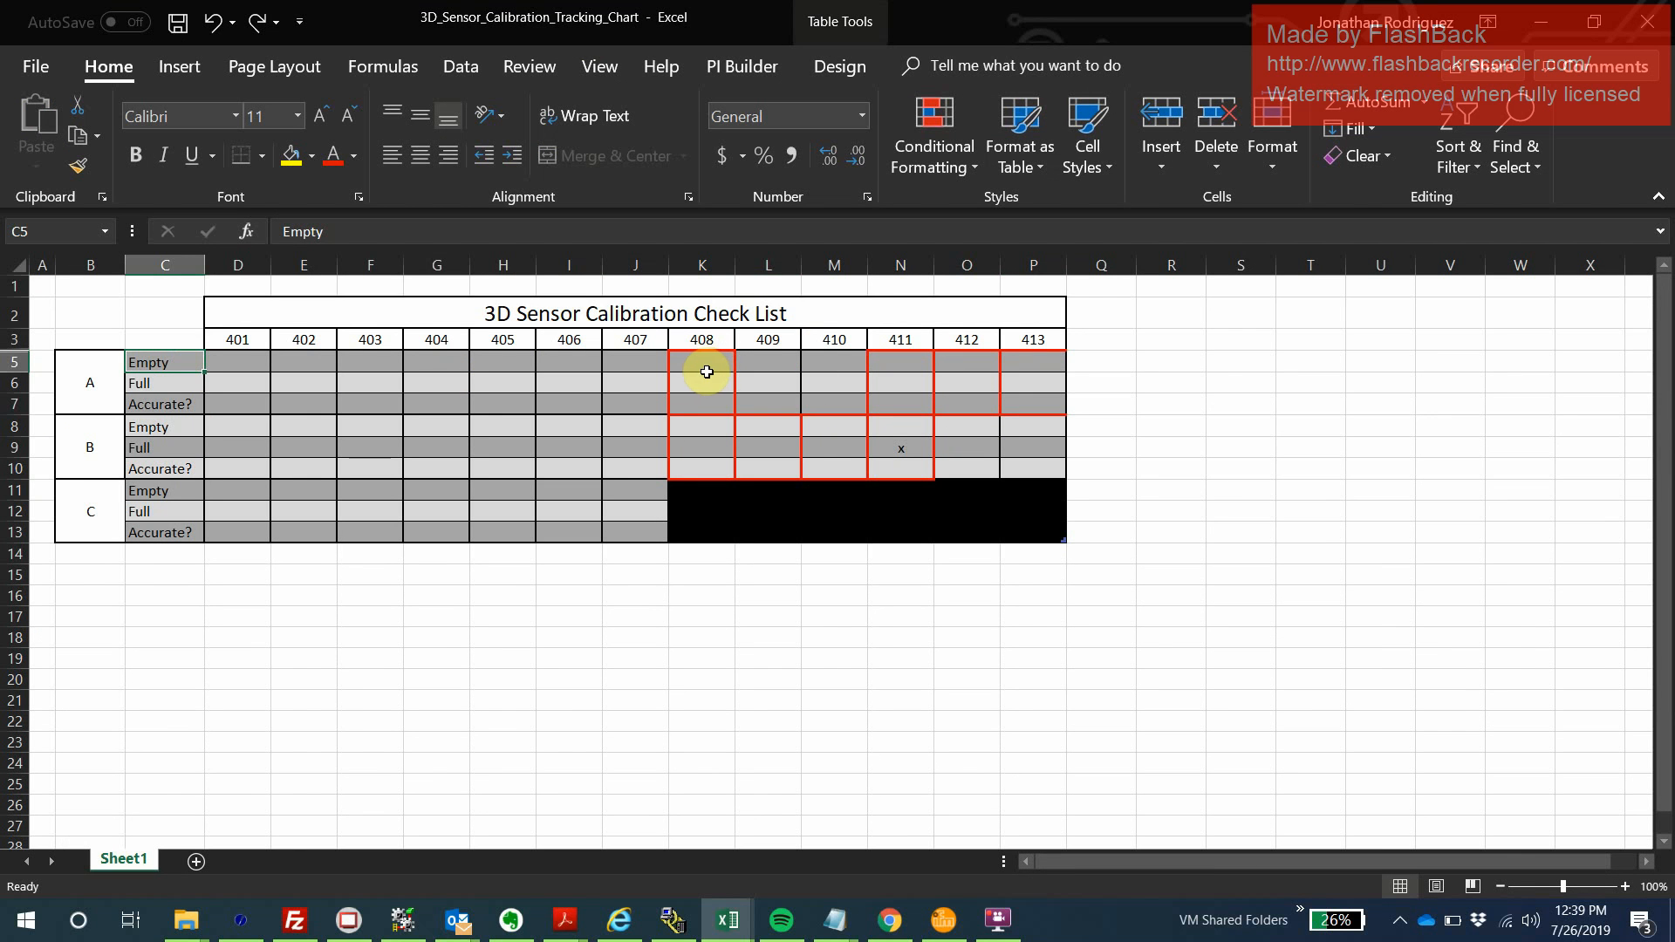
left_click(701, 383)
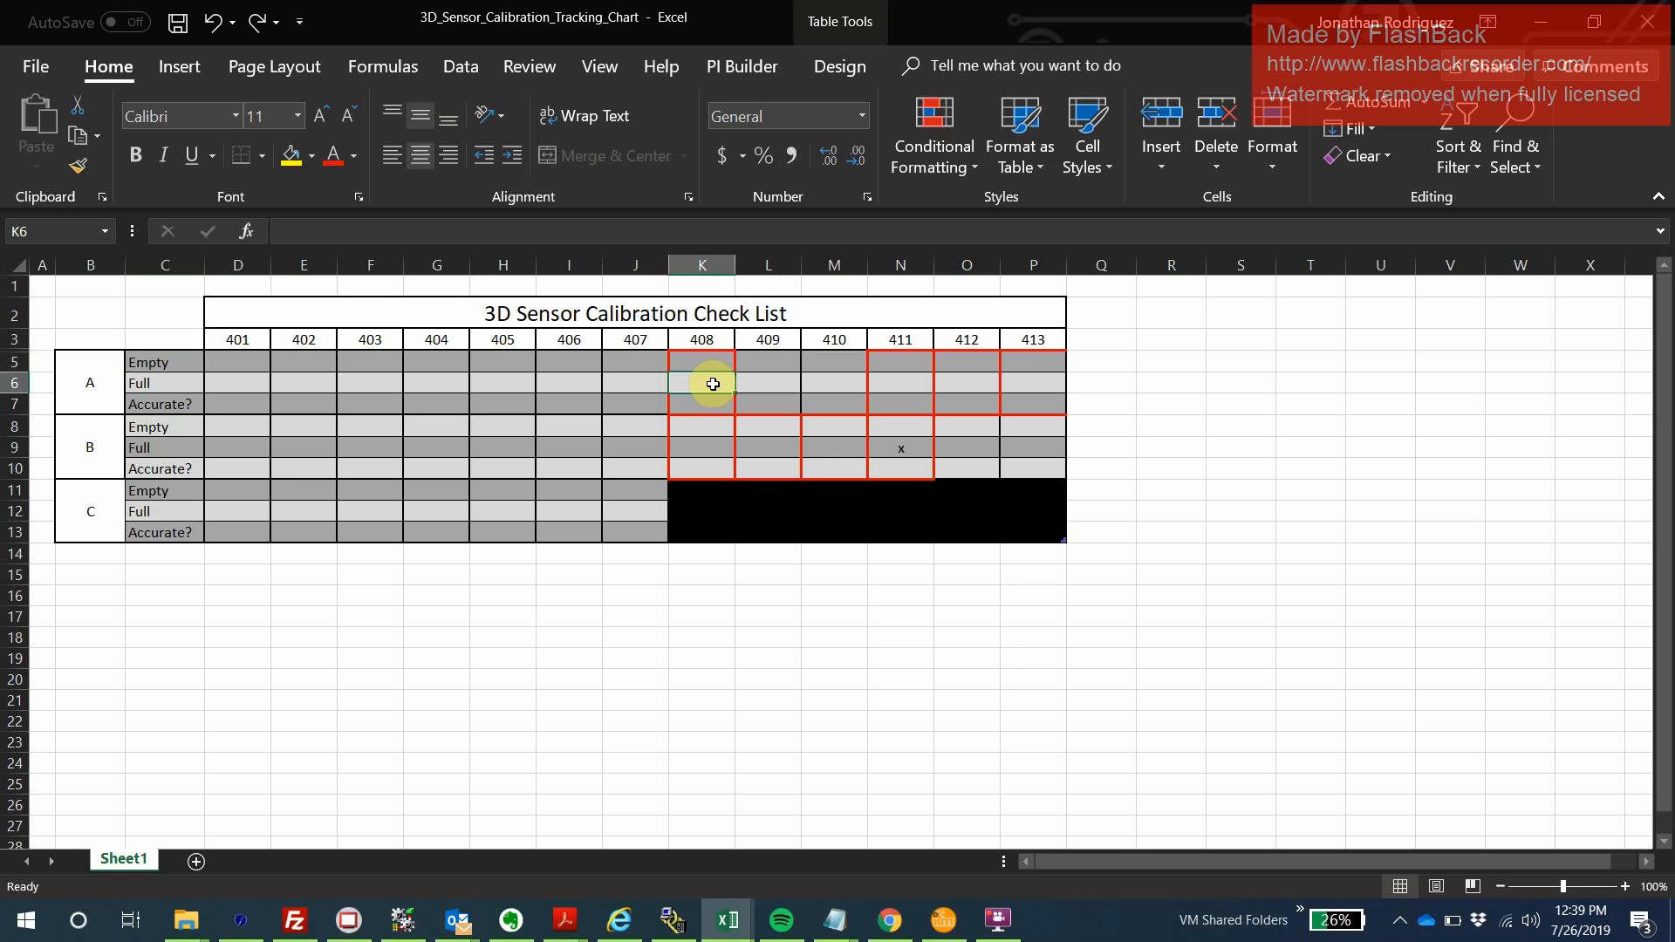
left_click(702, 403)
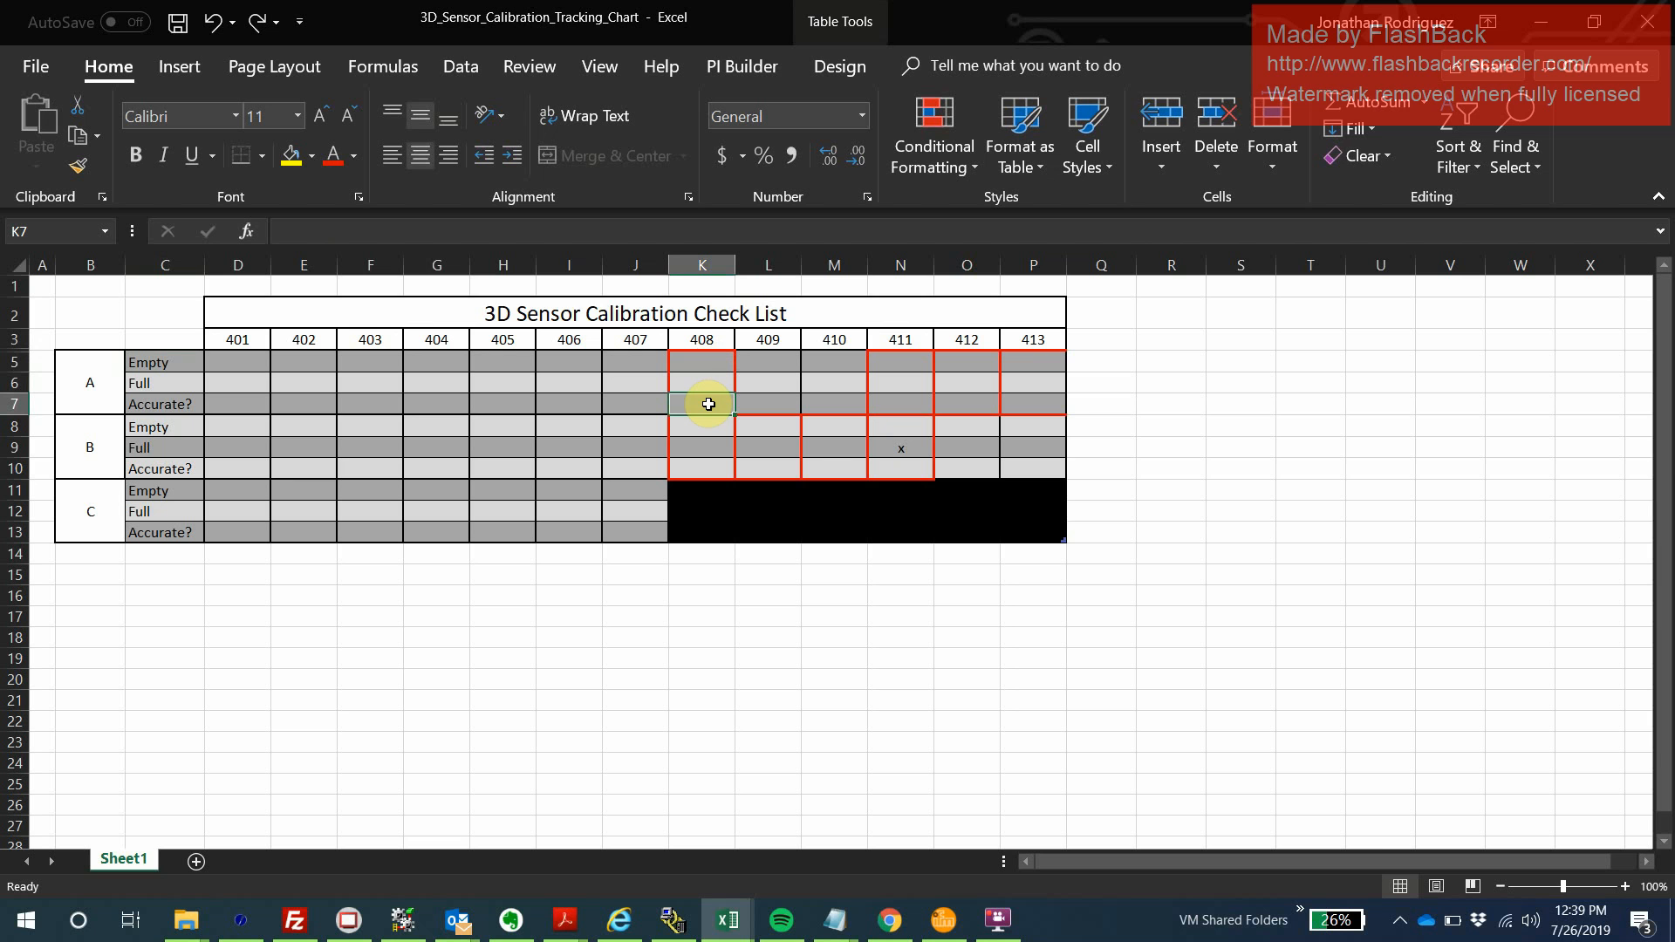
mouse_move(778, 412)
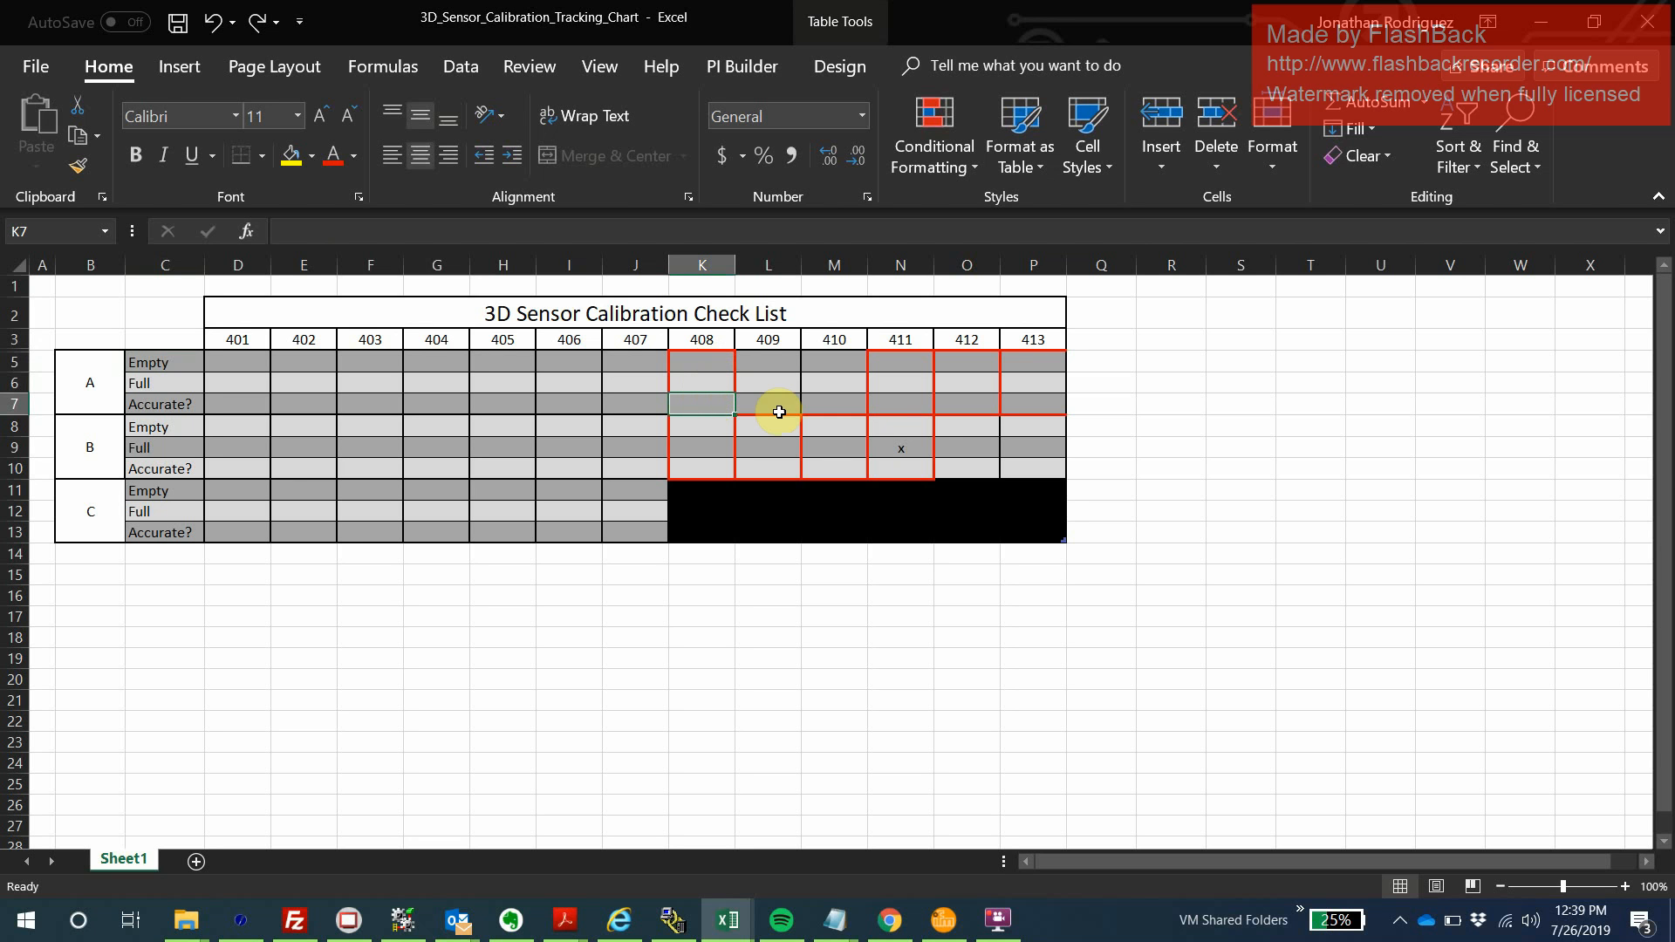
mouse_move(916, 456)
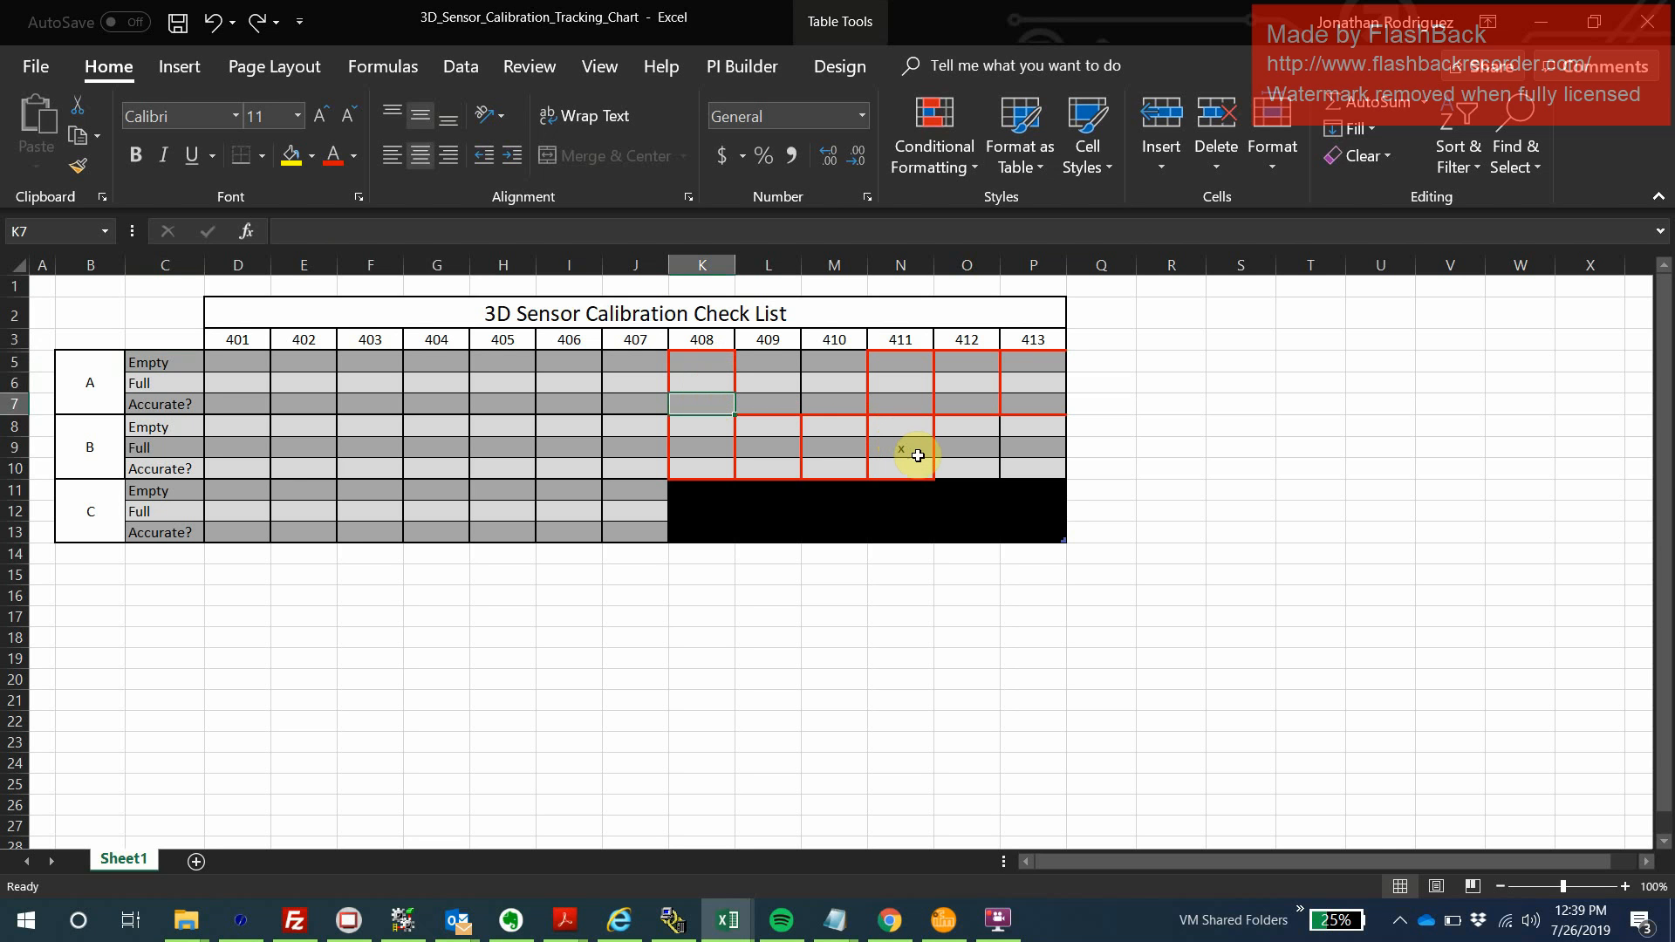
left_click(900, 443)
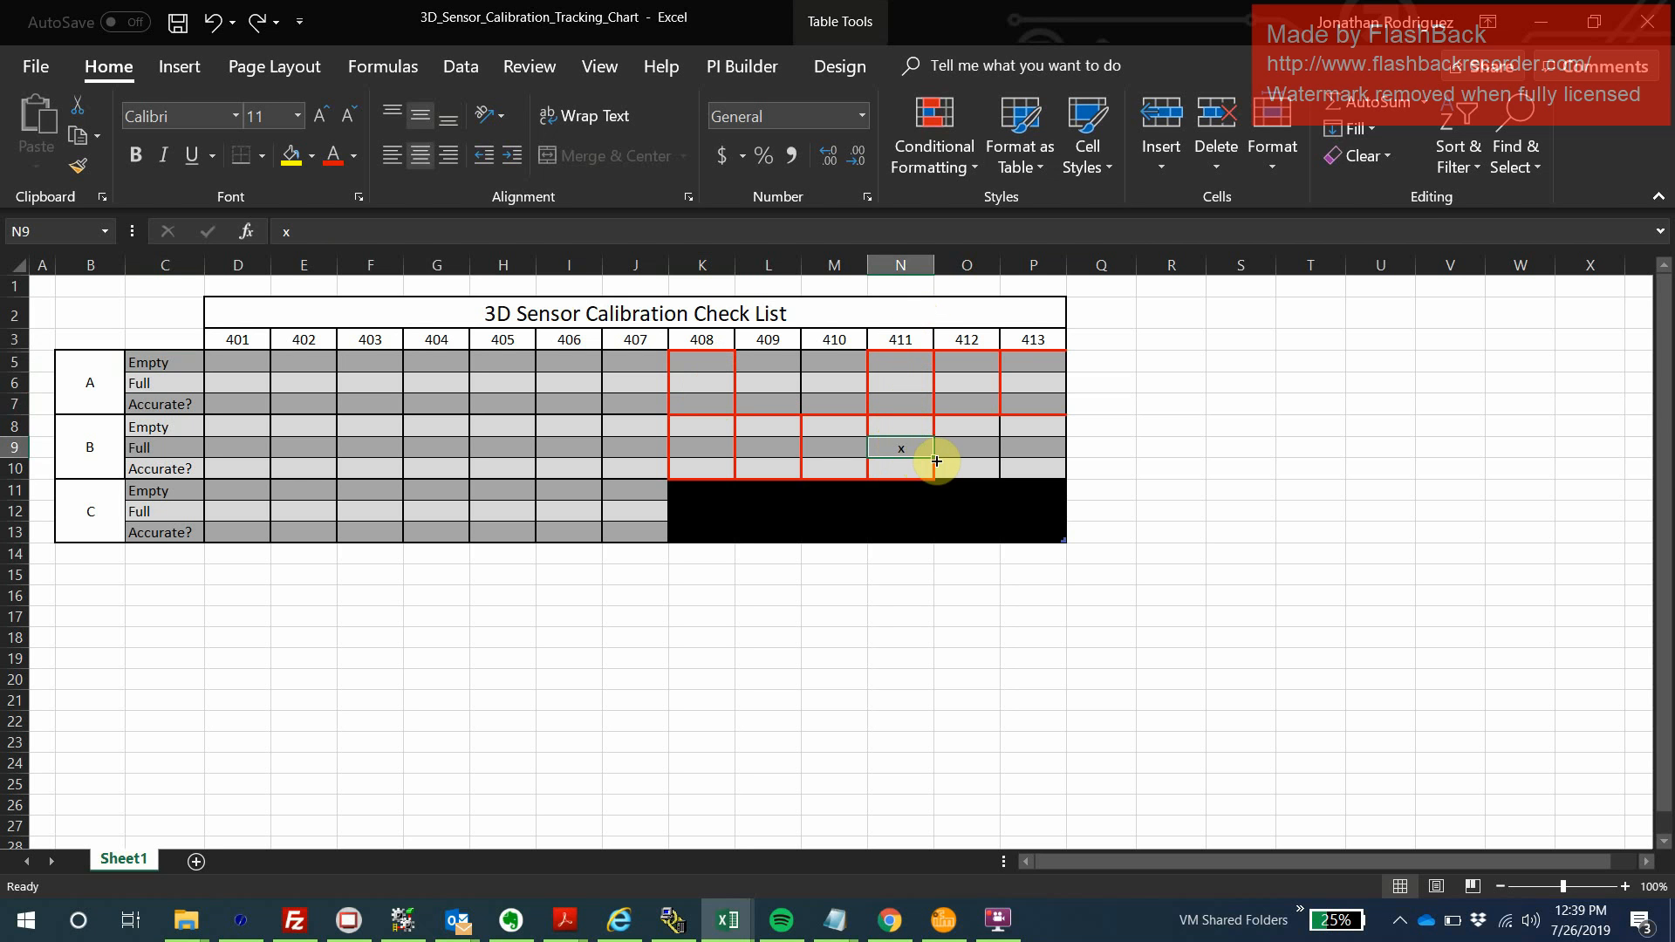
left_click(901, 467)
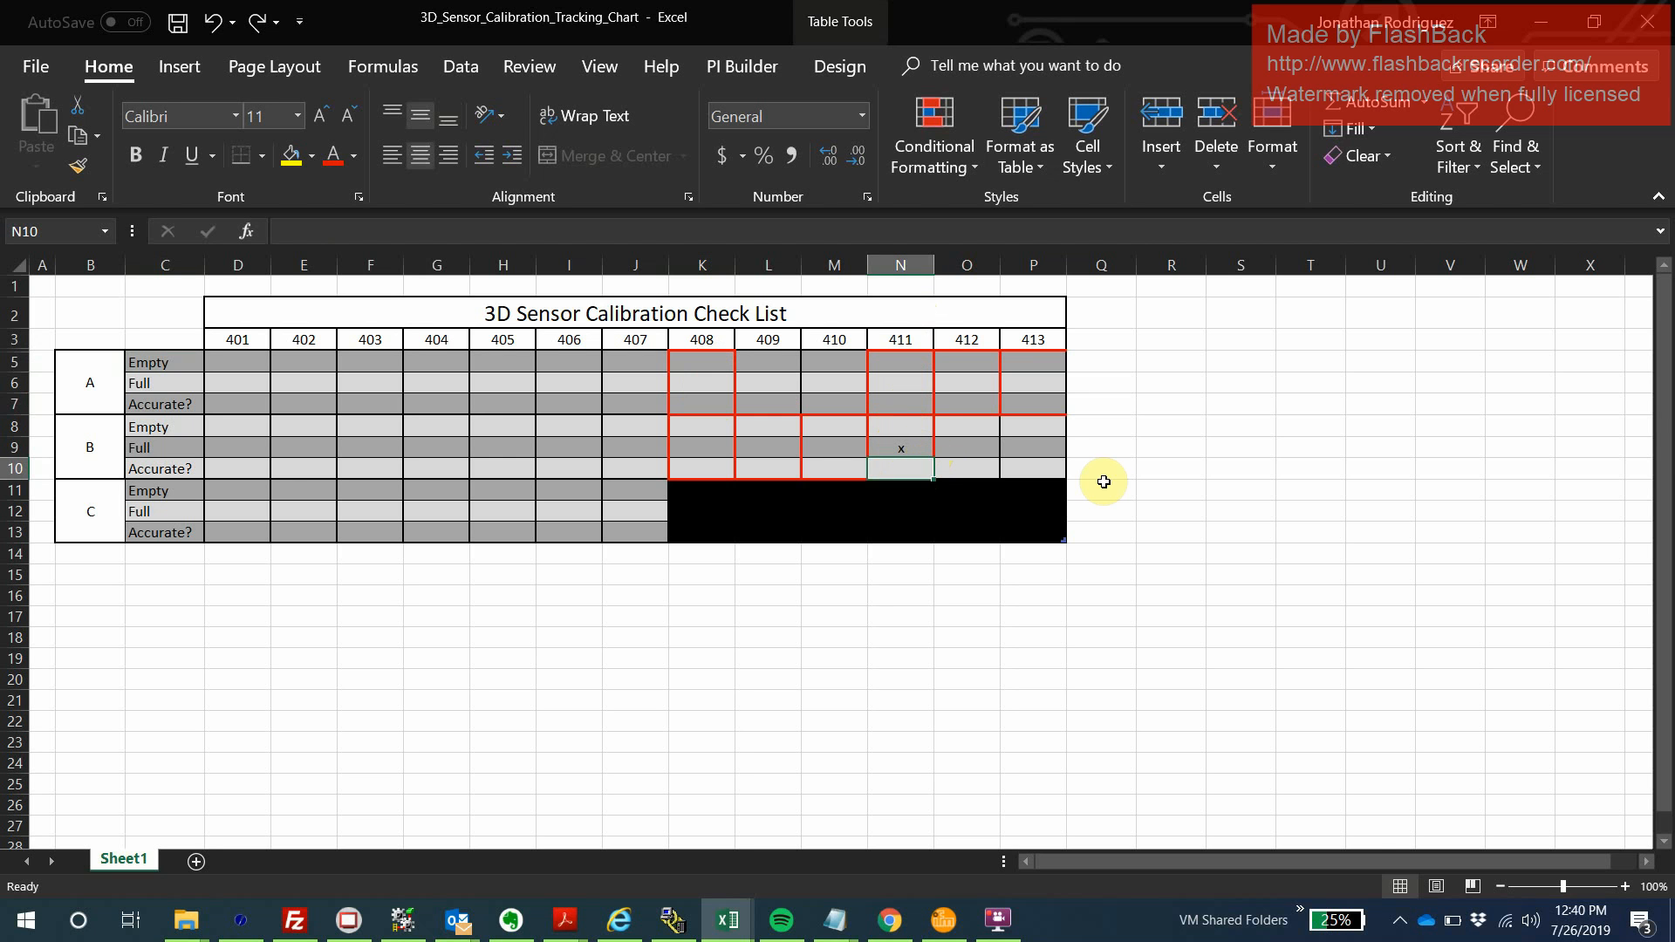
left_click(1101, 574)
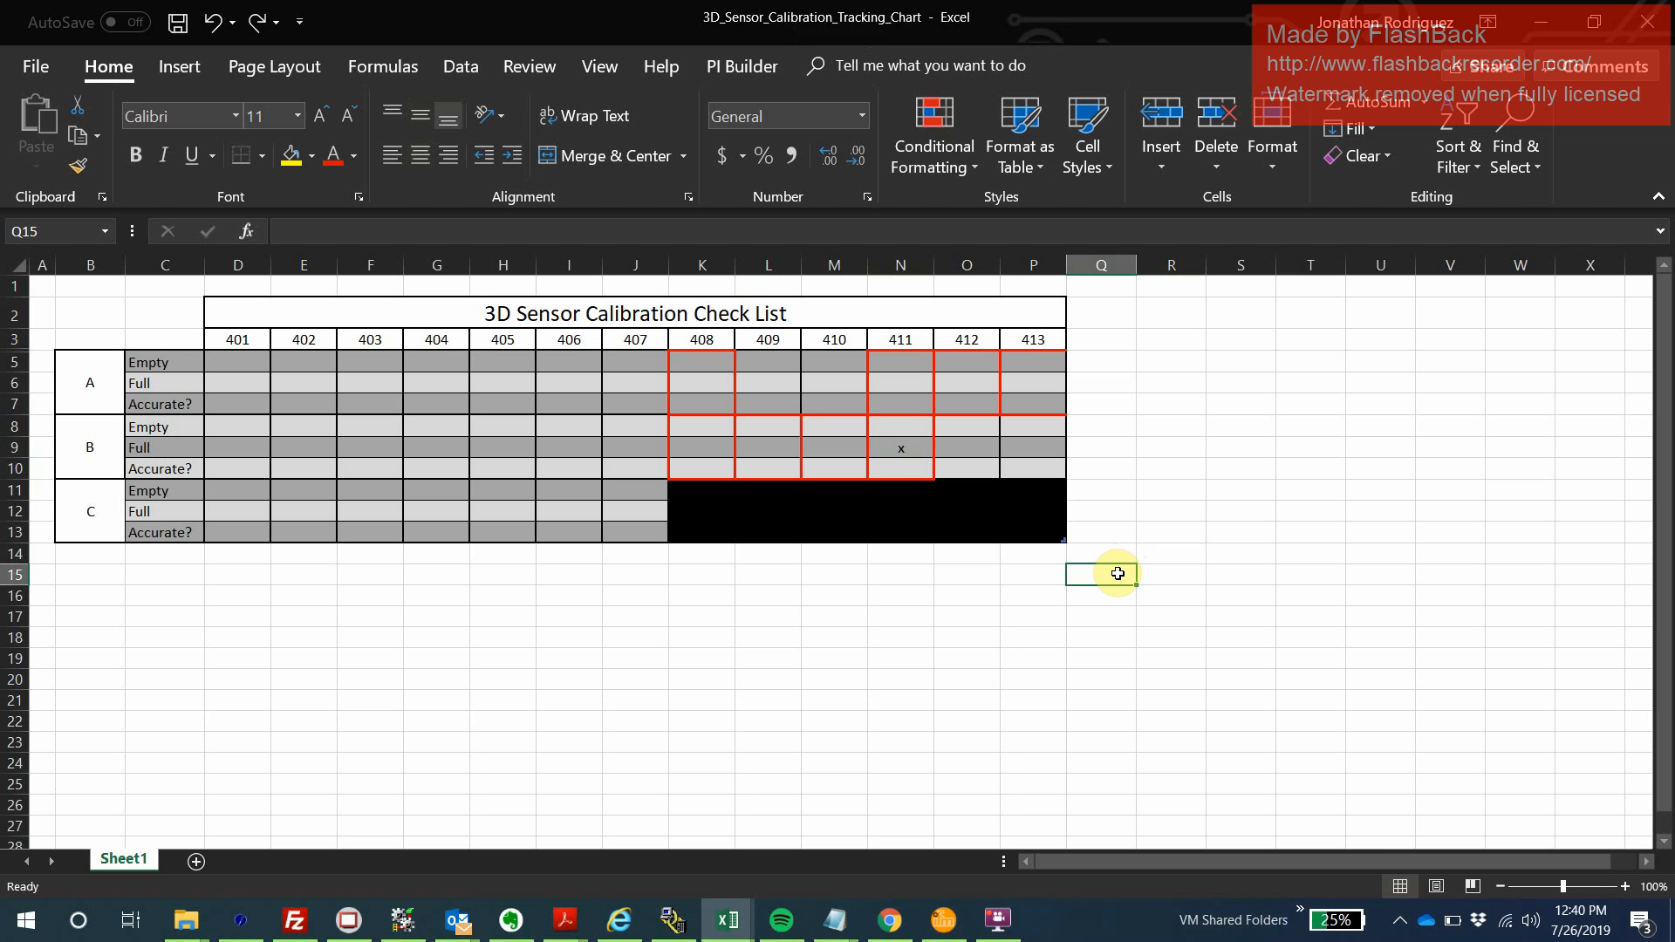
left_click(1101, 555)
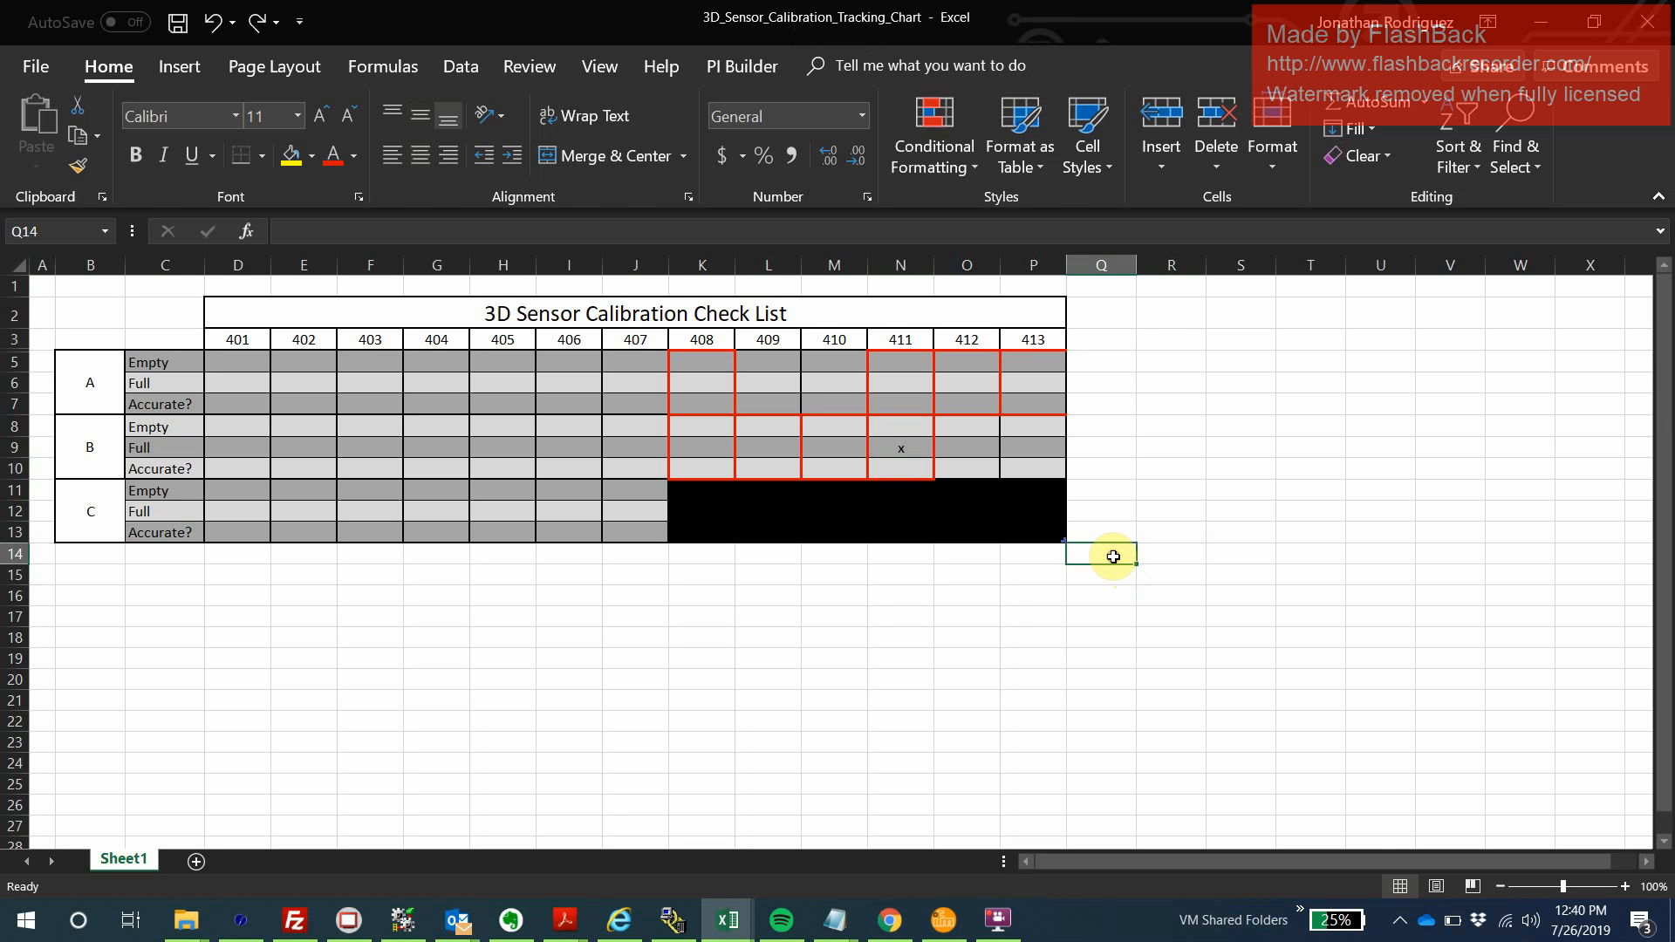
left_click(900, 467)
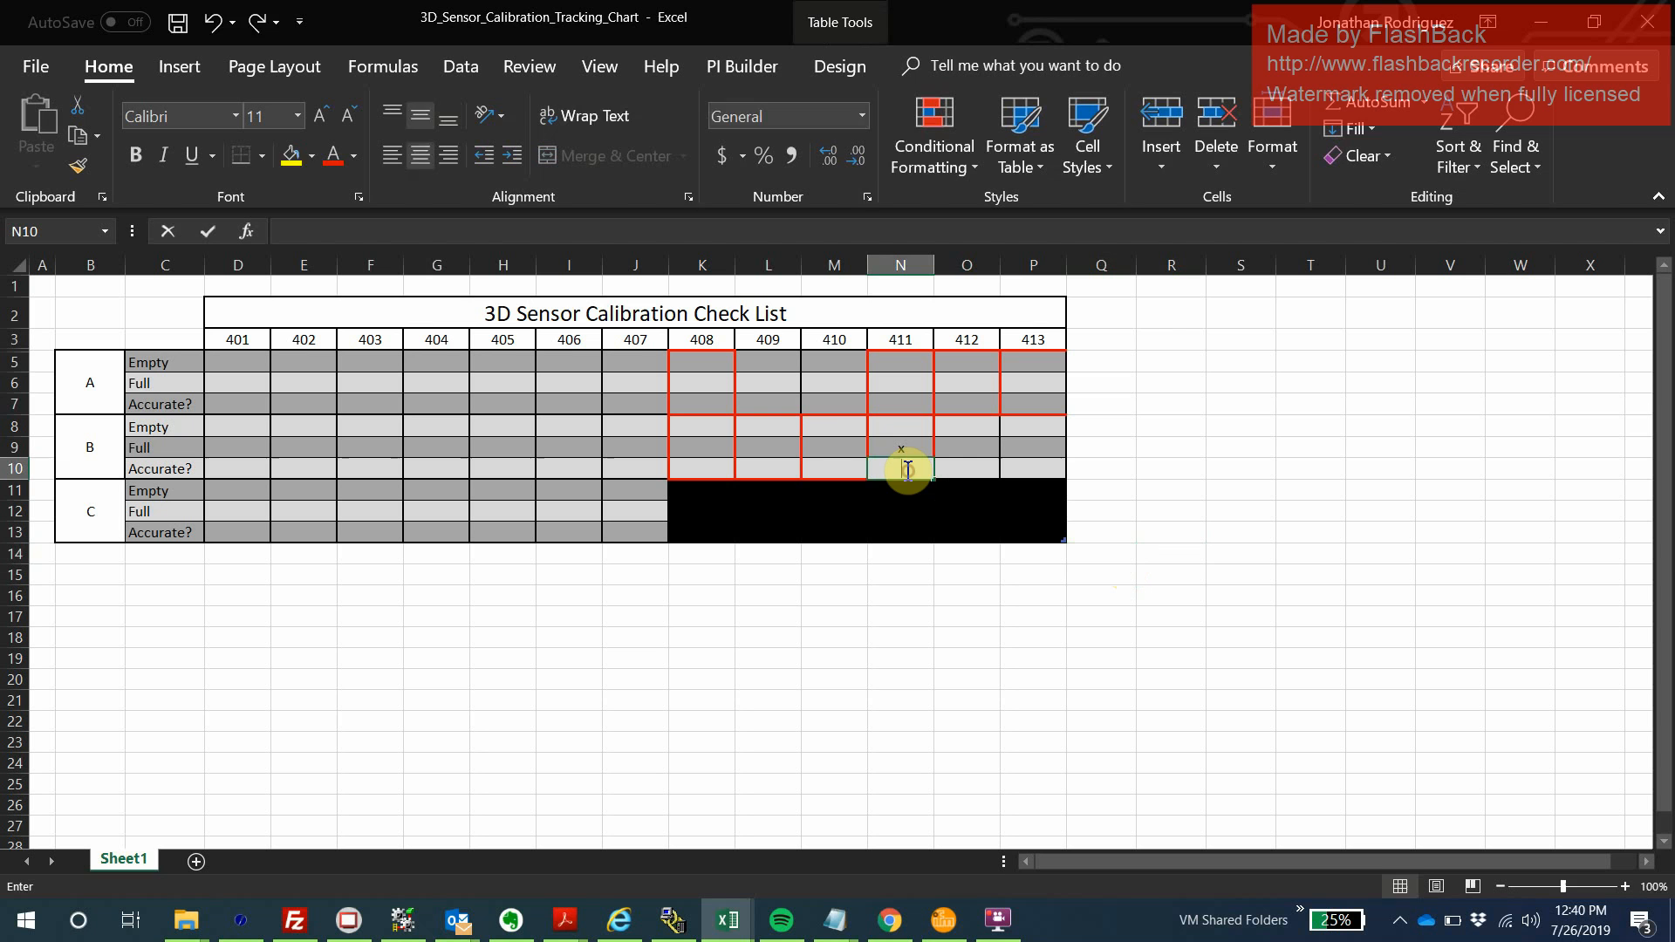
type("x")
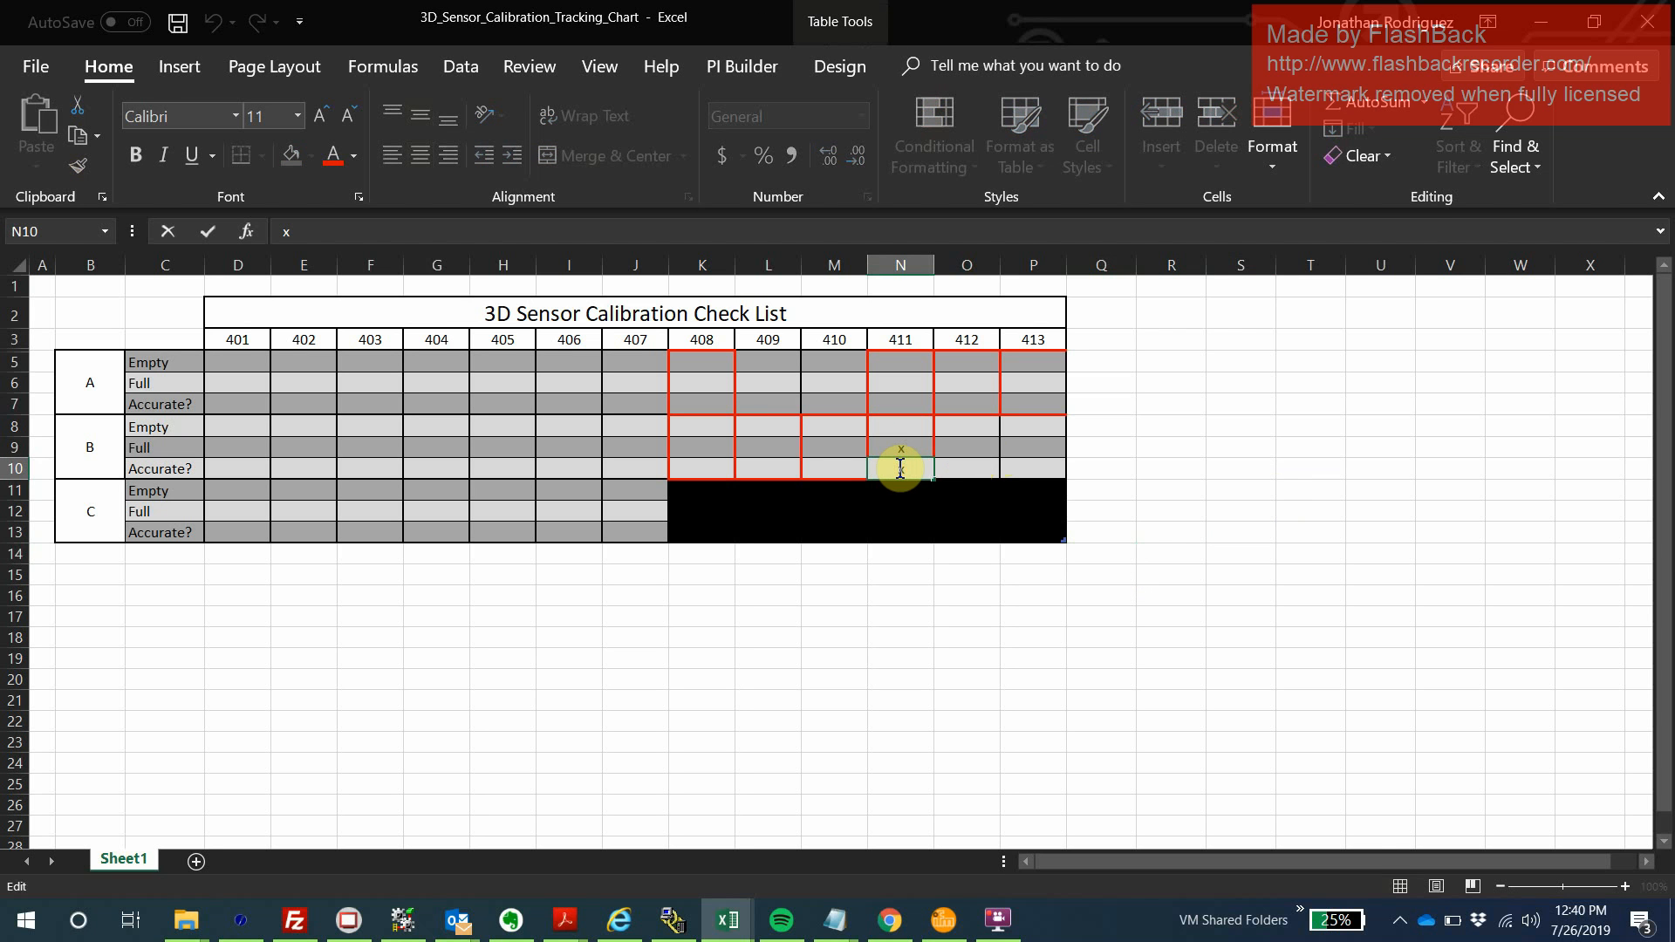
left_click(1239, 555)
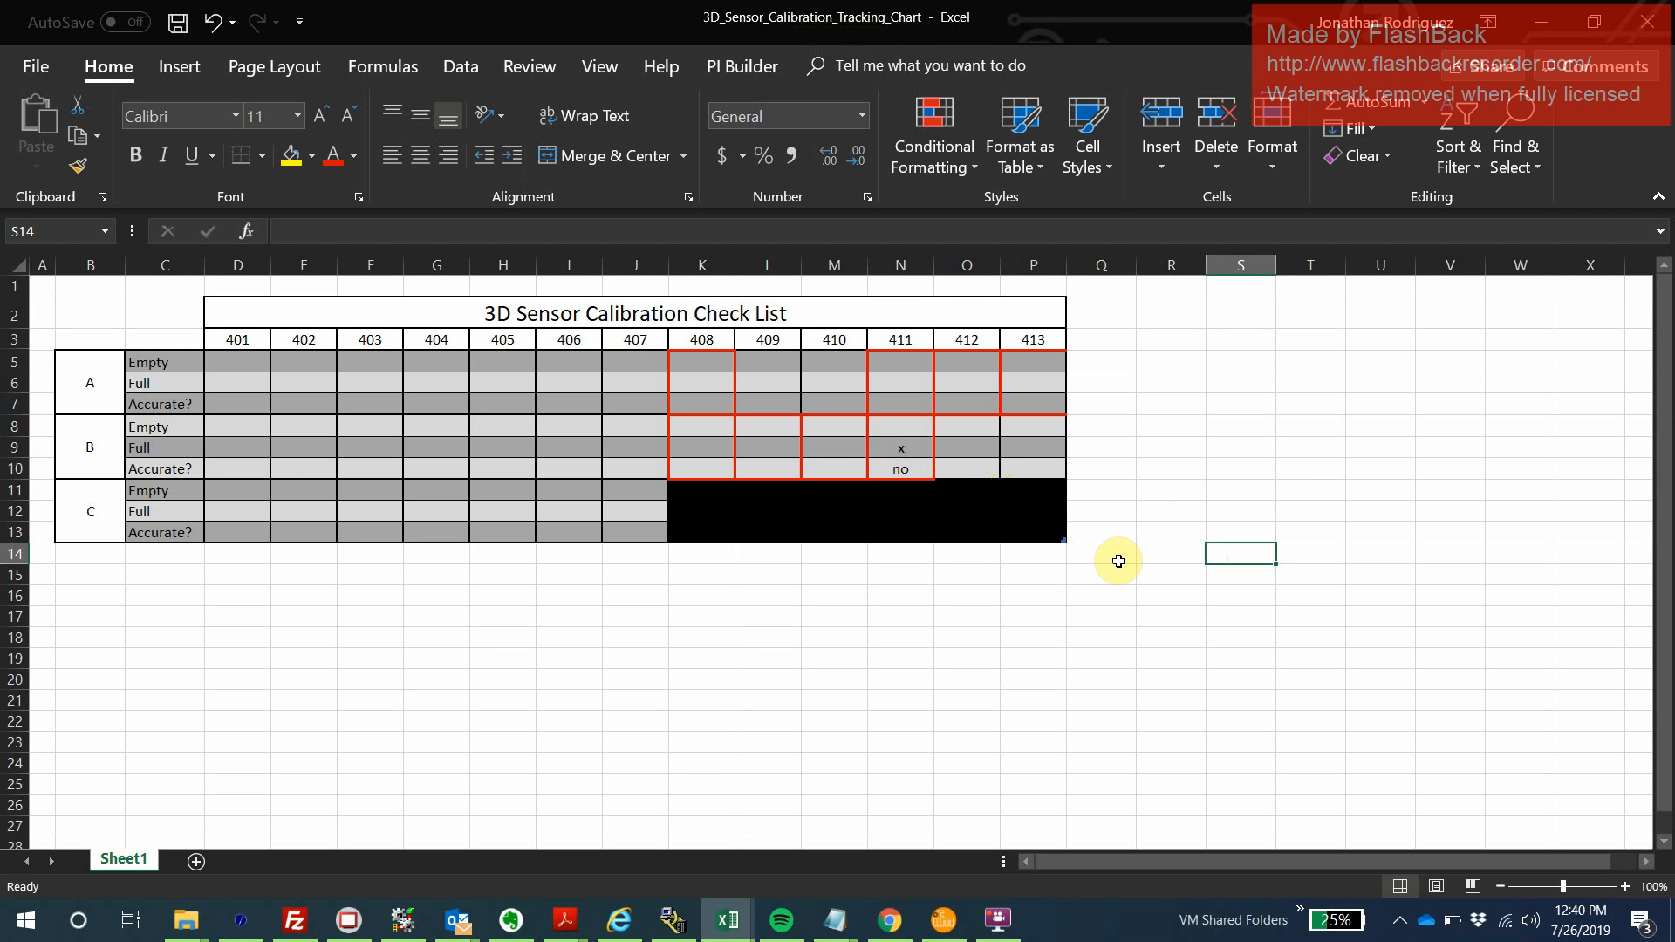
left_click(900, 467)
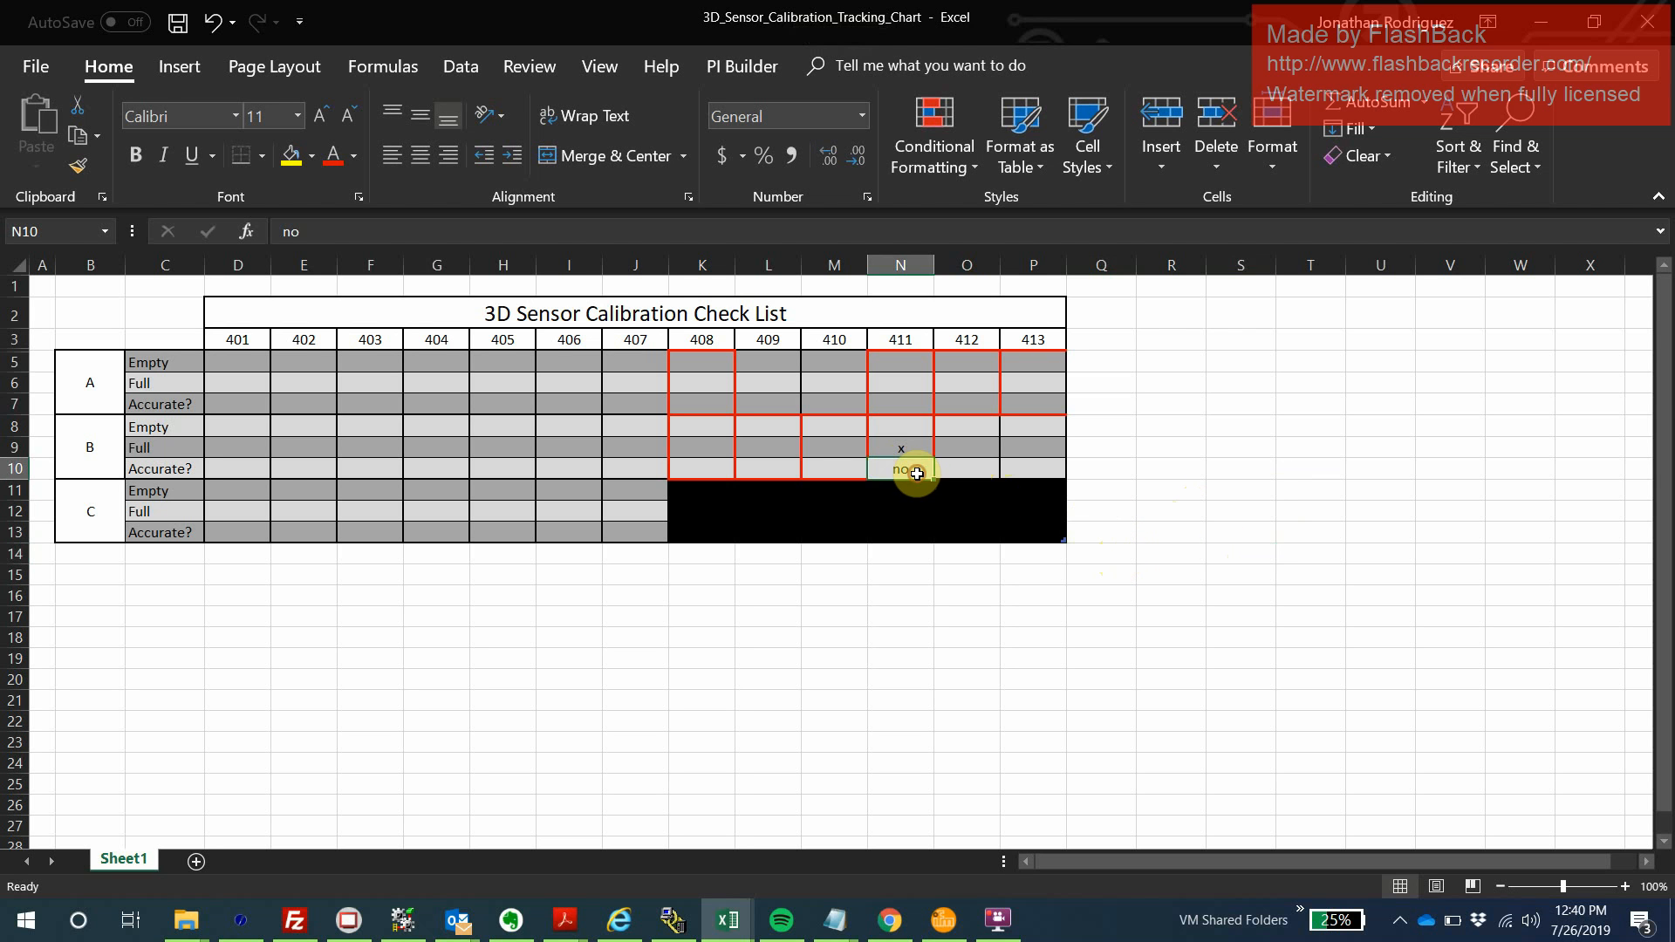
left_click(1031, 635)
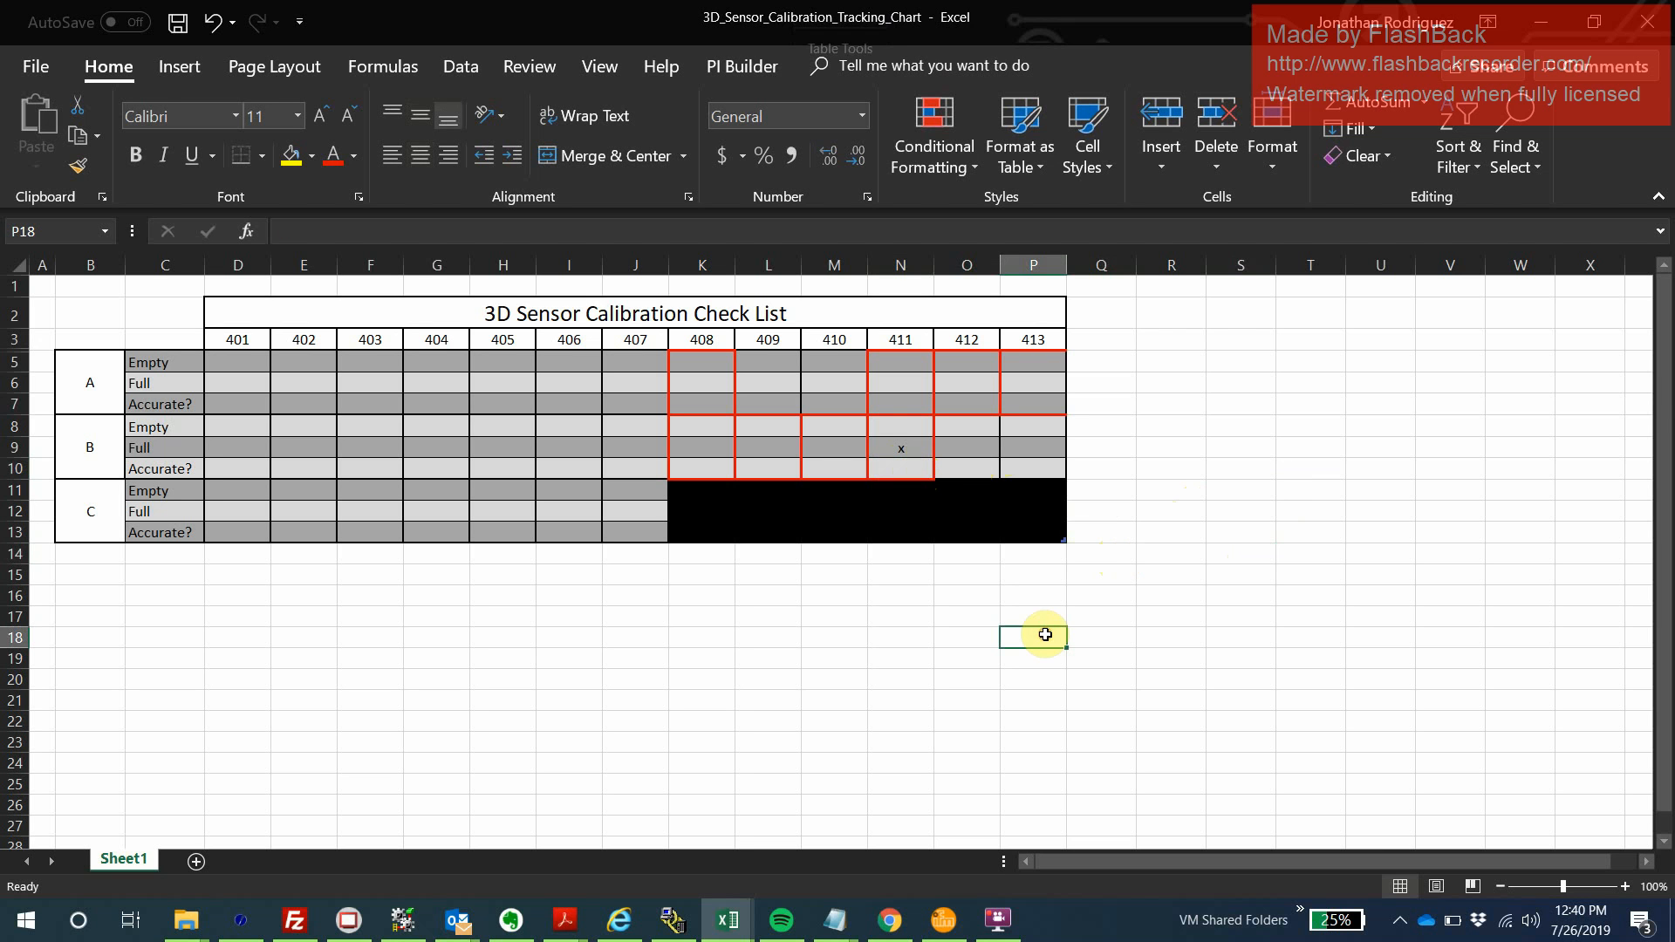
mouse_move(1105, 443)
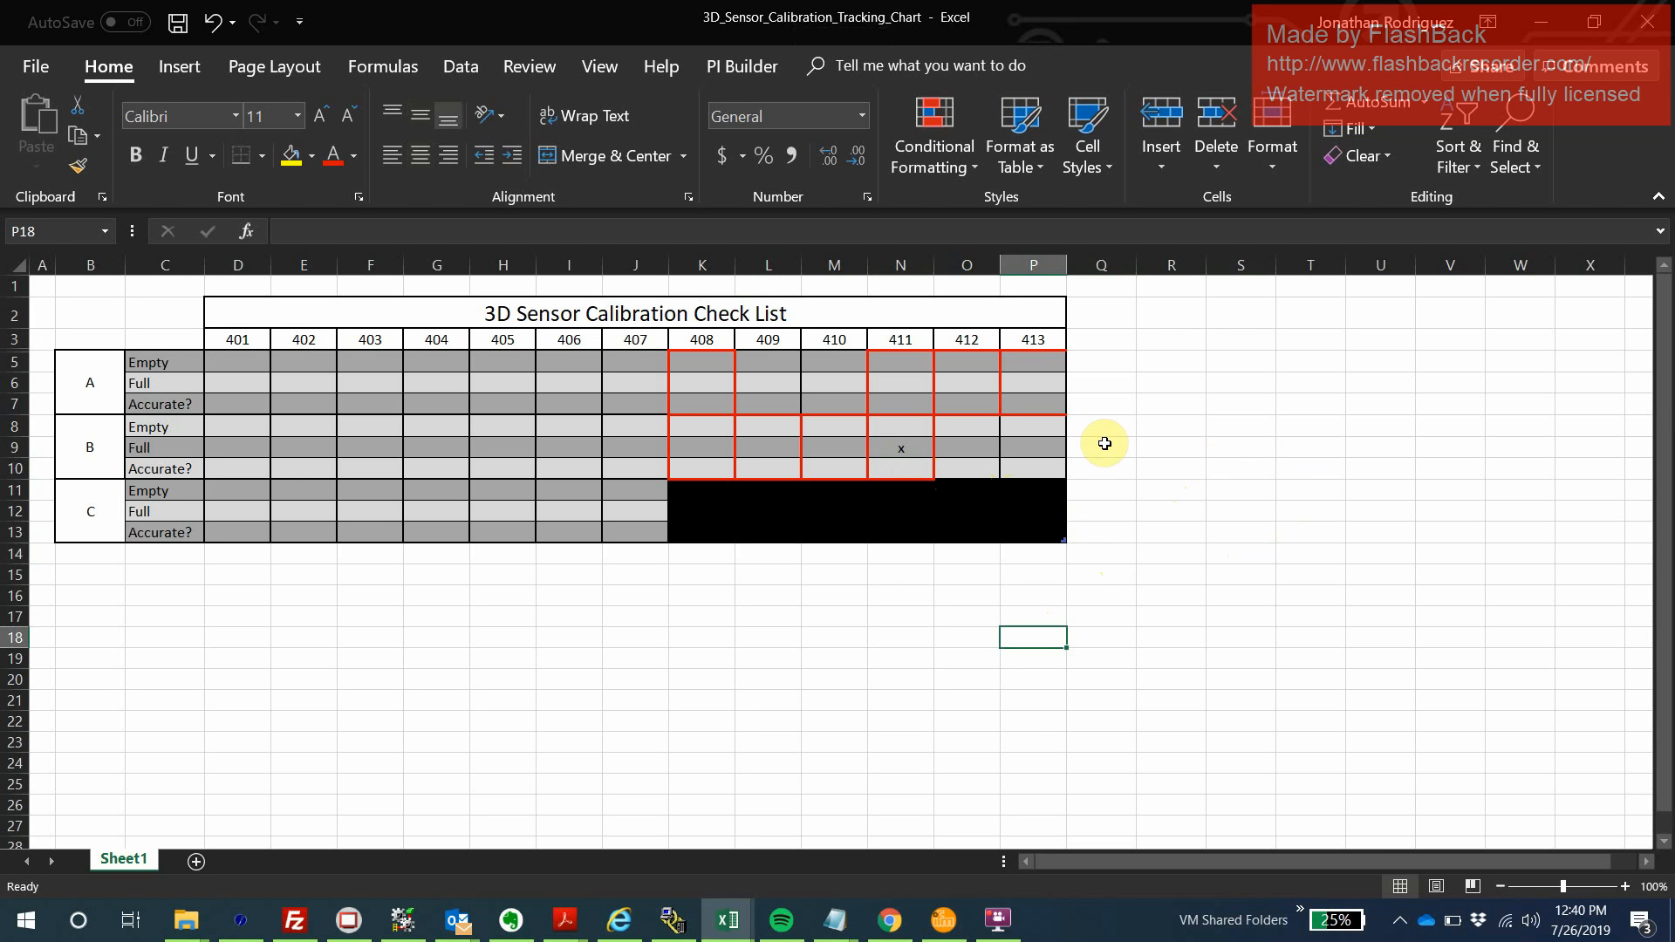
mouse_move(1223, 468)
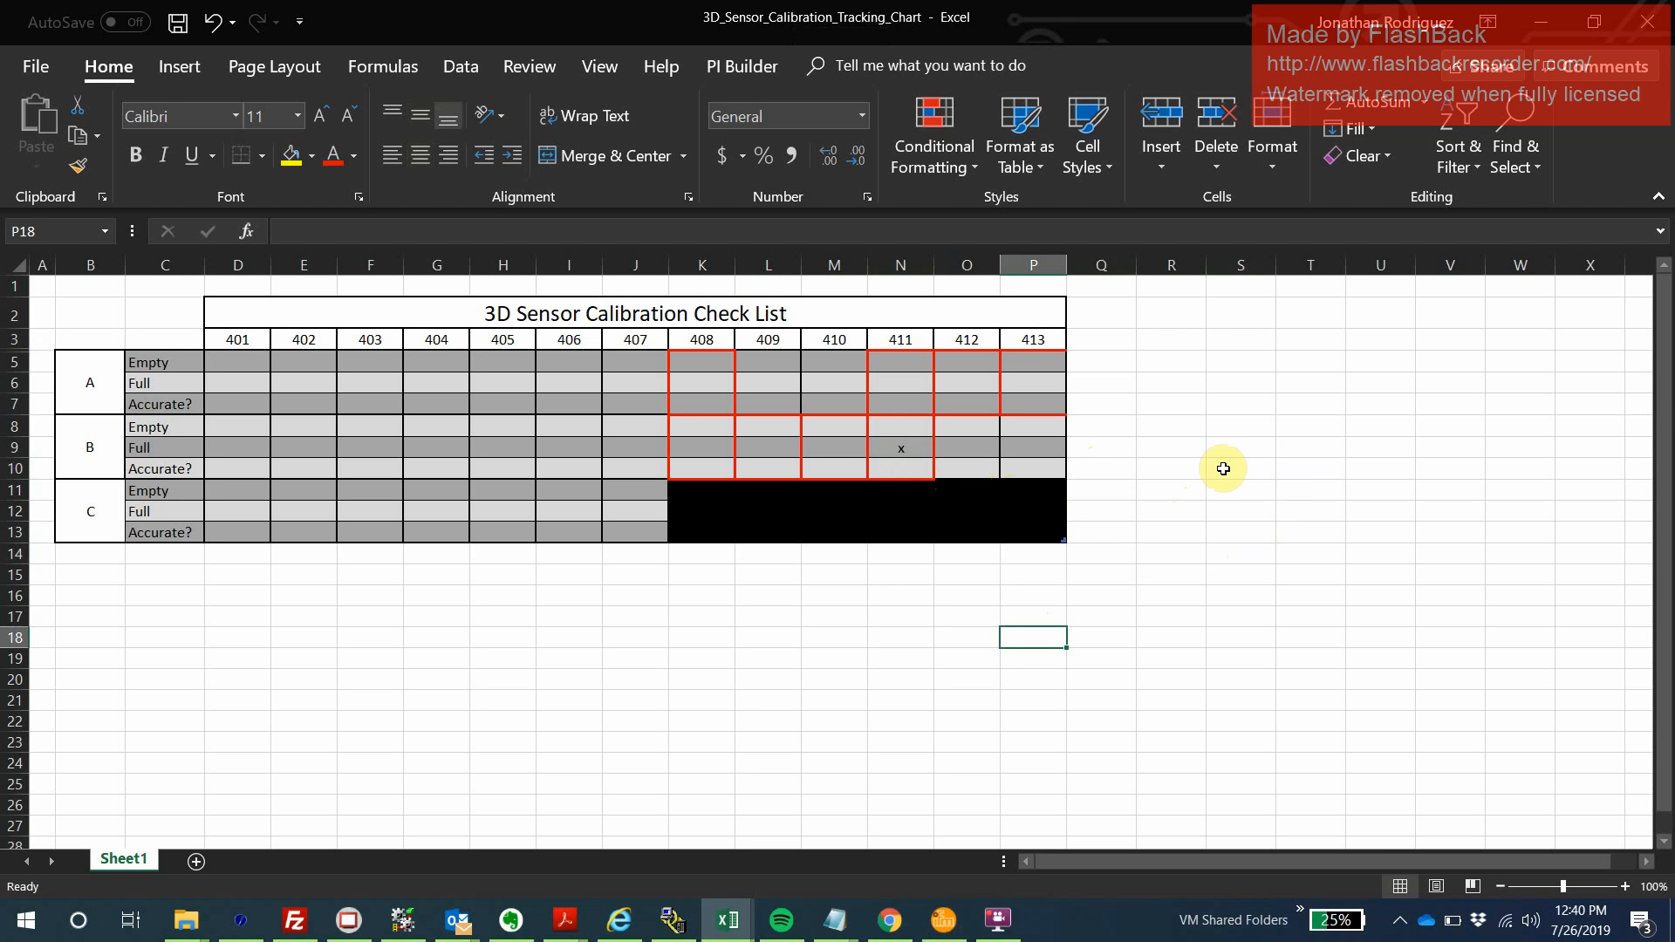
mouse_move(676, 600)
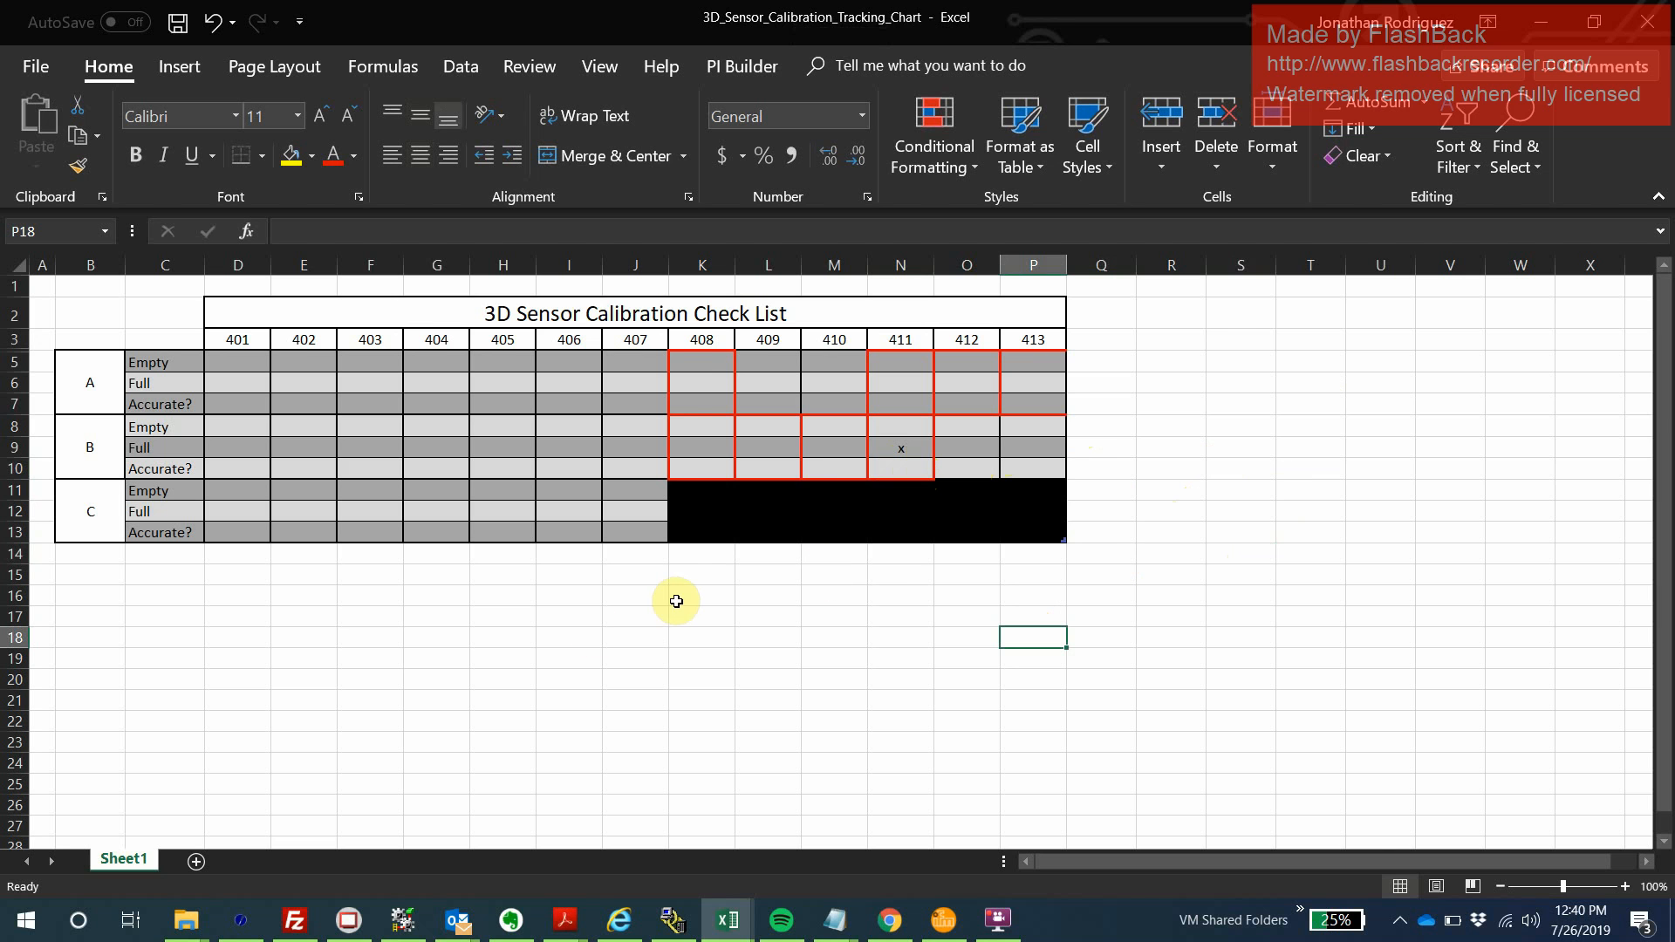
mouse_move(492, 687)
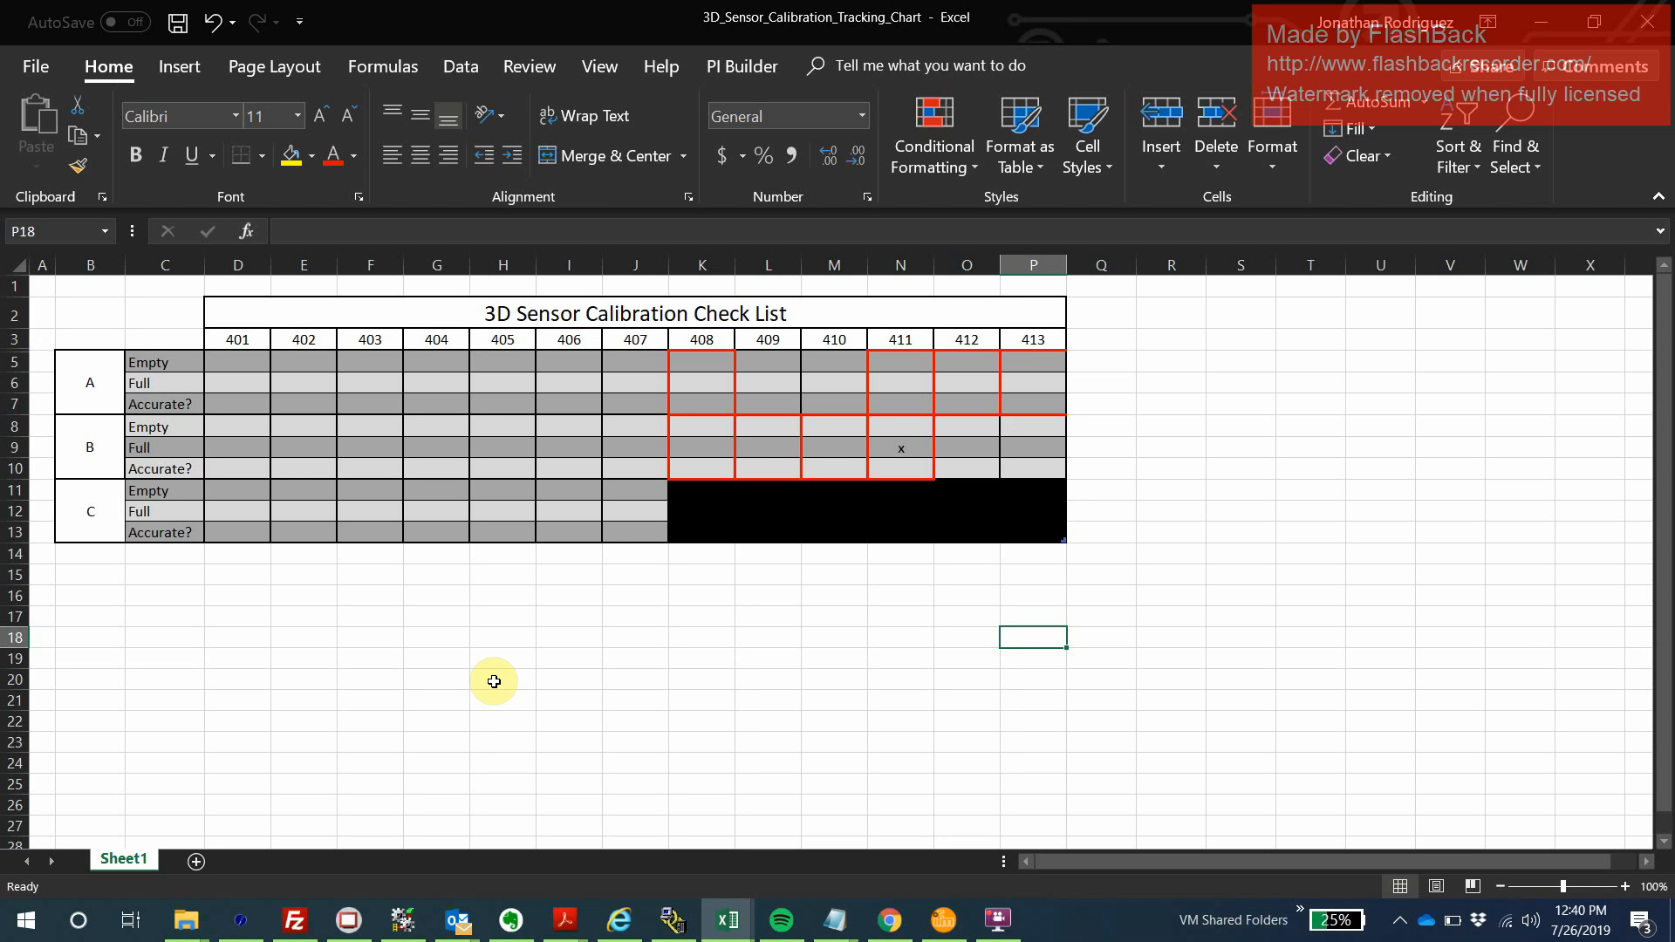
mouse_move(527, 675)
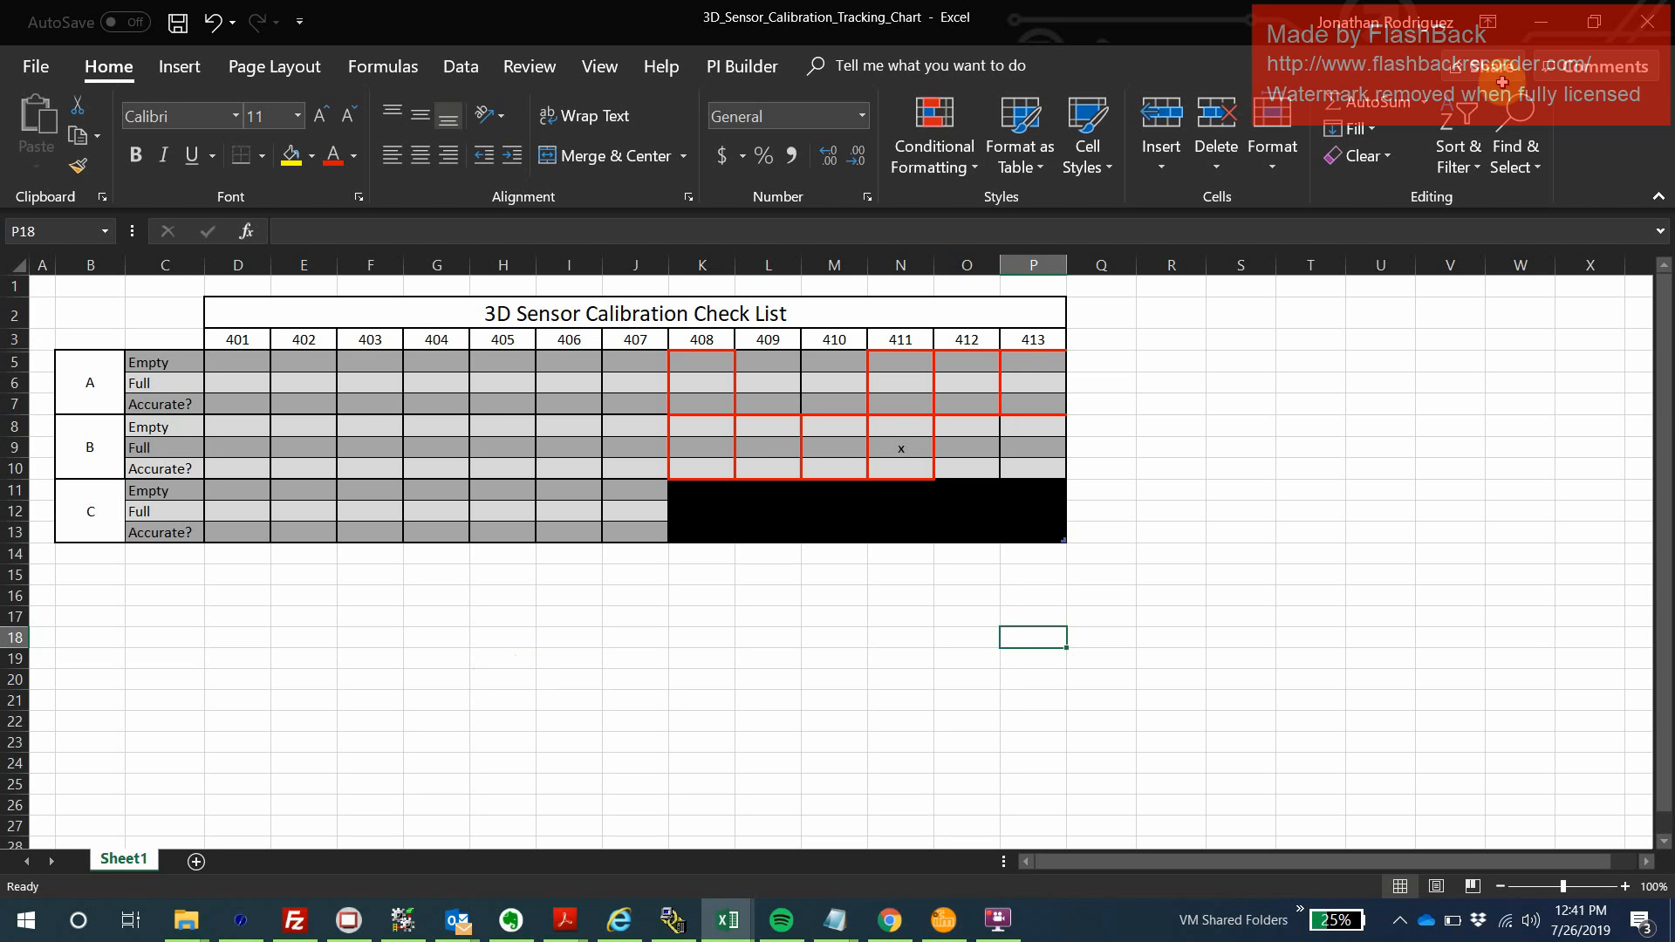
Switch from Excel to the IFM equipment manuals folder window in File Explorer.
left_click(185, 920)
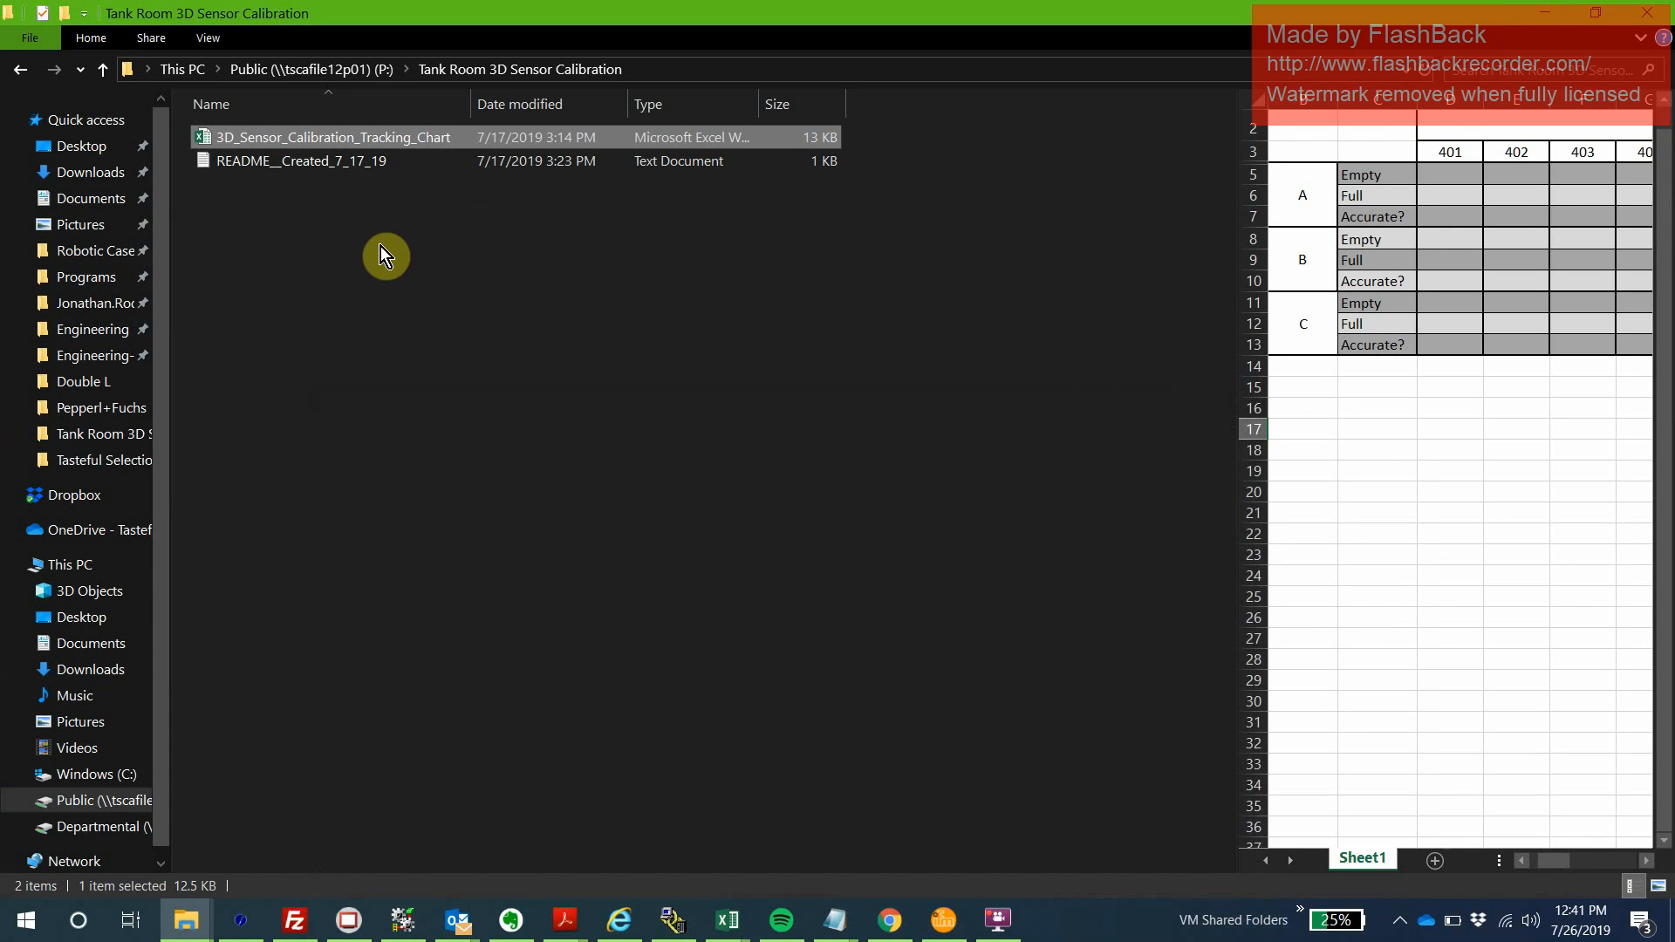
mouse_move(185, 920)
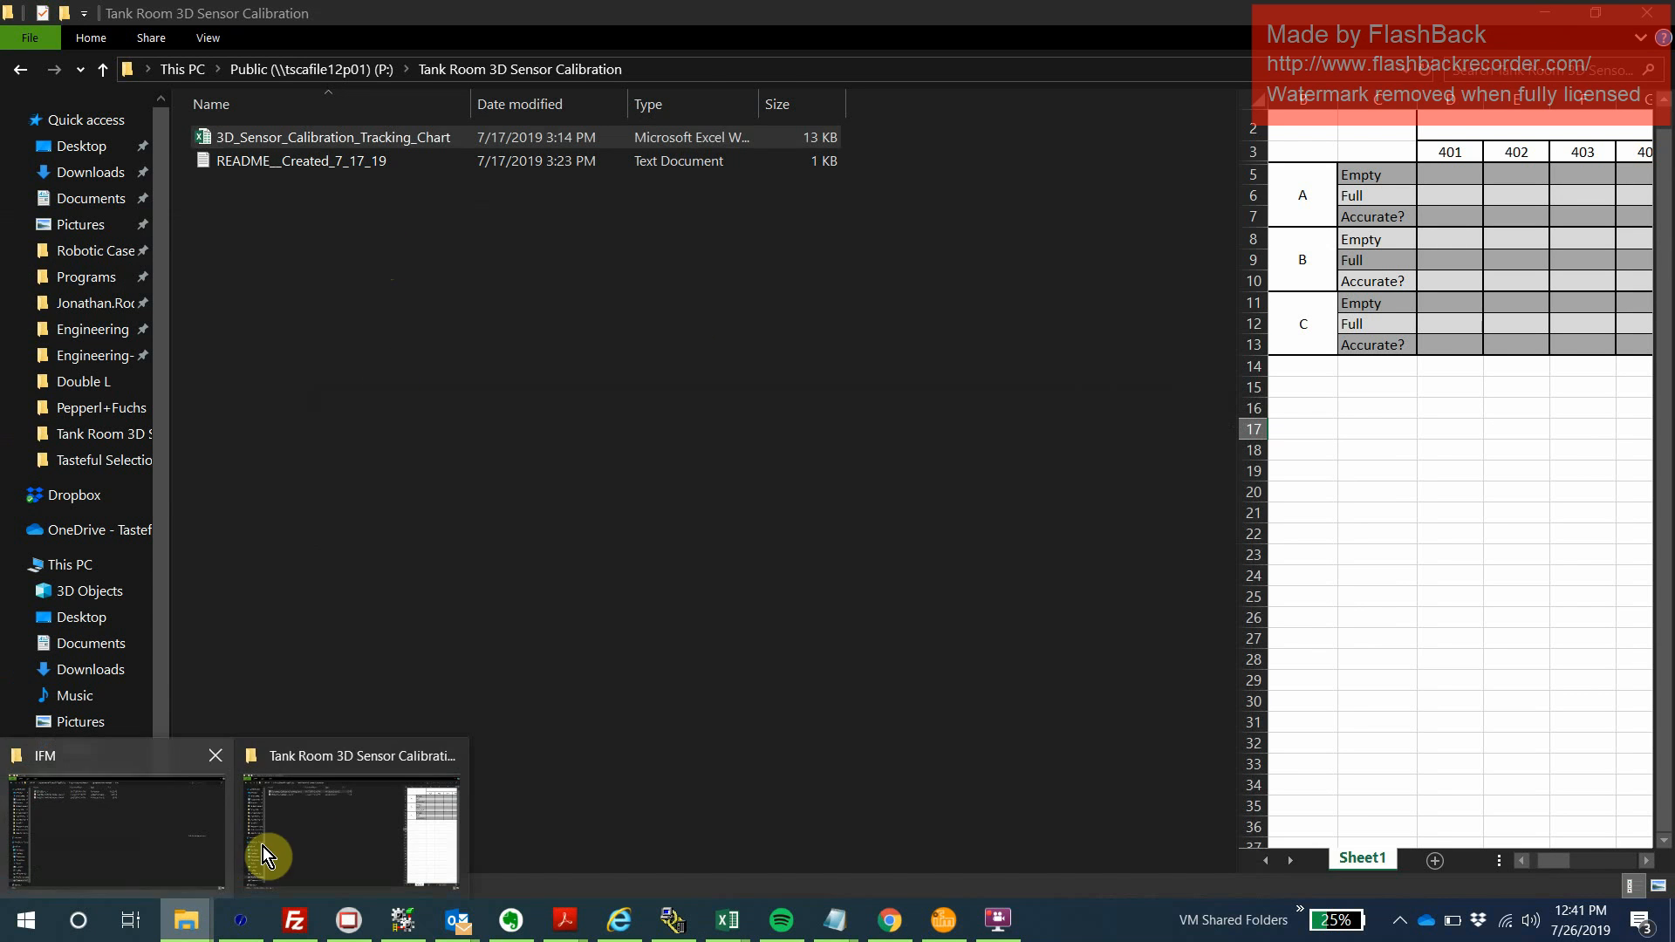
left_click(115, 834)
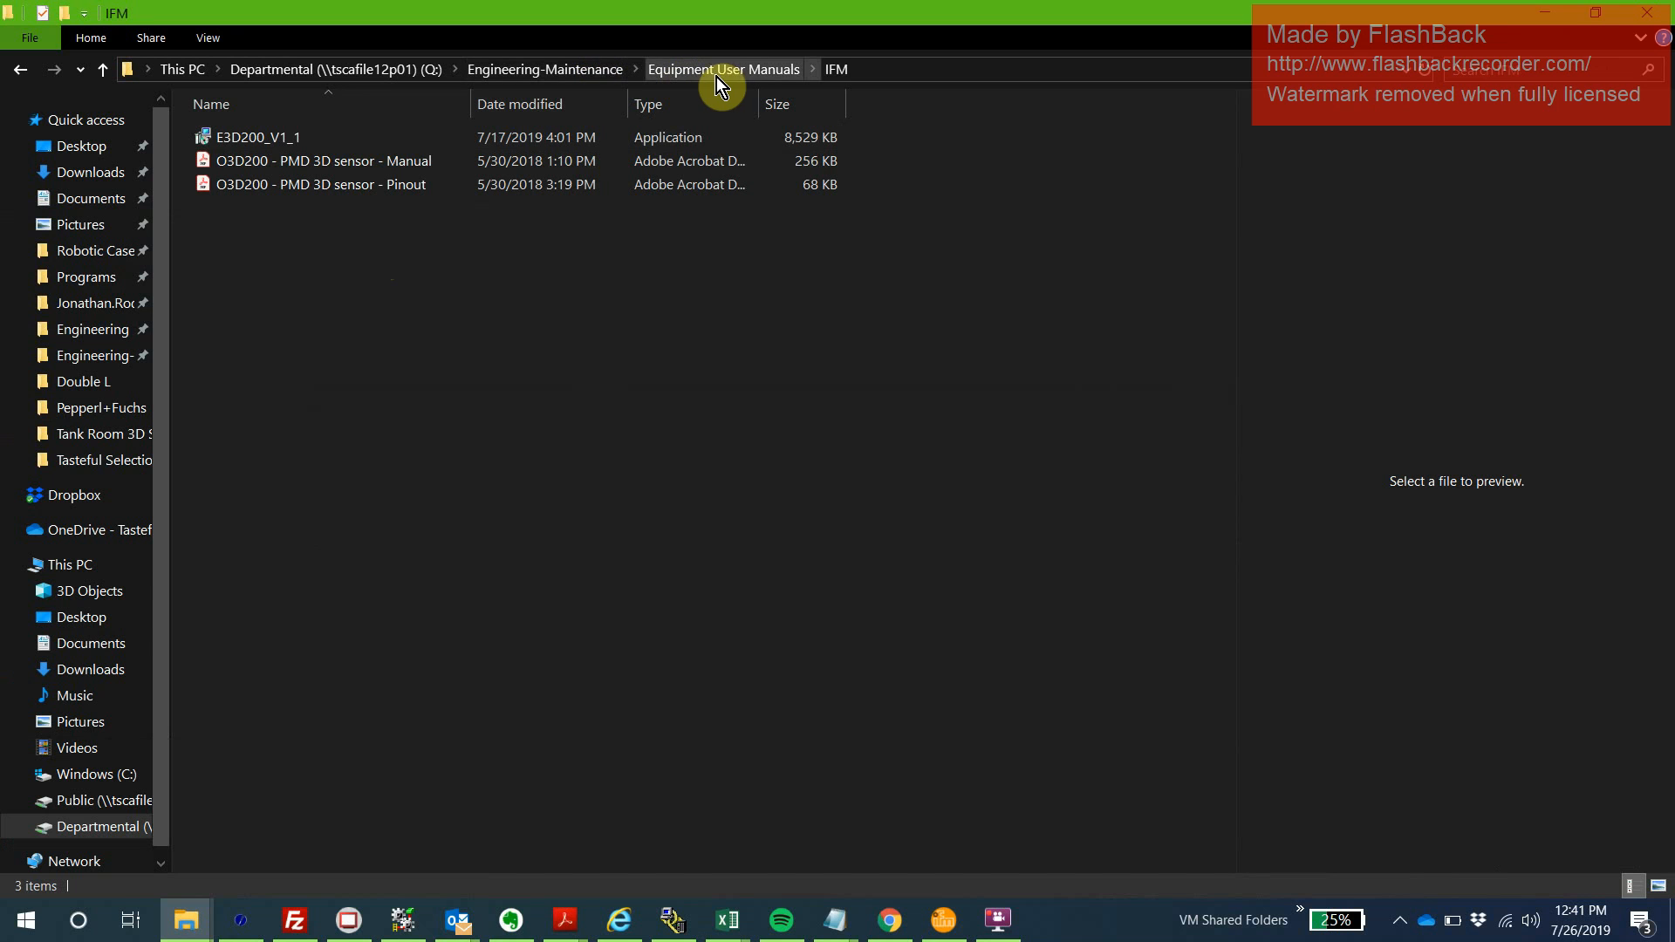
mouse_move(771, 83)
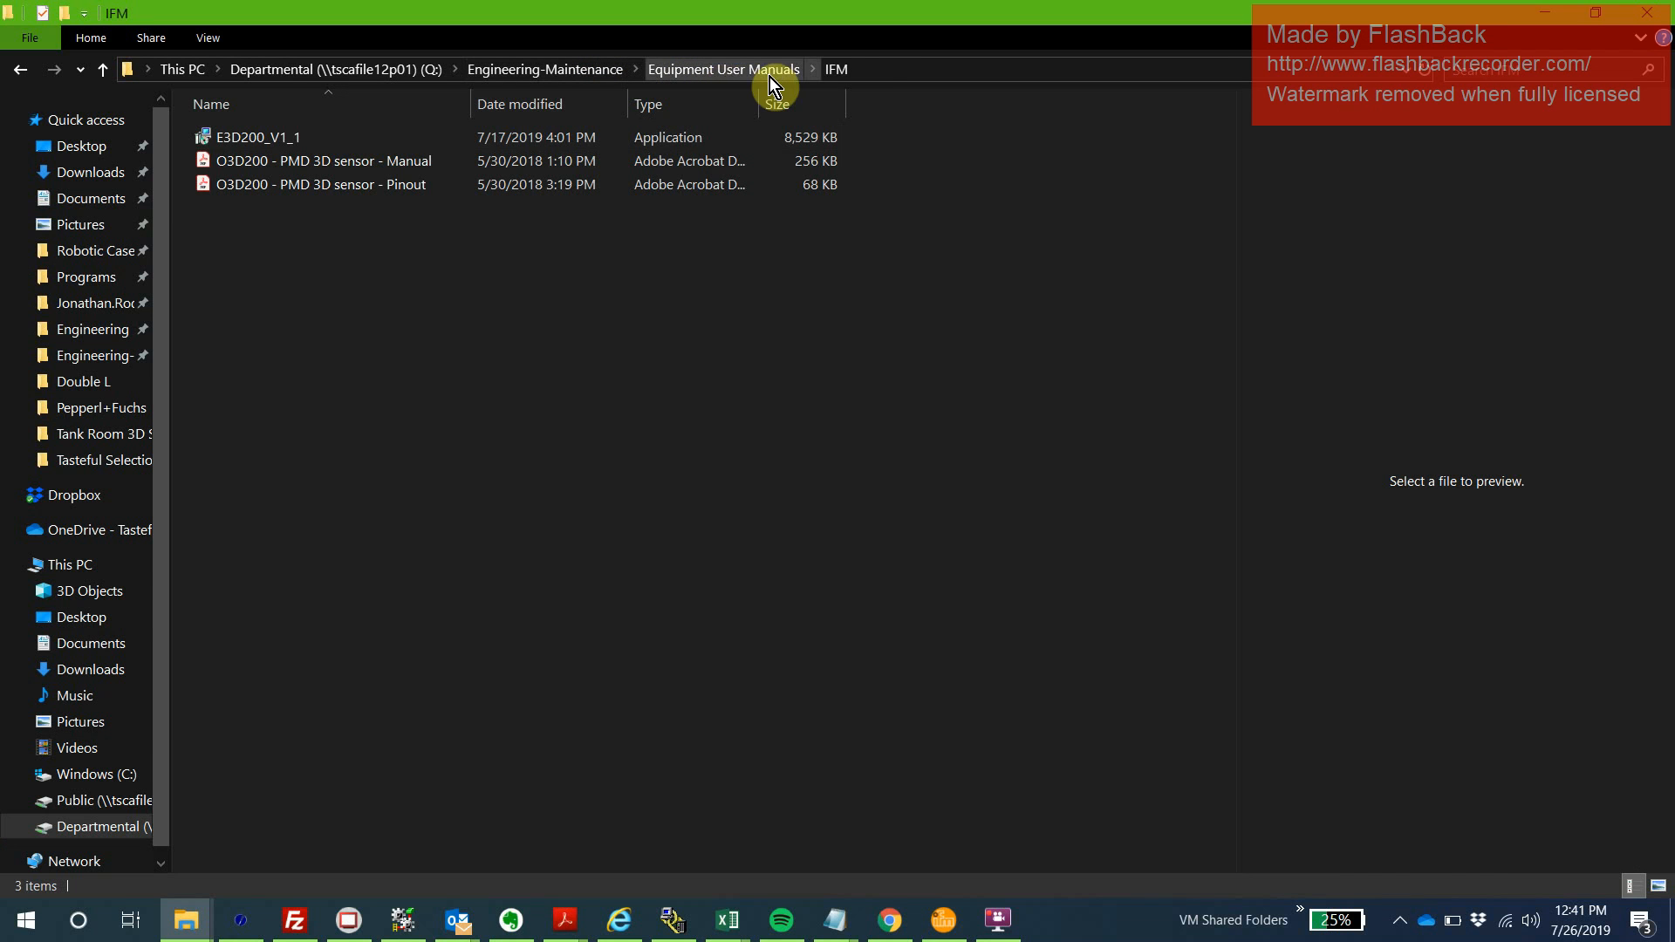
mouse_move(845, 80)
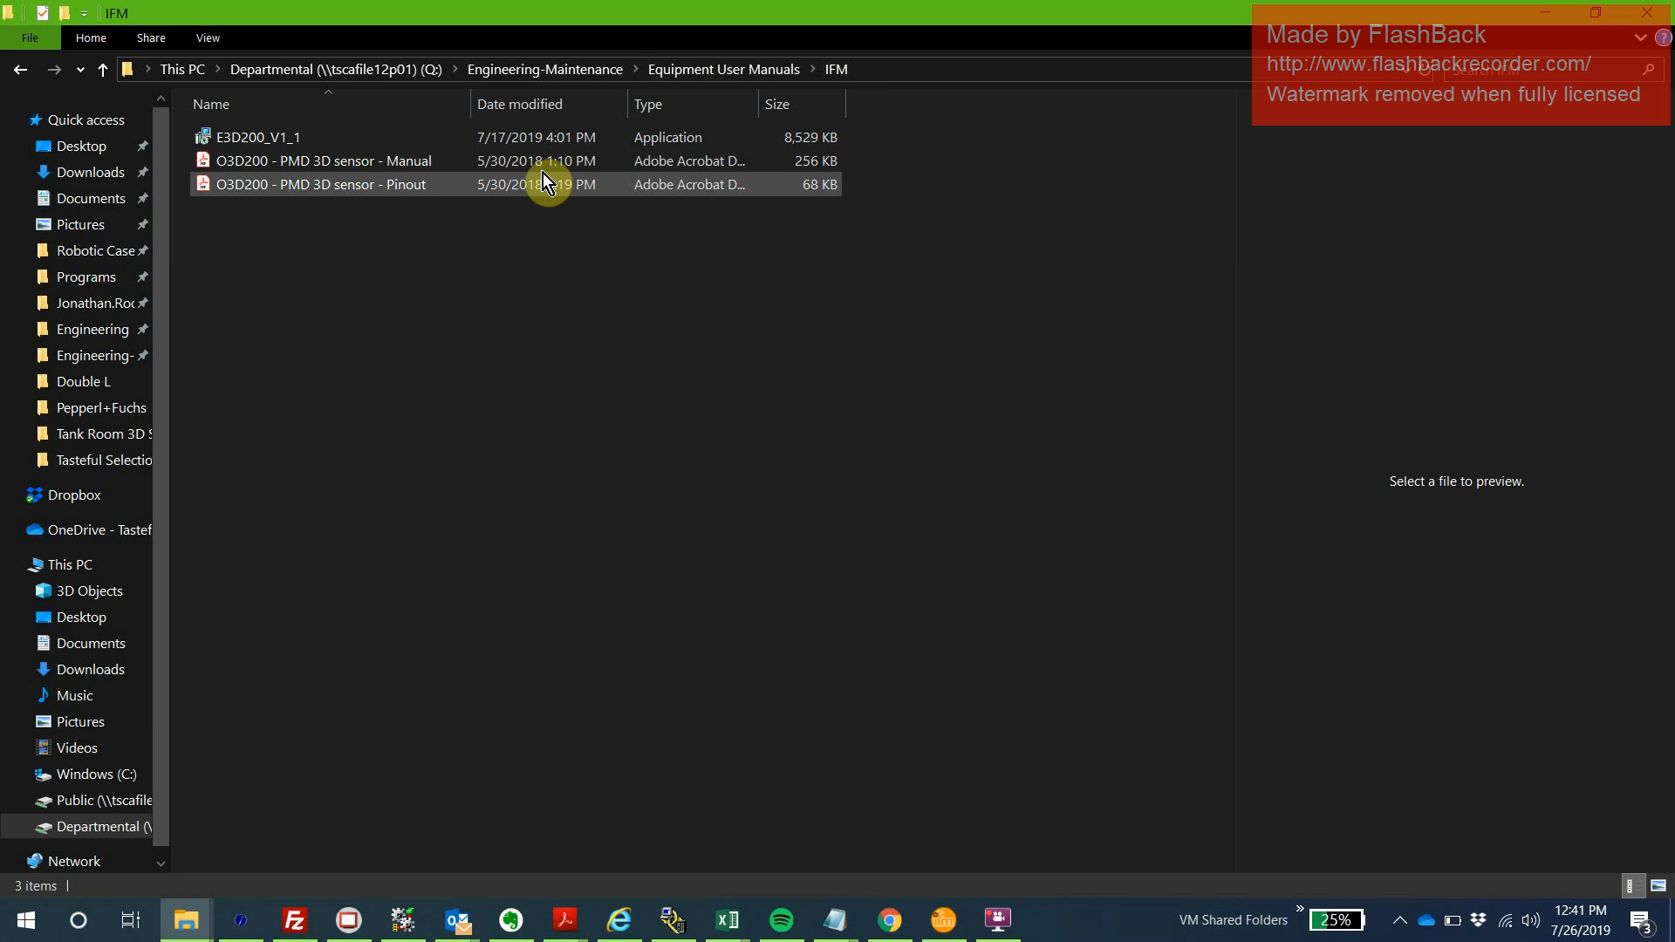
Preview the O3D200 sensor manual PDF, then select the E3D200_V1_1 setup application.
left_click(323, 161)
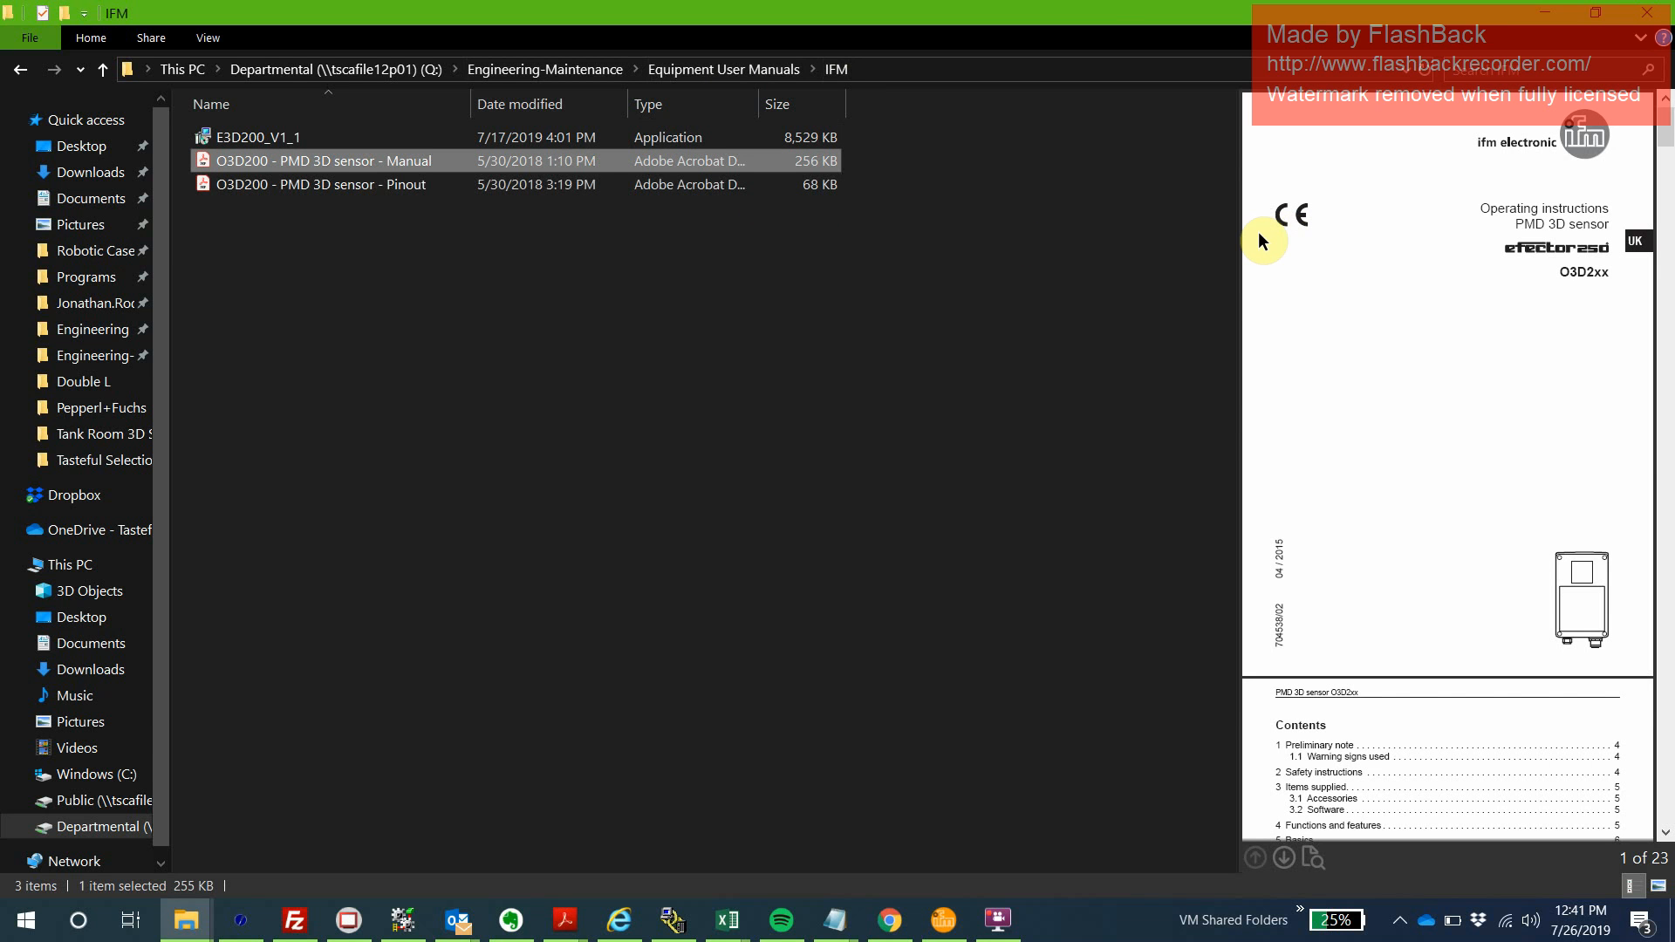
mouse_move(1253, 246)
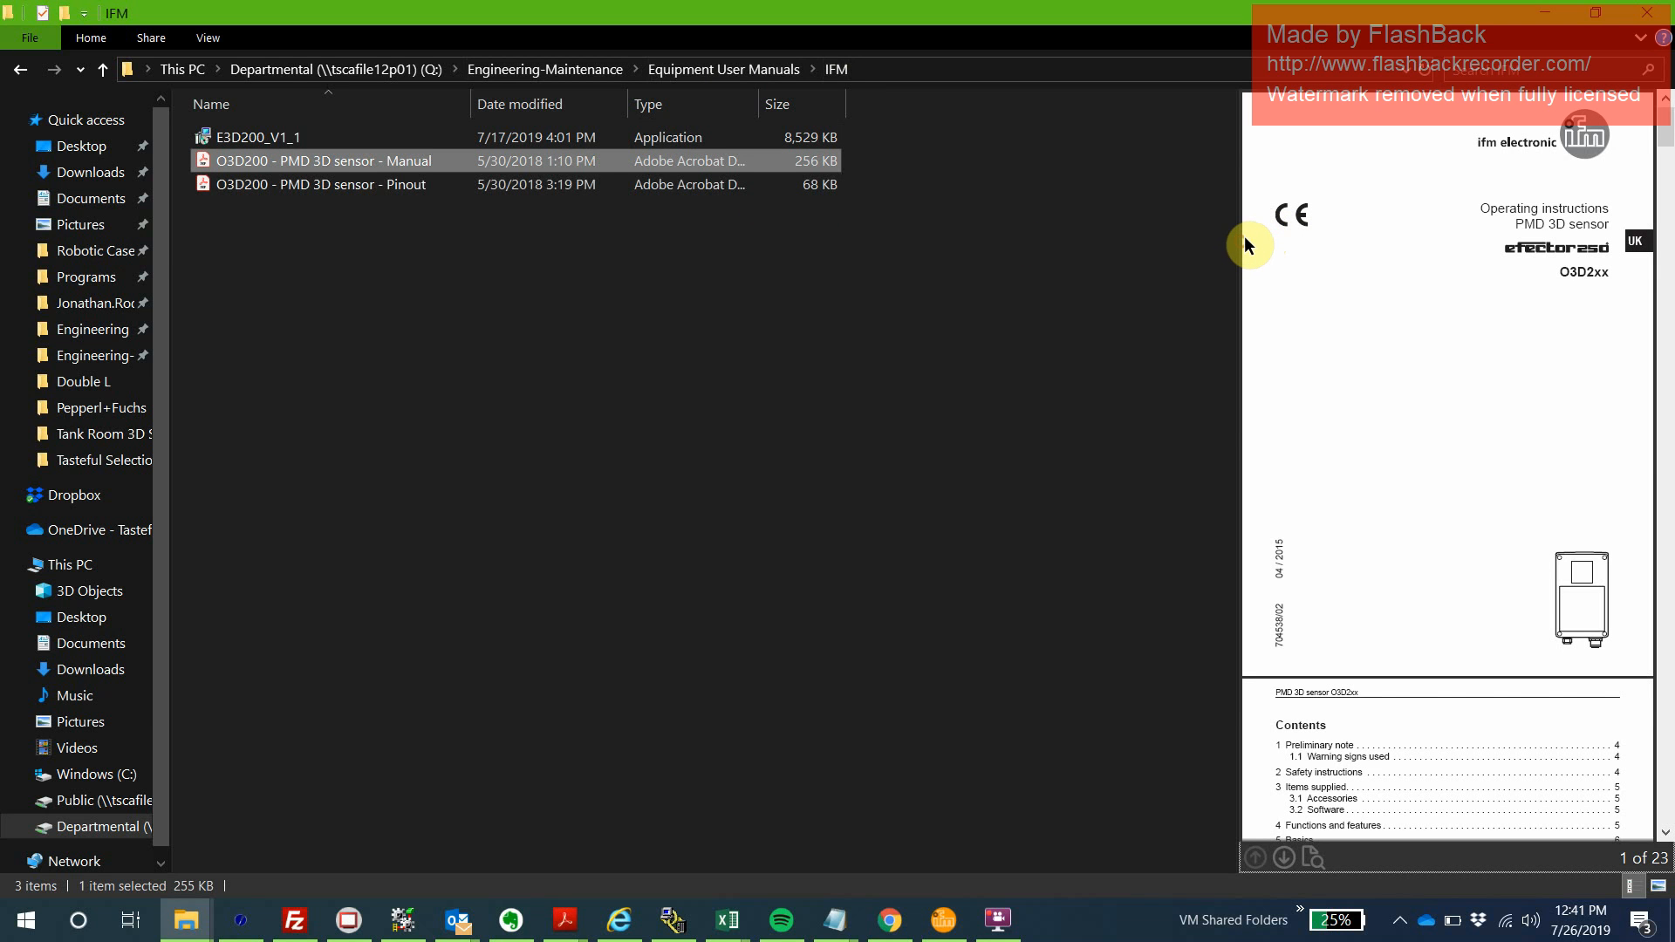
left_click(257, 136)
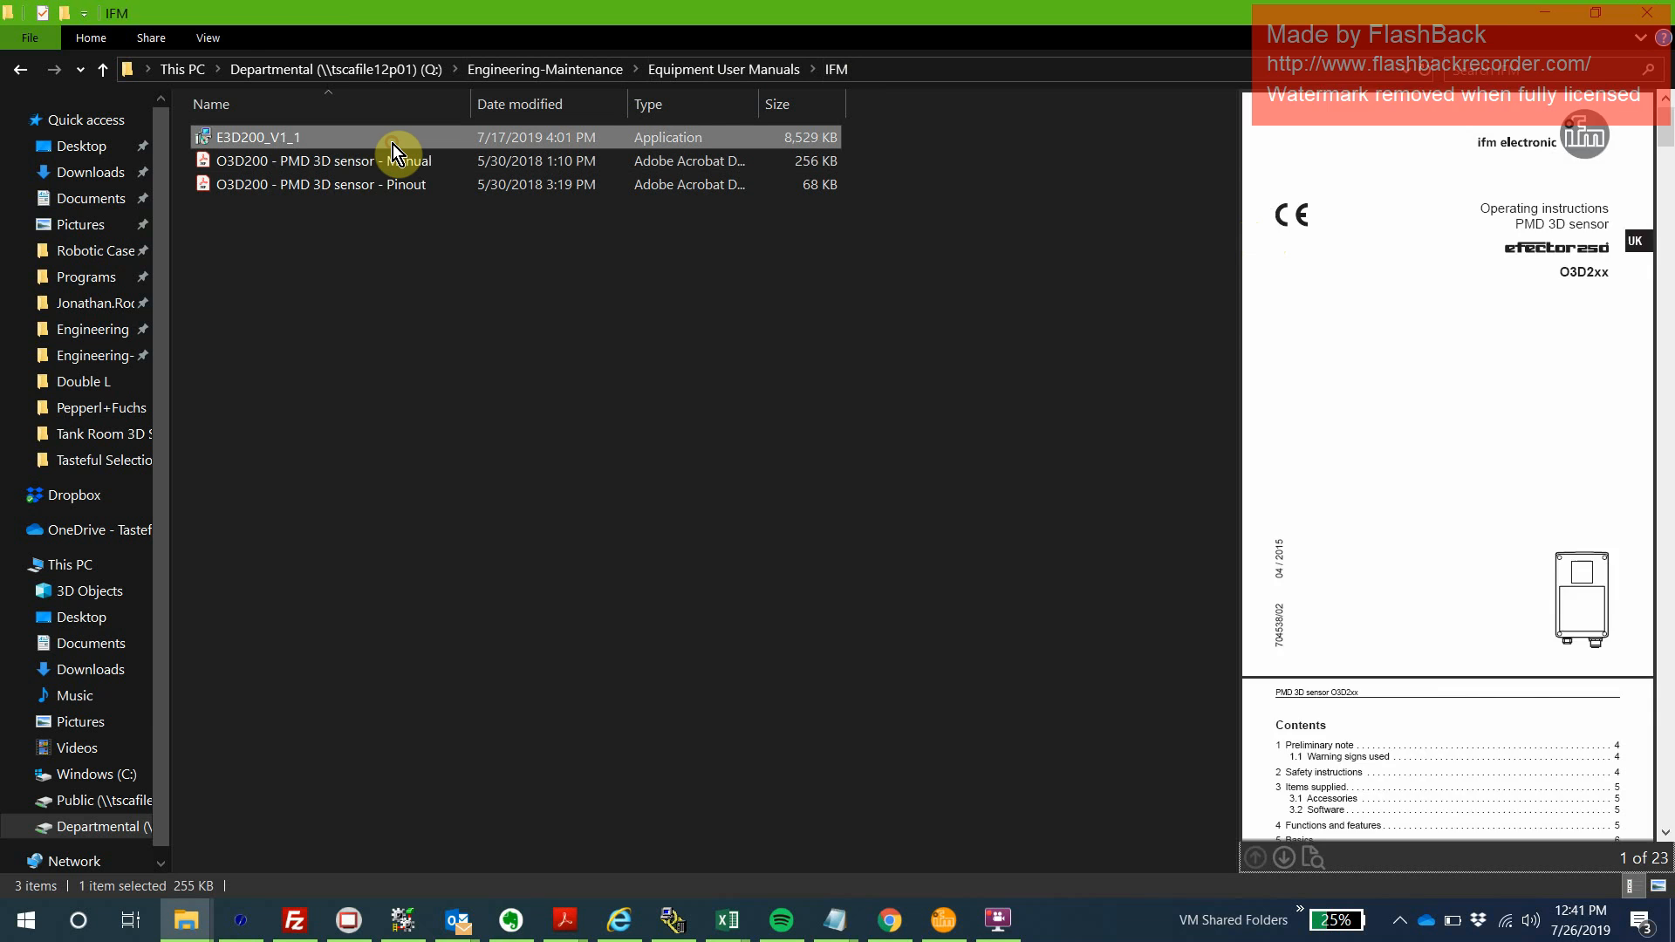
left_click(256, 136)
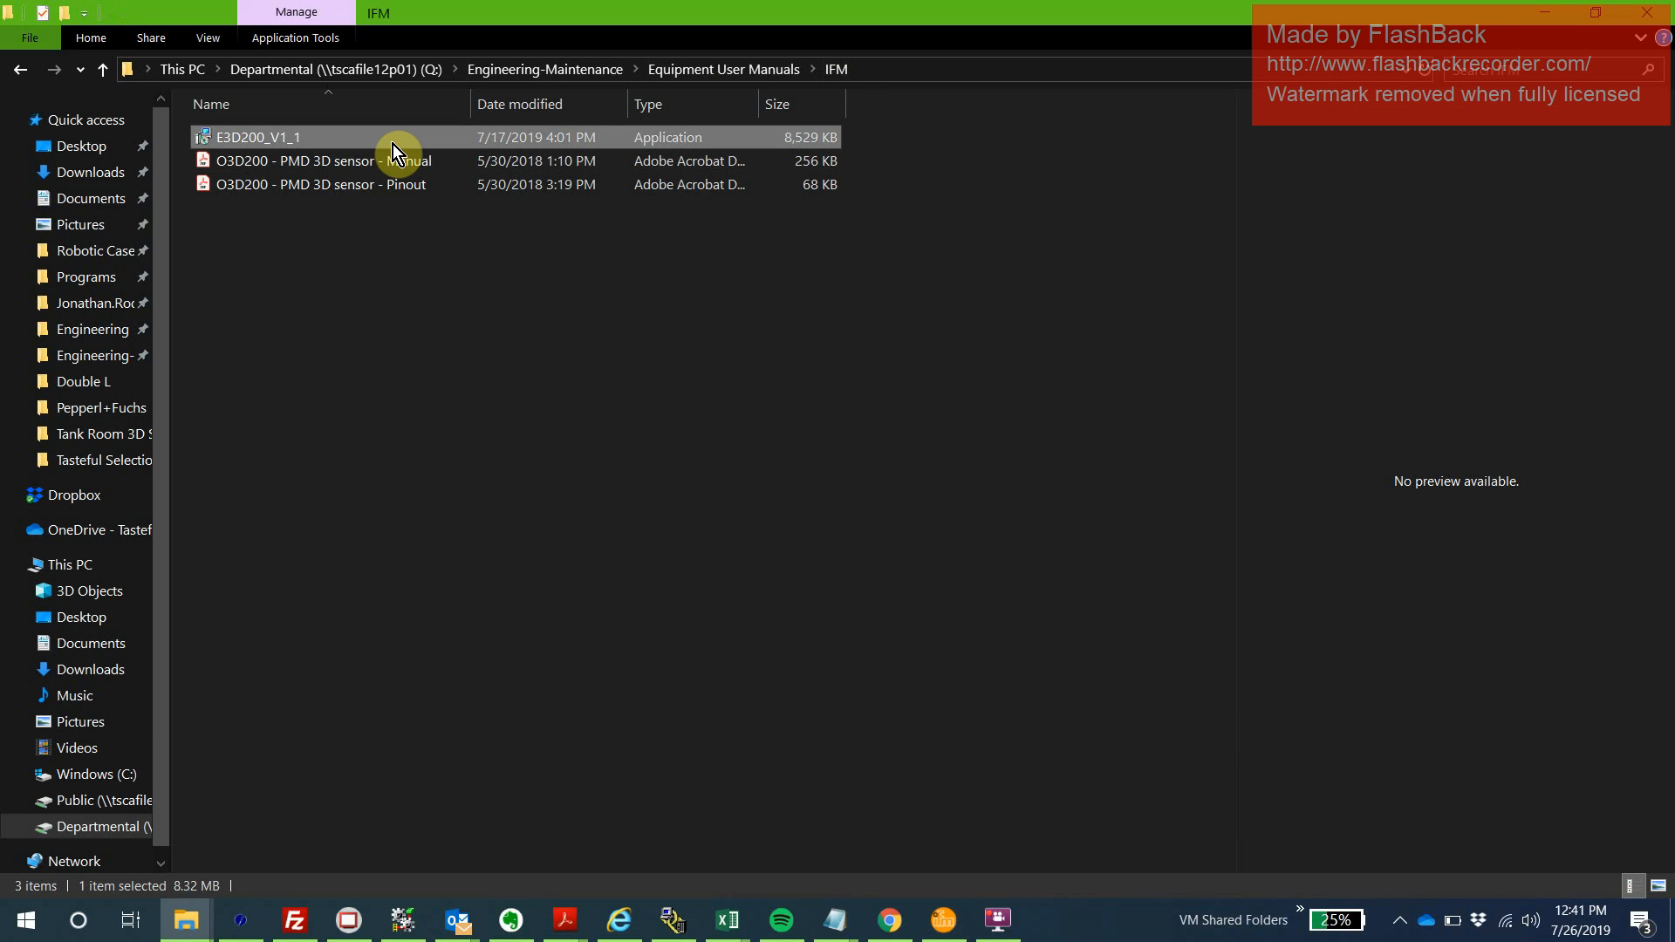
mouse_move(545, 79)
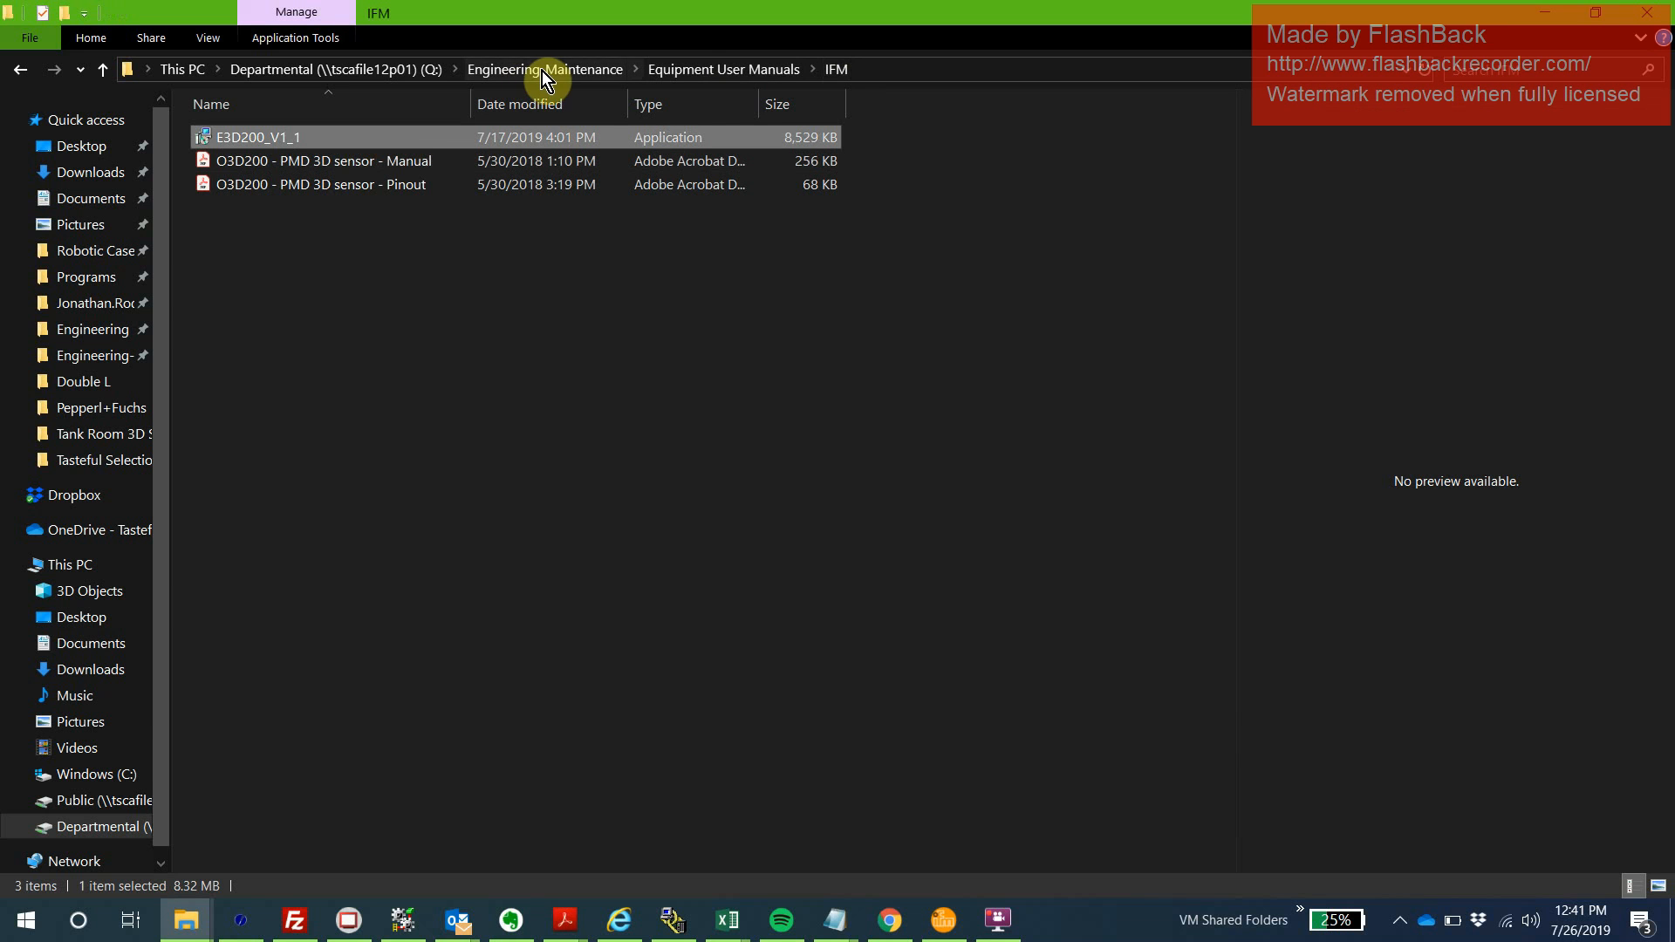
mouse_move(874, 82)
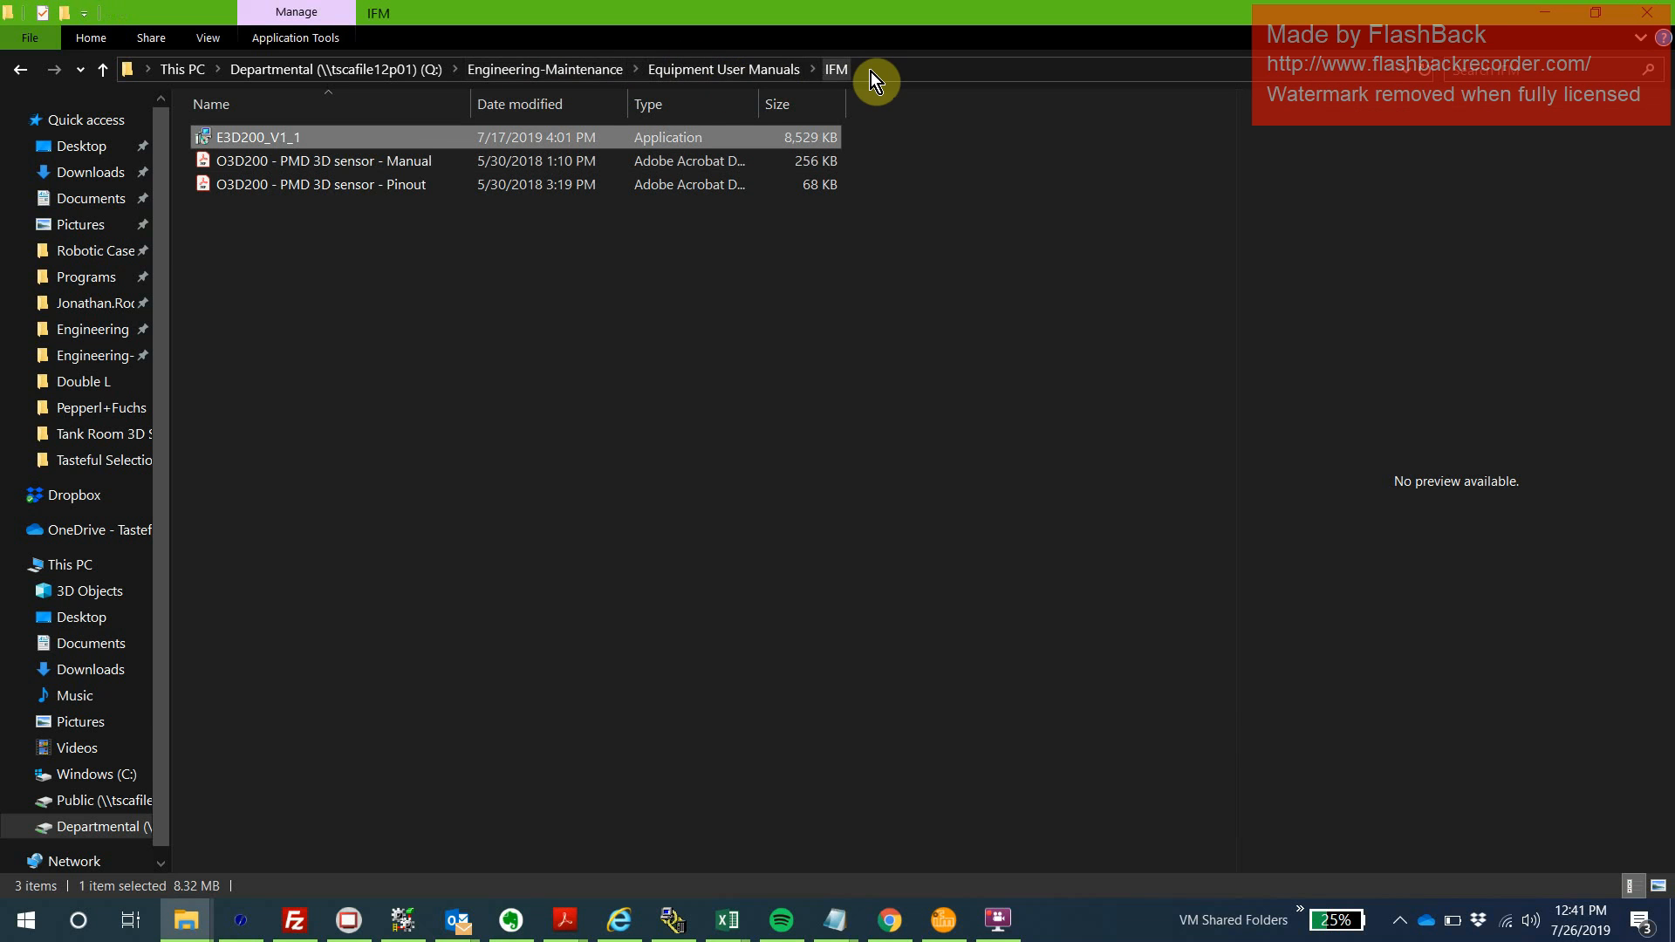
mouse_move(344, 140)
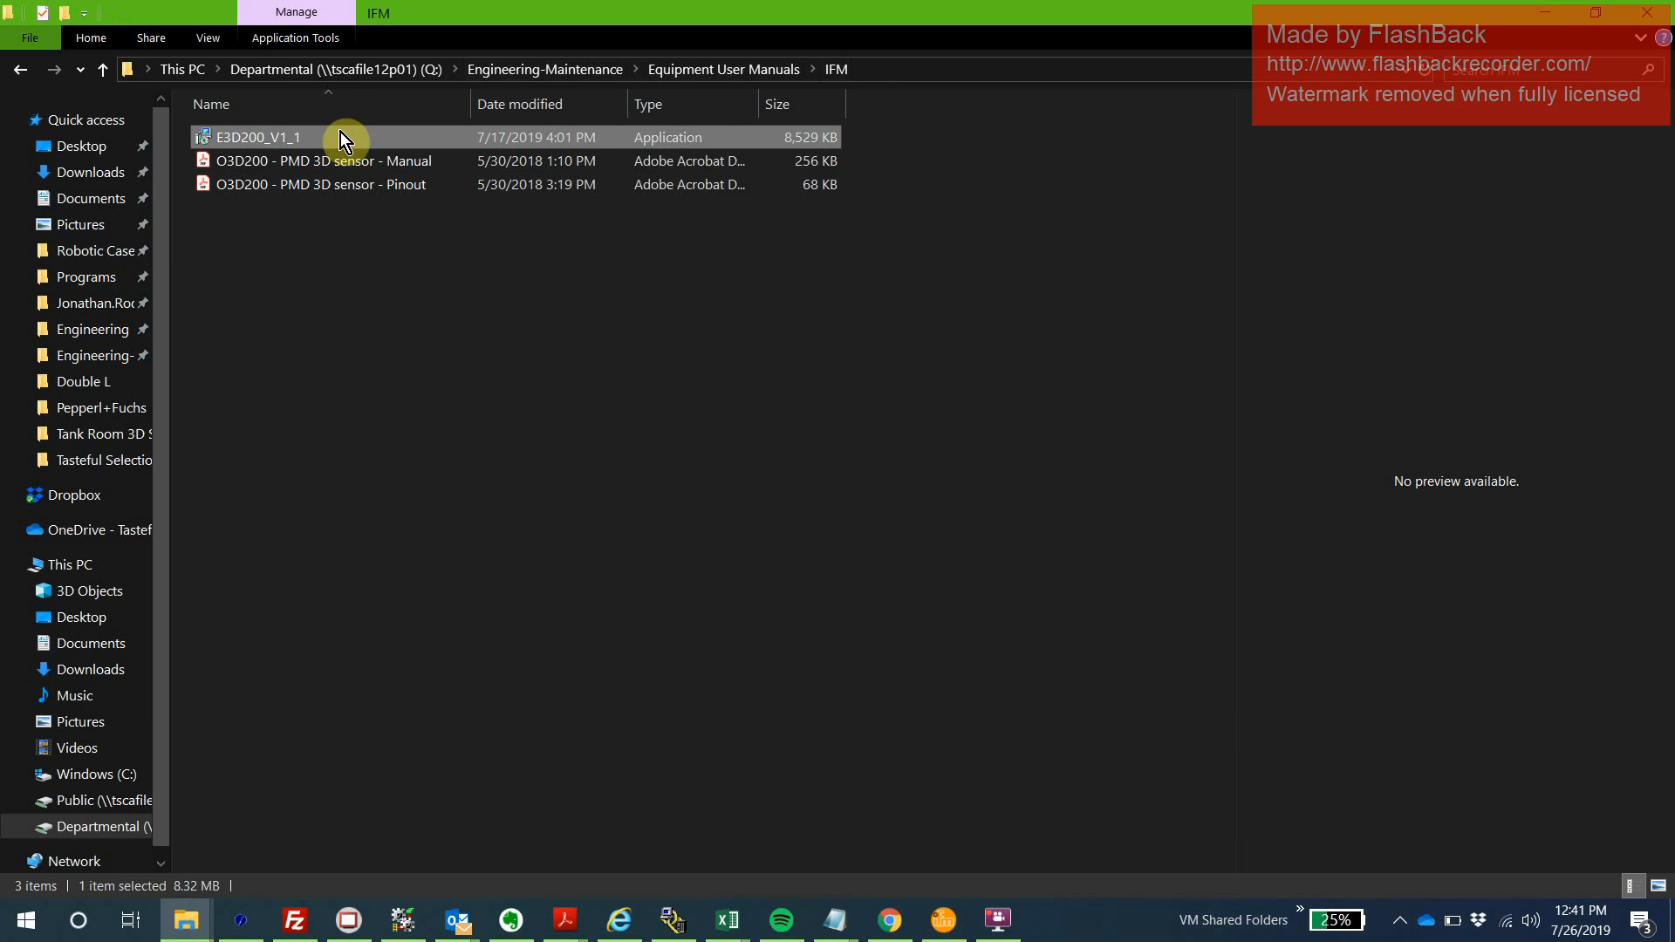
mouse_move(298, 417)
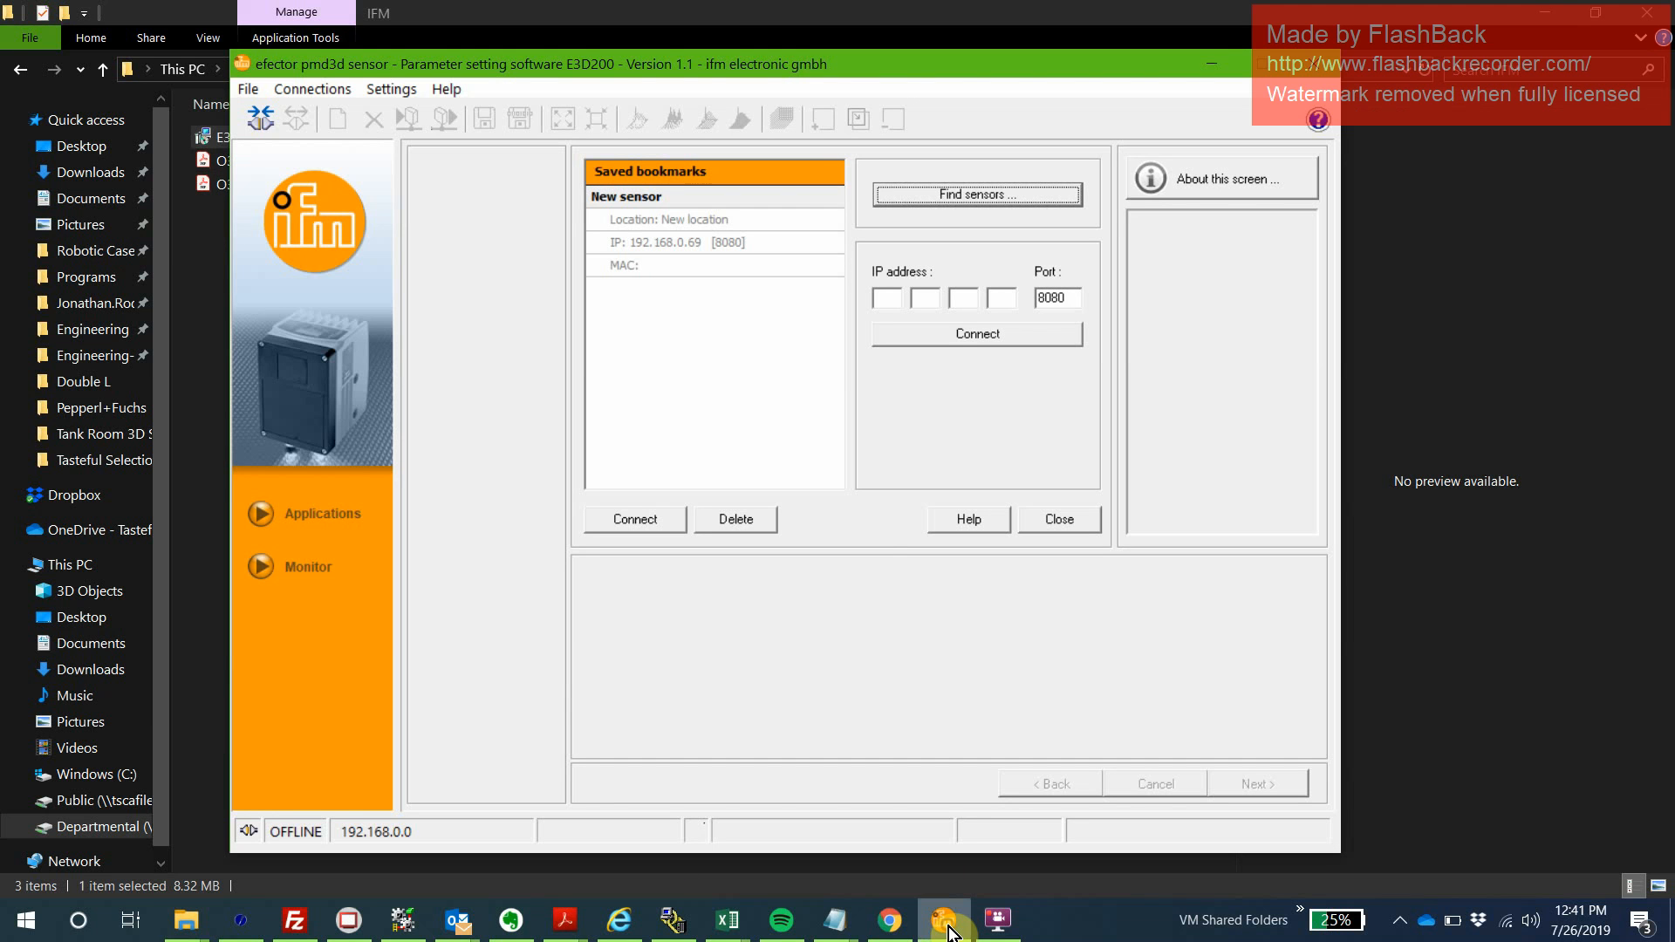
mouse_move(862, 720)
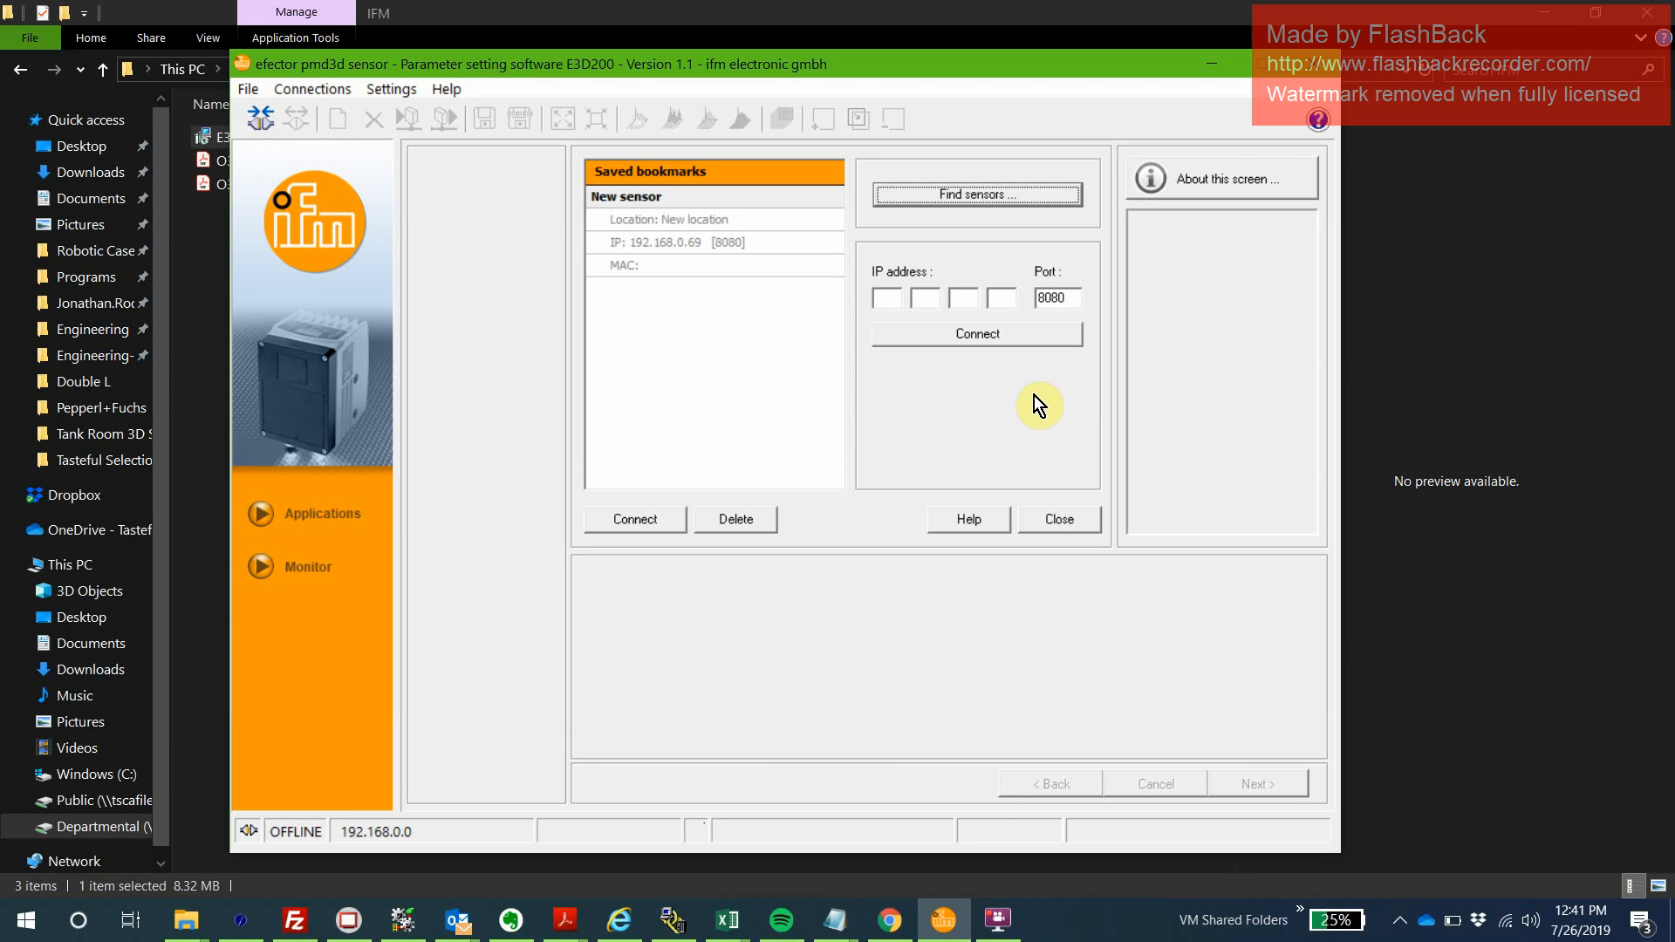
mouse_move(982, 373)
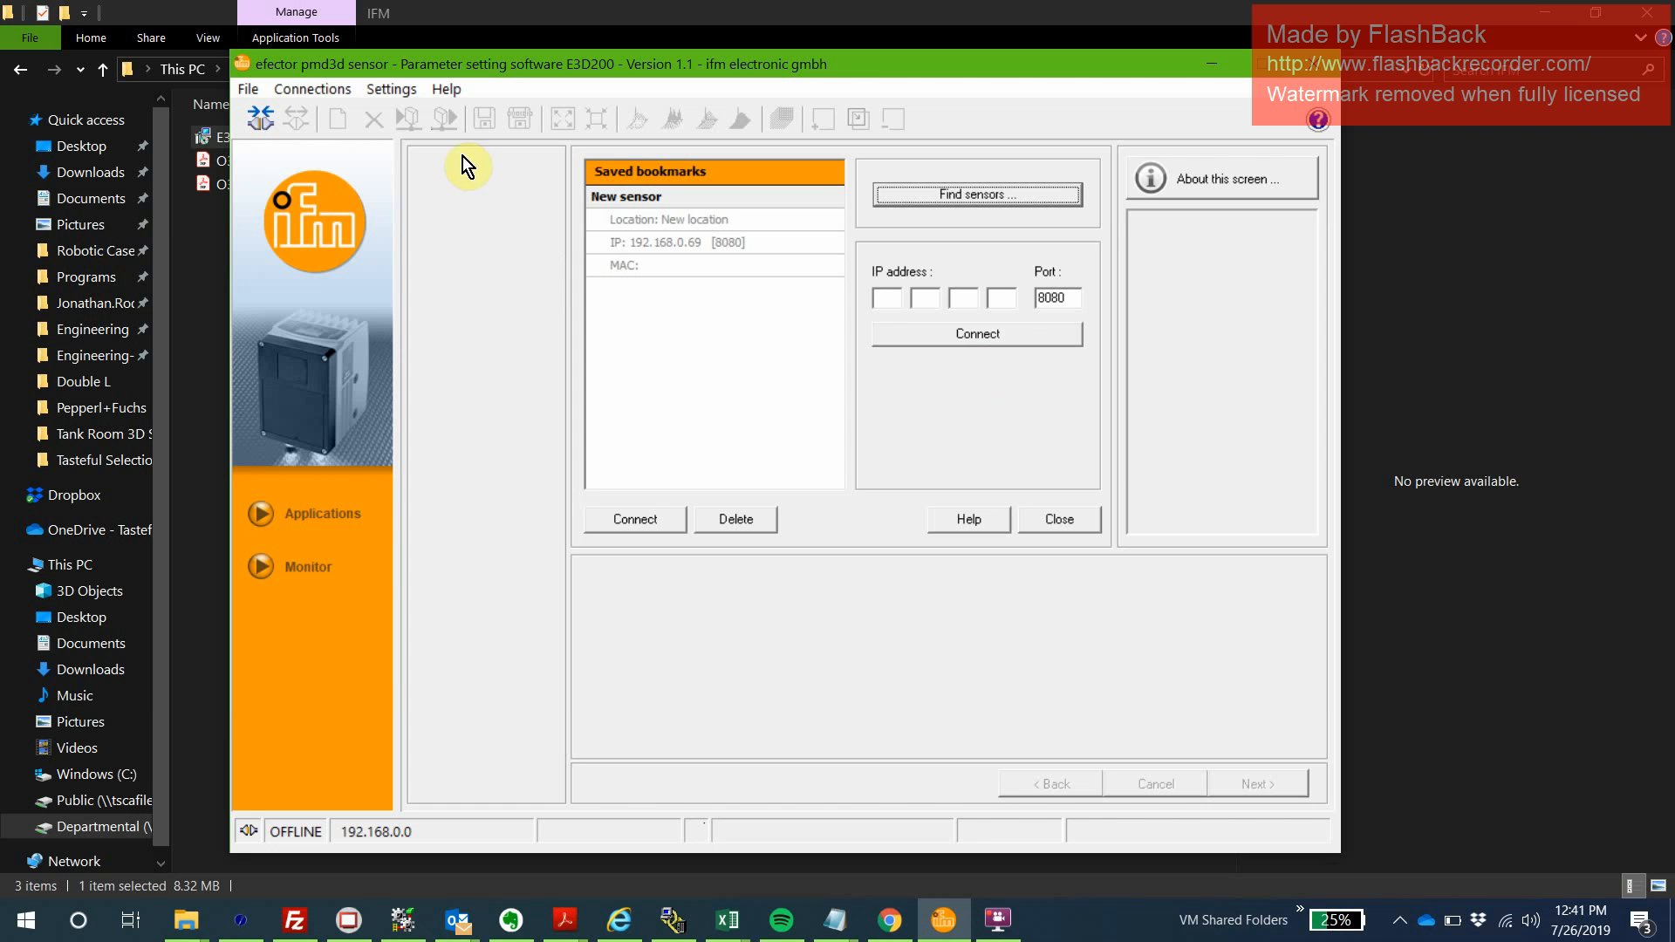
mouse_move(312, 89)
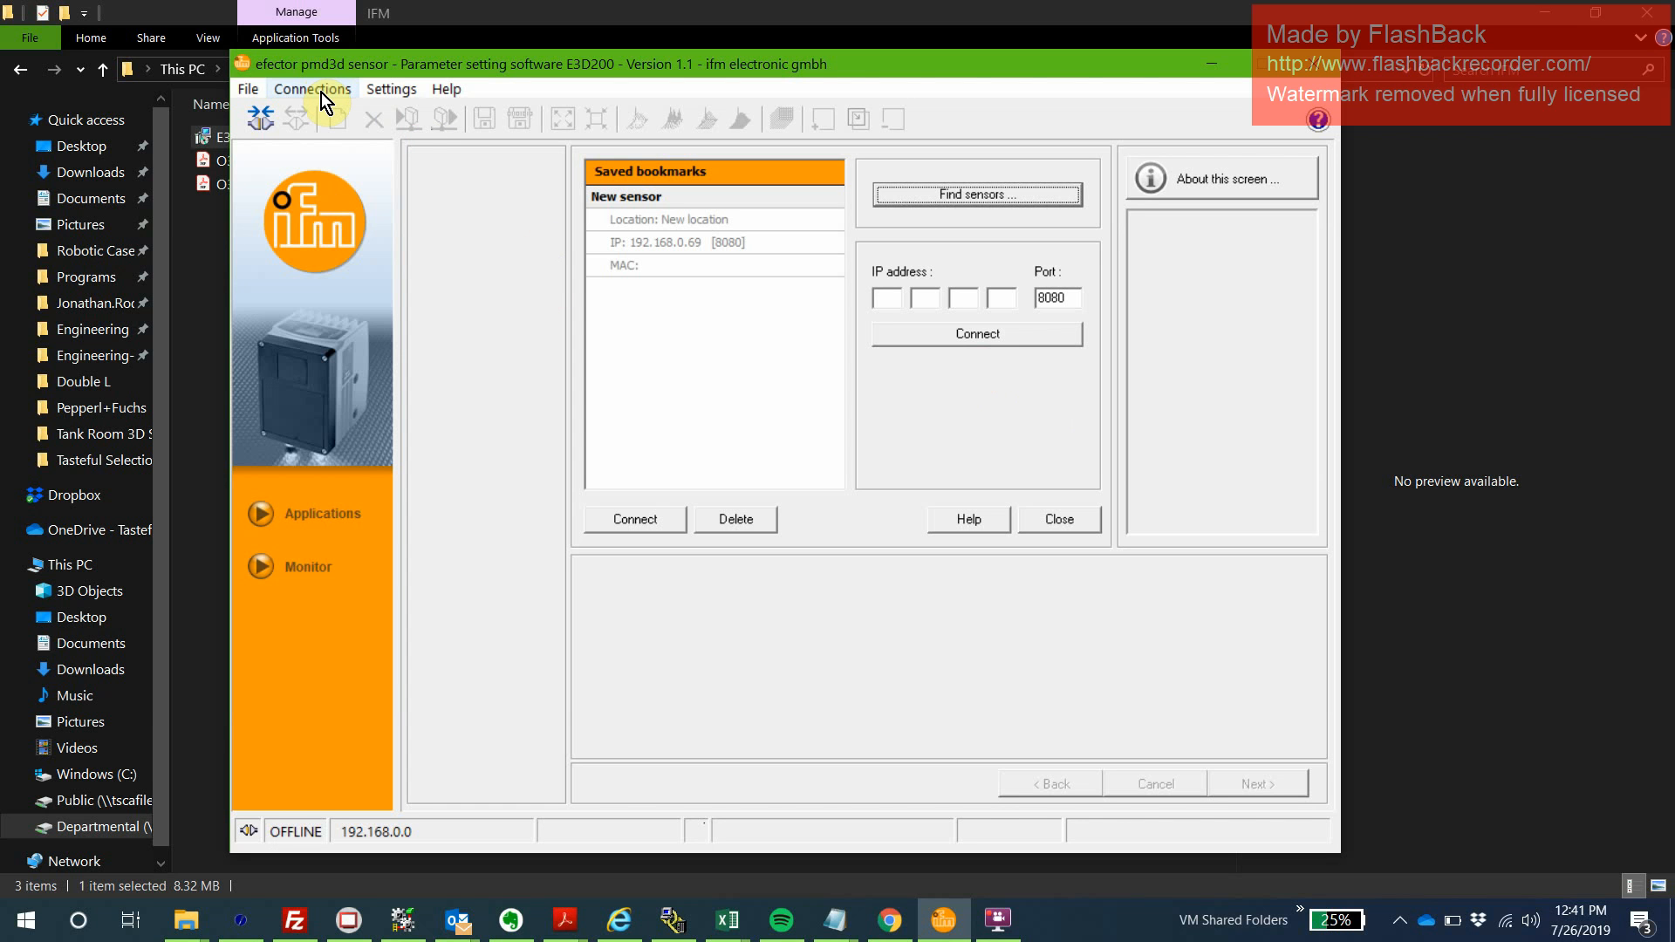
Review the Connections menu options of the E3D200 software while offline.
left_click(310, 89)
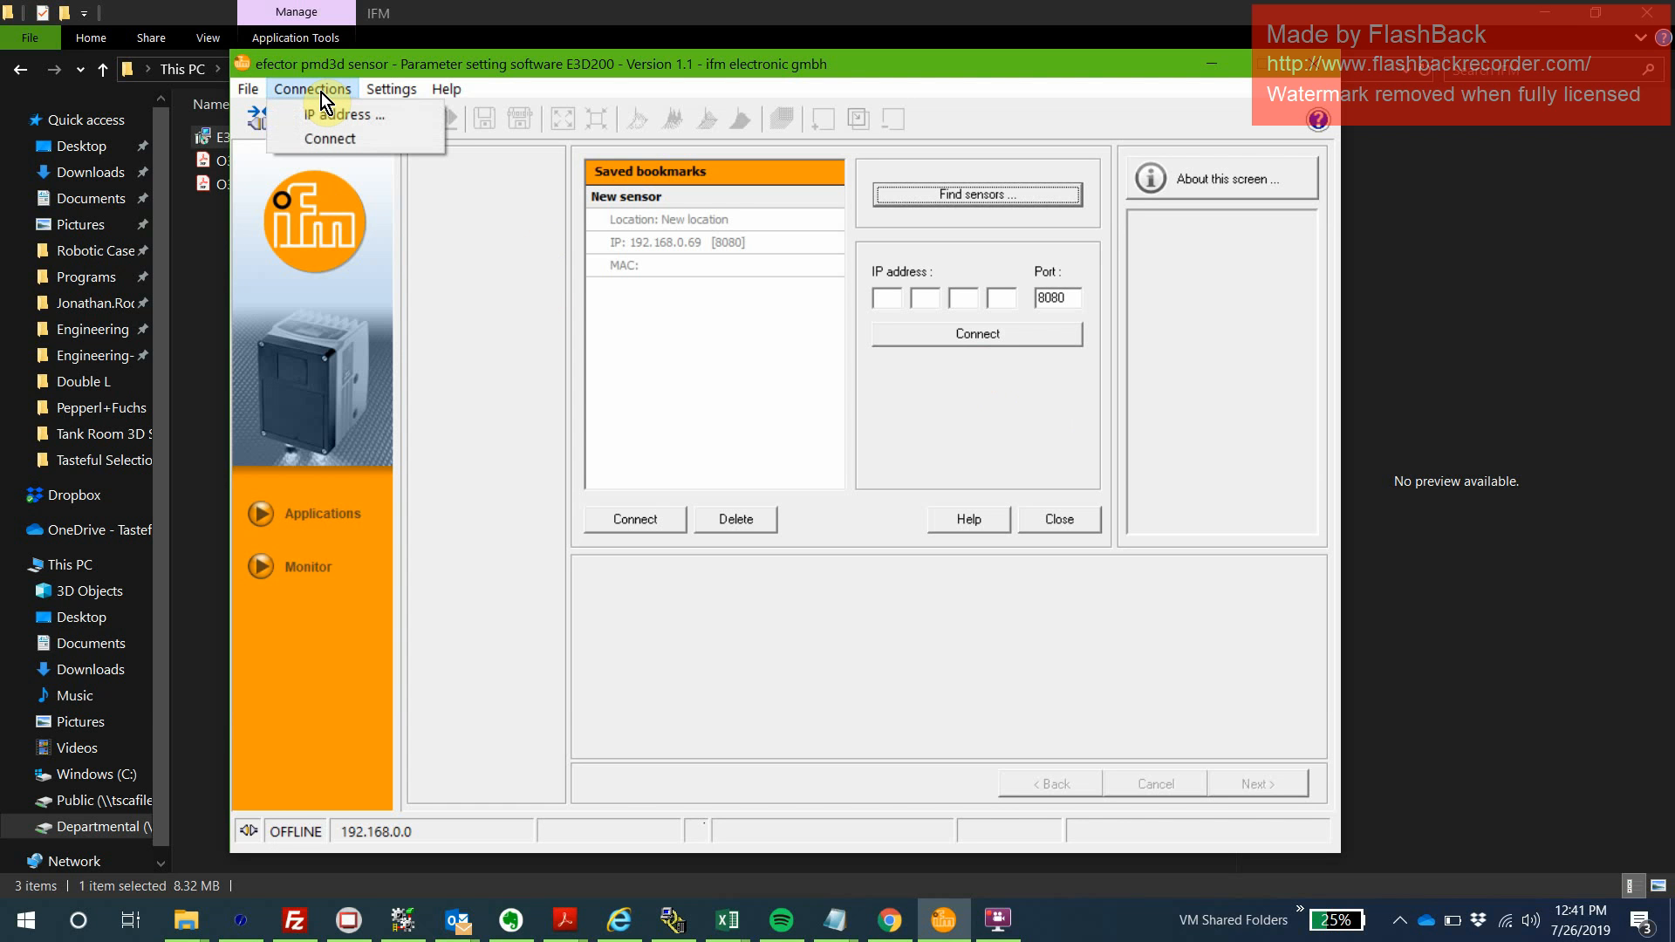
mouse_move(773, 208)
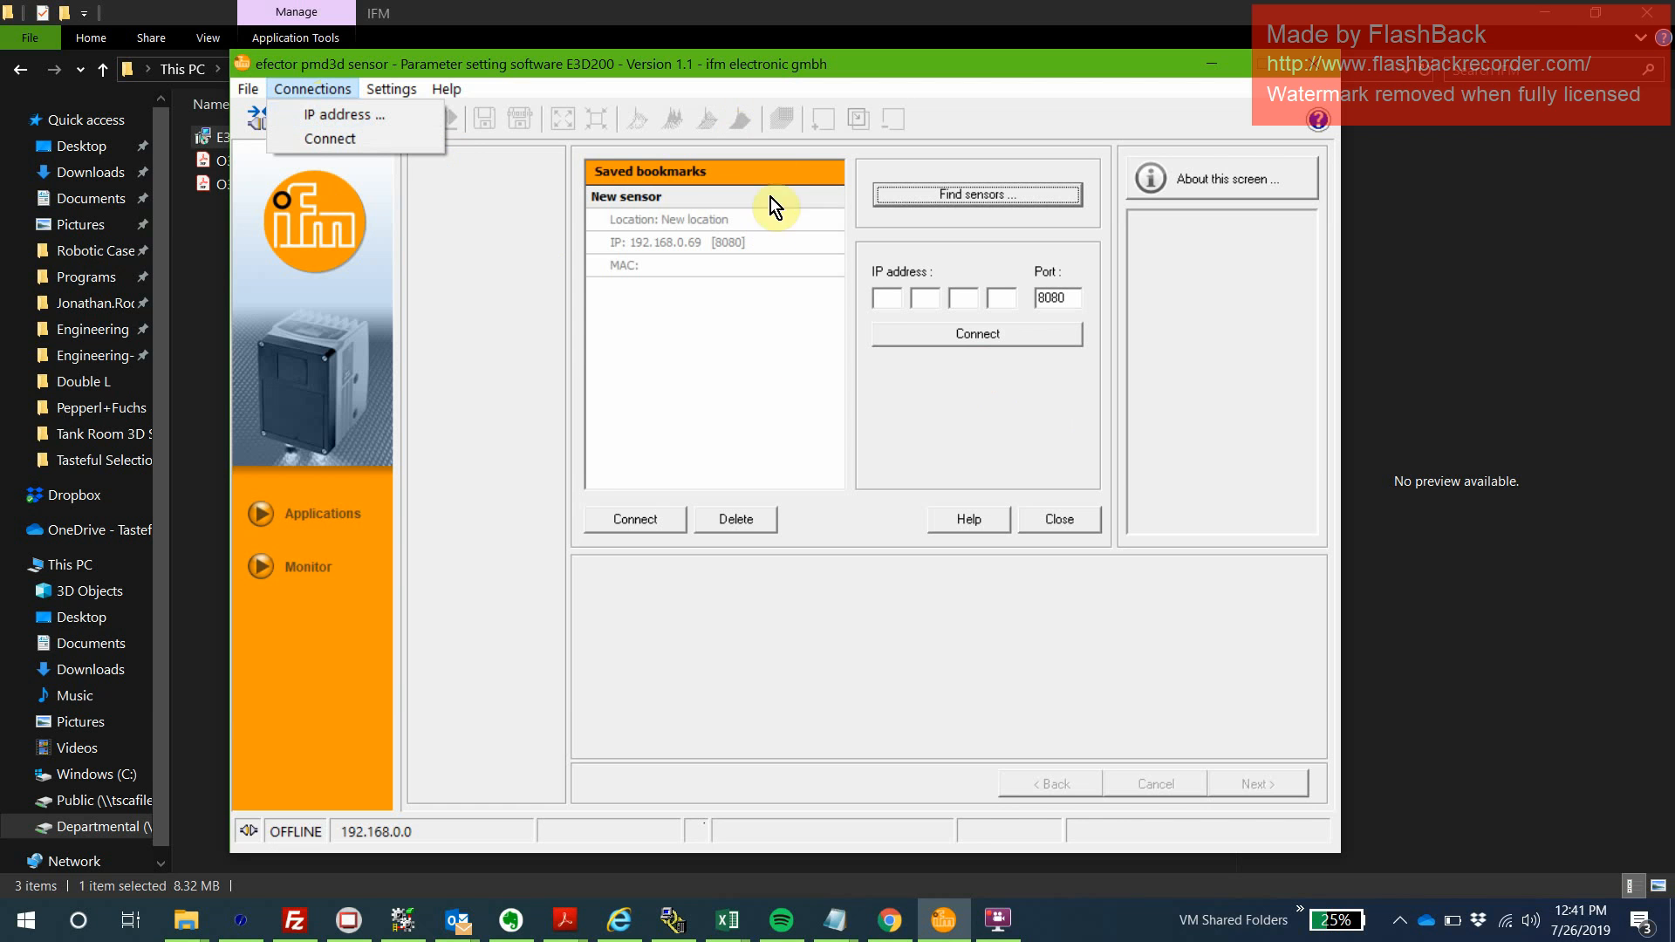
mouse_move(664, 200)
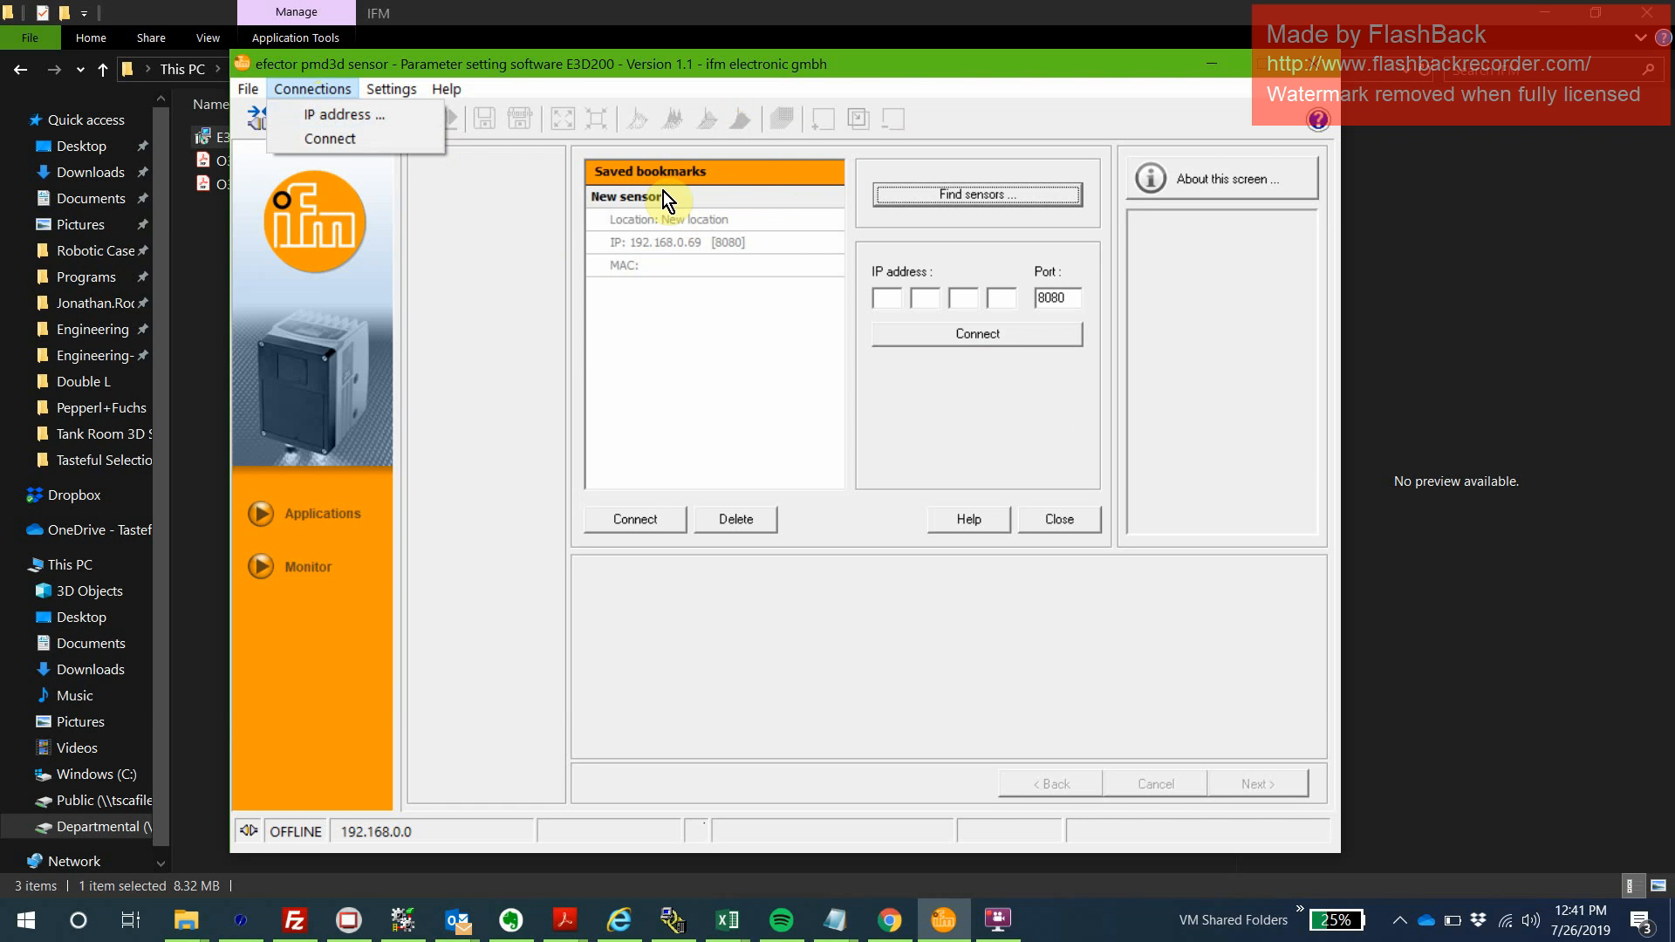
mouse_move(344, 115)
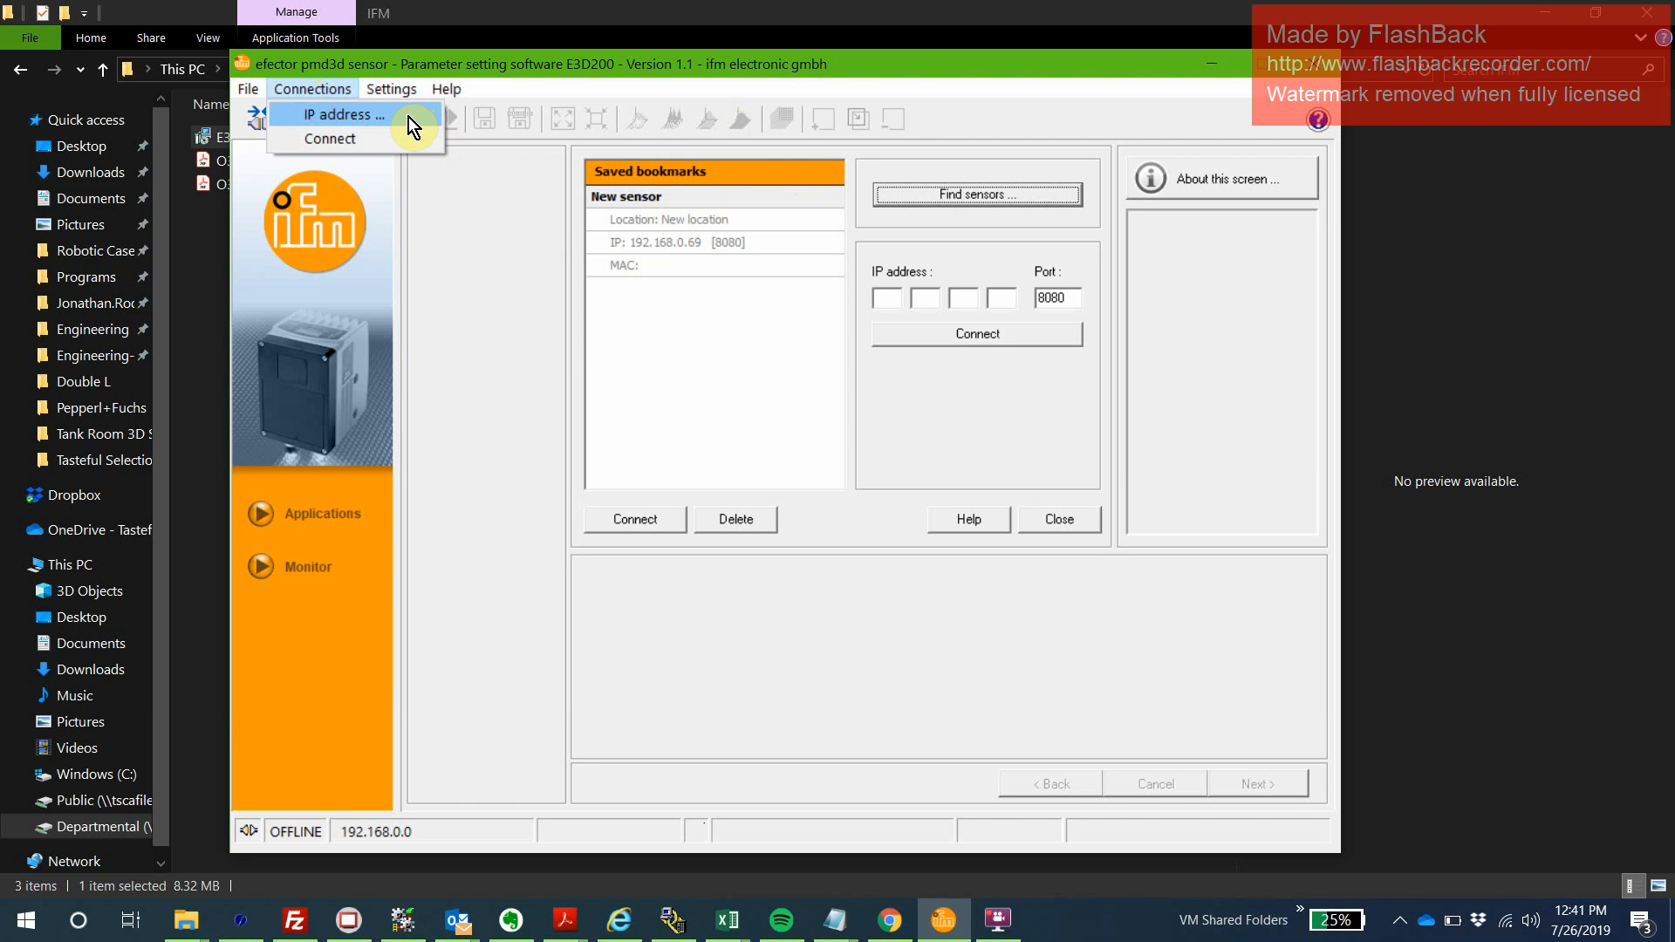
mouse_move(341, 120)
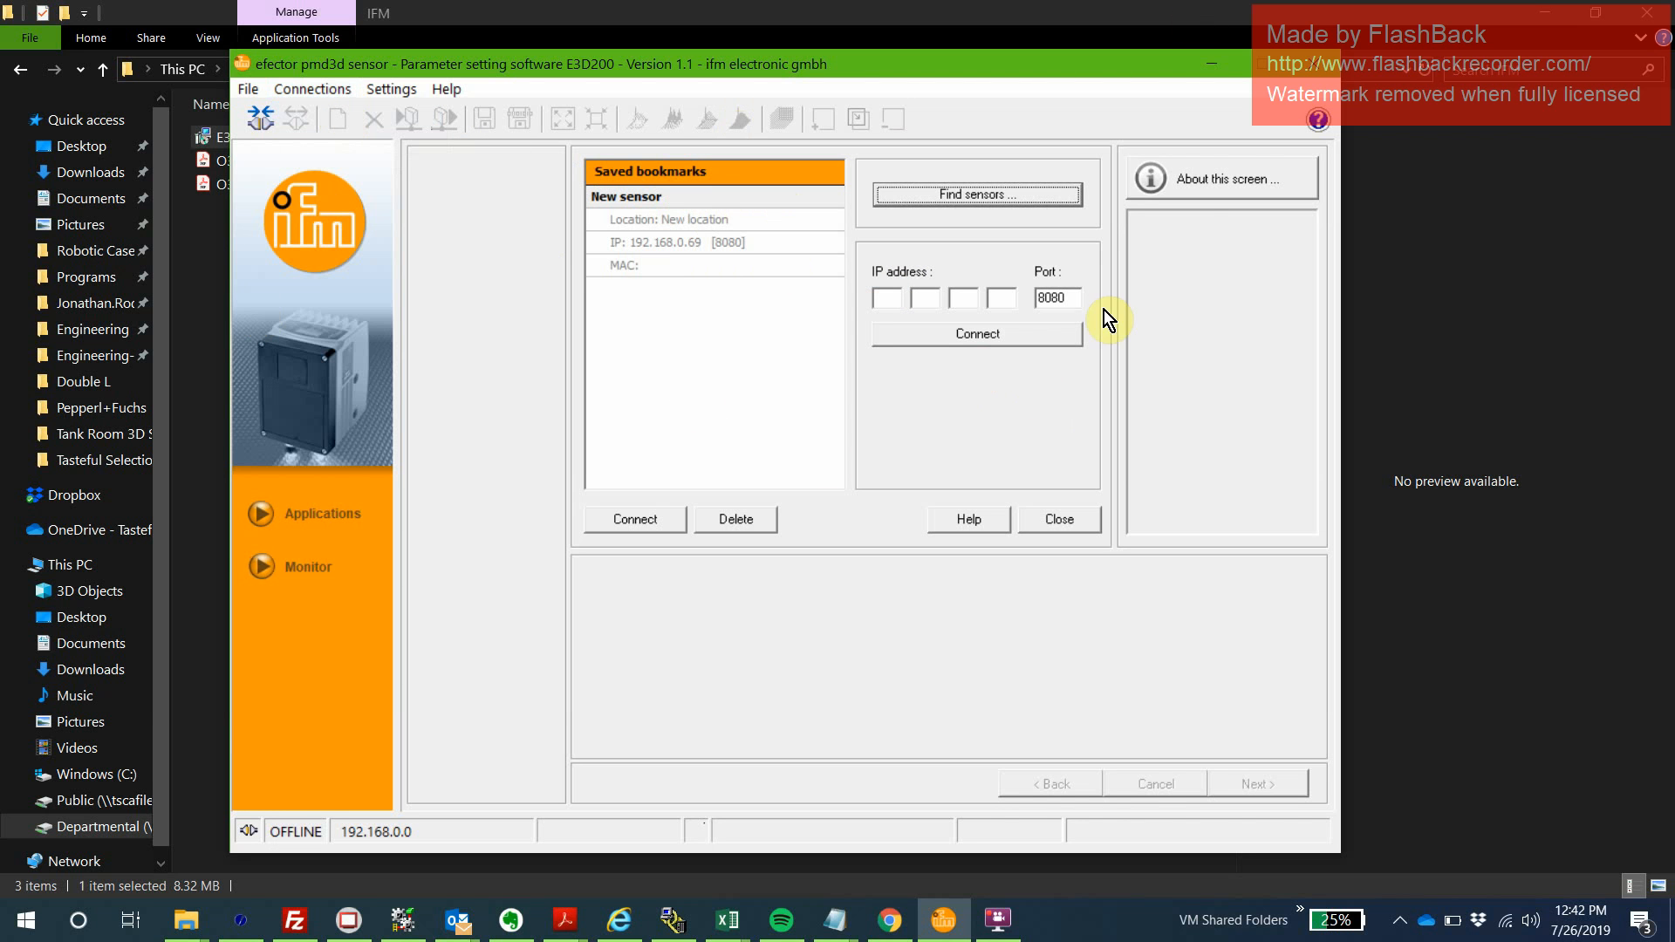
mouse_move(1023, 220)
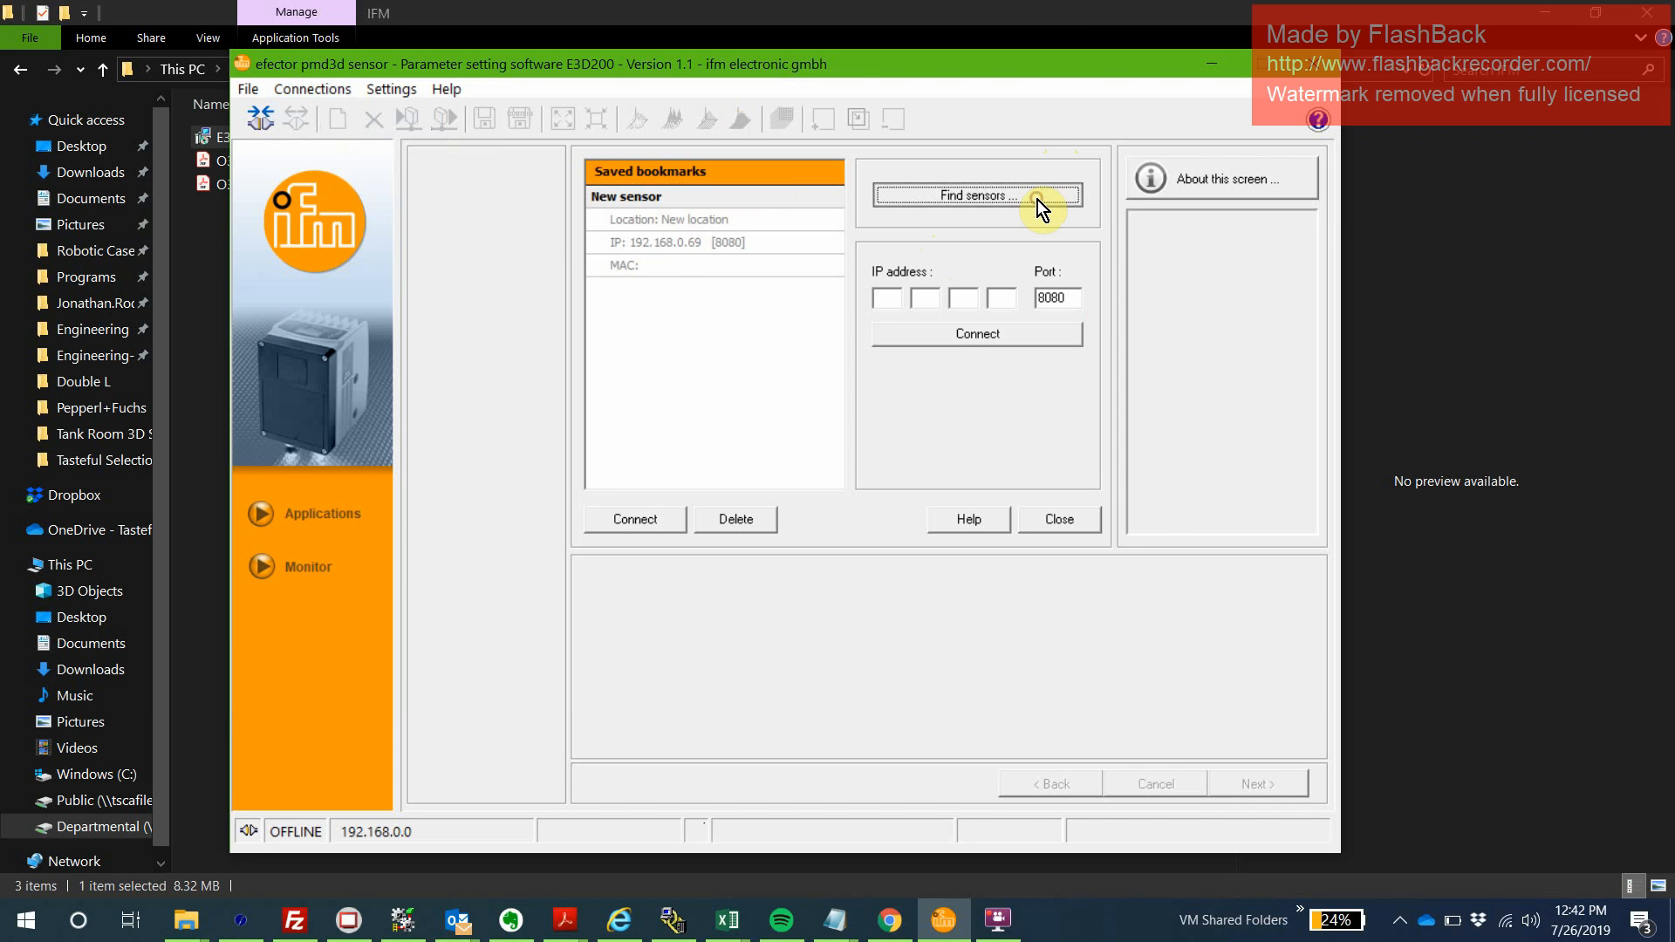
In Find sensors, enter the scan network address 192.168.0.0 with its subnet mask.
left_click(974, 195)
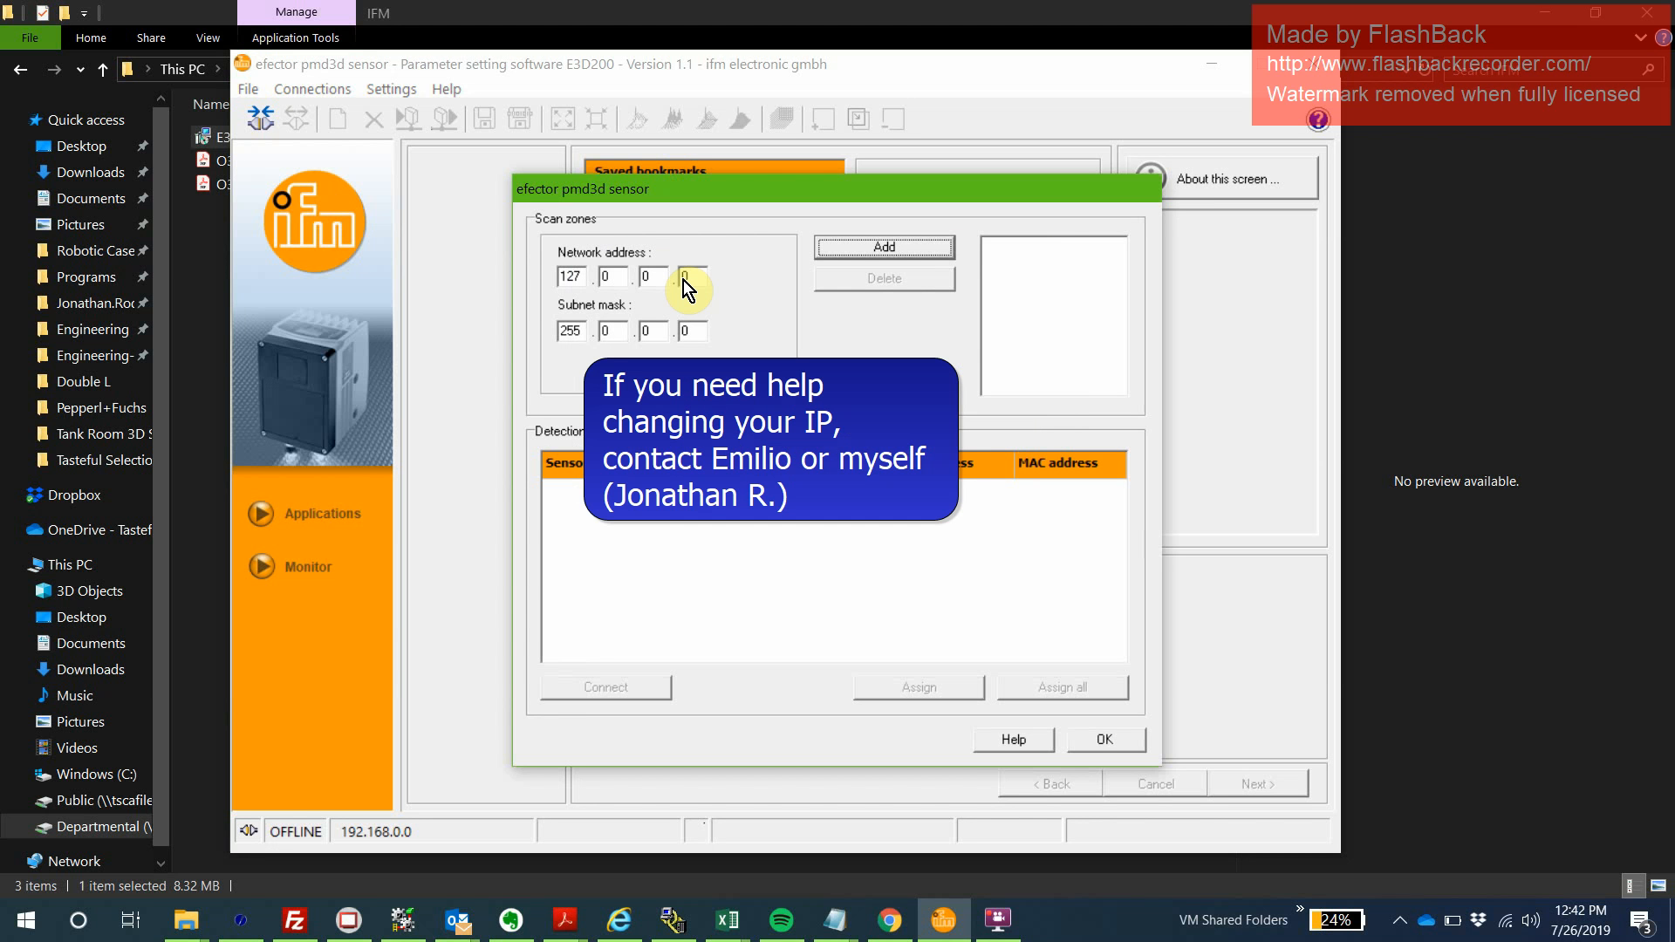
left_click(569, 276)
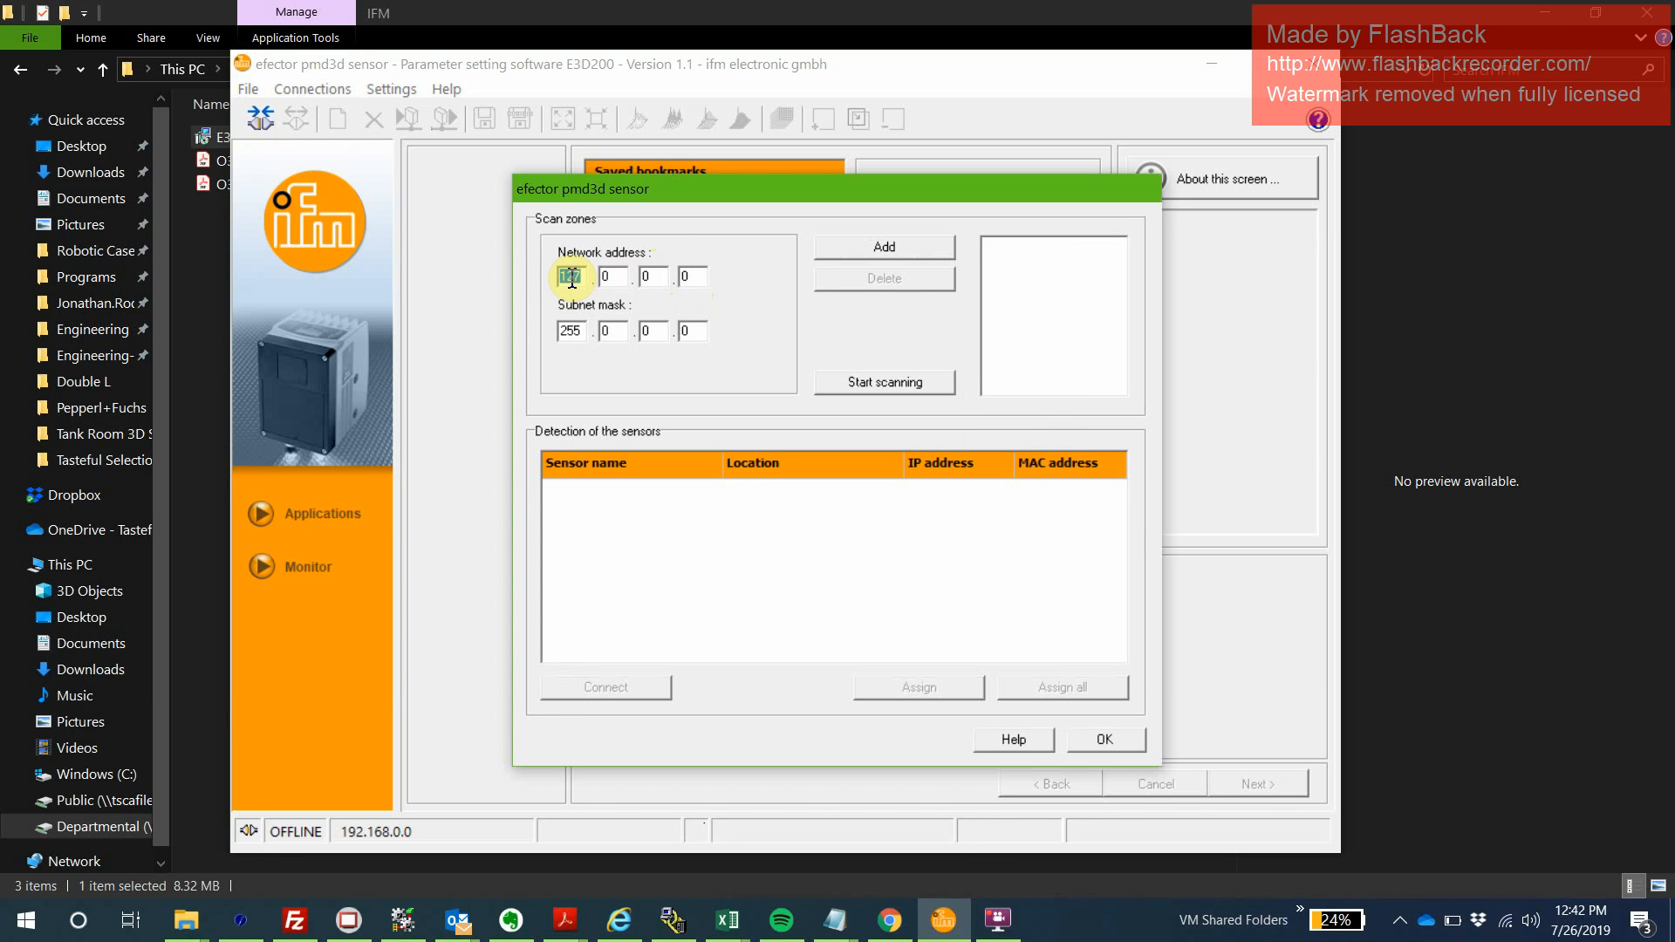
type("19")
left_click(614, 276)
type("168")
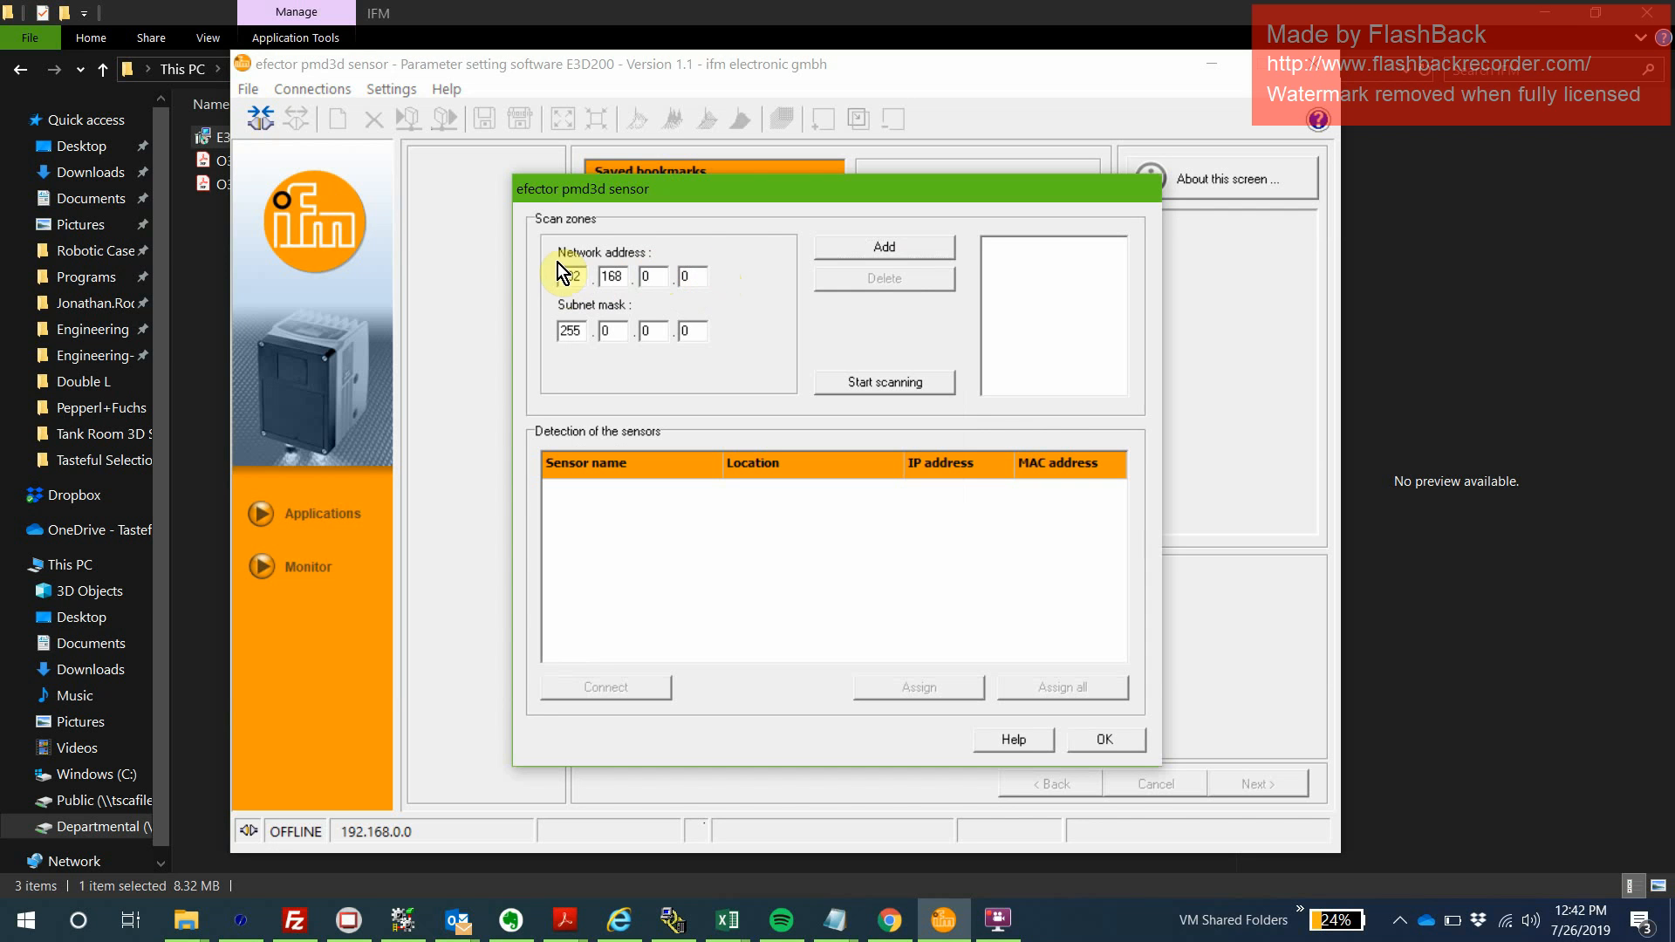
left_click(693, 275)
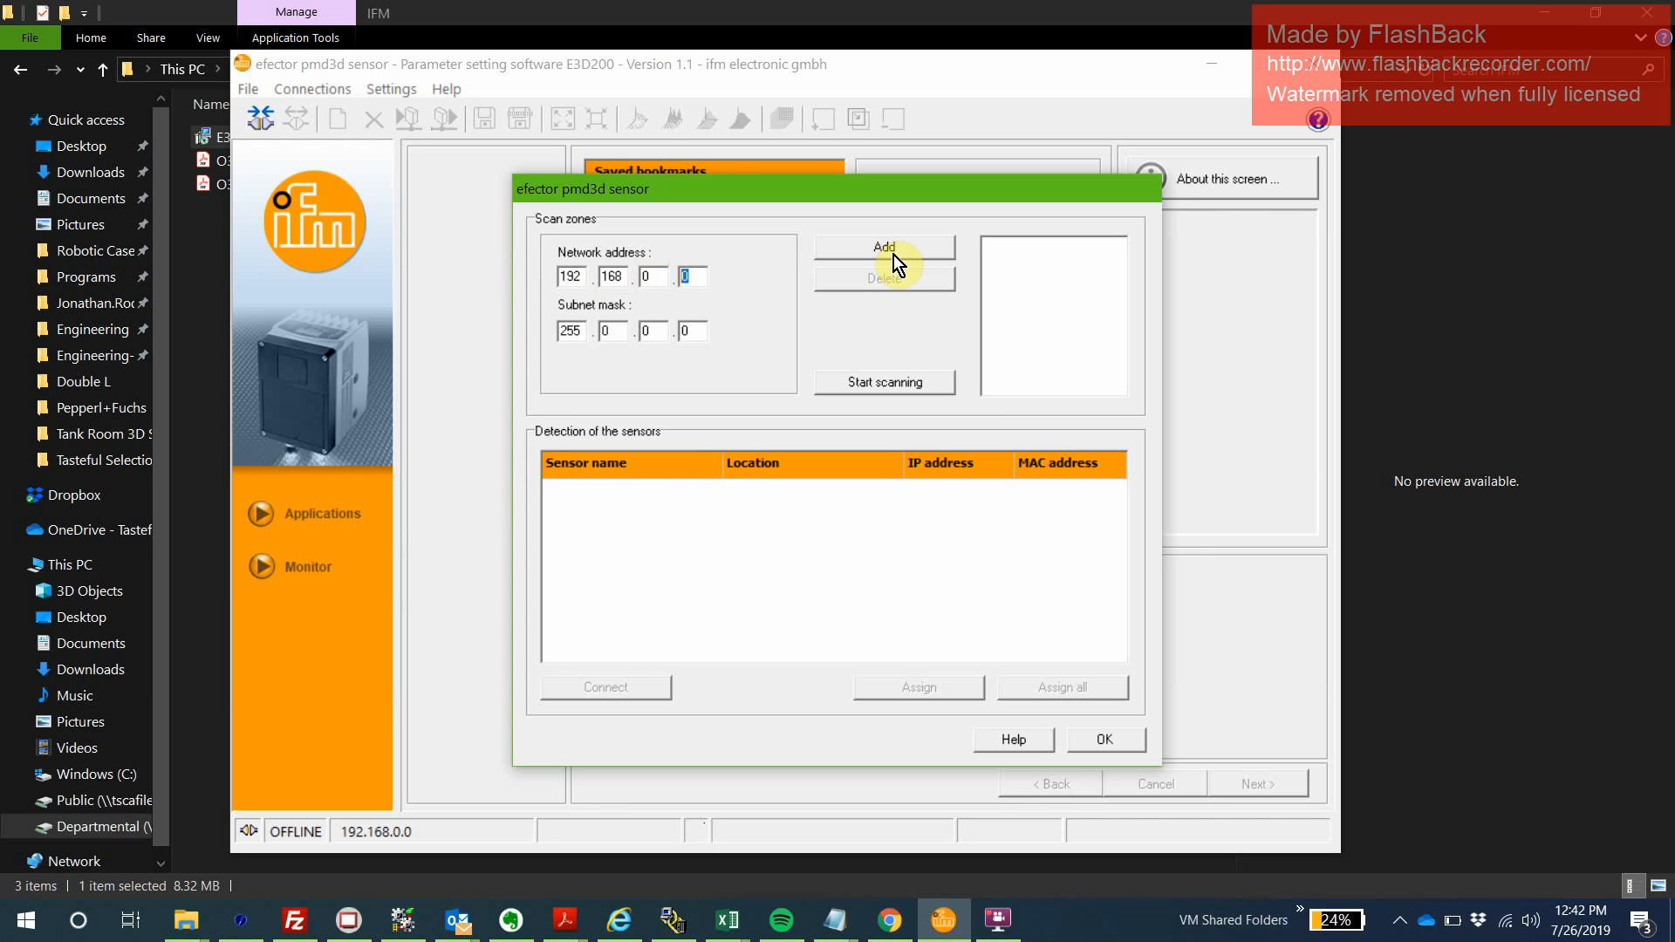
Add 192.168.0.0 as a scan zone, dismissing the invalid-address warning, and start scanning.
left_click(883, 246)
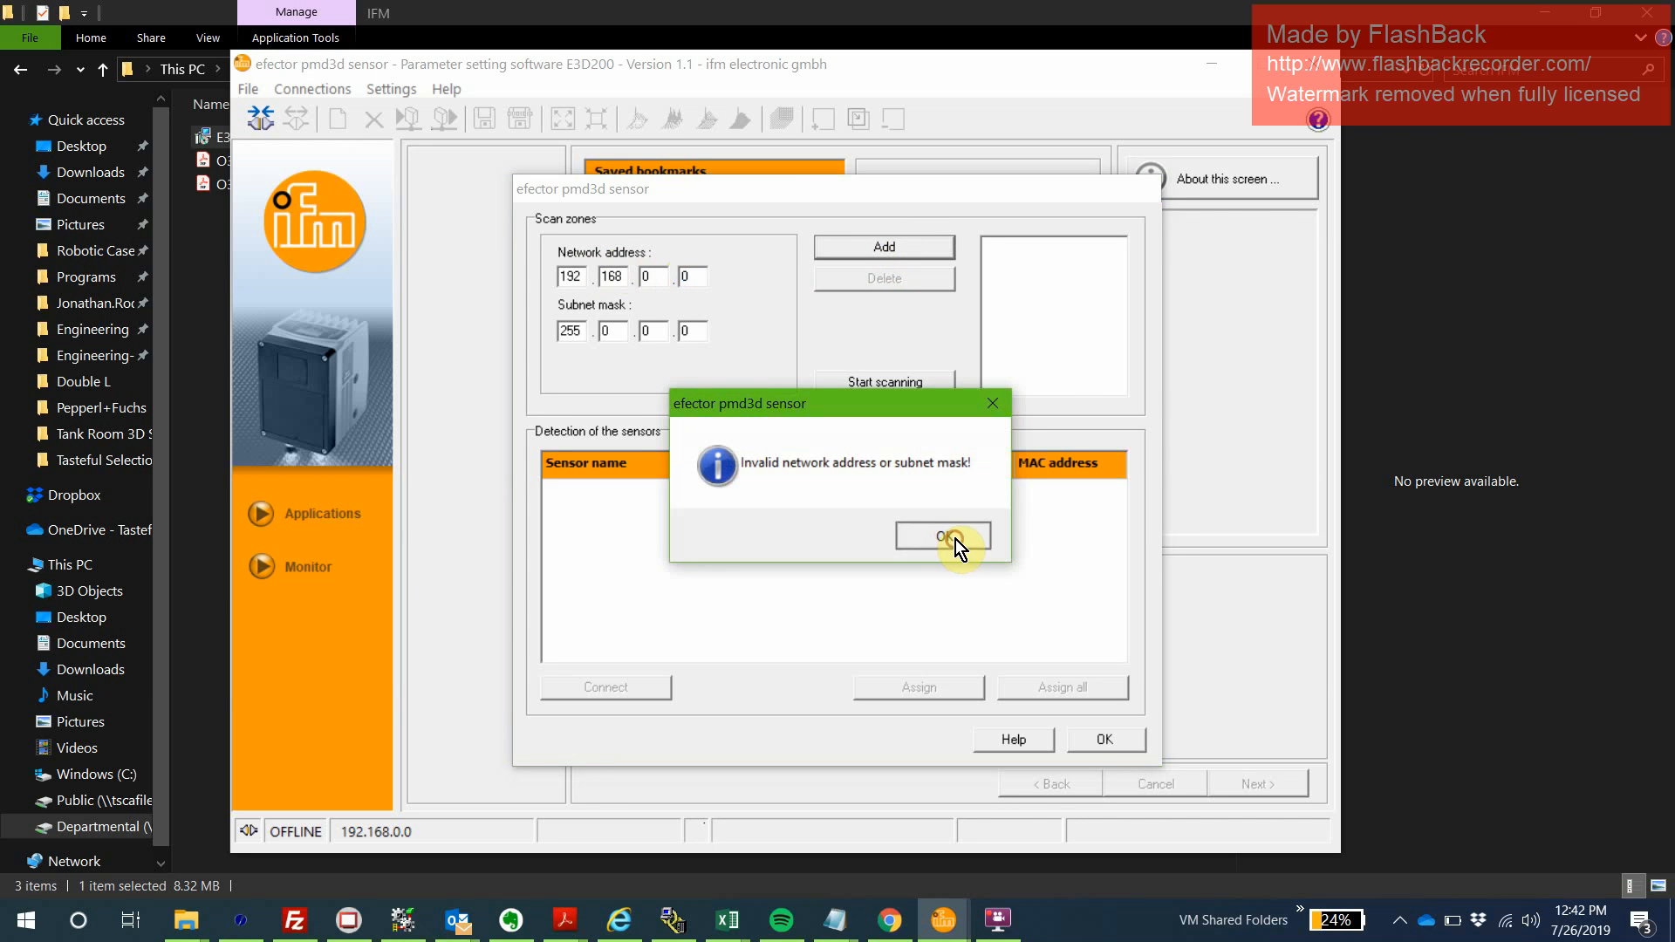
left_click(944, 536)
type("255.2")
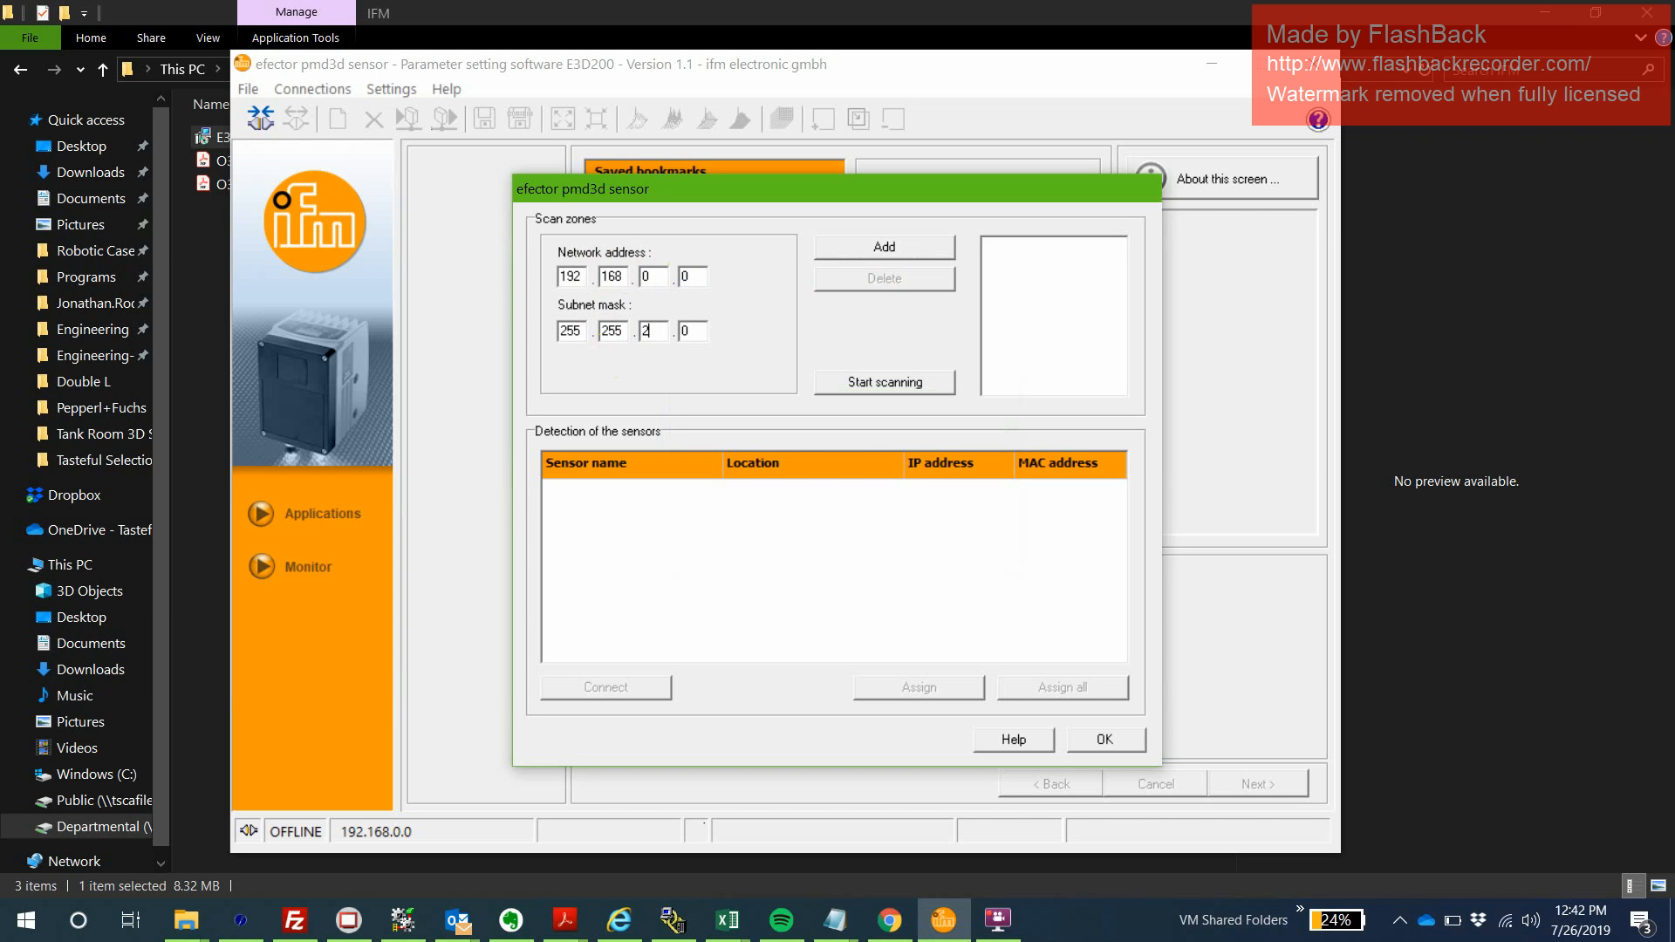
left_click(883, 246)
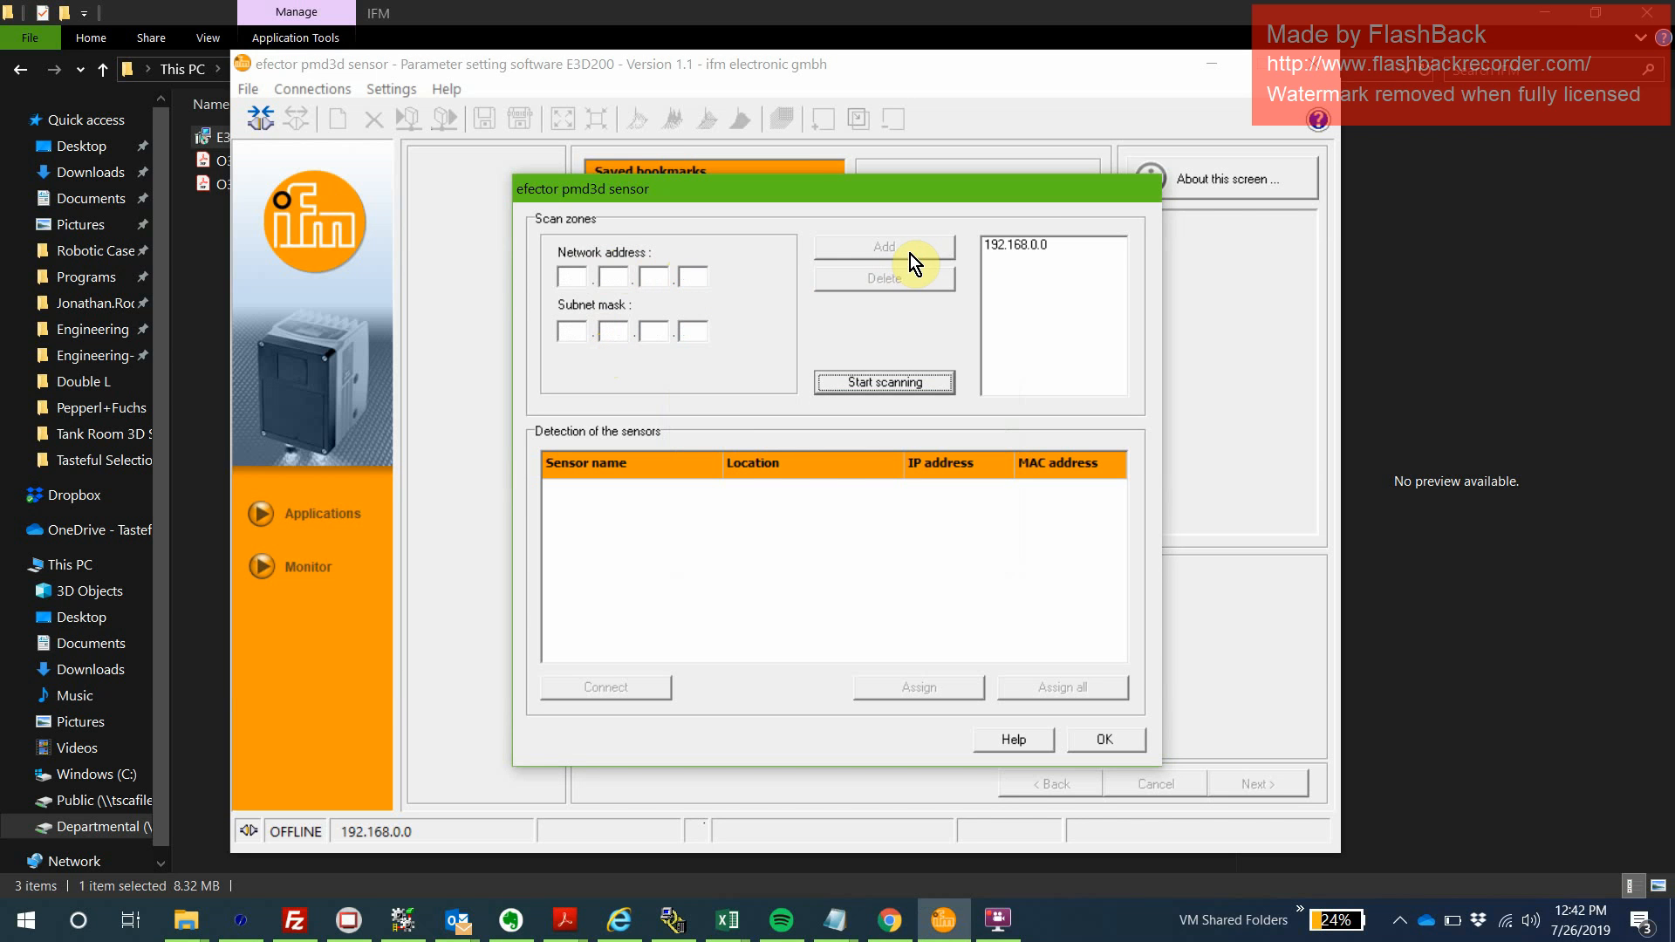
left_click(883, 382)
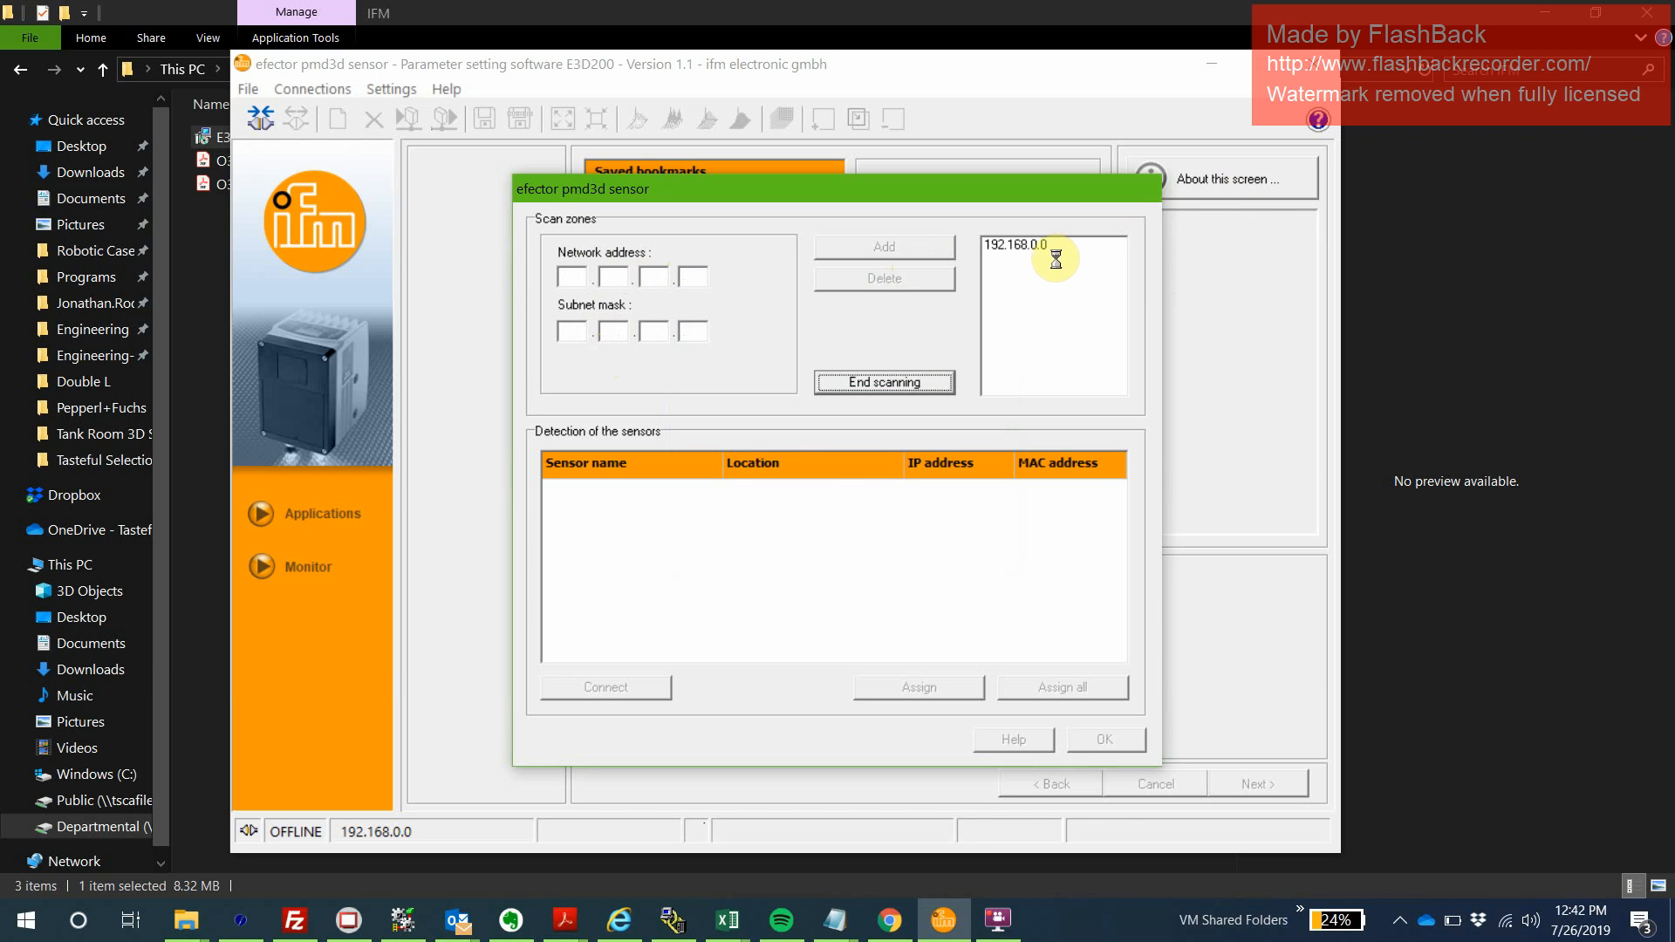
mouse_move(768, 553)
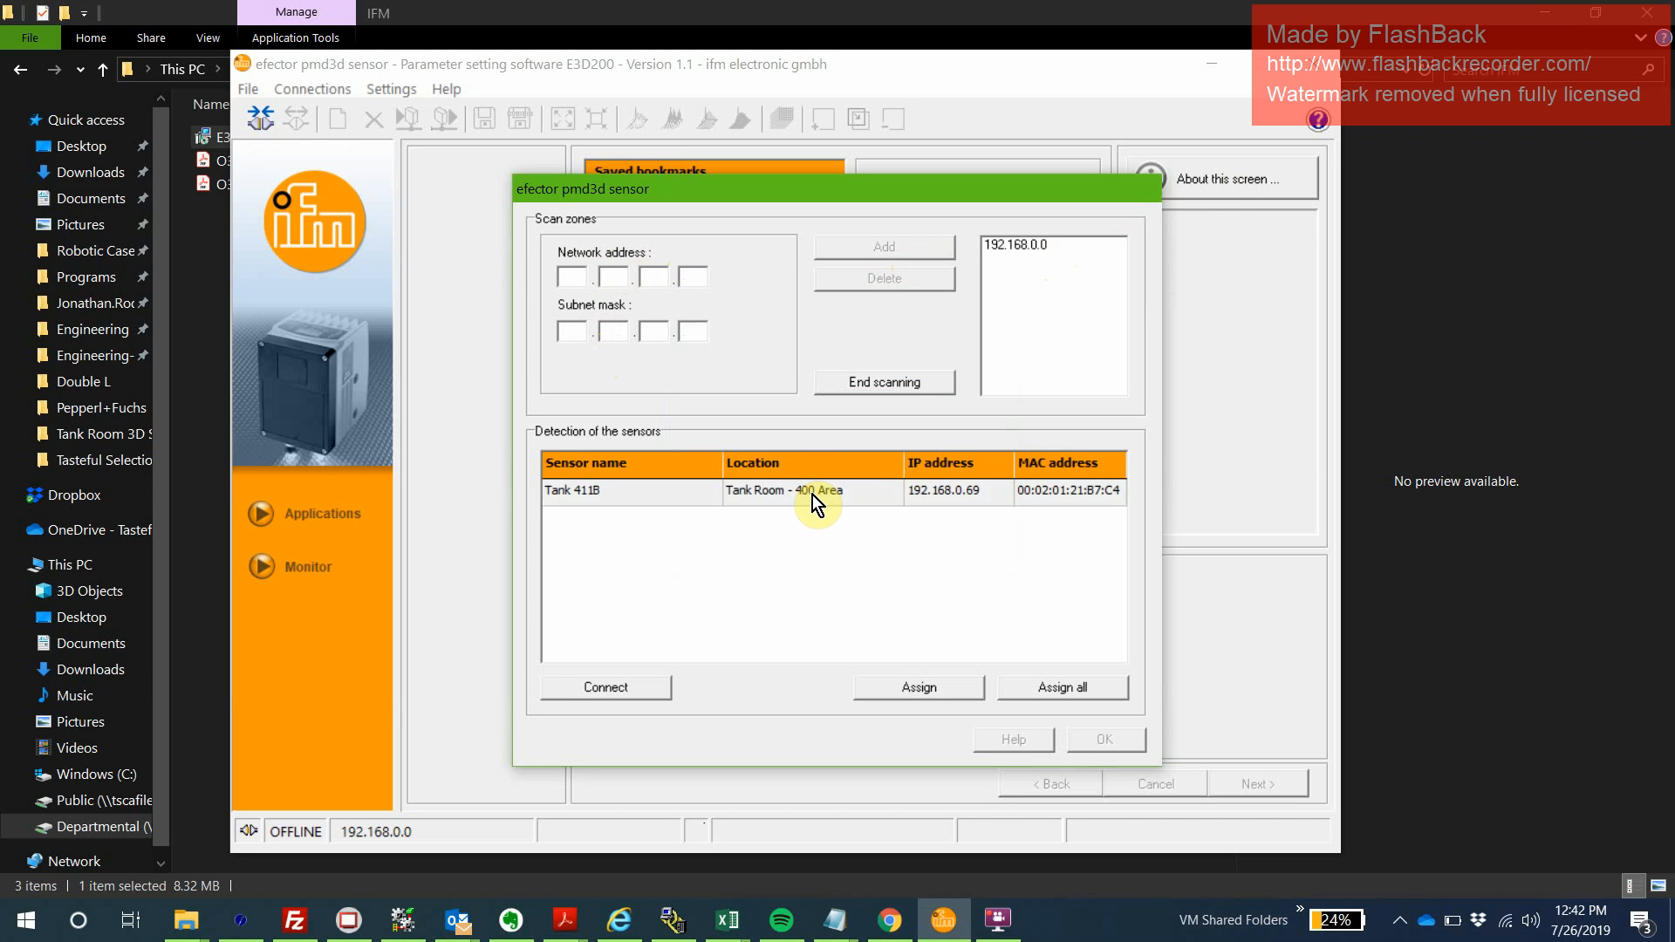
Select the detected Tank 411B sensor (192.168.0.69) and save it as a bookmark.
left_click(883, 382)
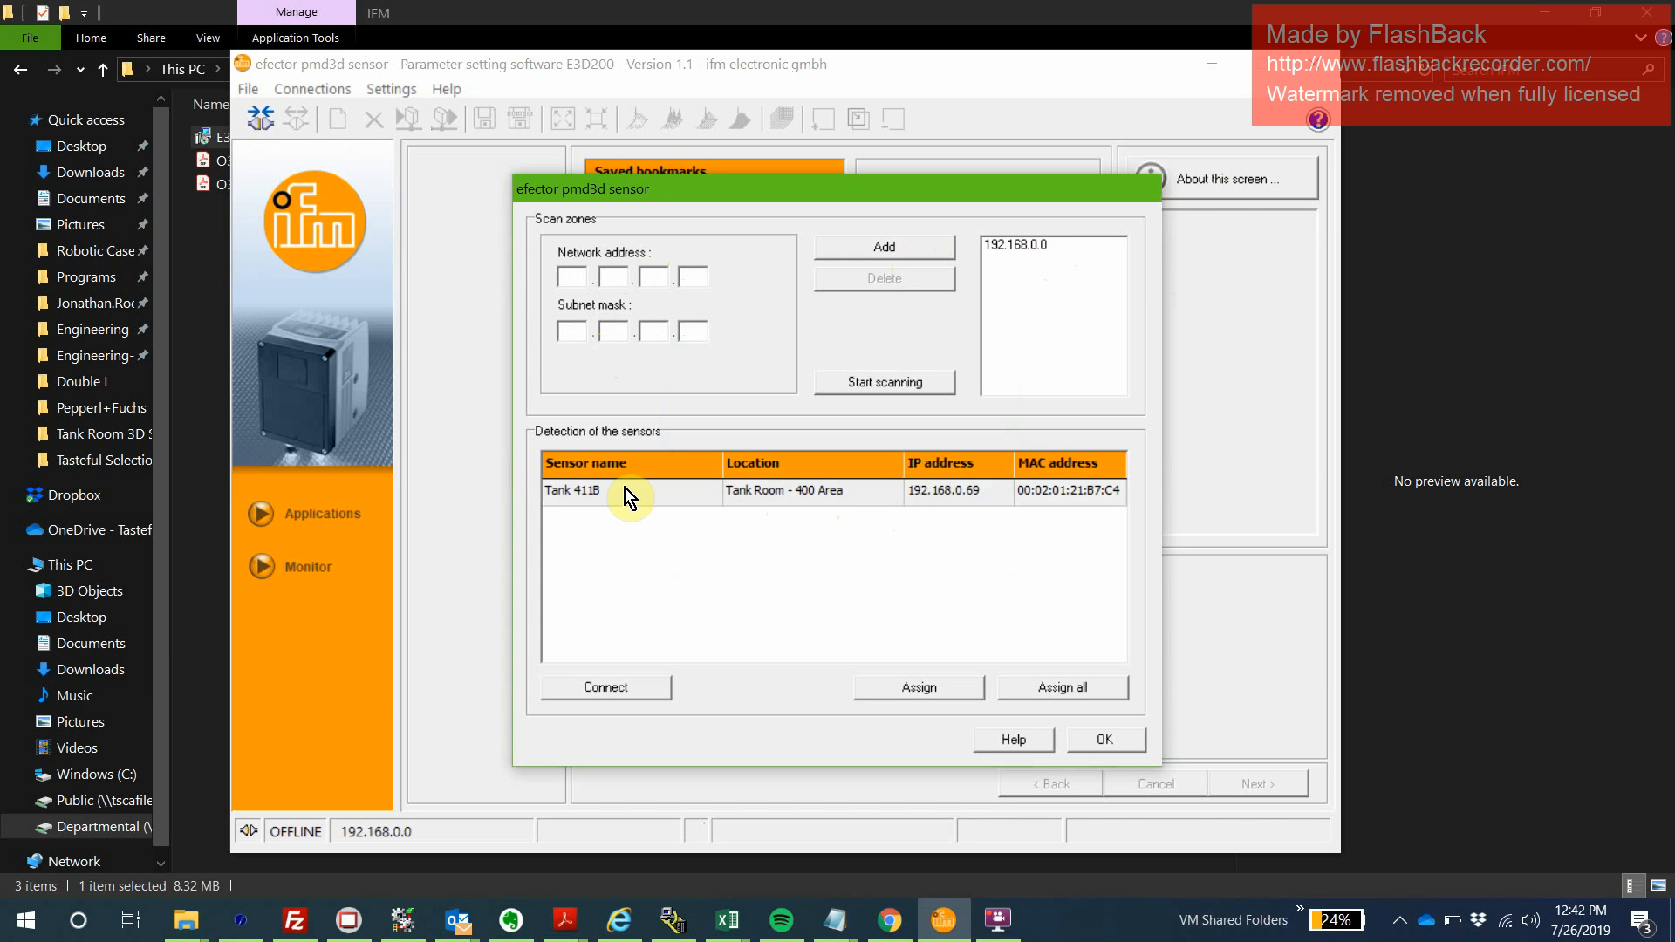
mouse_move(939, 504)
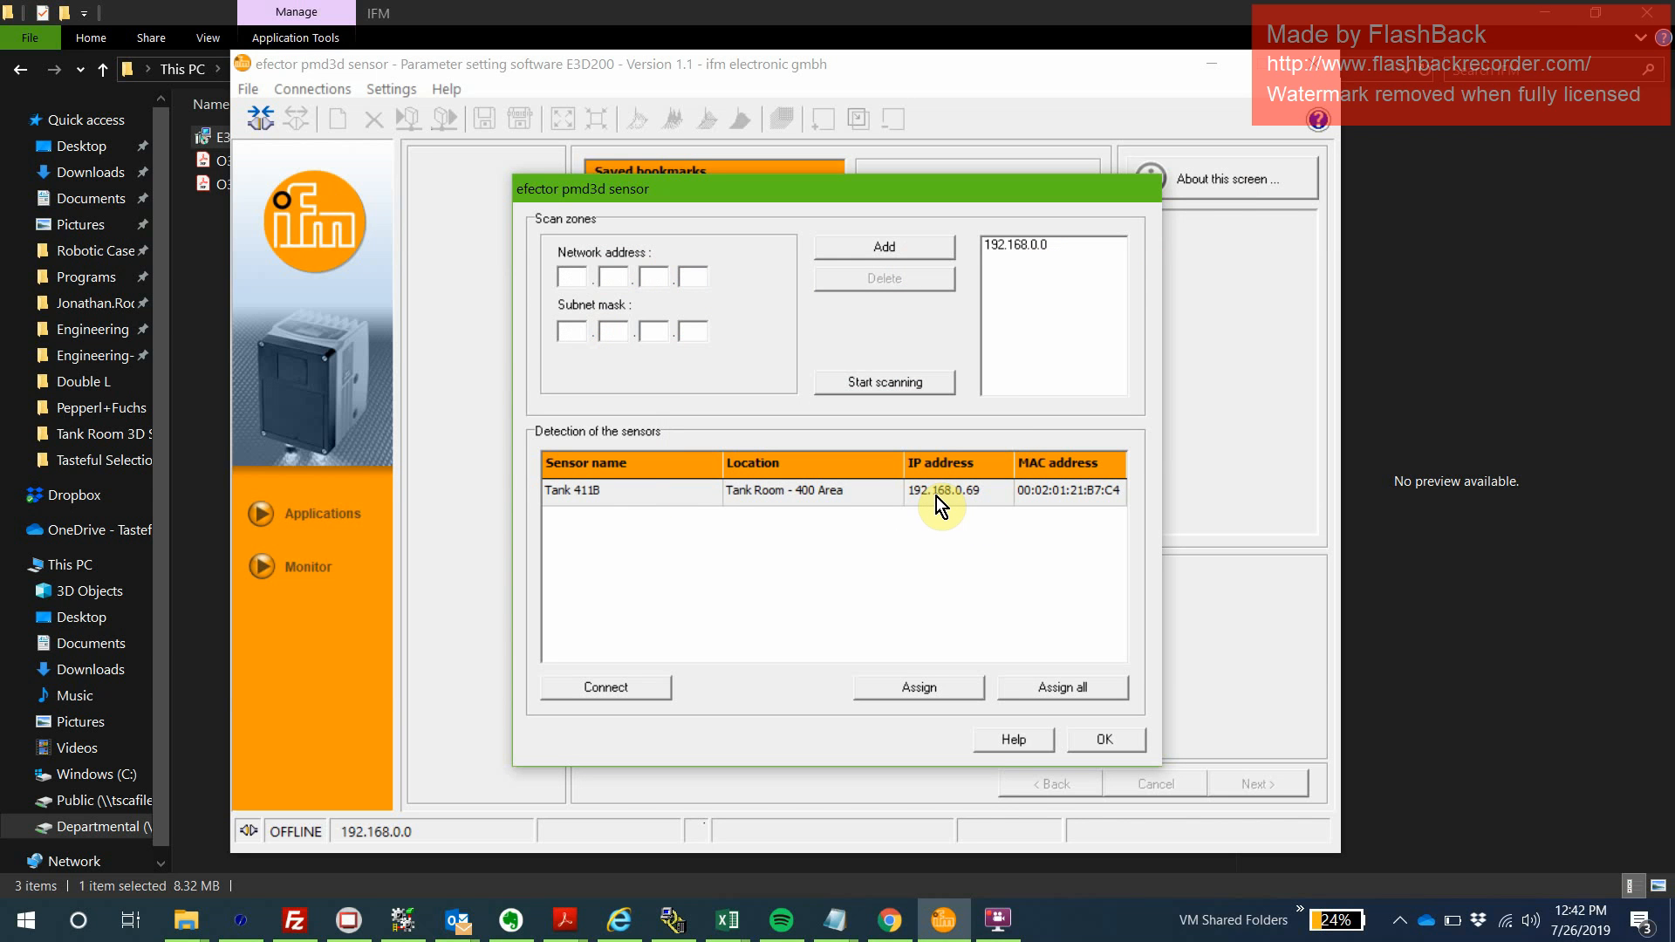
mouse_move(979, 516)
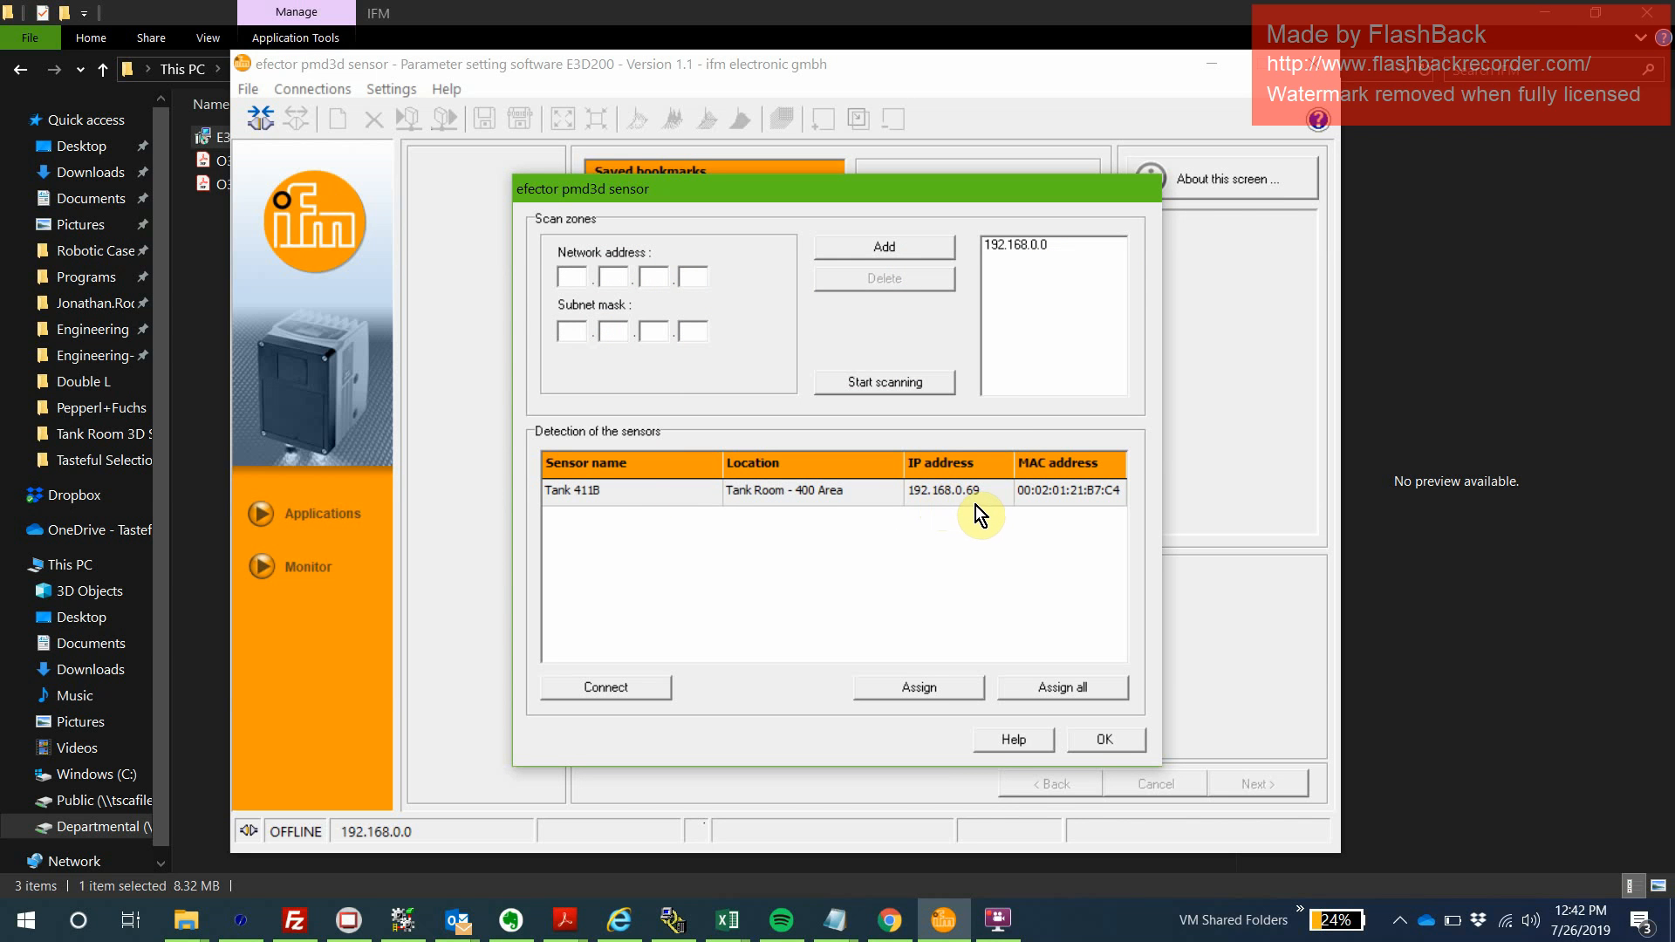
left_click(1104, 740)
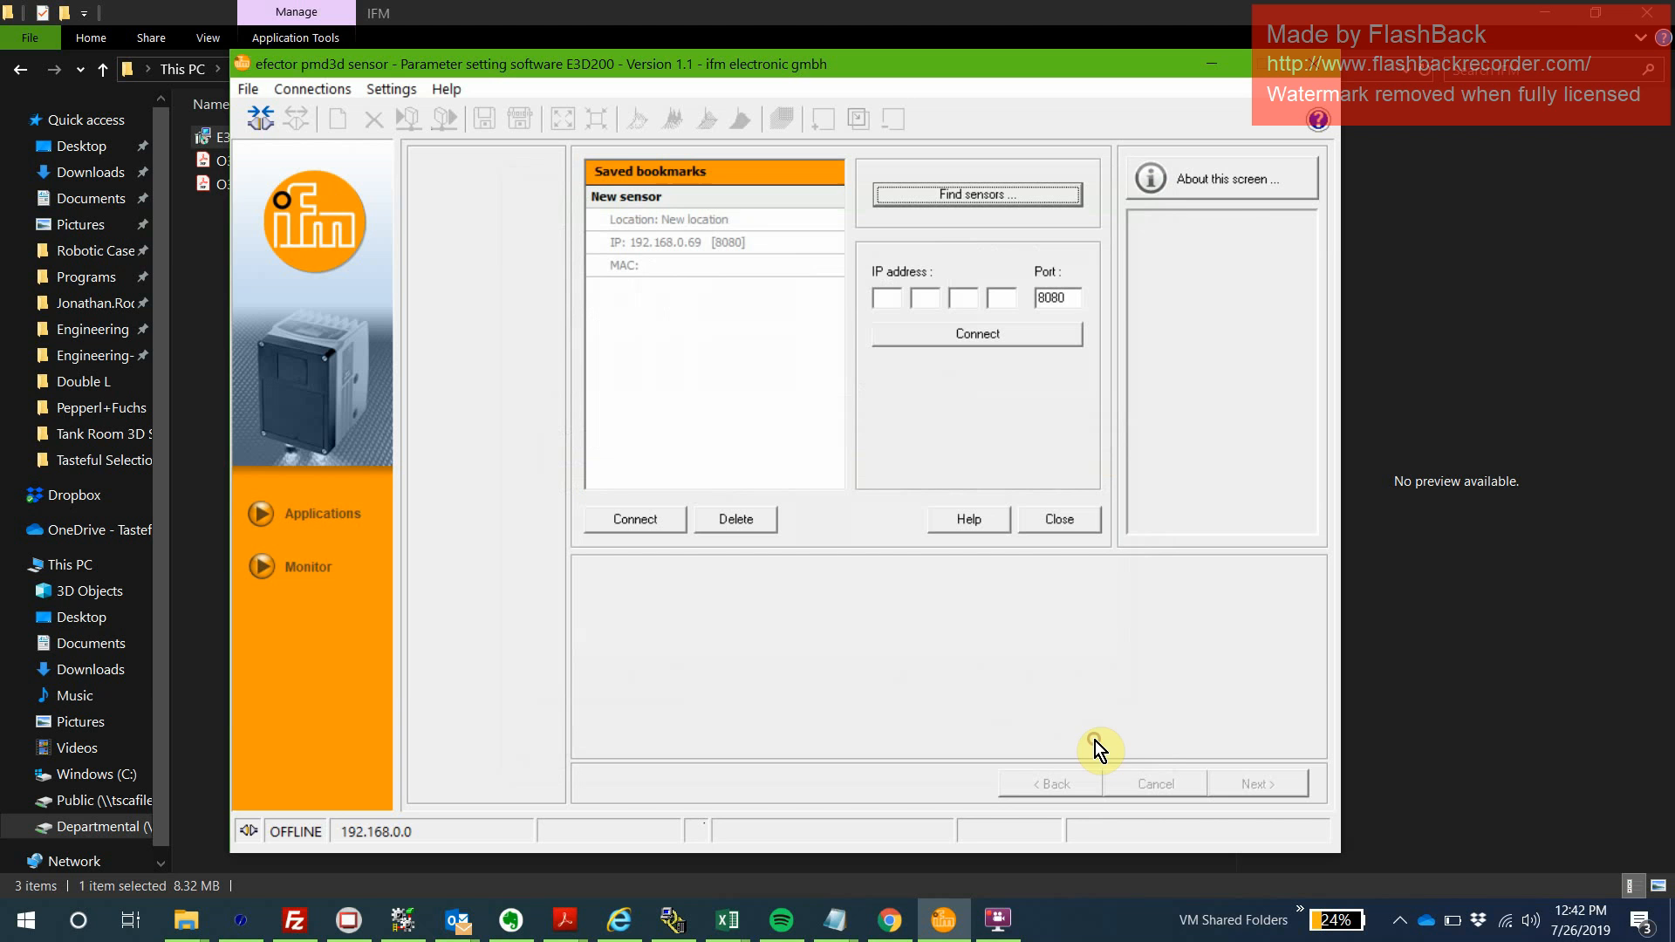
mouse_move(1061, 178)
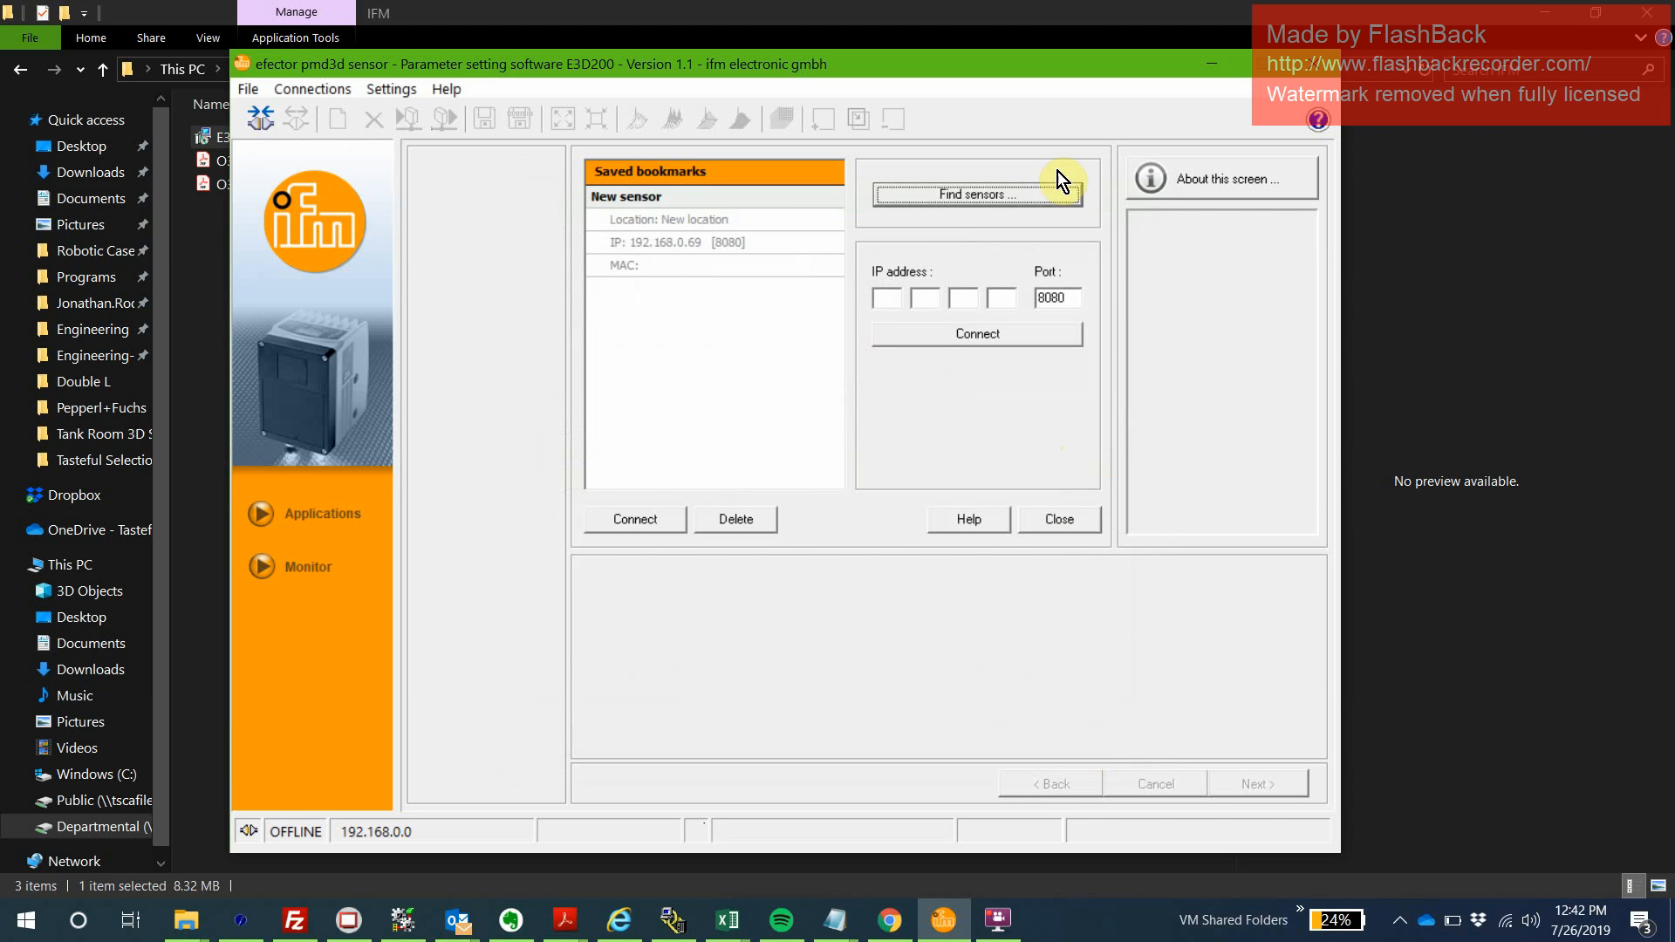
Reopen Find sensors, set subnet mask 255.255.255.0, re-add 192.168.0.0 and start a new scan.
left_click(974, 194)
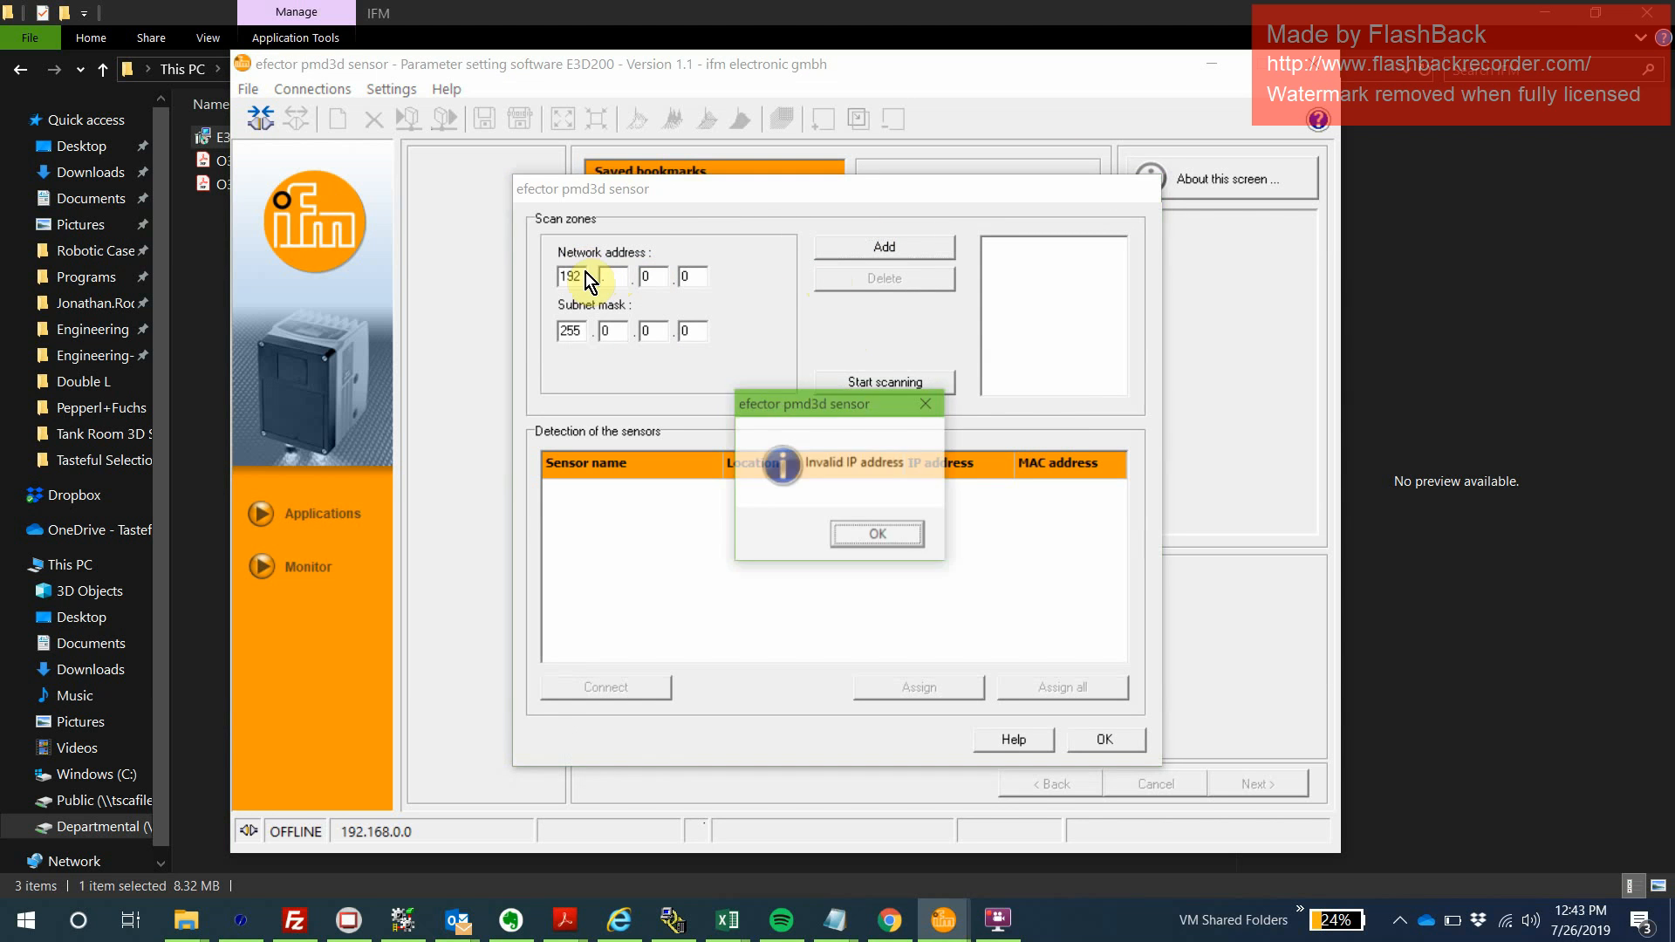
left_click(874, 534)
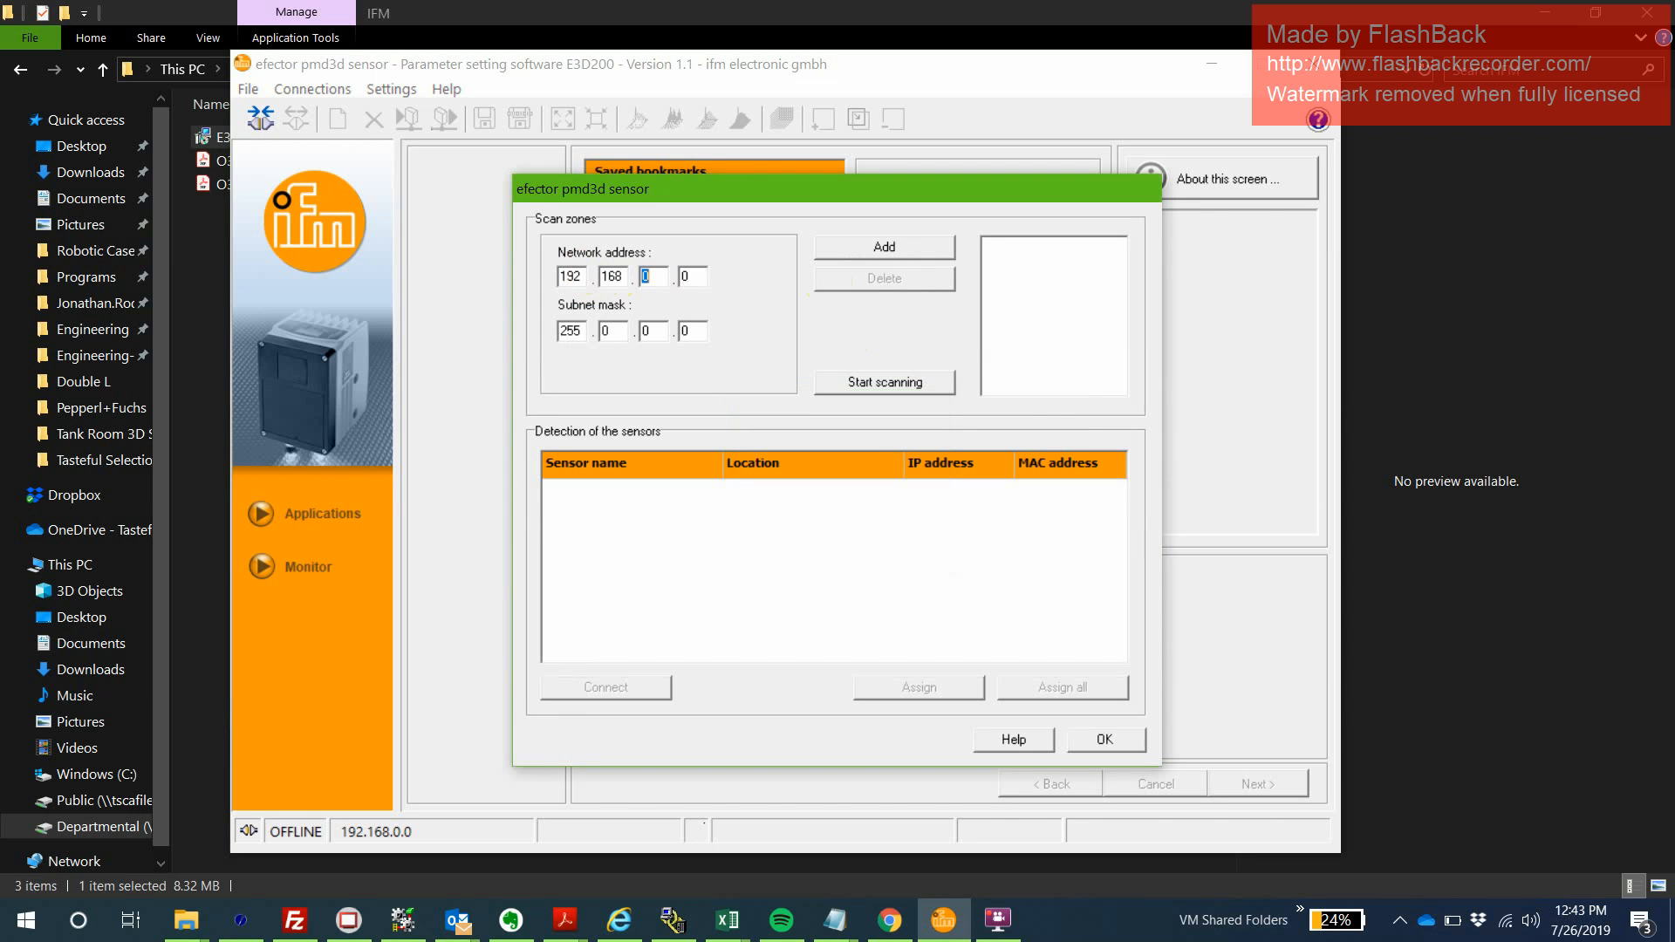
left_click(571, 330)
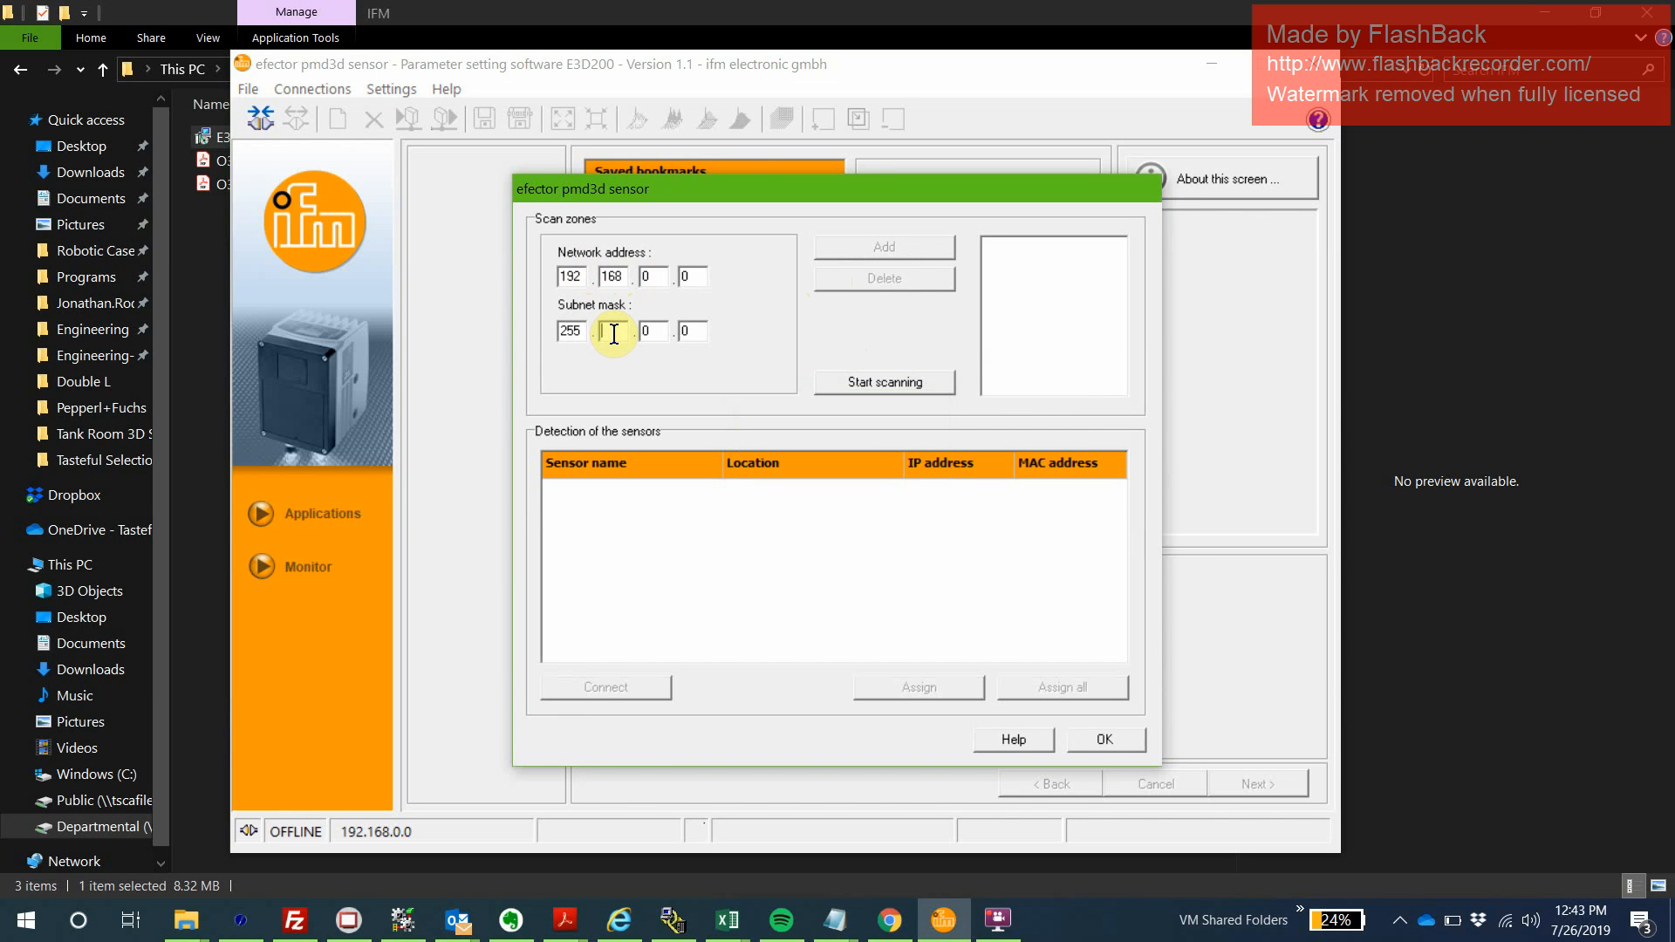
type("255")
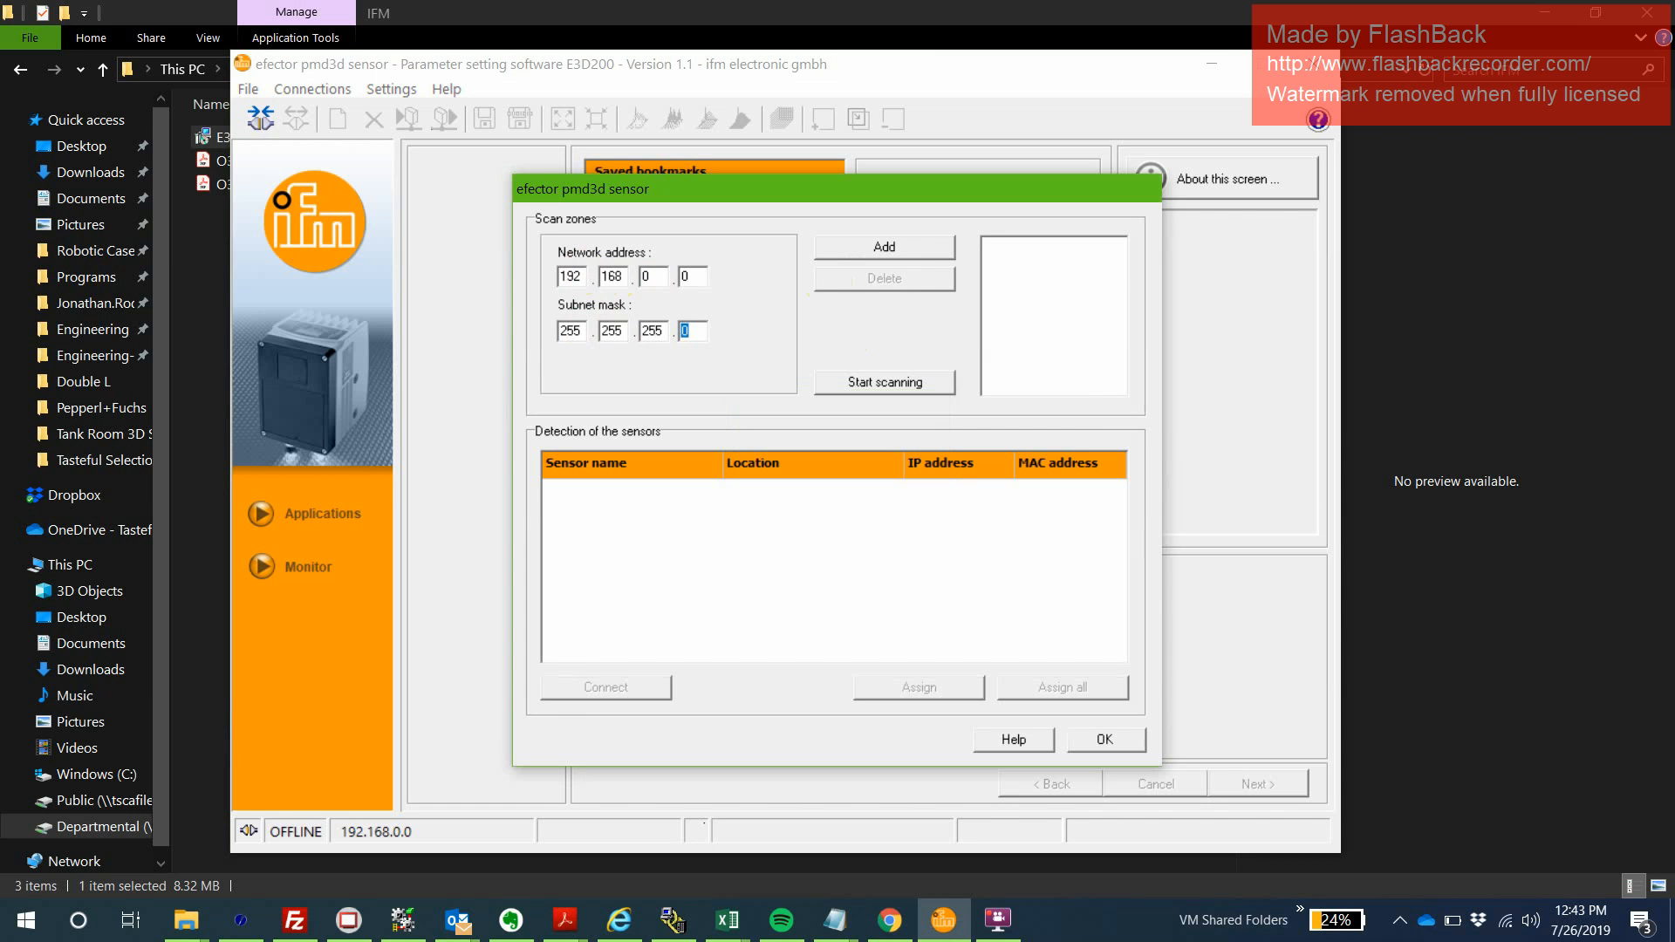
left_click(883, 246)
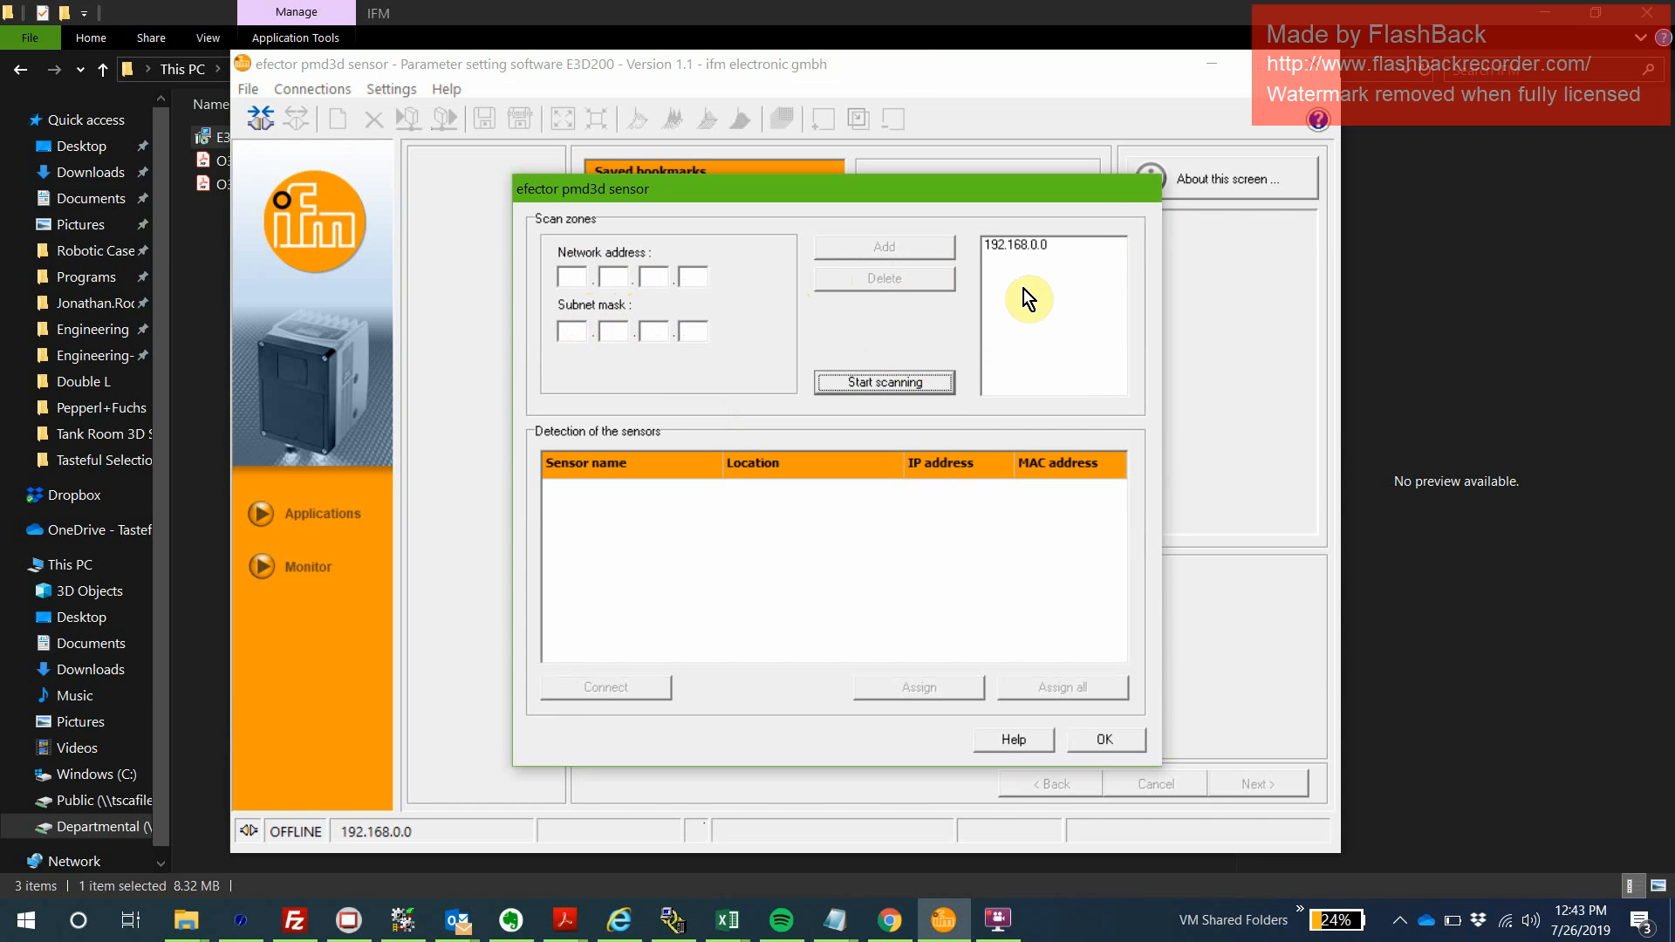
left_click(883, 383)
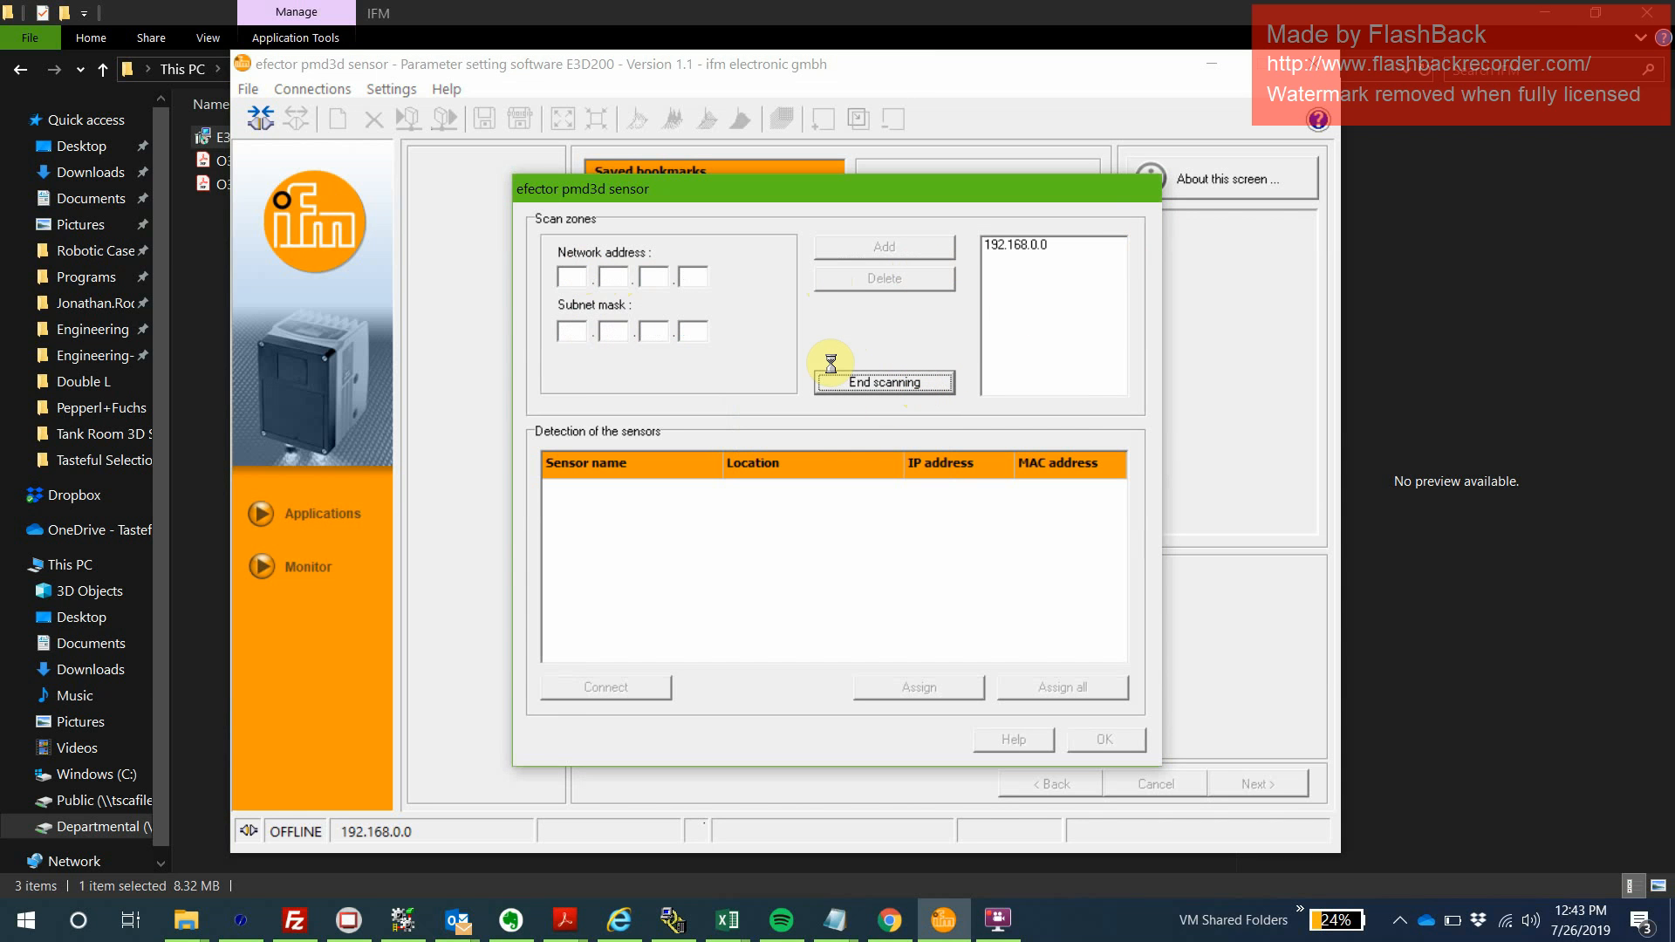
mouse_move(979, 565)
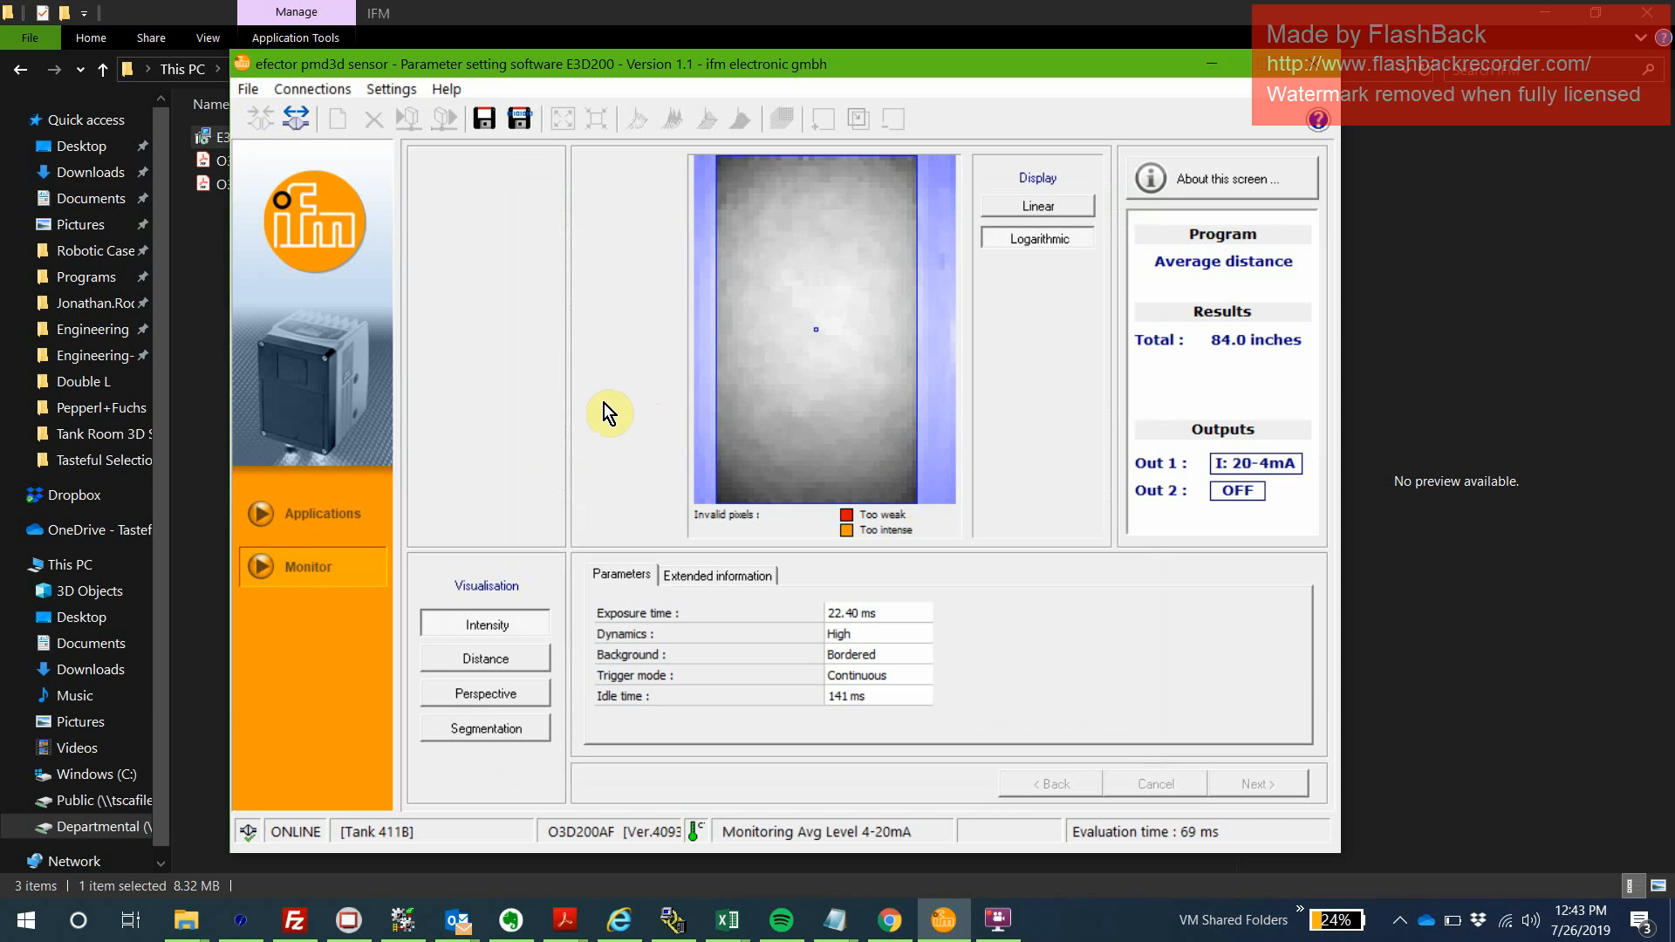
mouse_move(867, 342)
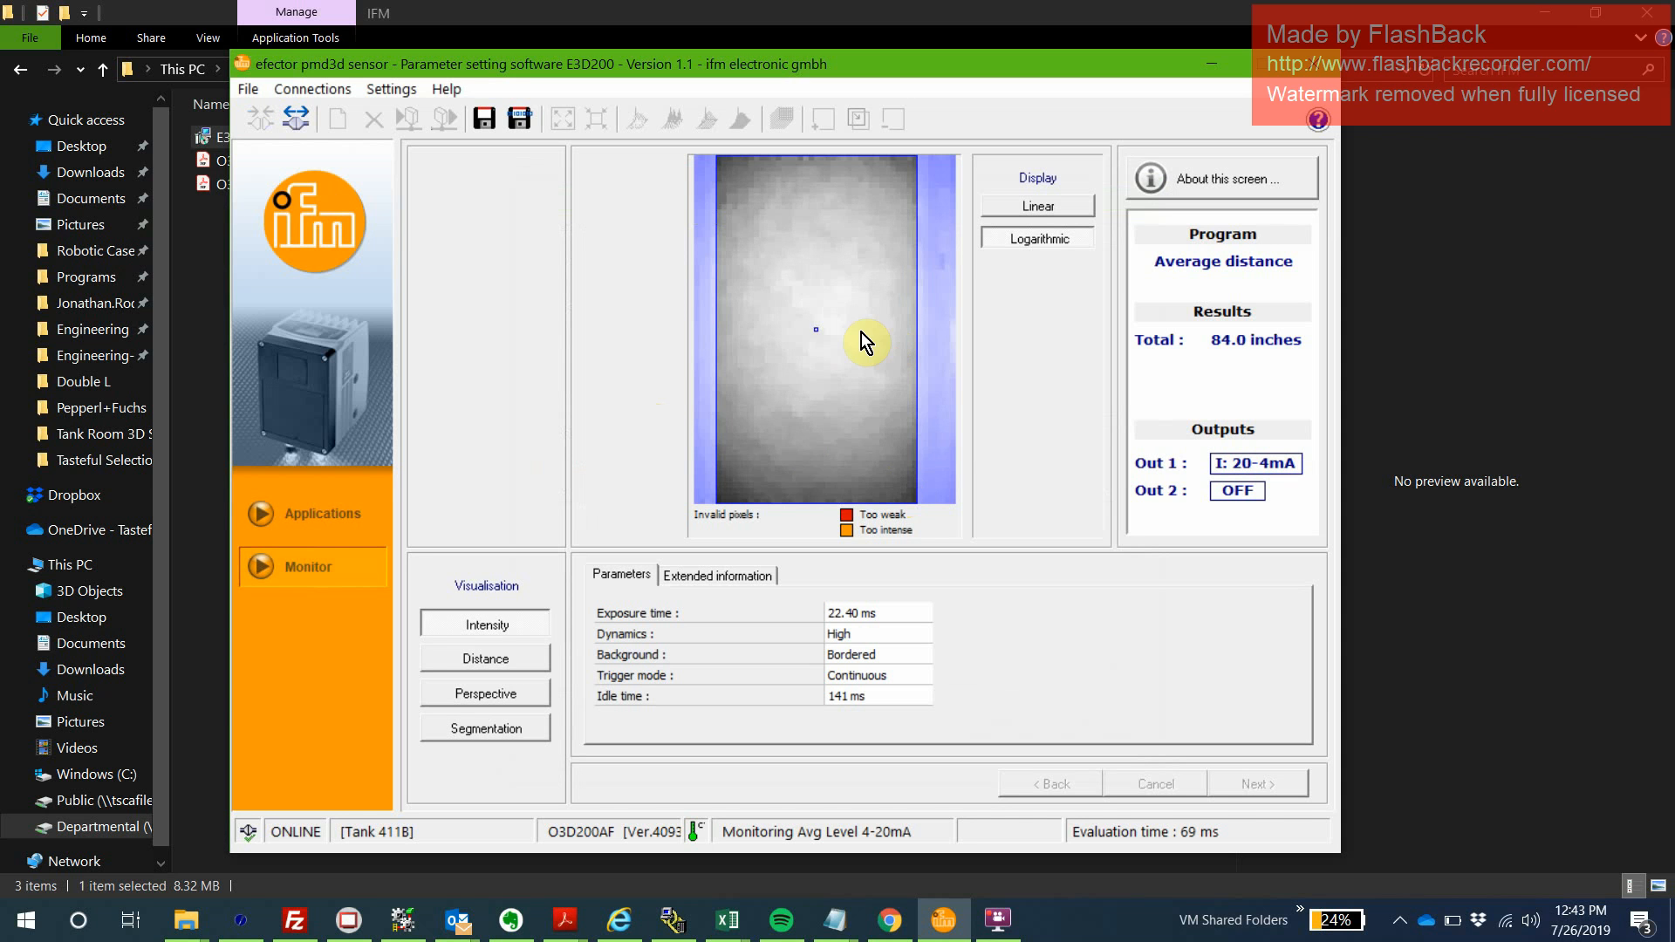
mouse_move(764, 352)
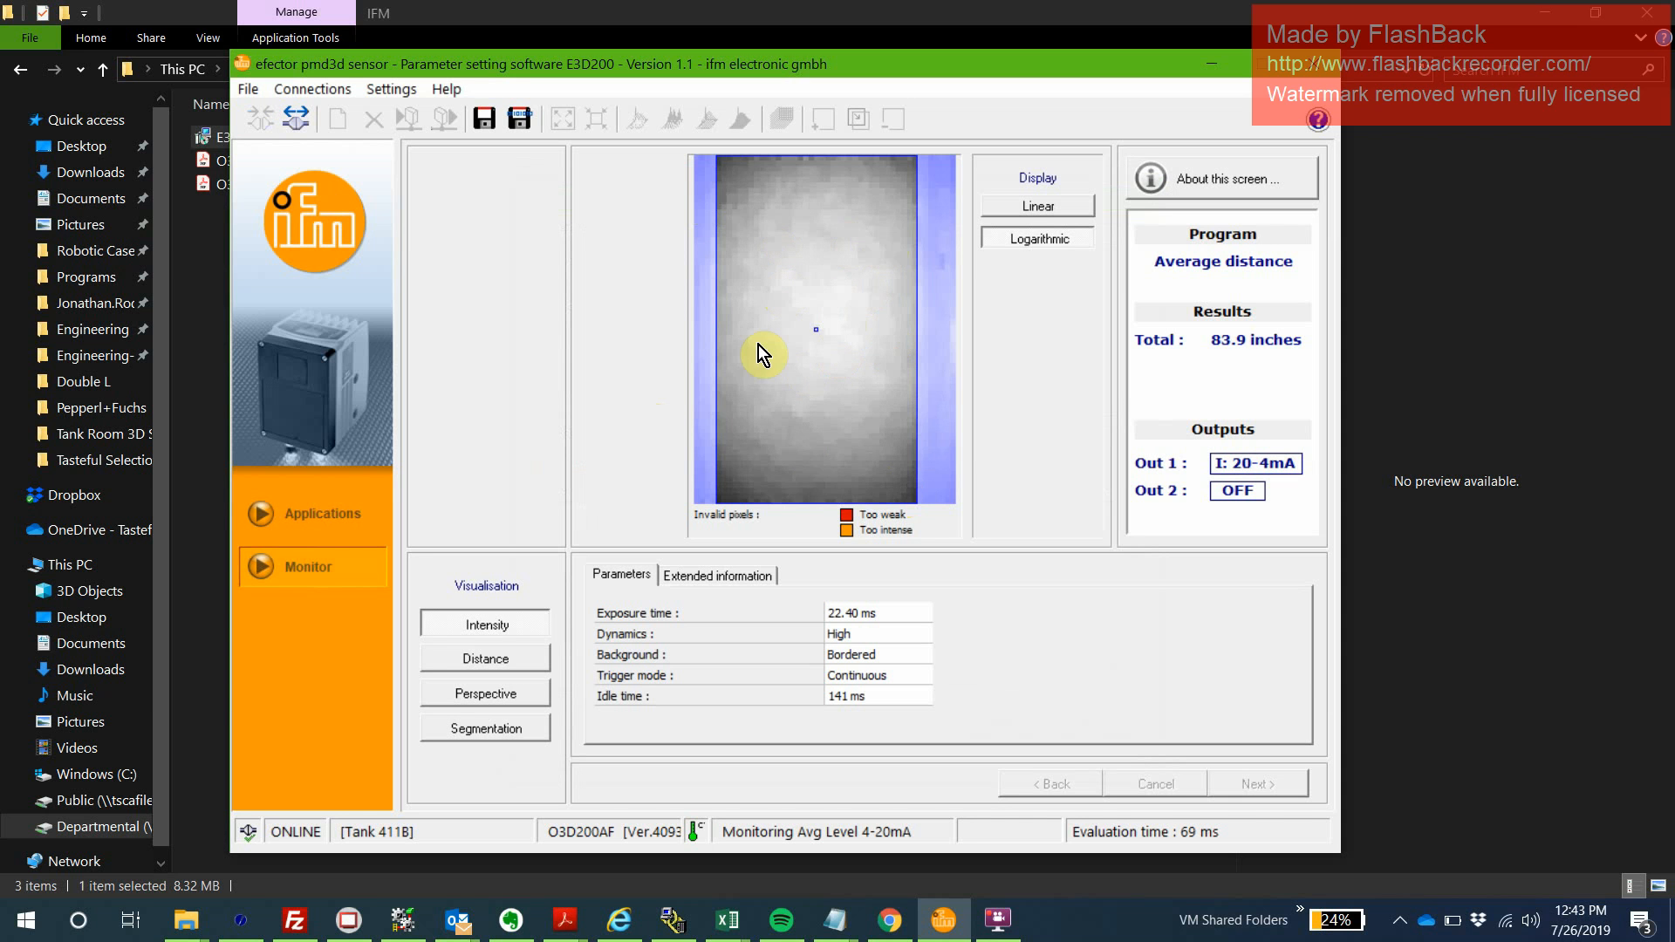
mouse_move(845, 384)
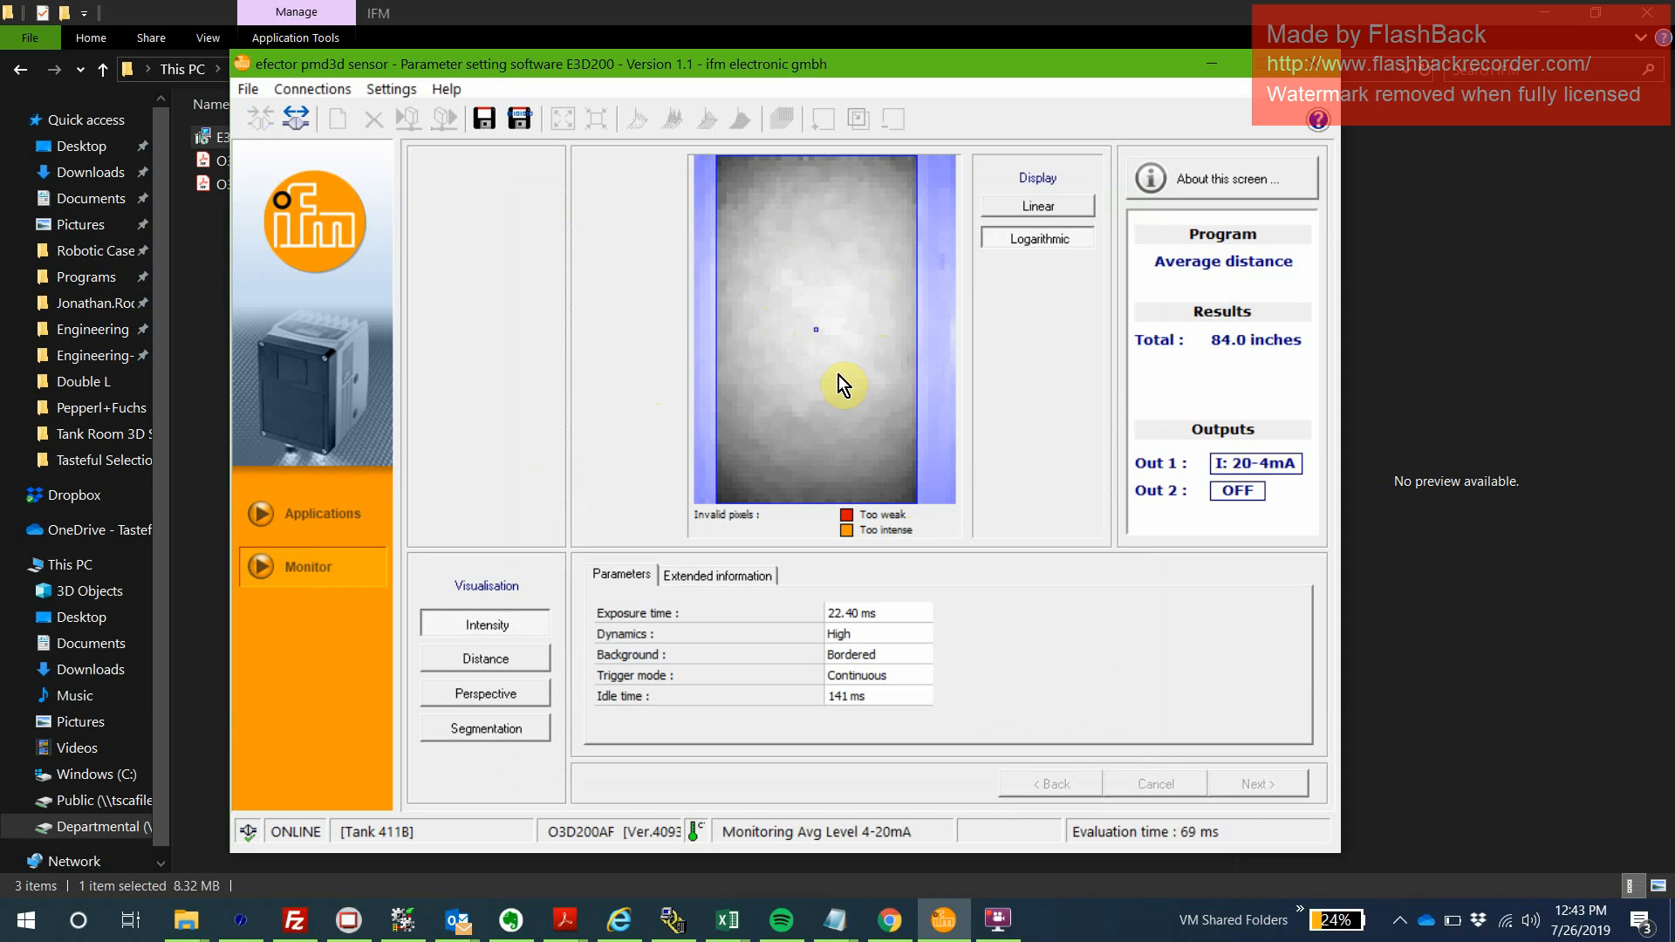
mouse_move(555, 657)
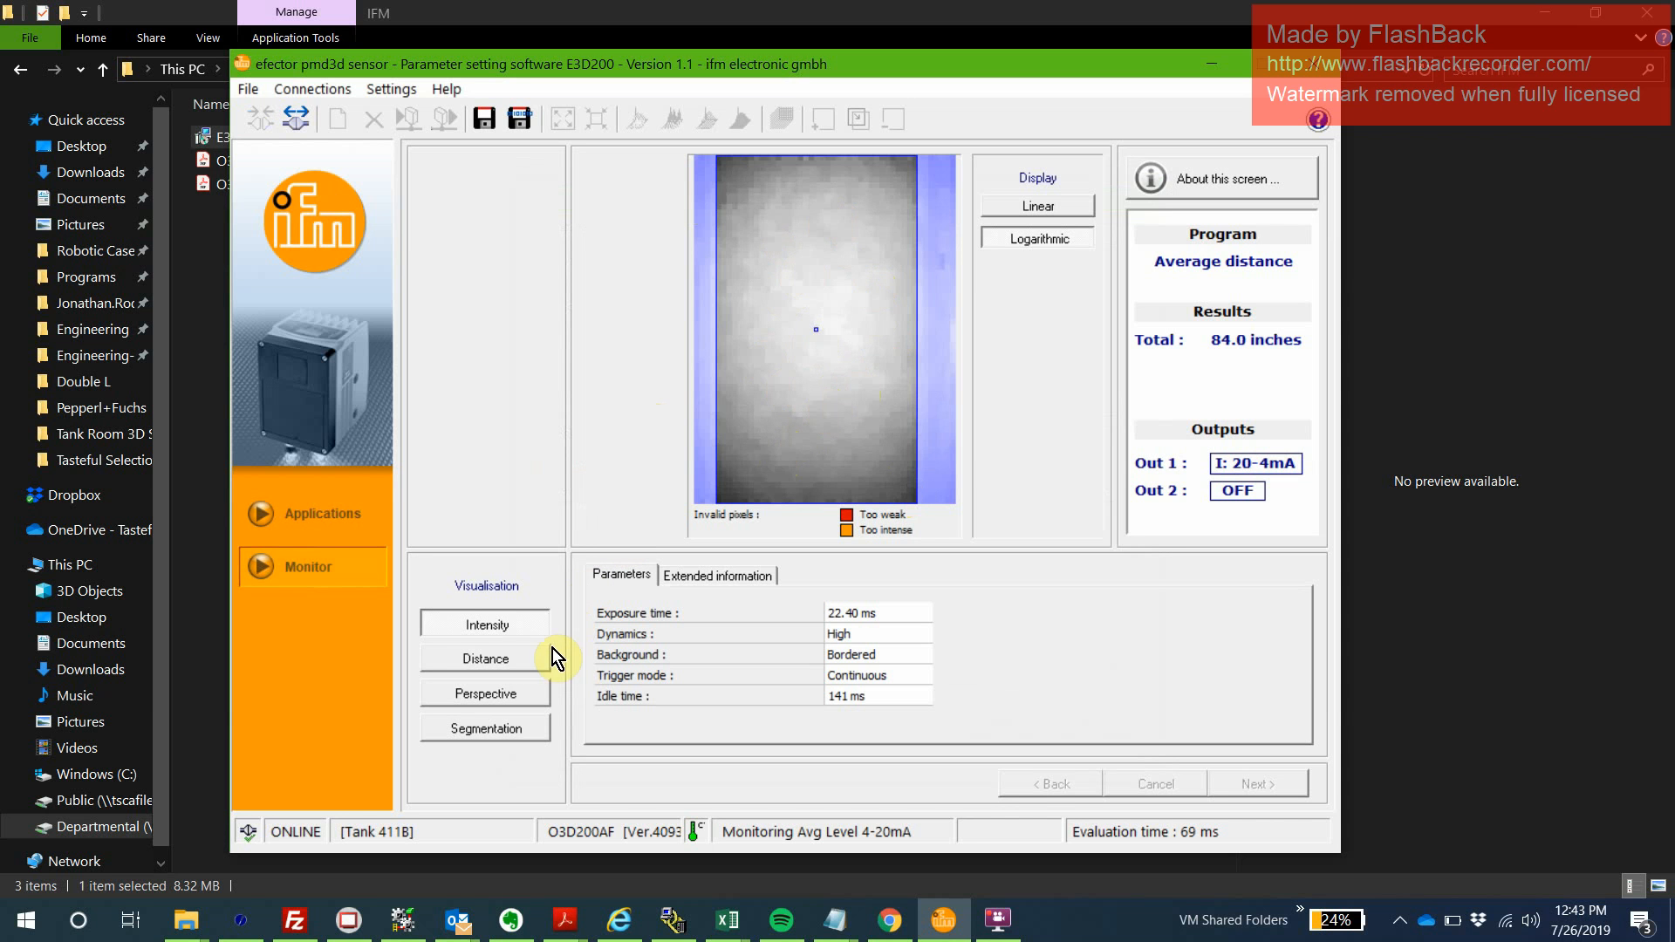
Show the live Distance image from Tank 411B, reading about 84 inches average distance.
left_click(485, 657)
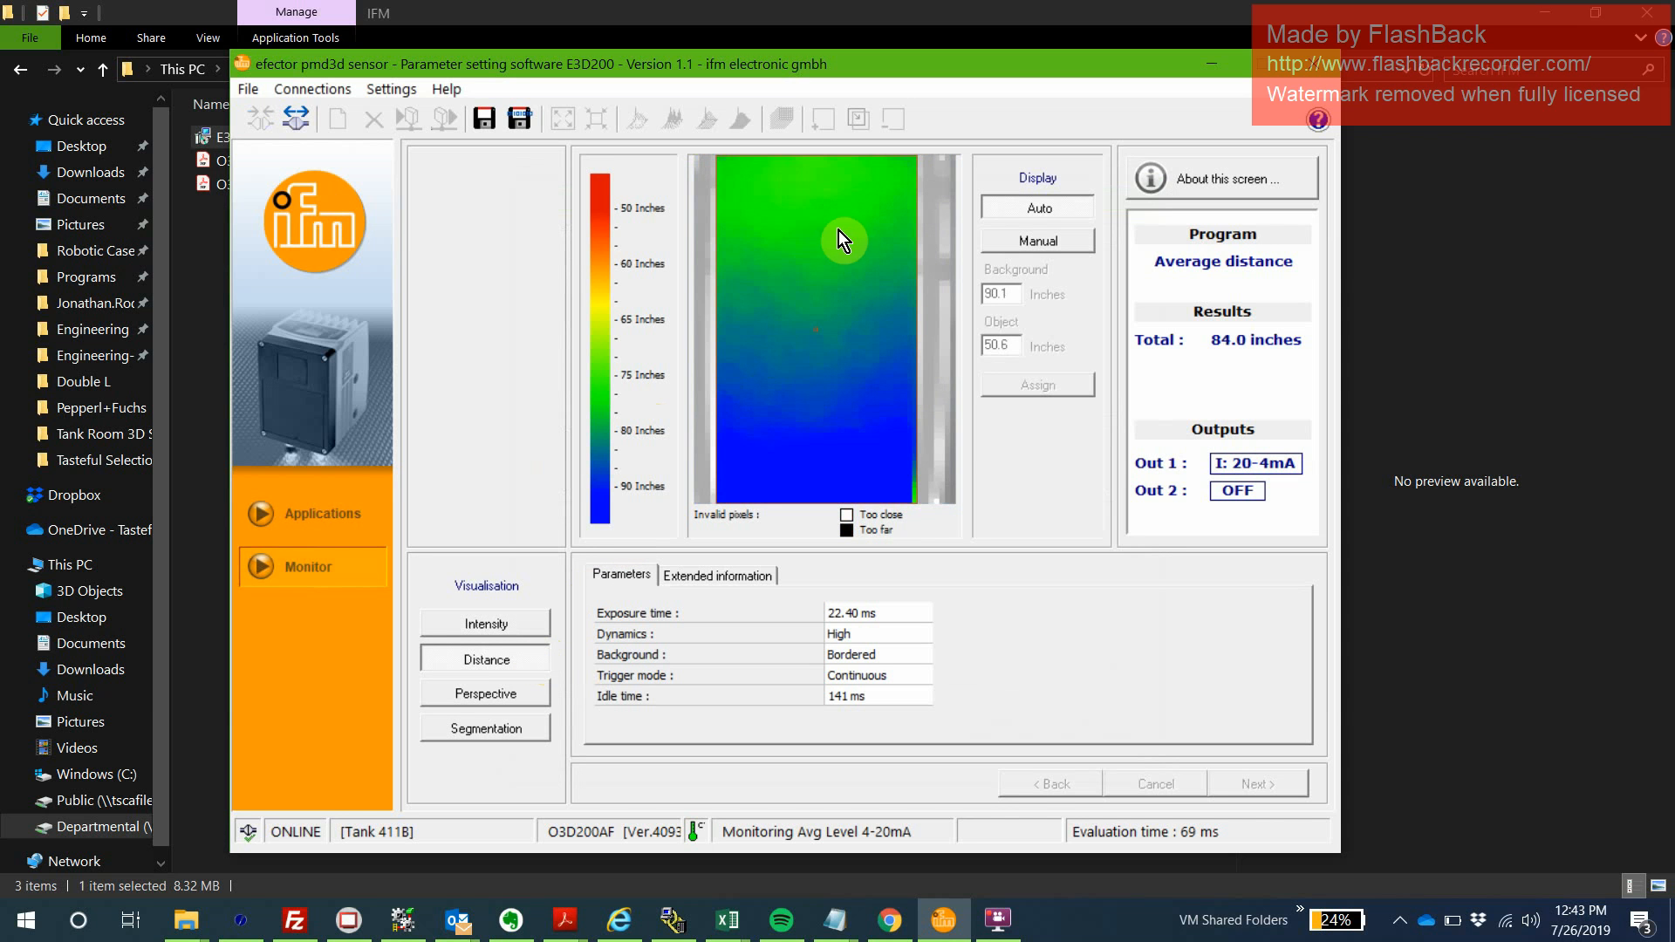
mouse_move(630, 401)
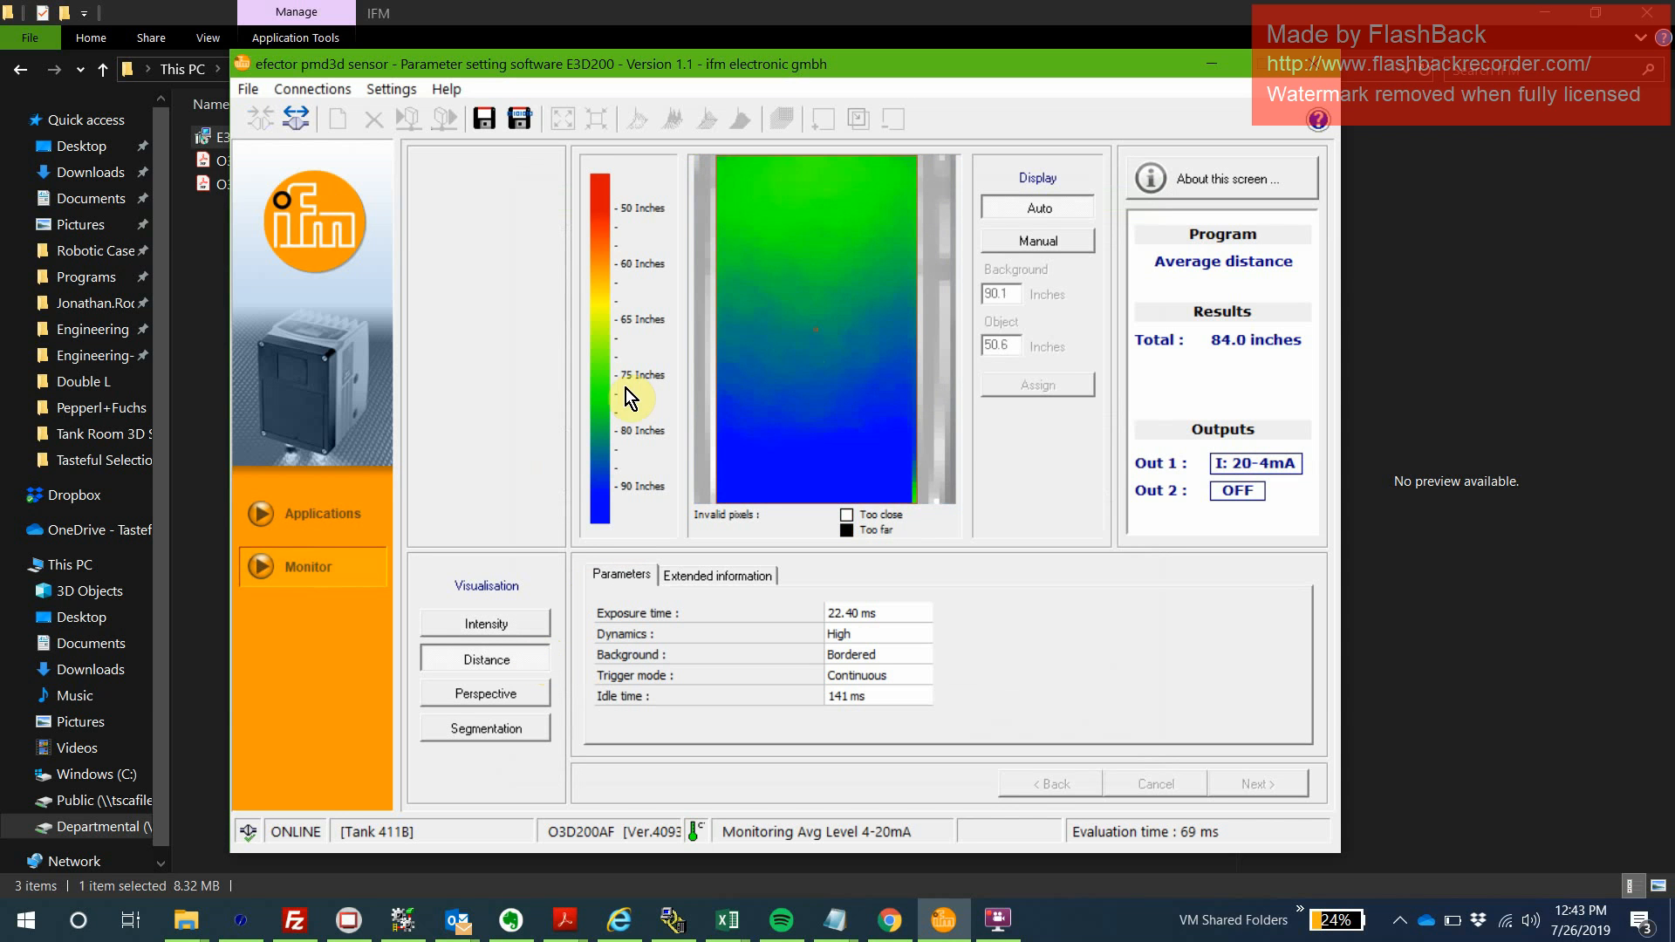
mouse_move(604, 517)
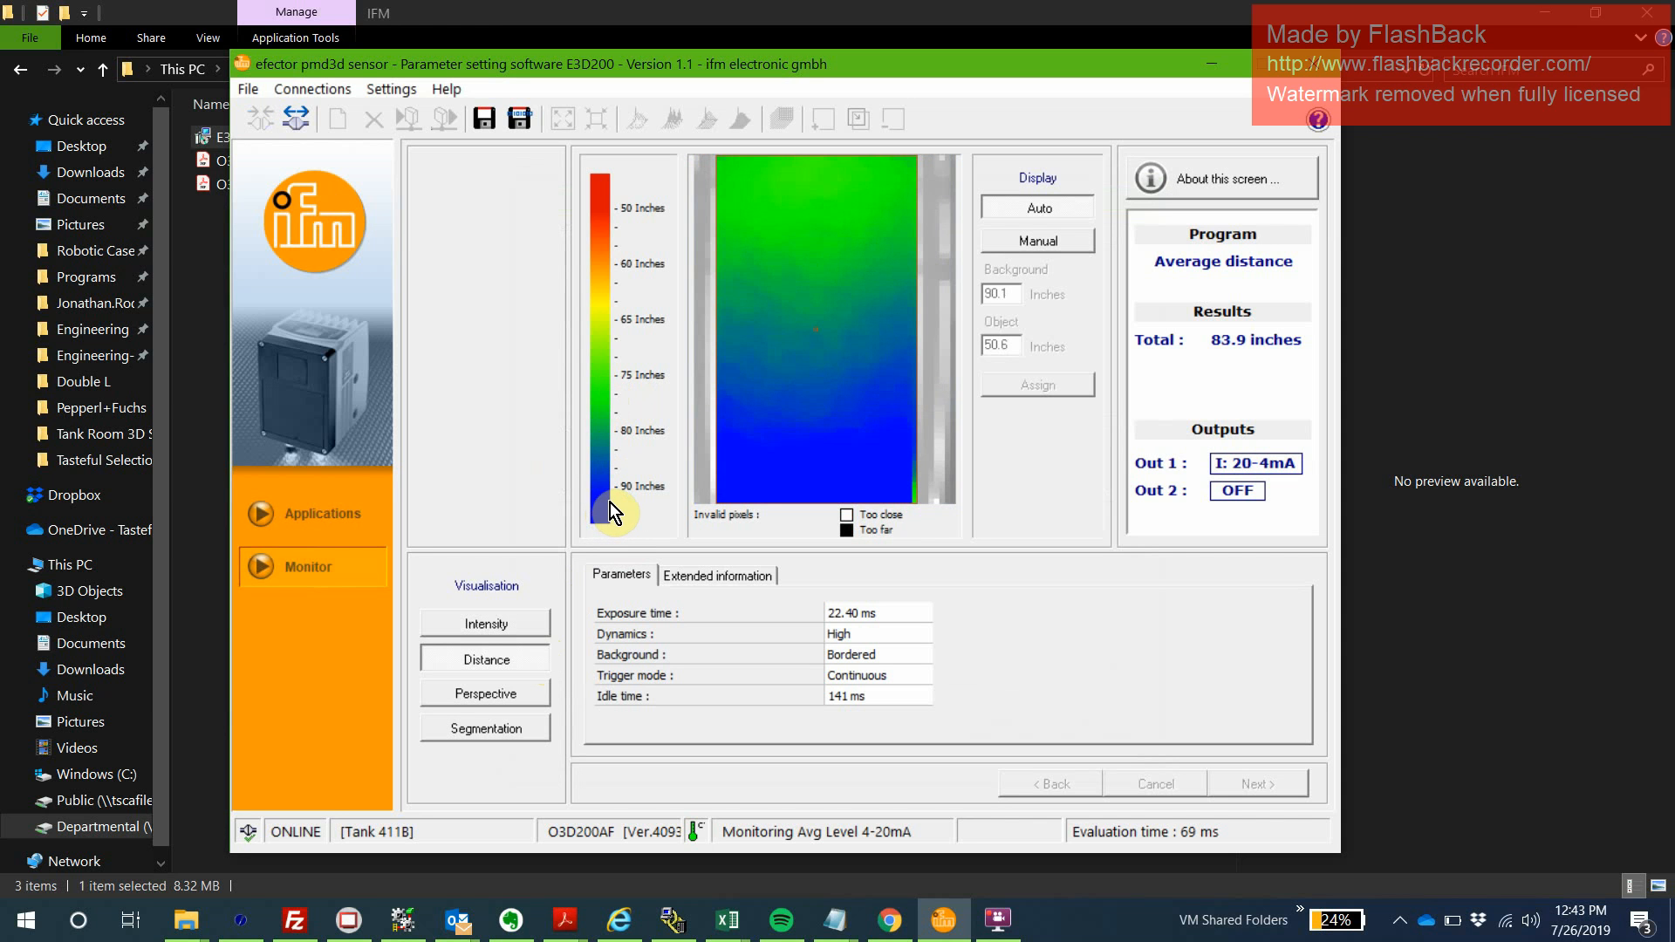
mouse_move(840, 460)
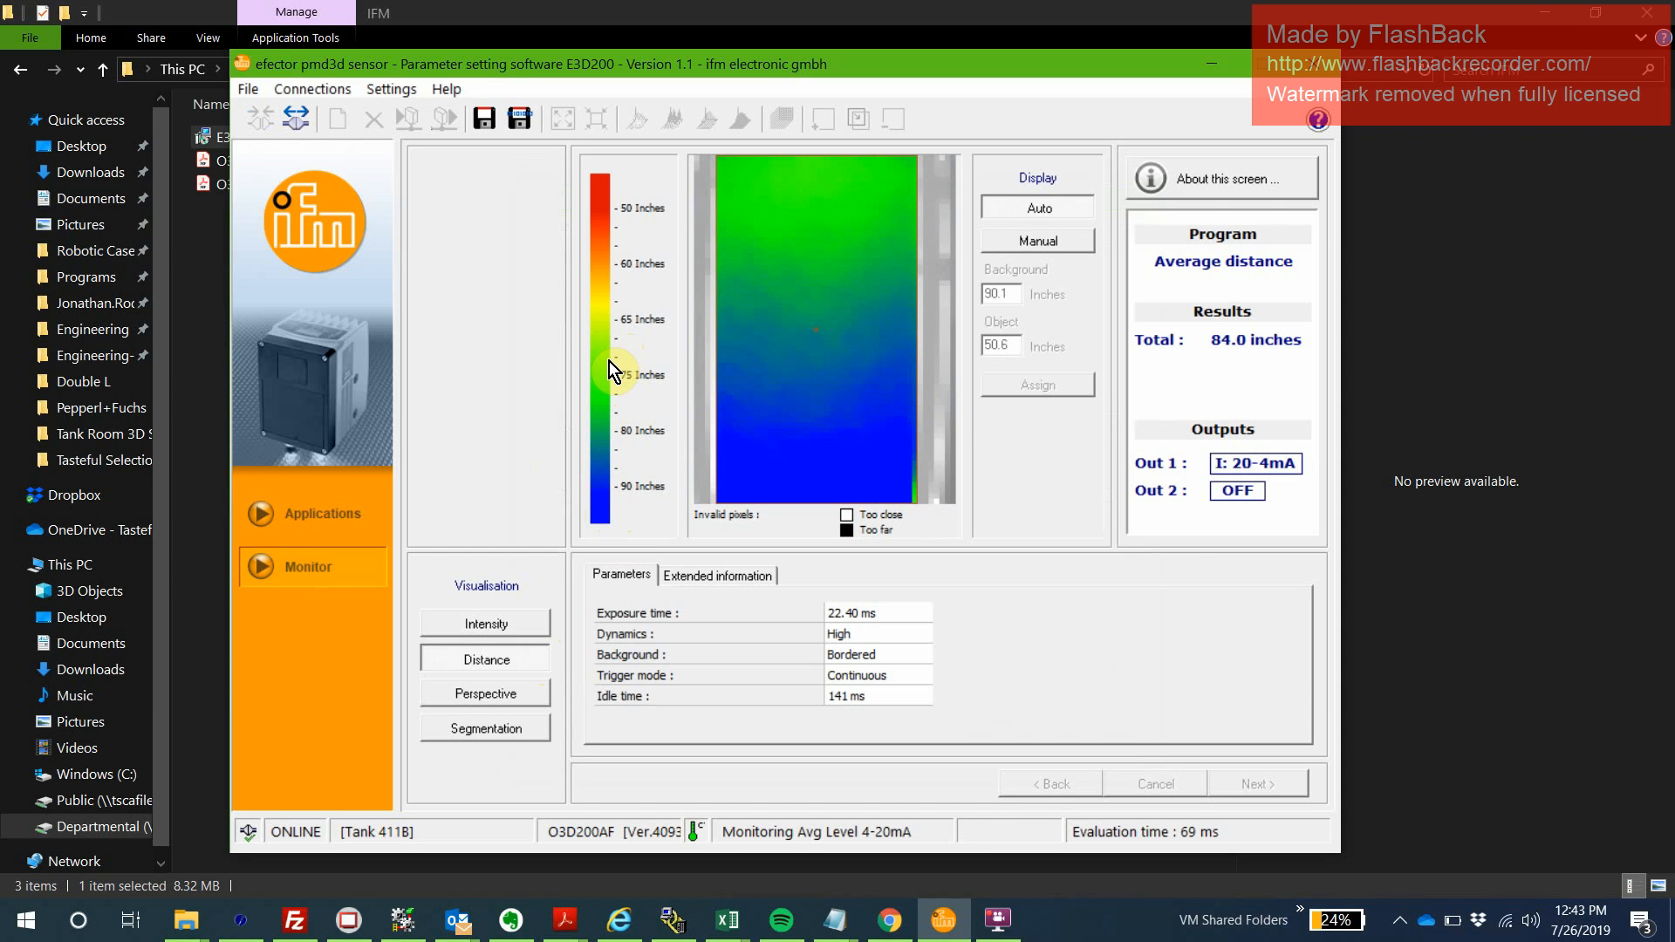
mouse_move(613, 358)
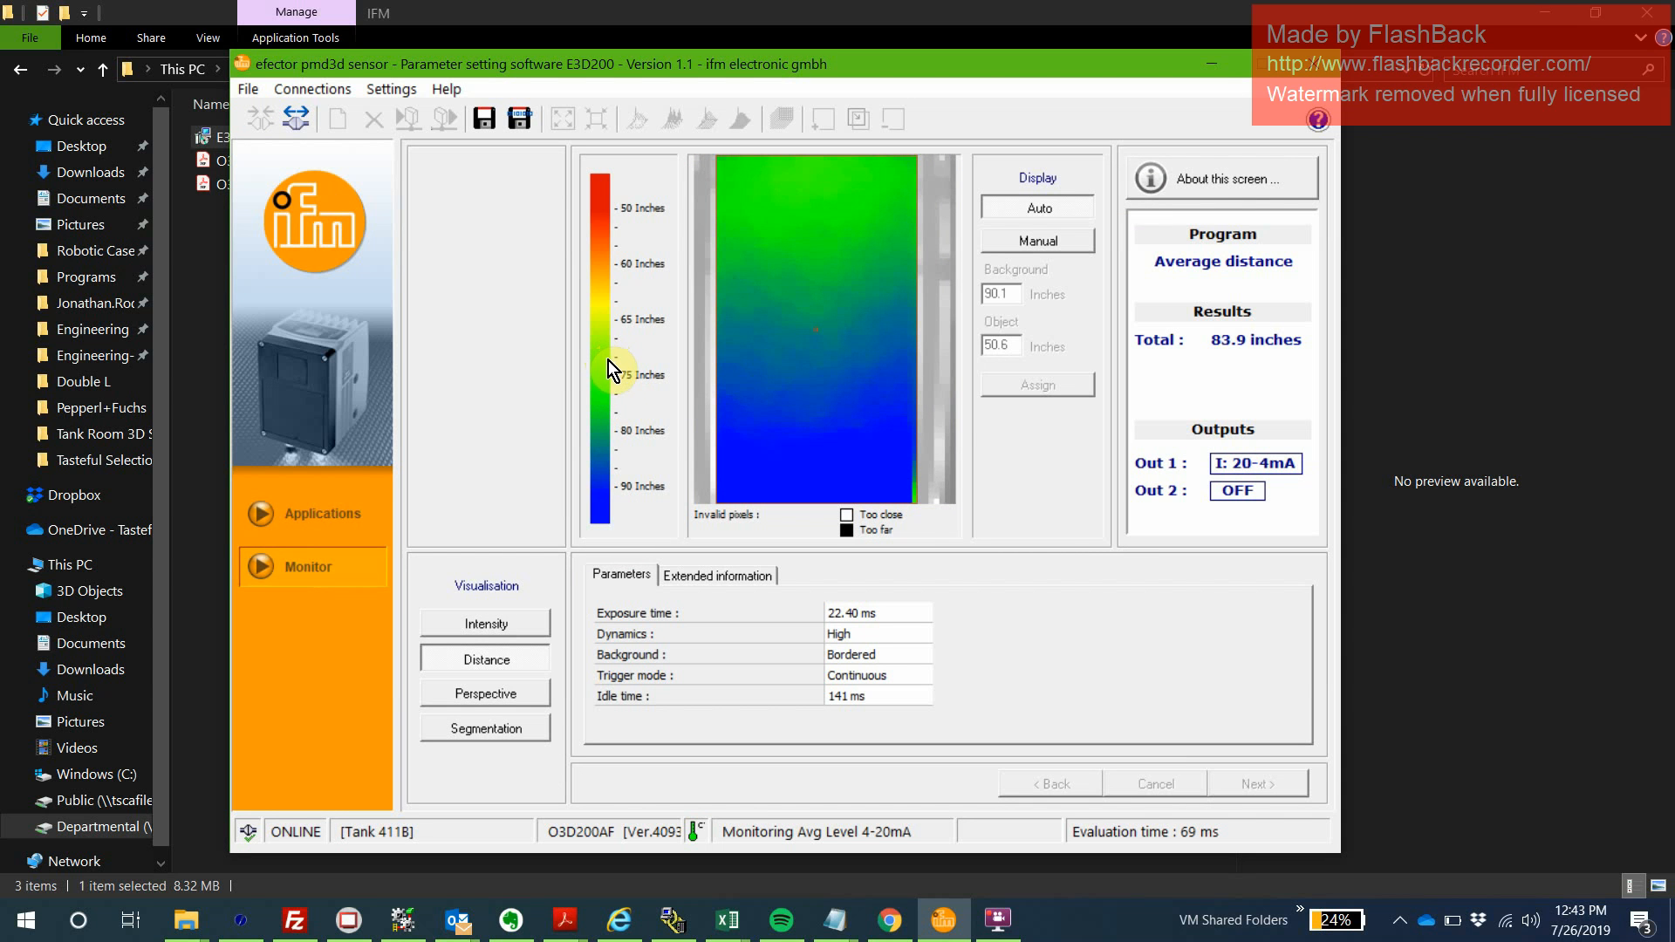
mouse_move(811, 195)
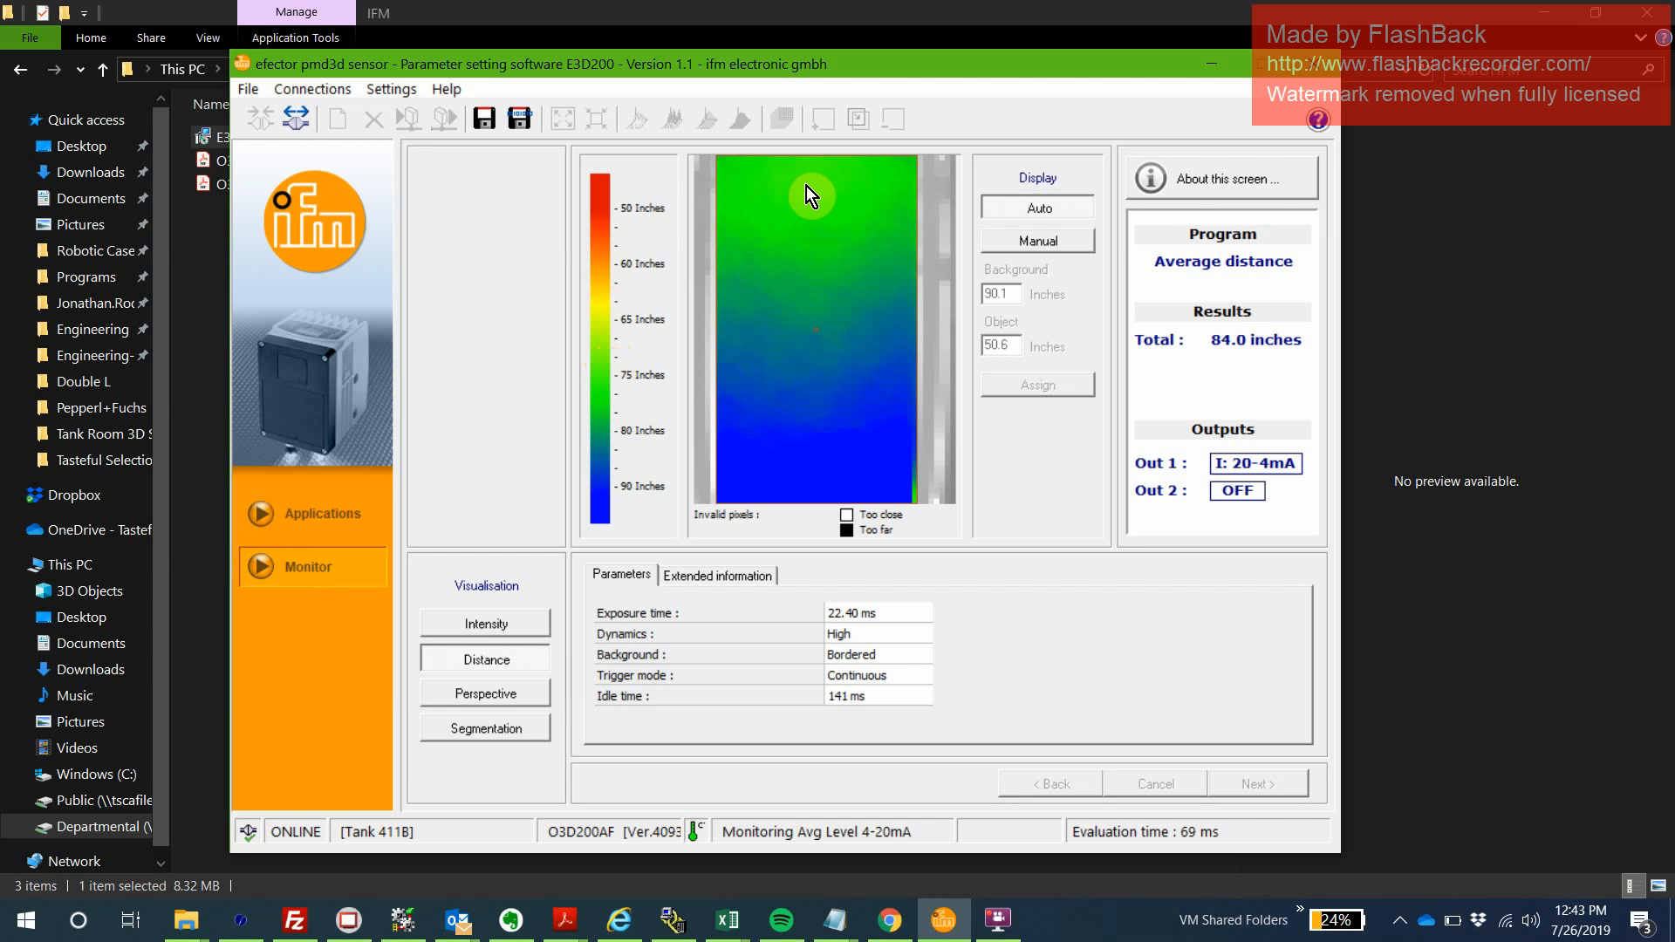
mouse_move(607, 390)
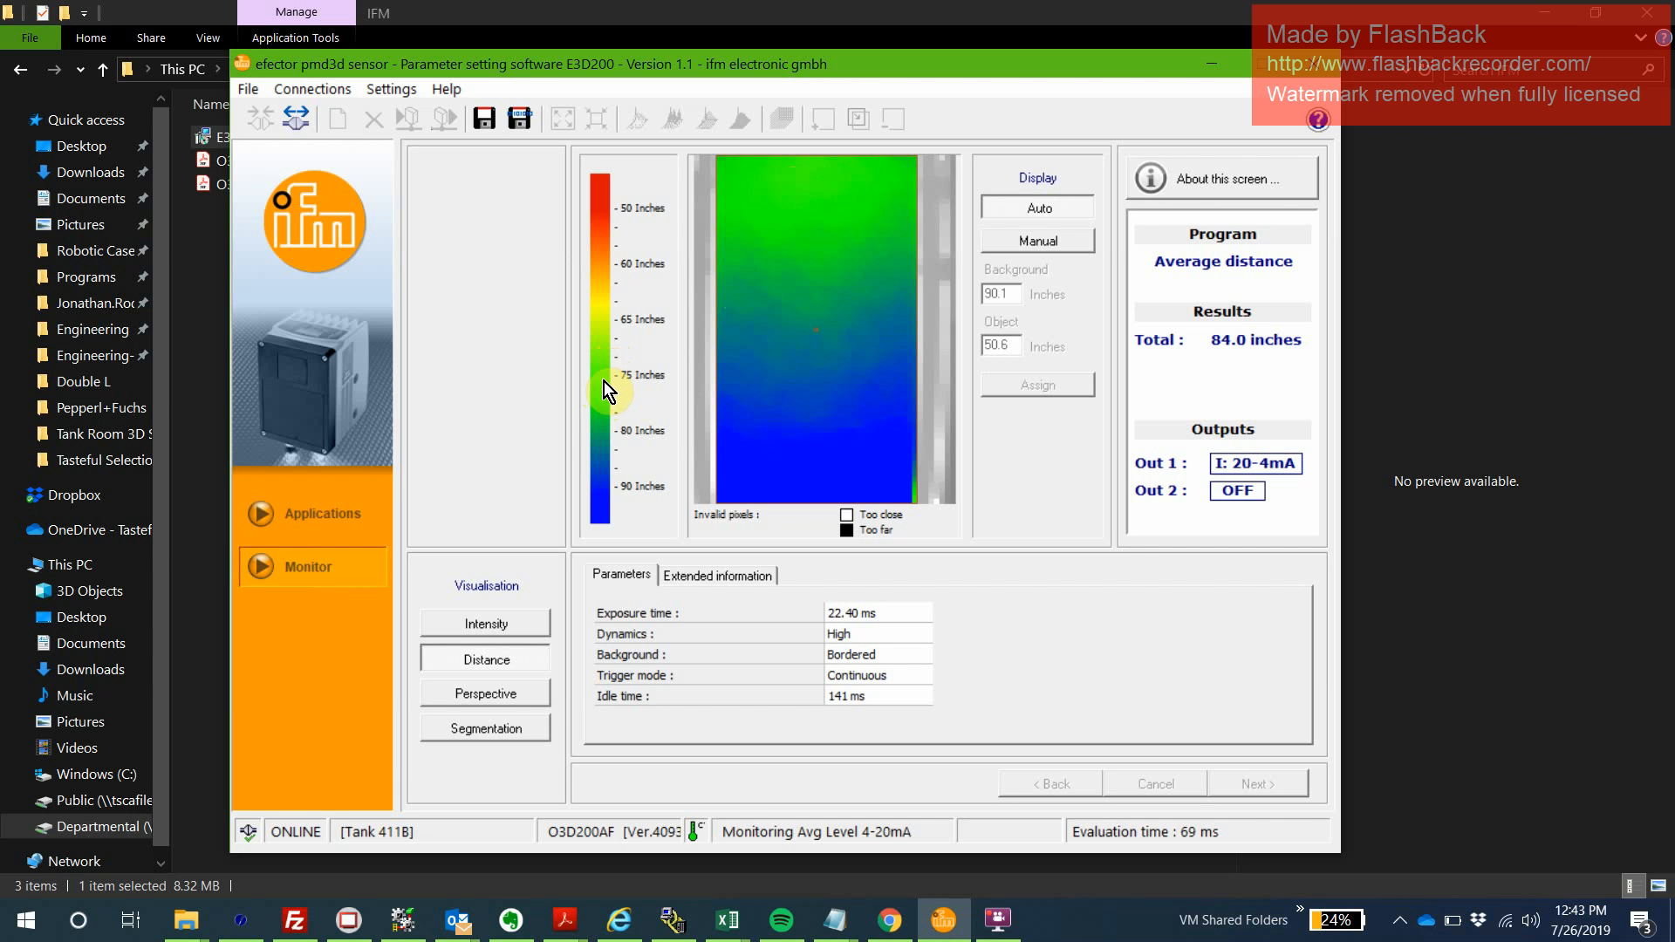
mouse_move(606, 403)
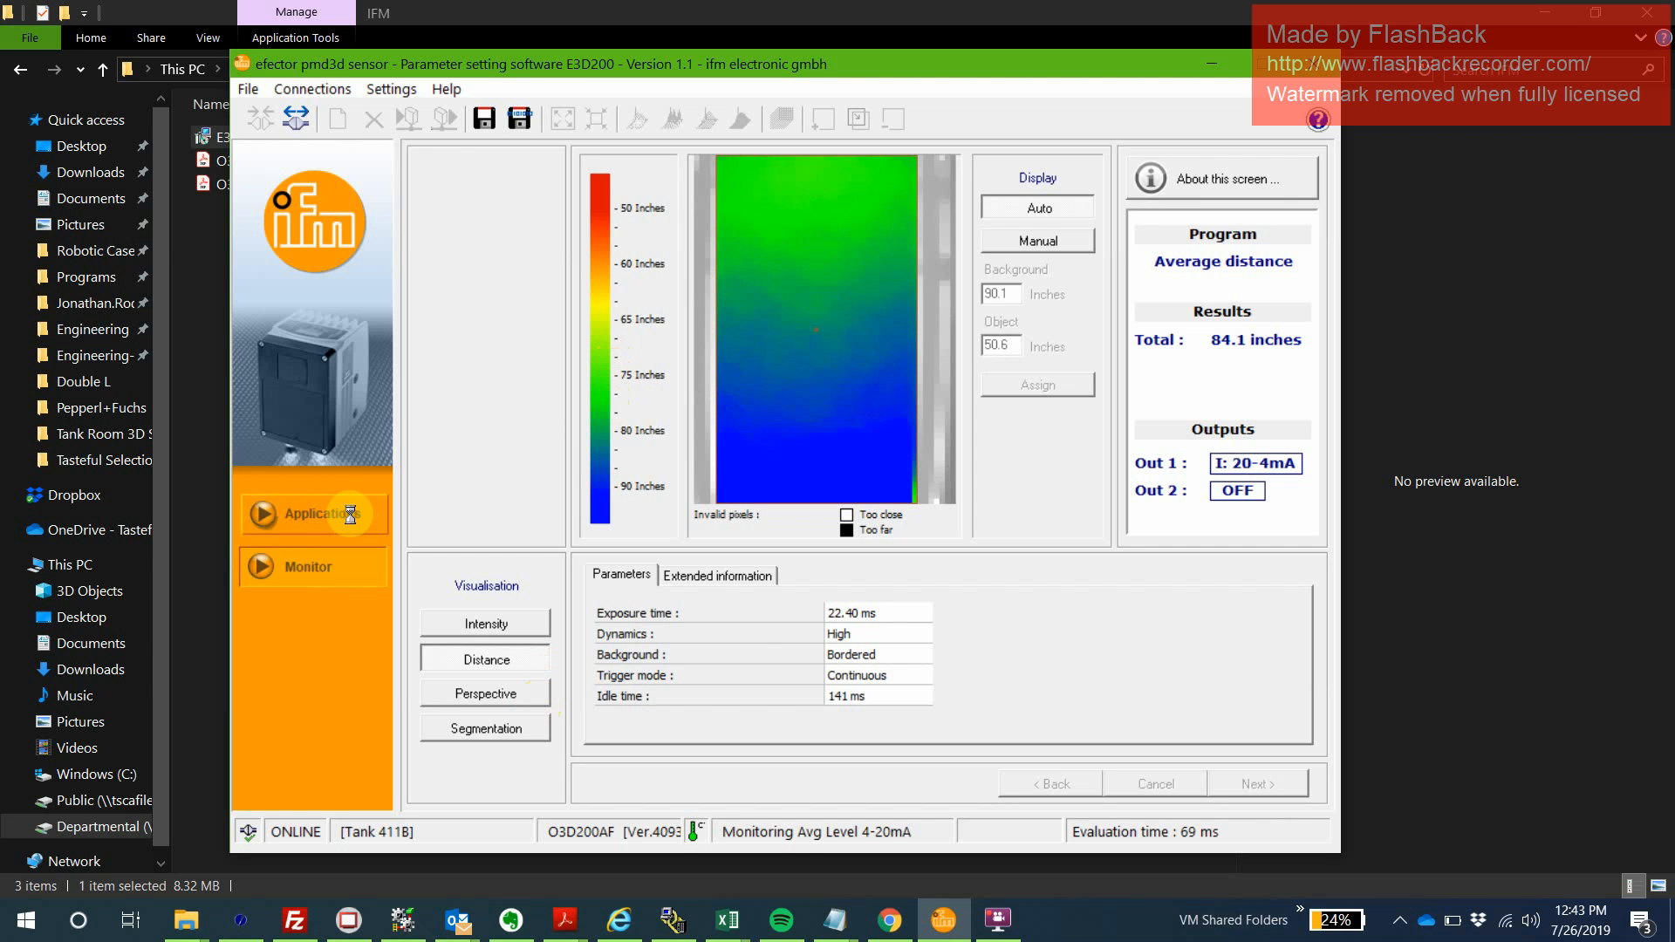
In Applications, select the Tank 411B node and its Avg Level 4-20mA application.
left_click(312, 513)
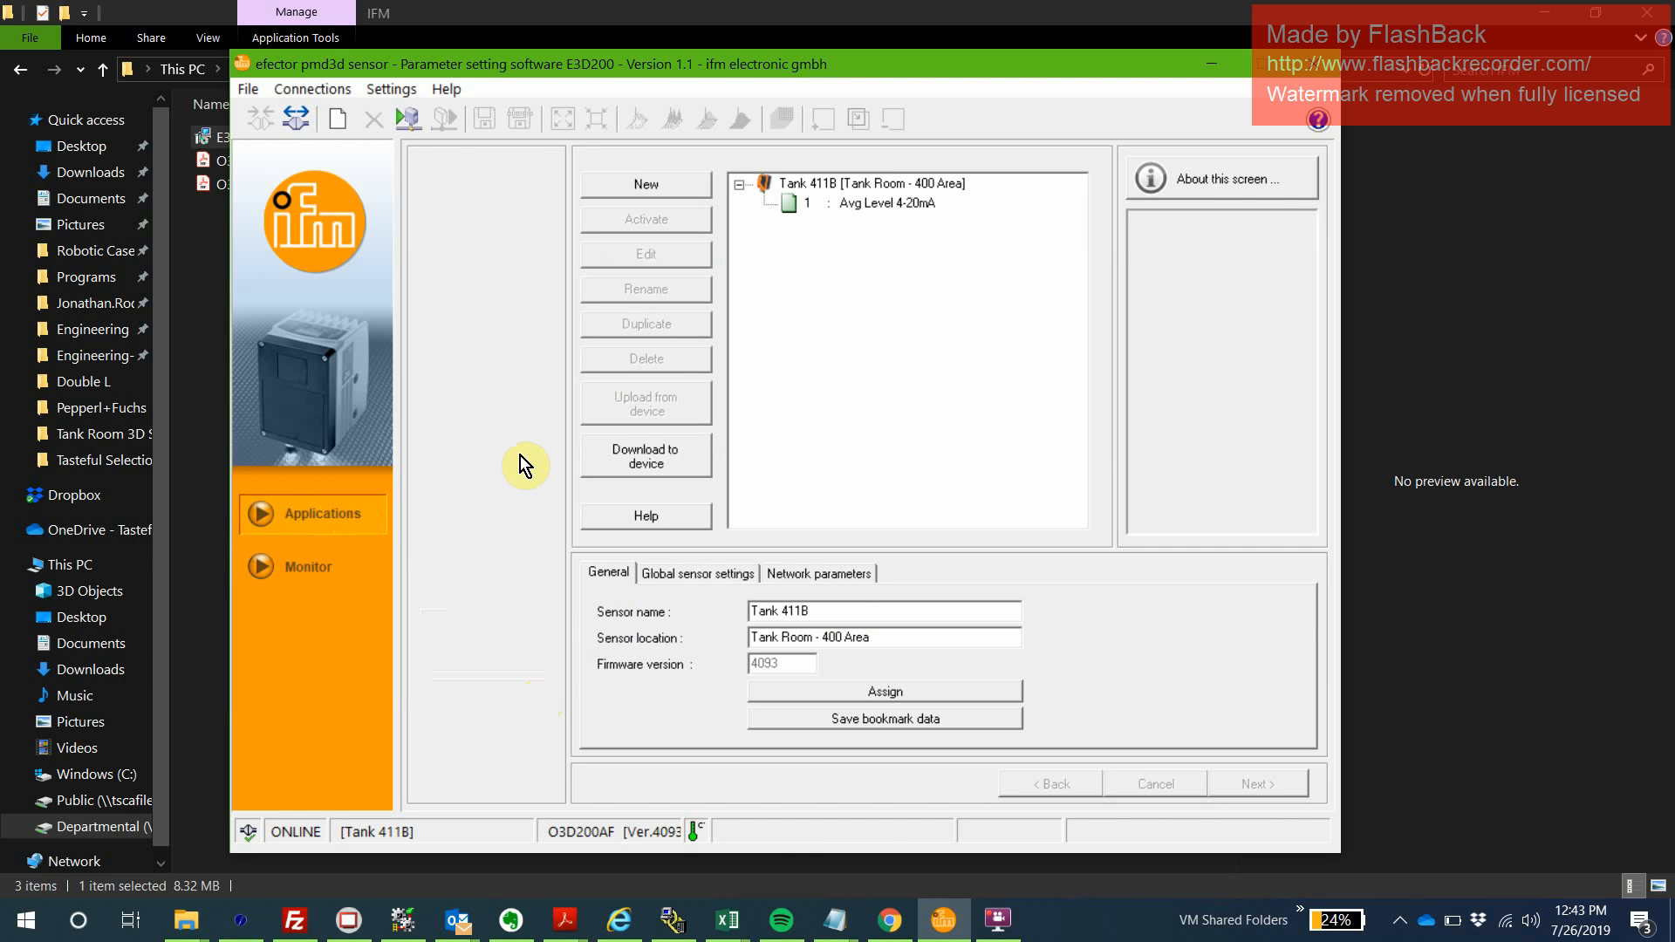
left_click(869, 183)
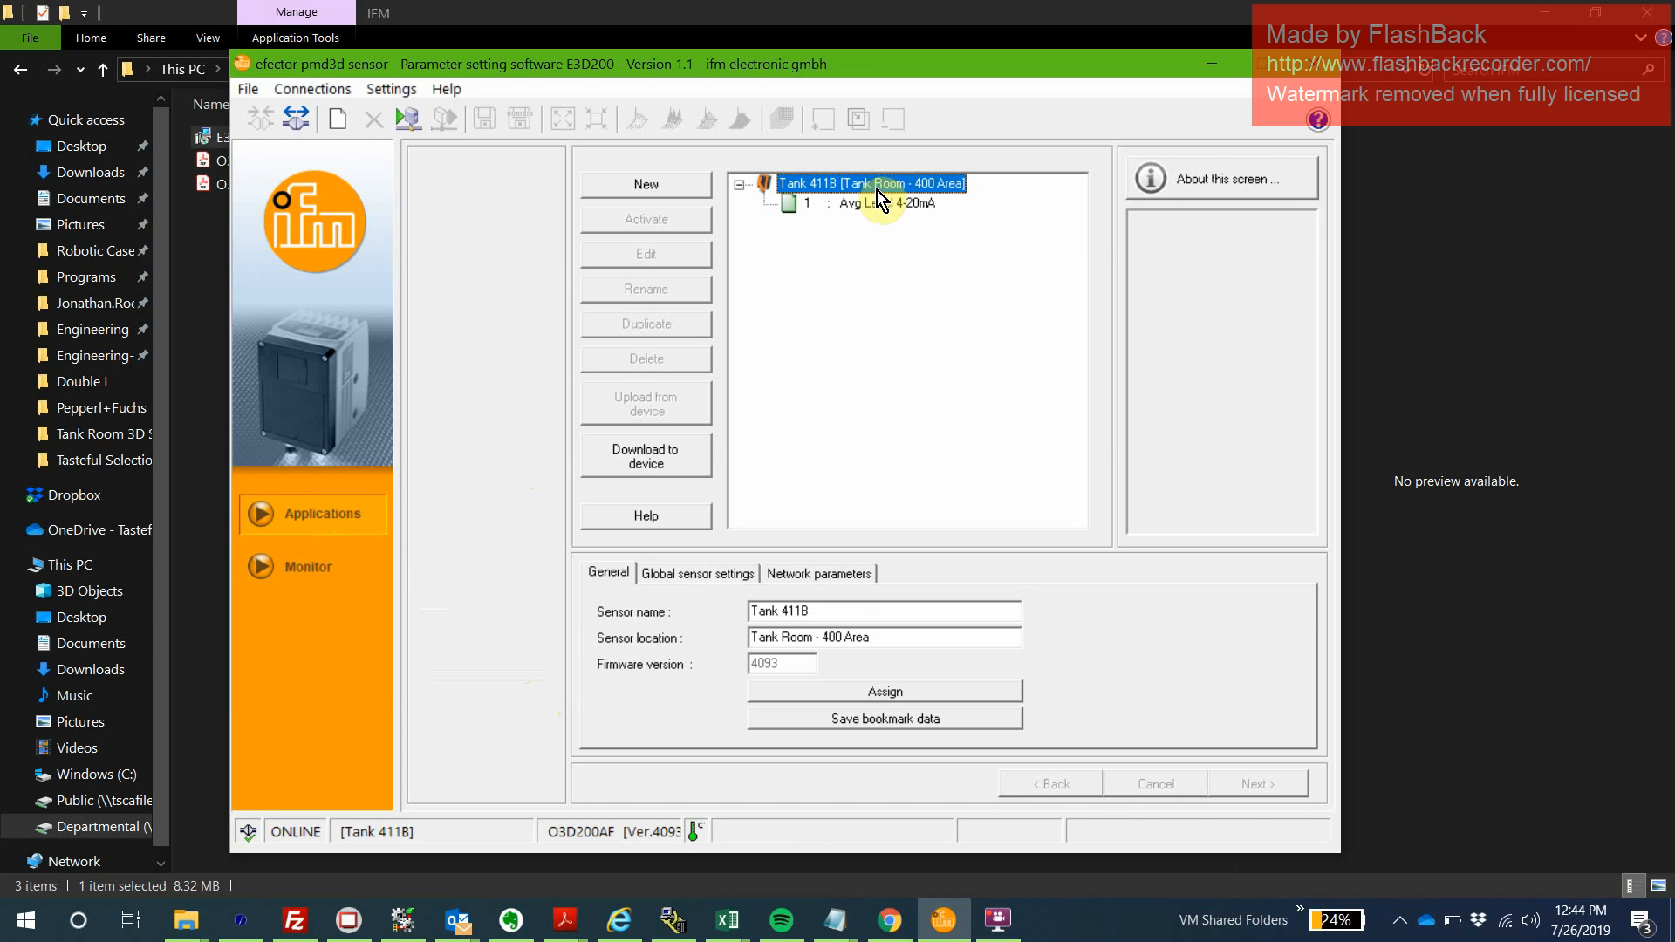
left_click(867, 203)
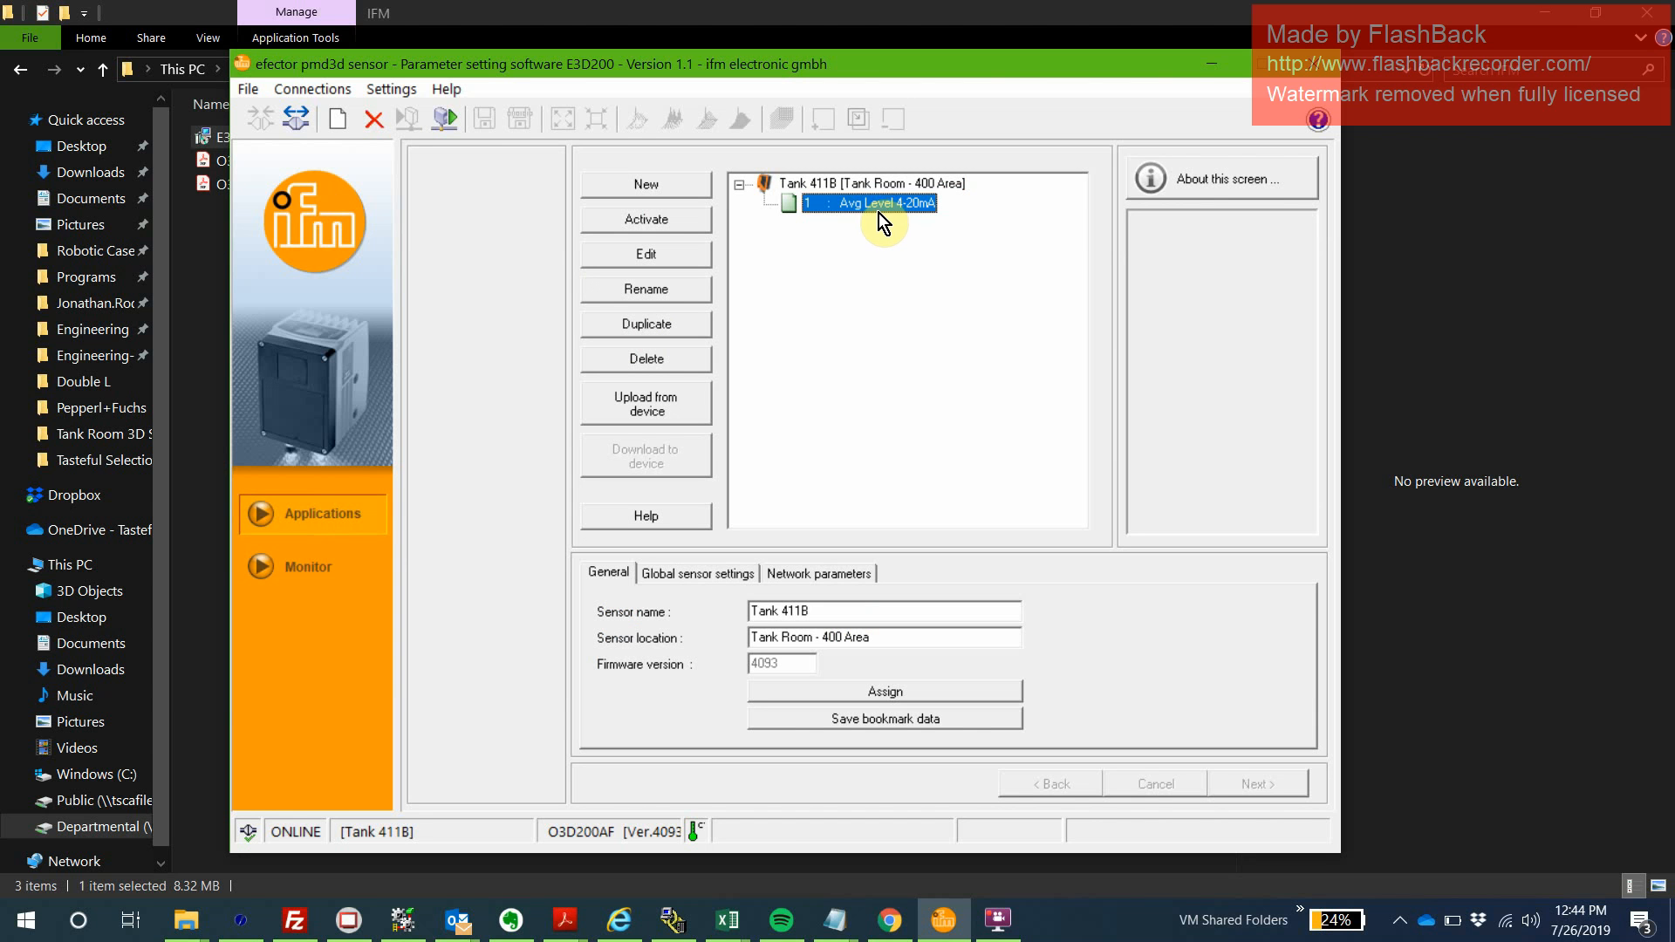
mouse_move(875, 227)
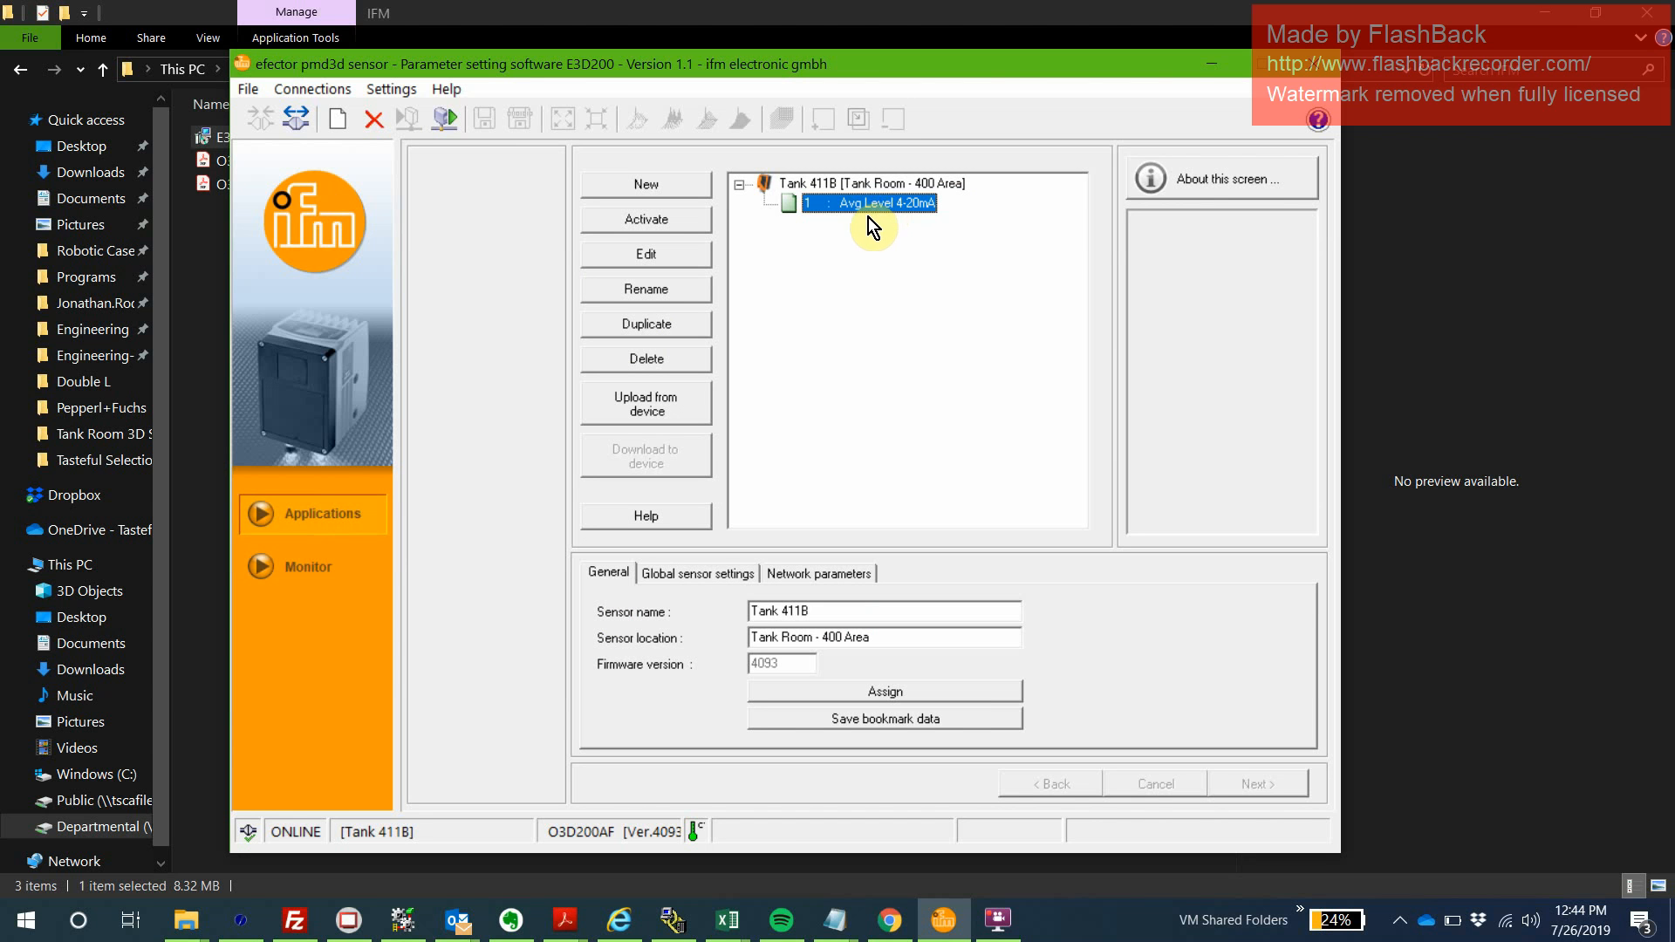
mouse_move(876, 213)
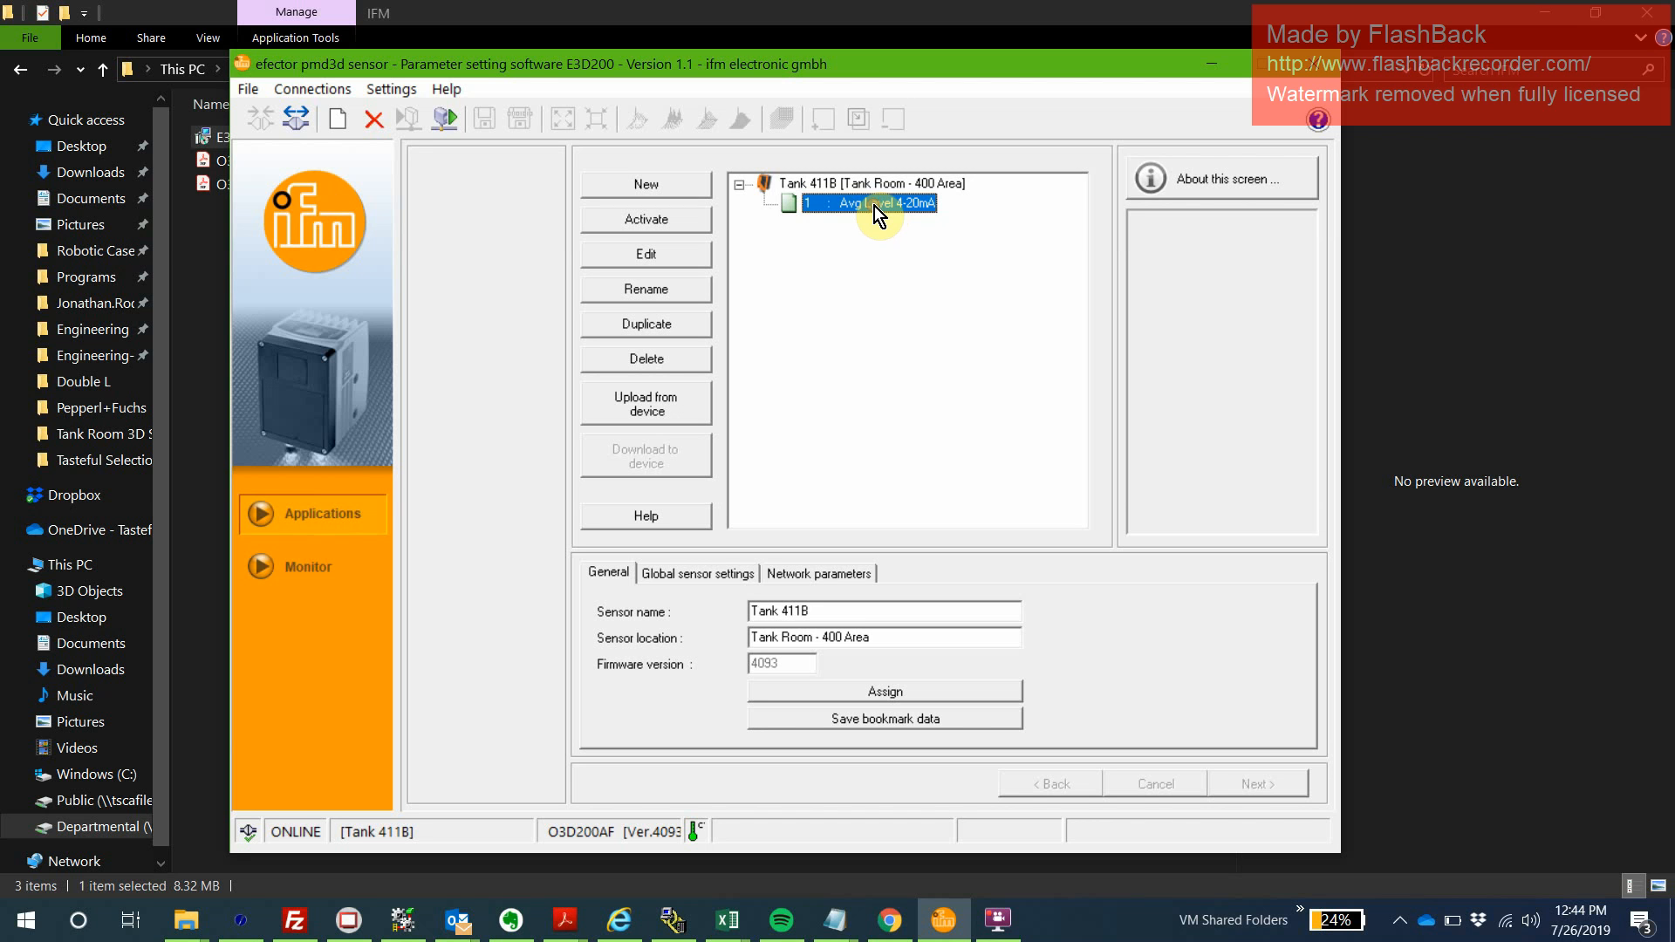
mouse_move(642, 261)
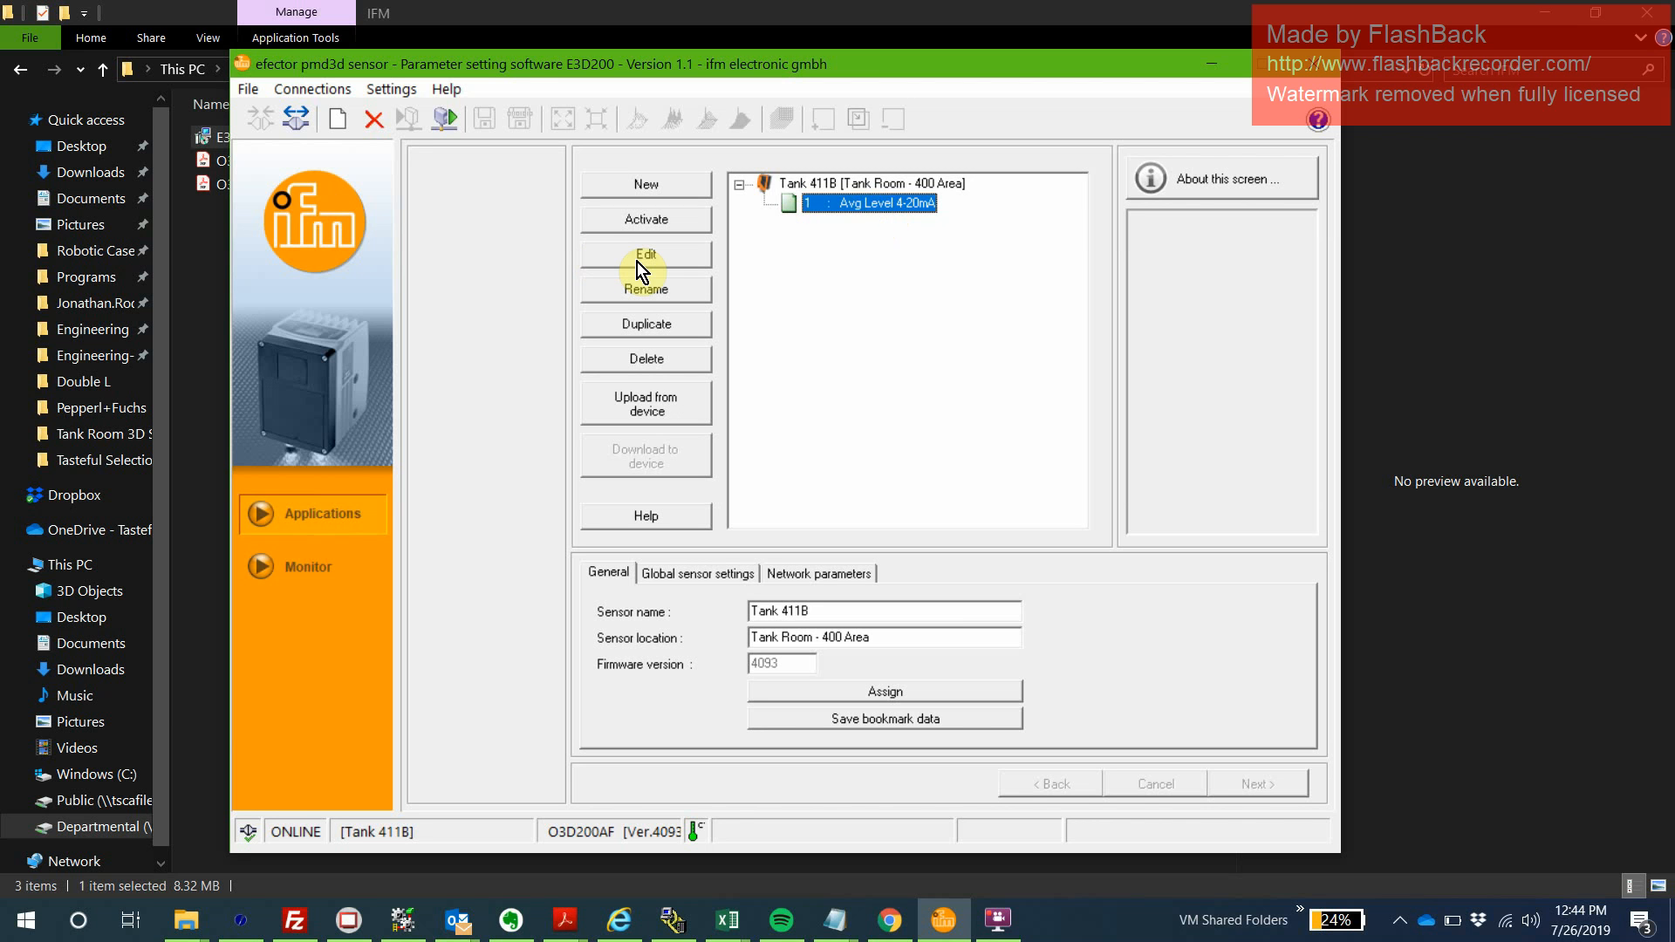
Edit the Avg Level 4-20mA application, landing on its Image quality settings.
left_click(645, 255)
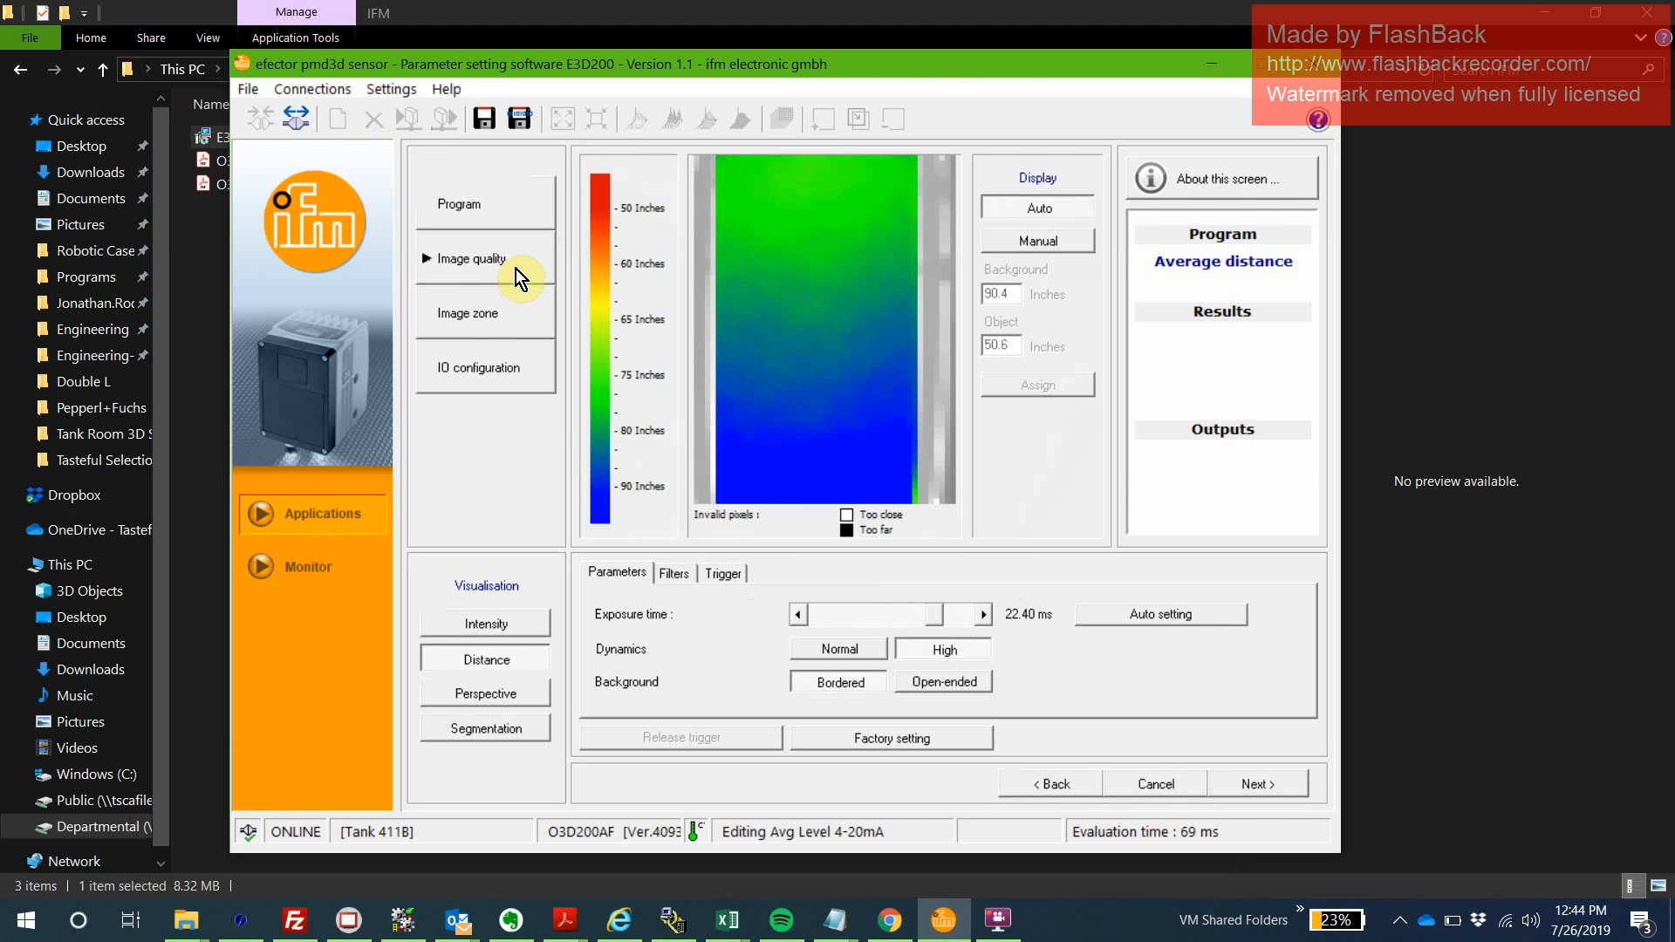
mouse_move(724, 256)
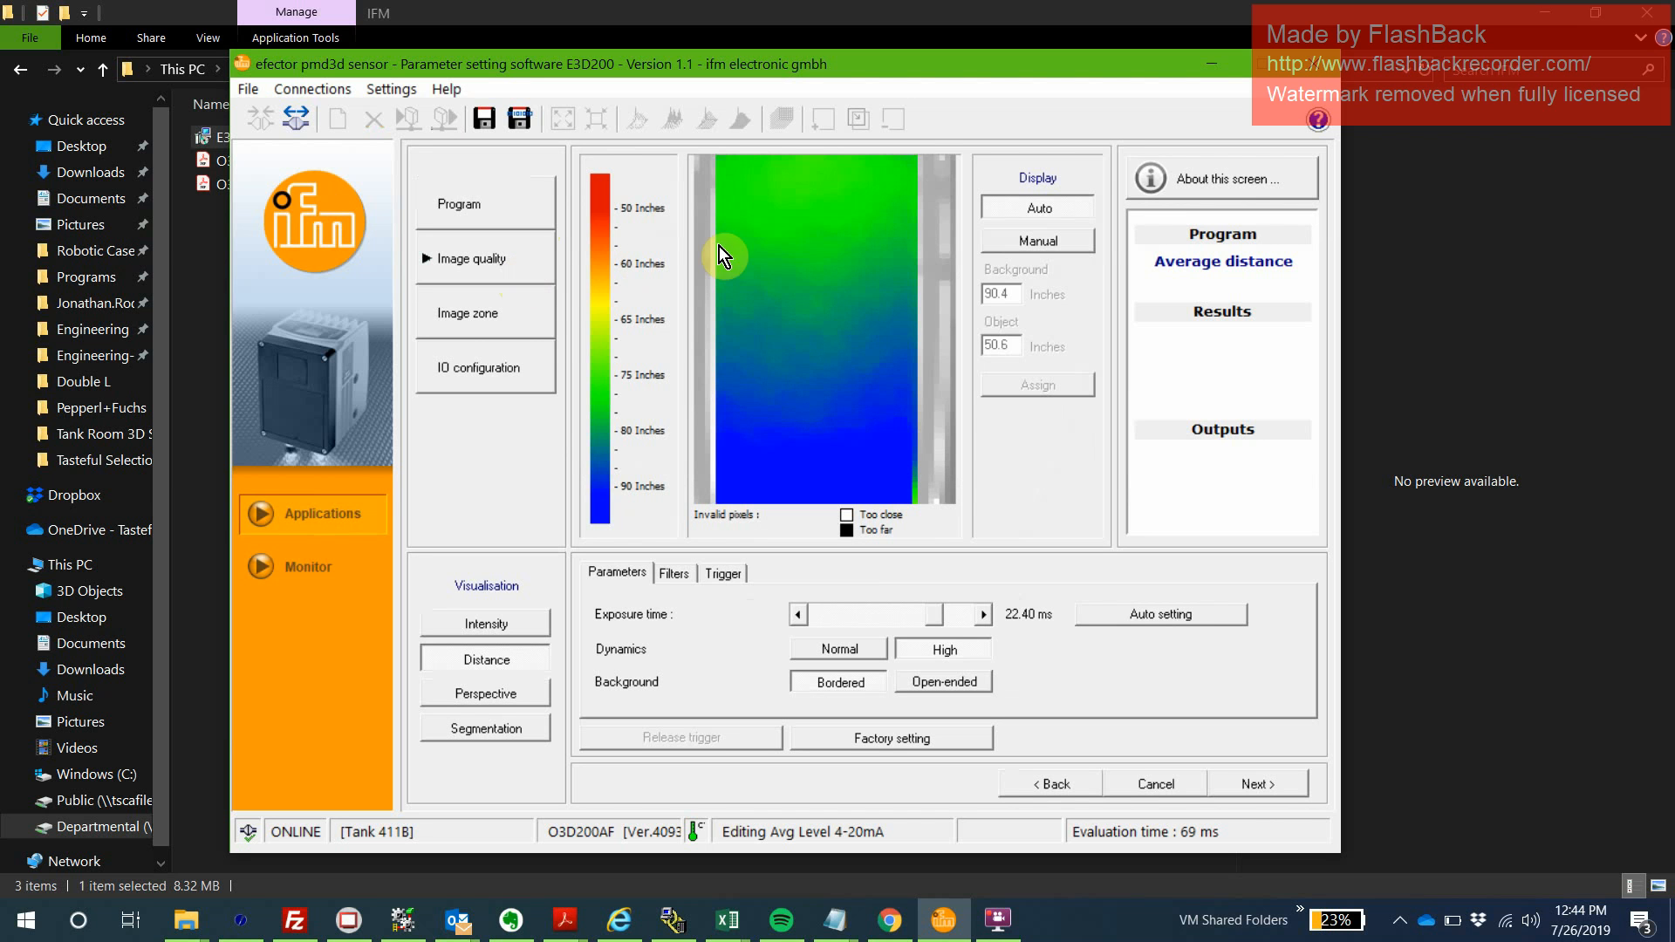
mouse_move(523, 326)
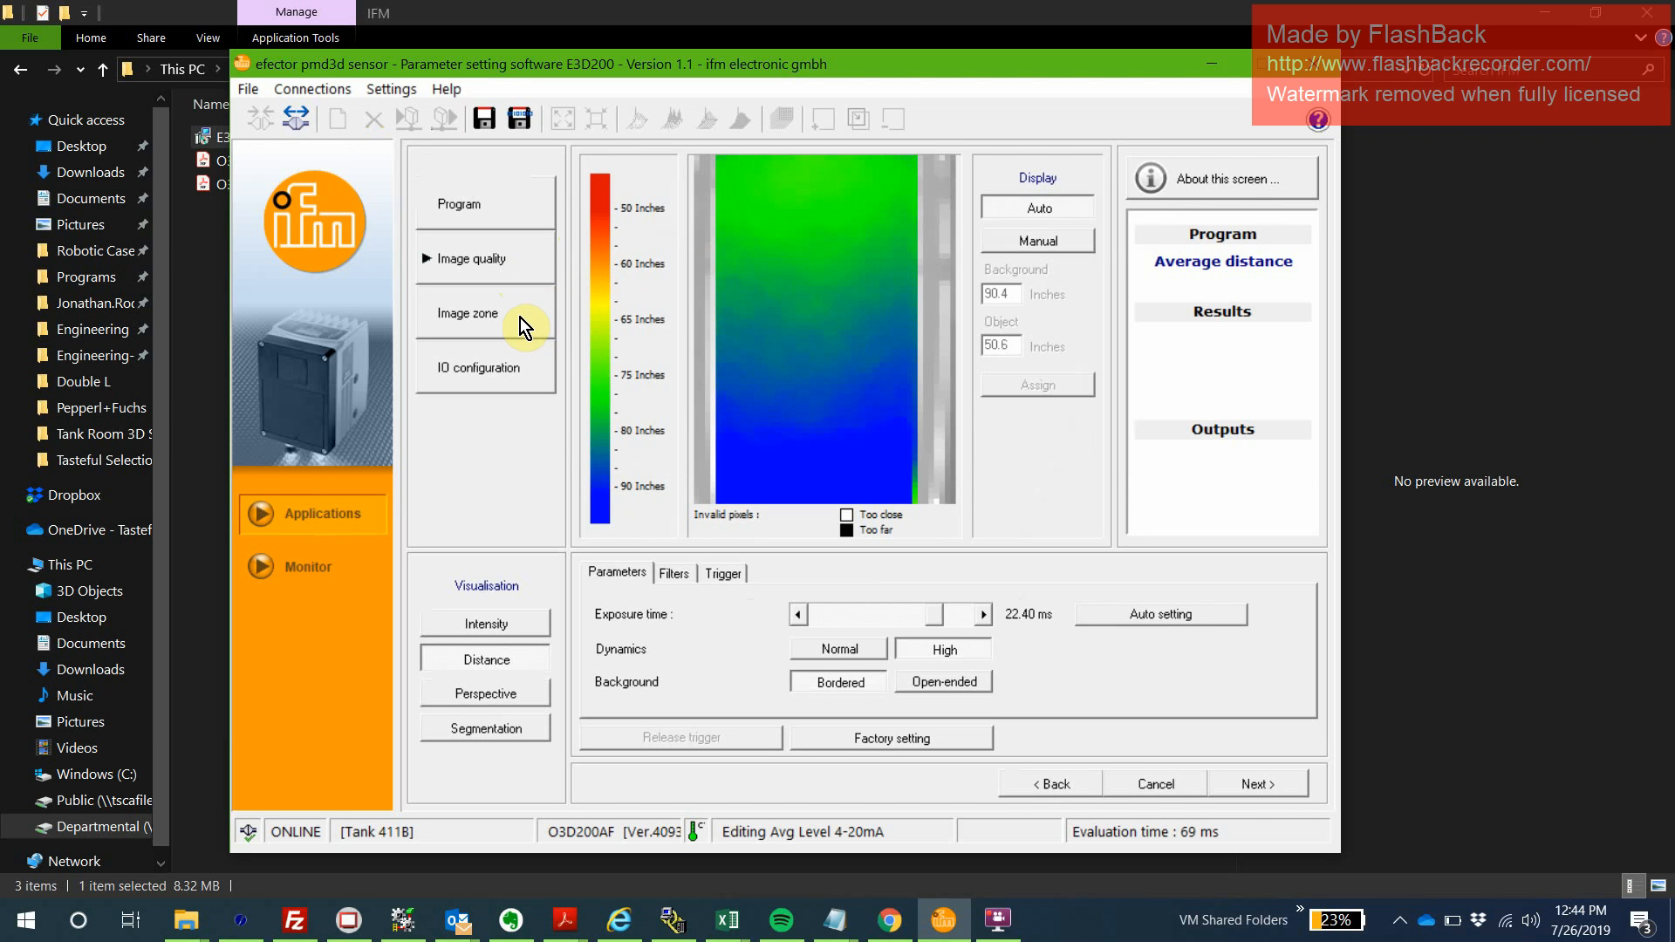
Show the Avg Level 4-20mA image zone as a distance image of the tank interior.
left_click(468, 312)
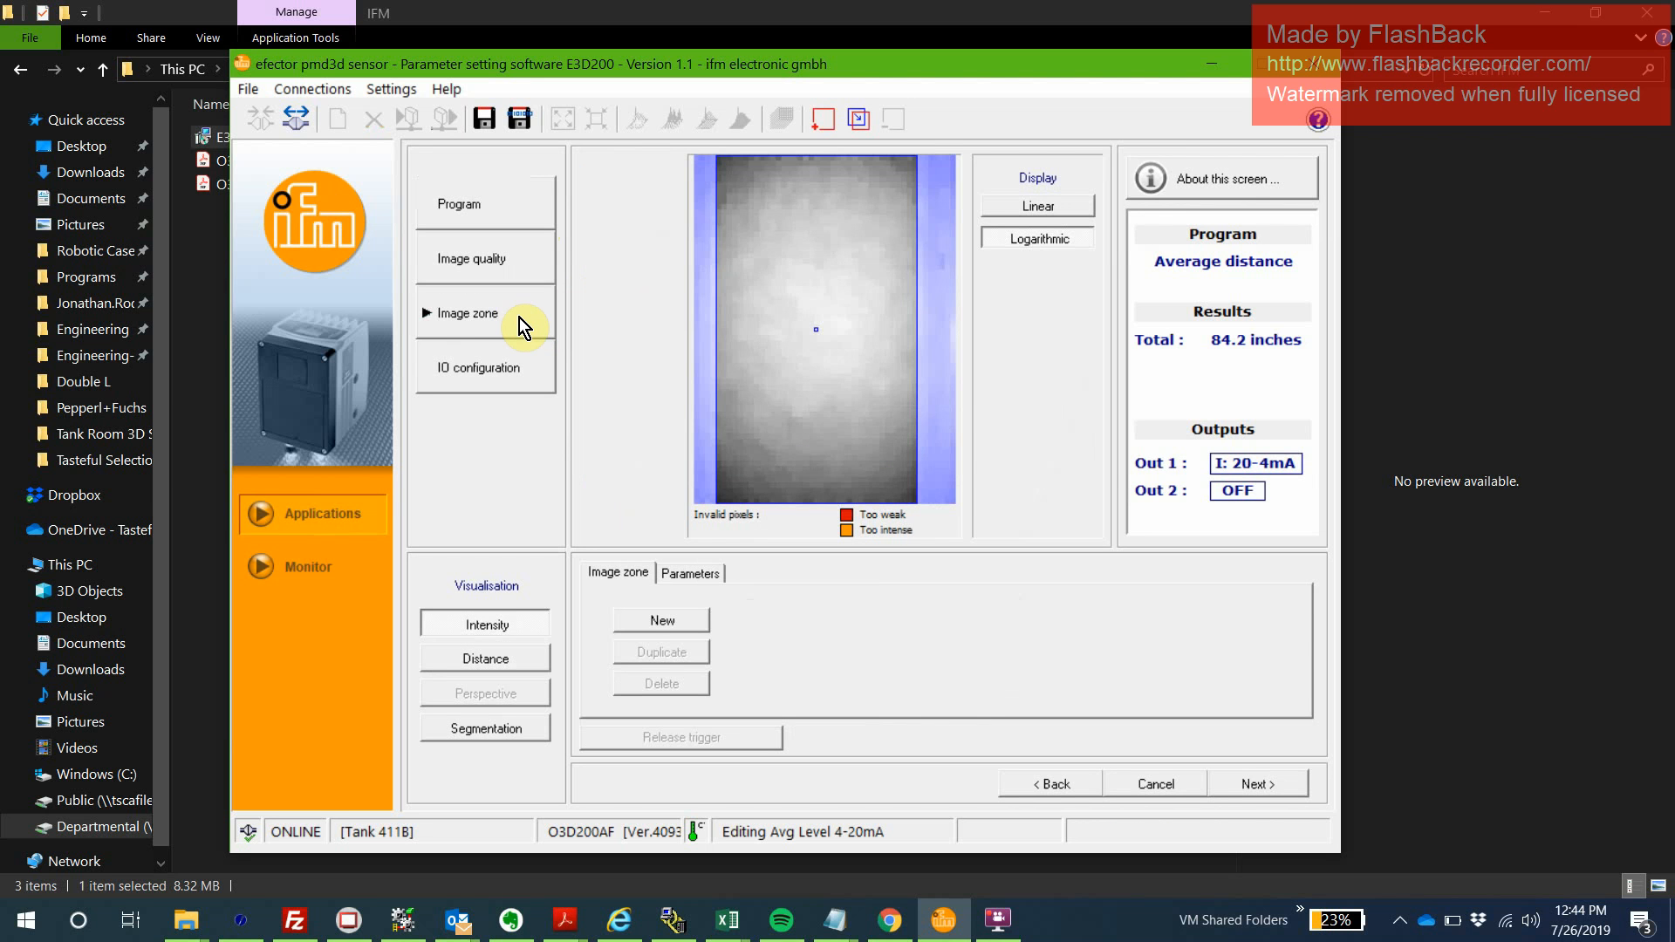
mouse_move(953, 259)
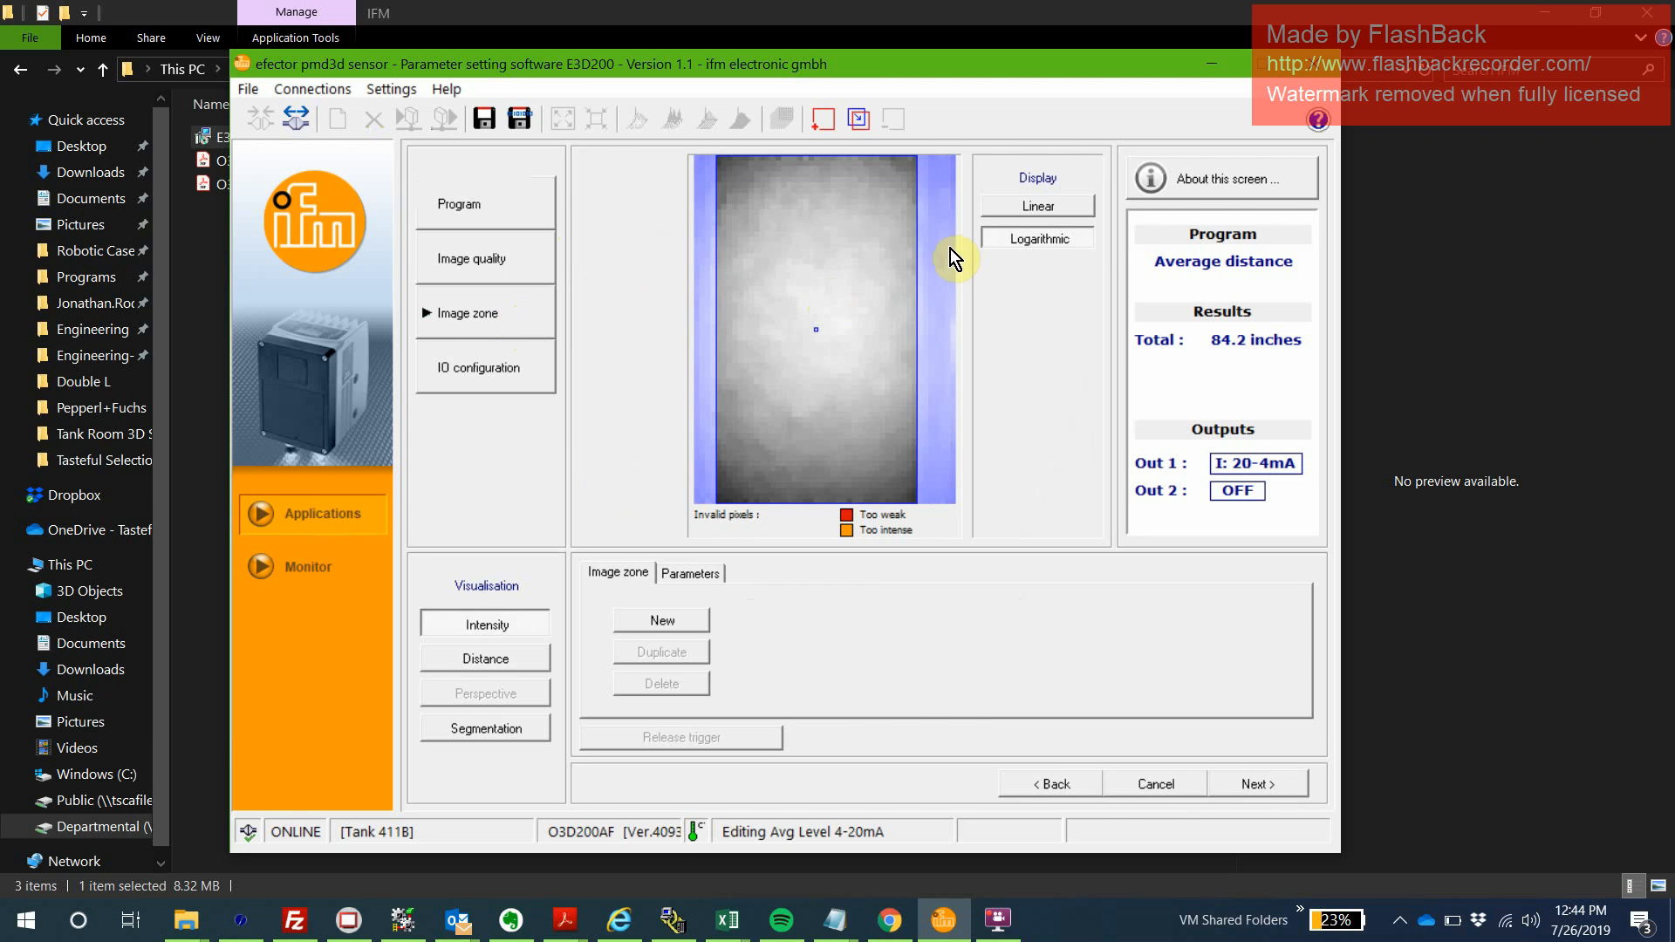
mouse_move(916, 318)
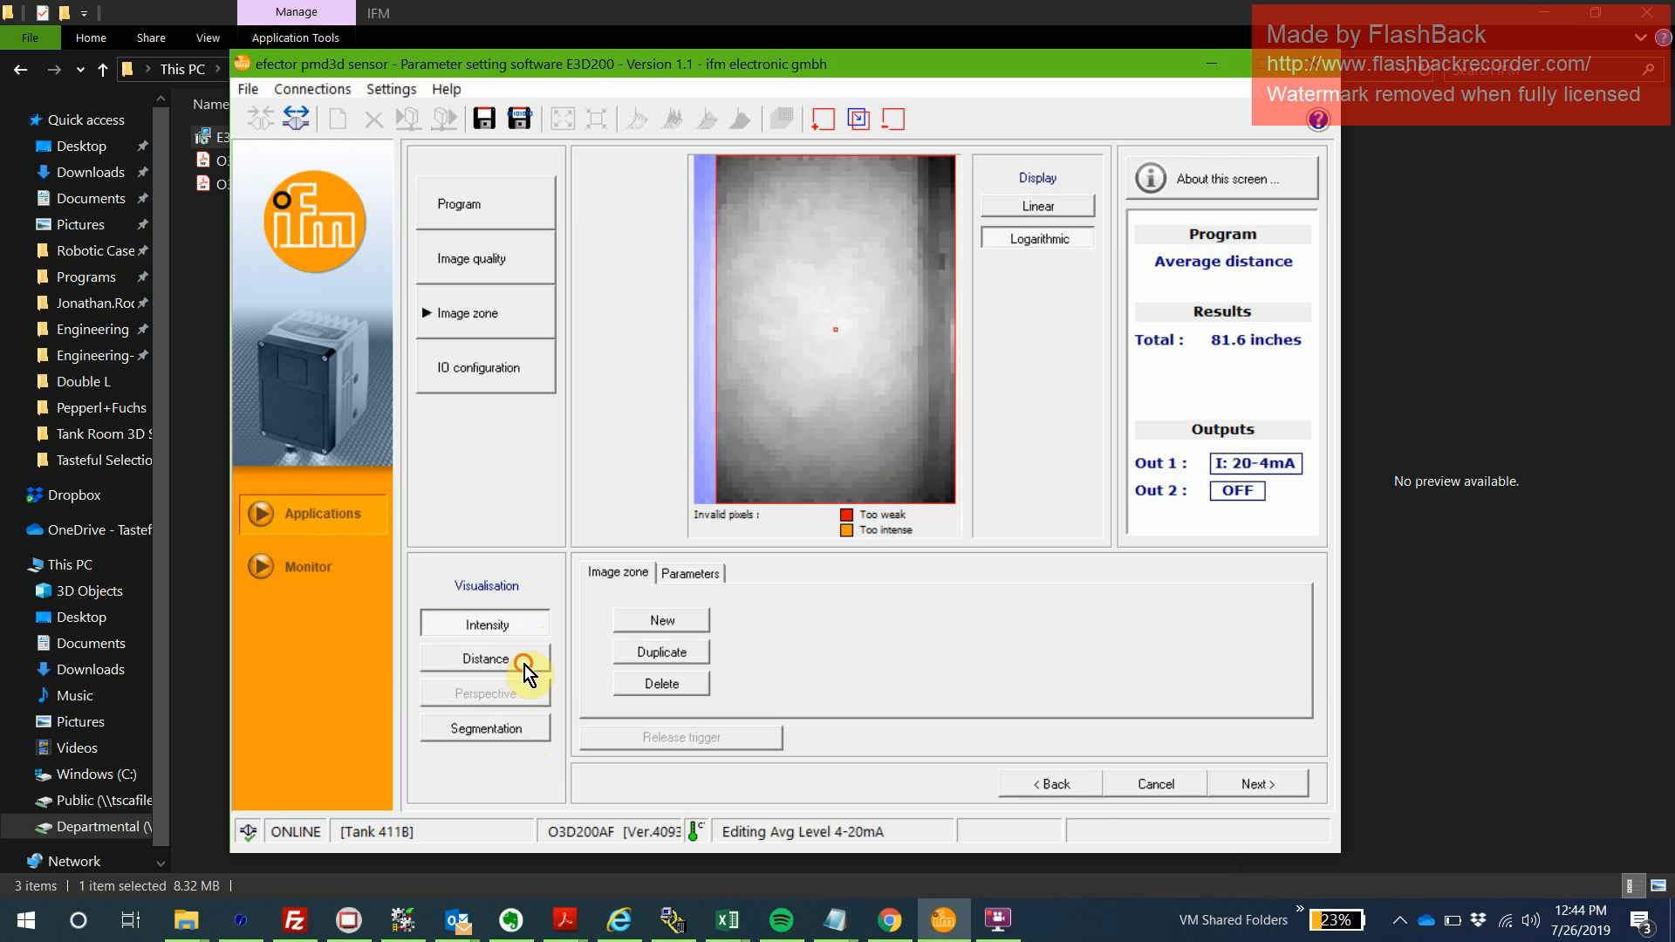
left_click(485, 659)
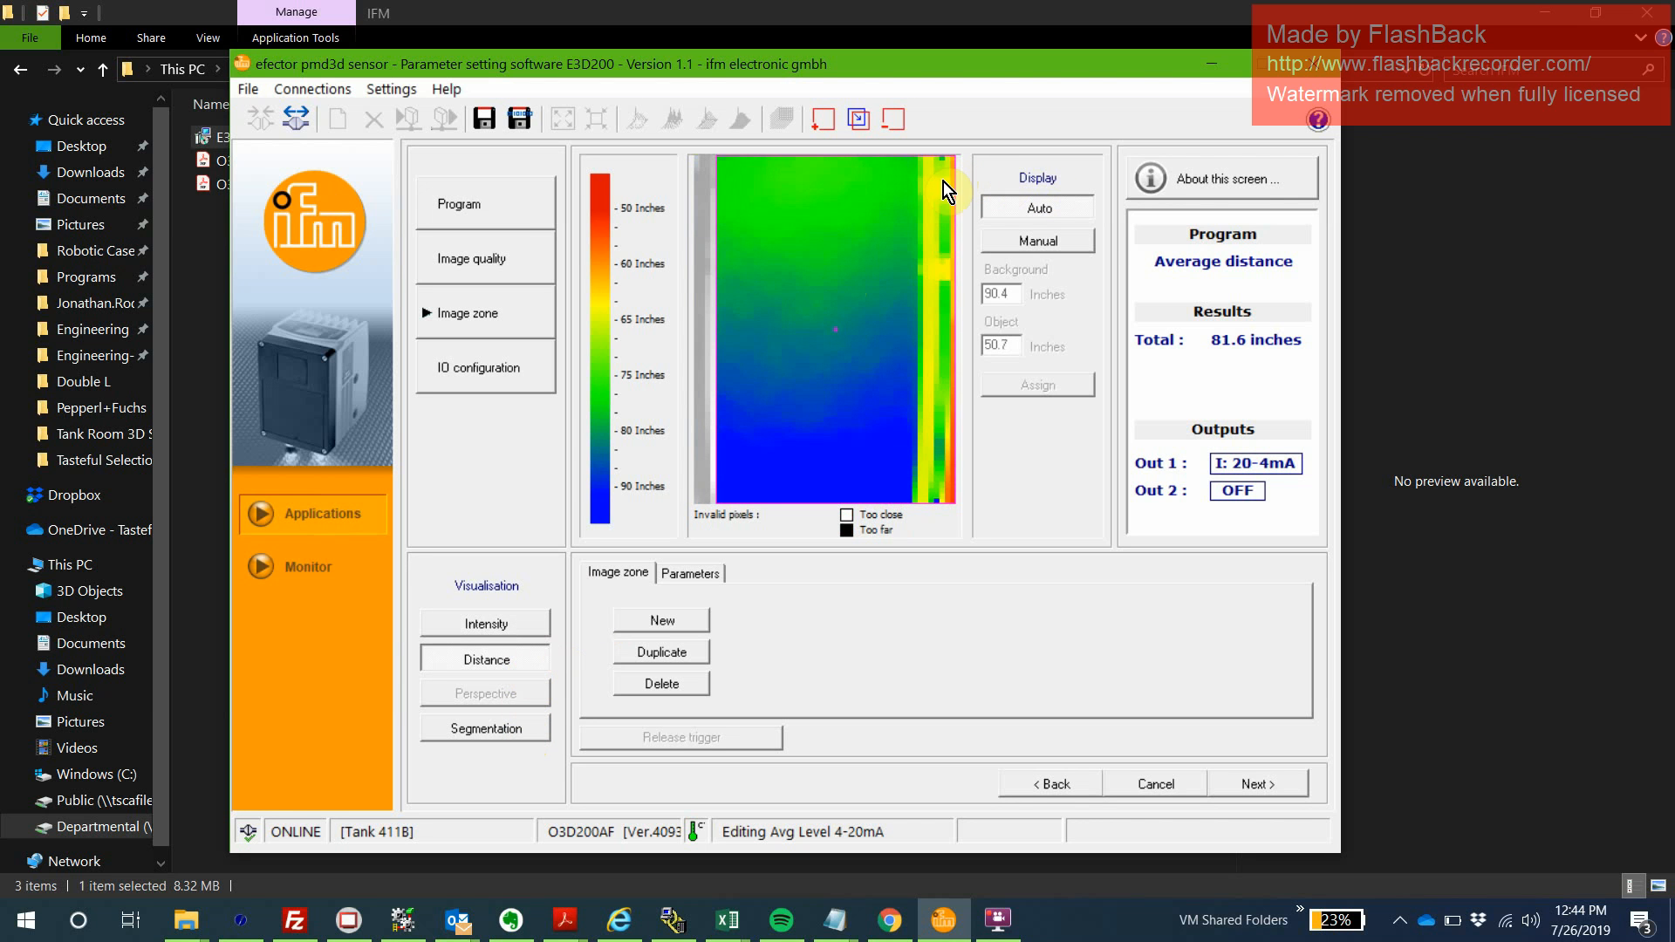
mouse_move(935, 246)
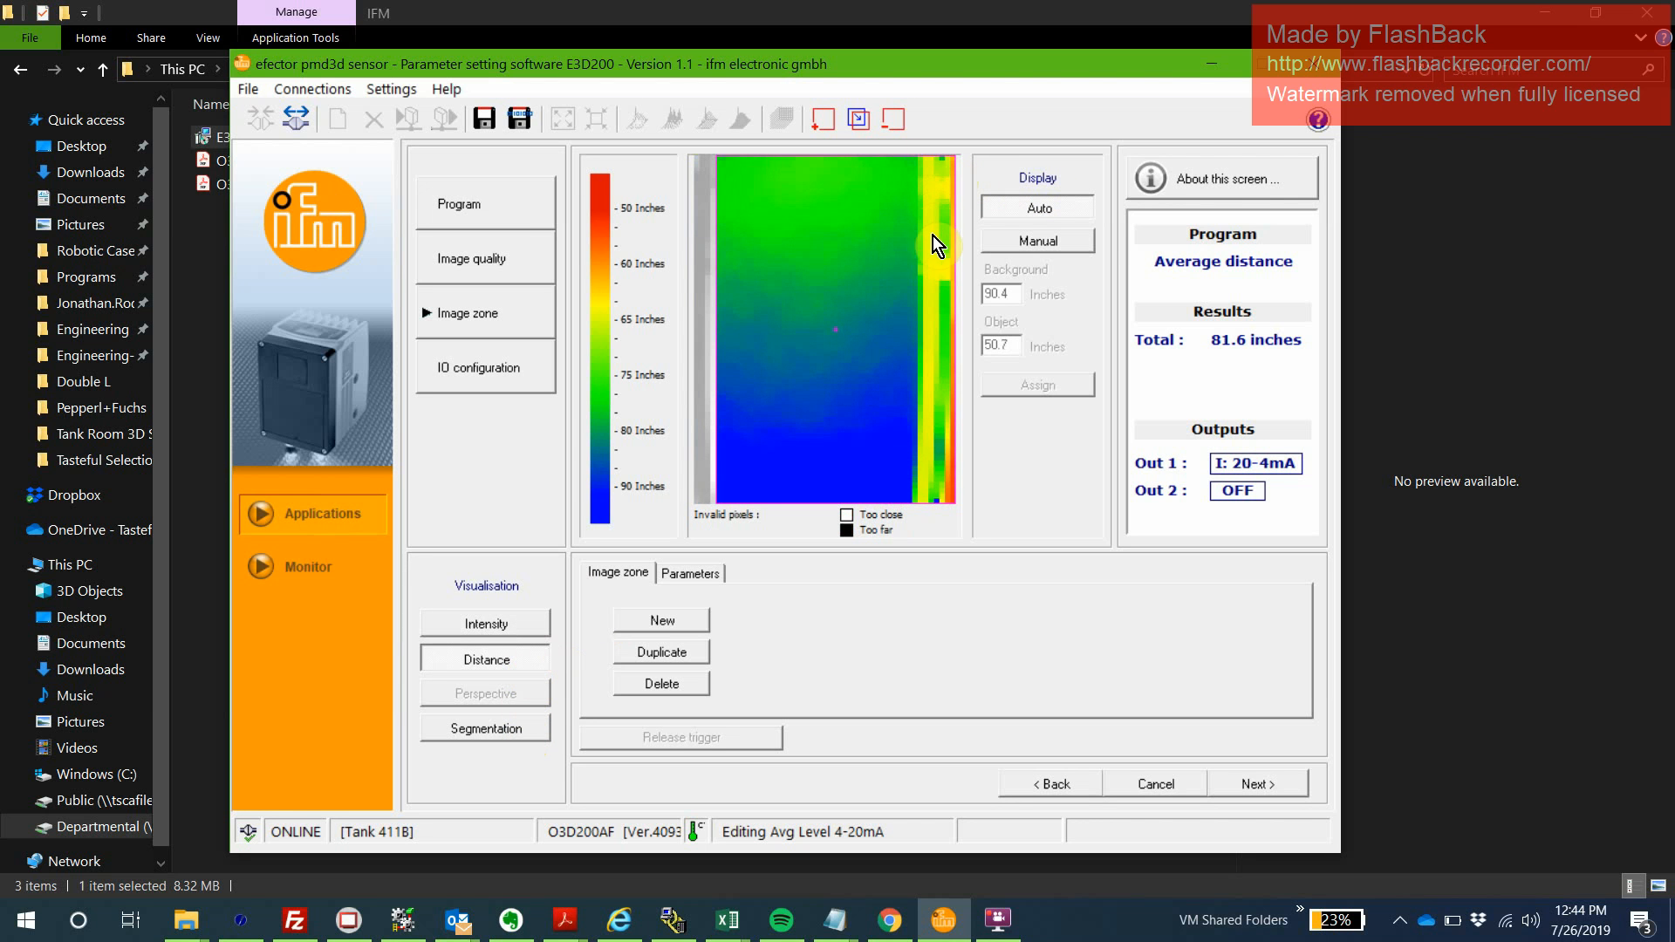
mouse_move(936, 503)
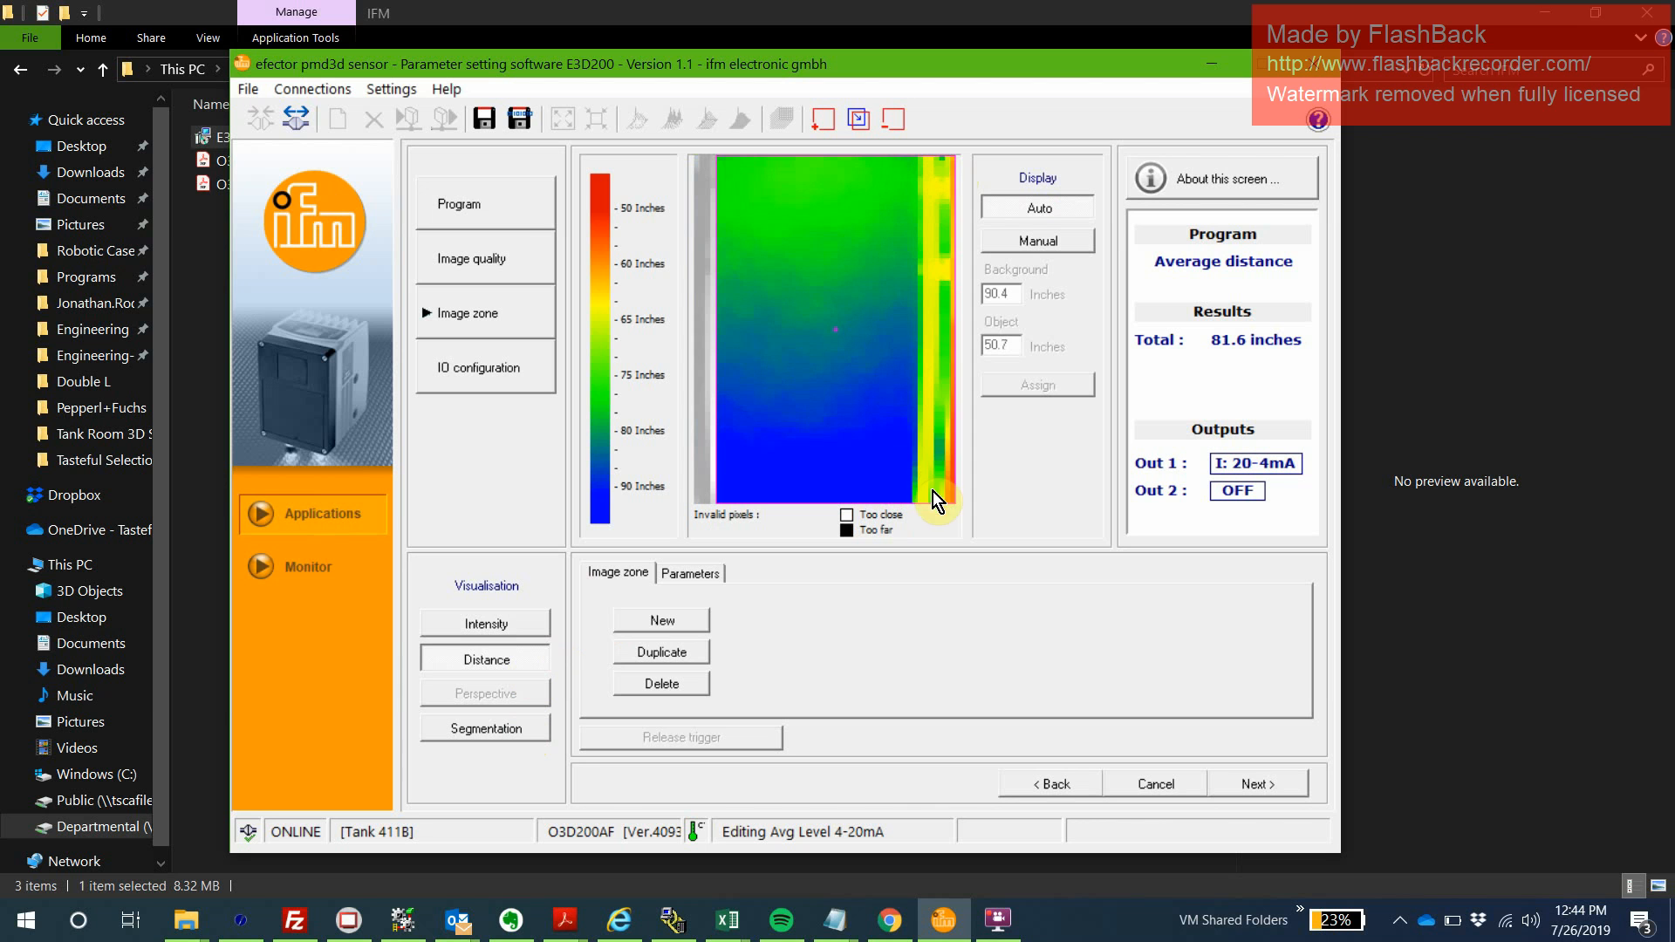
mouse_move(984, 236)
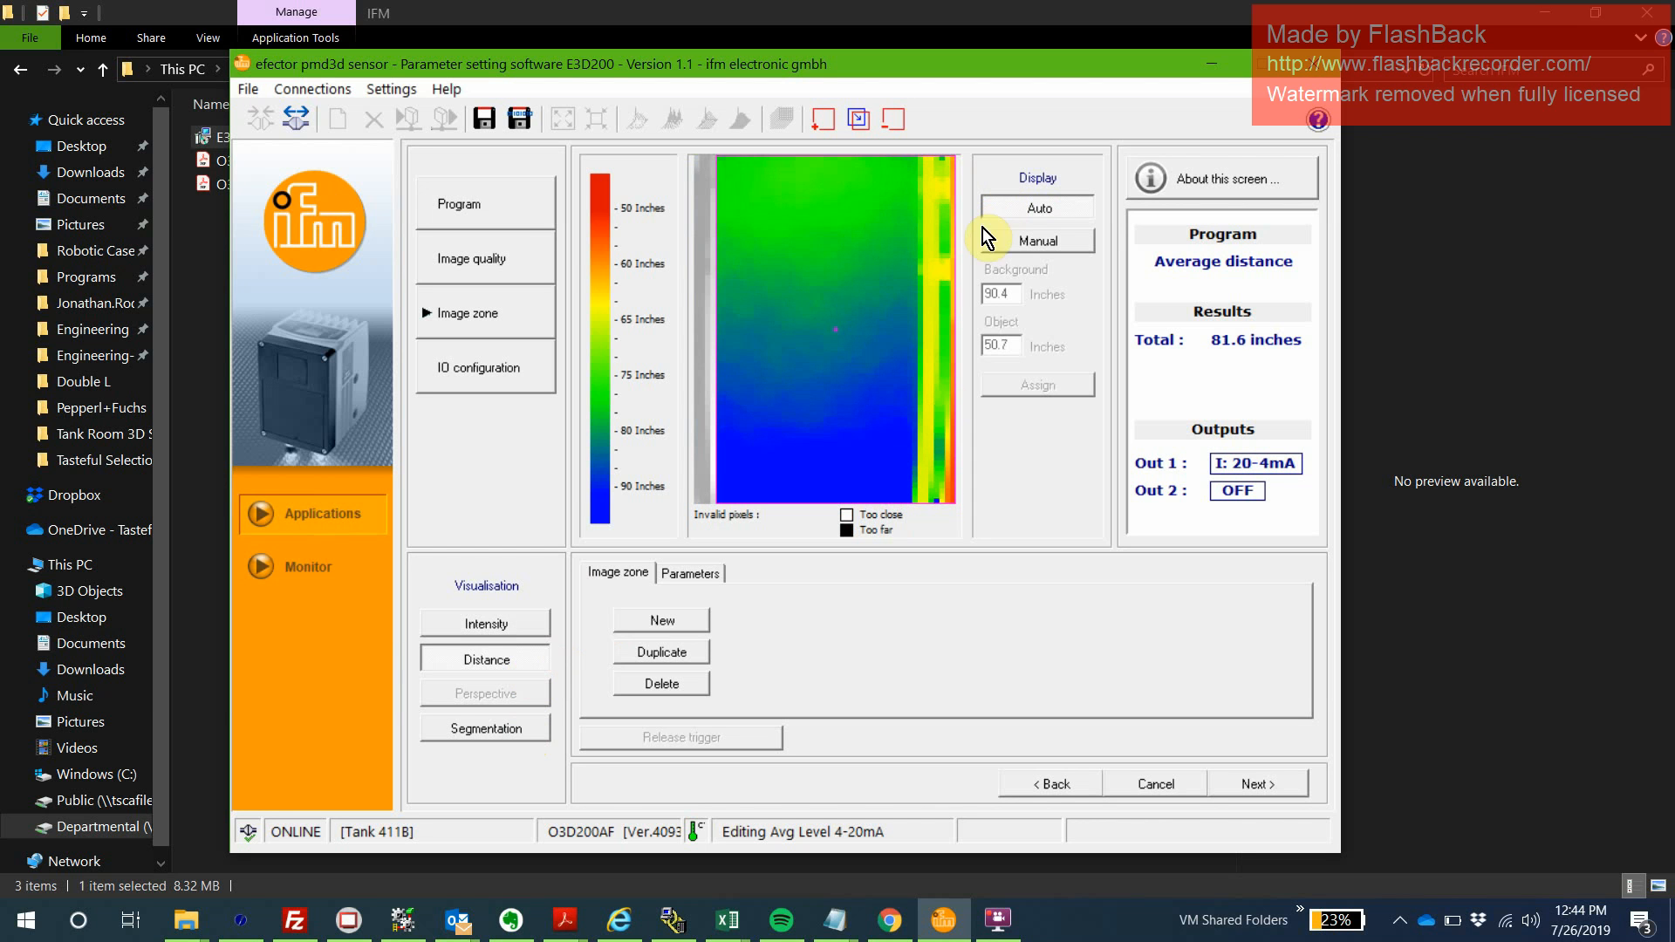
mouse_move(944, 279)
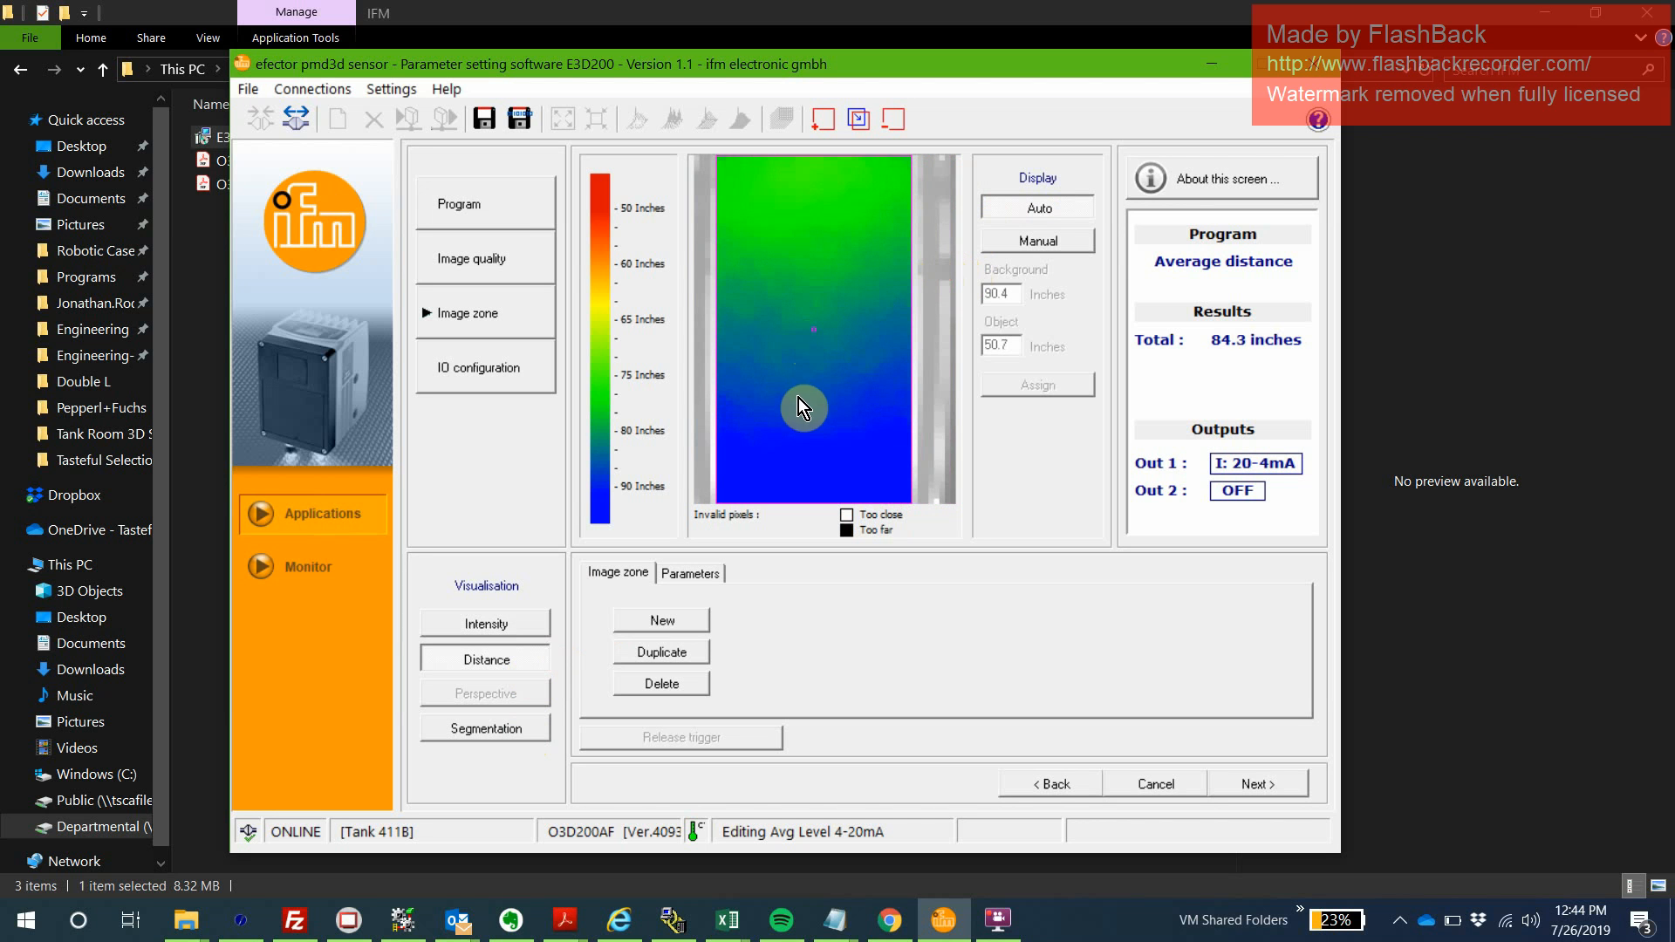
mouse_move(736, 621)
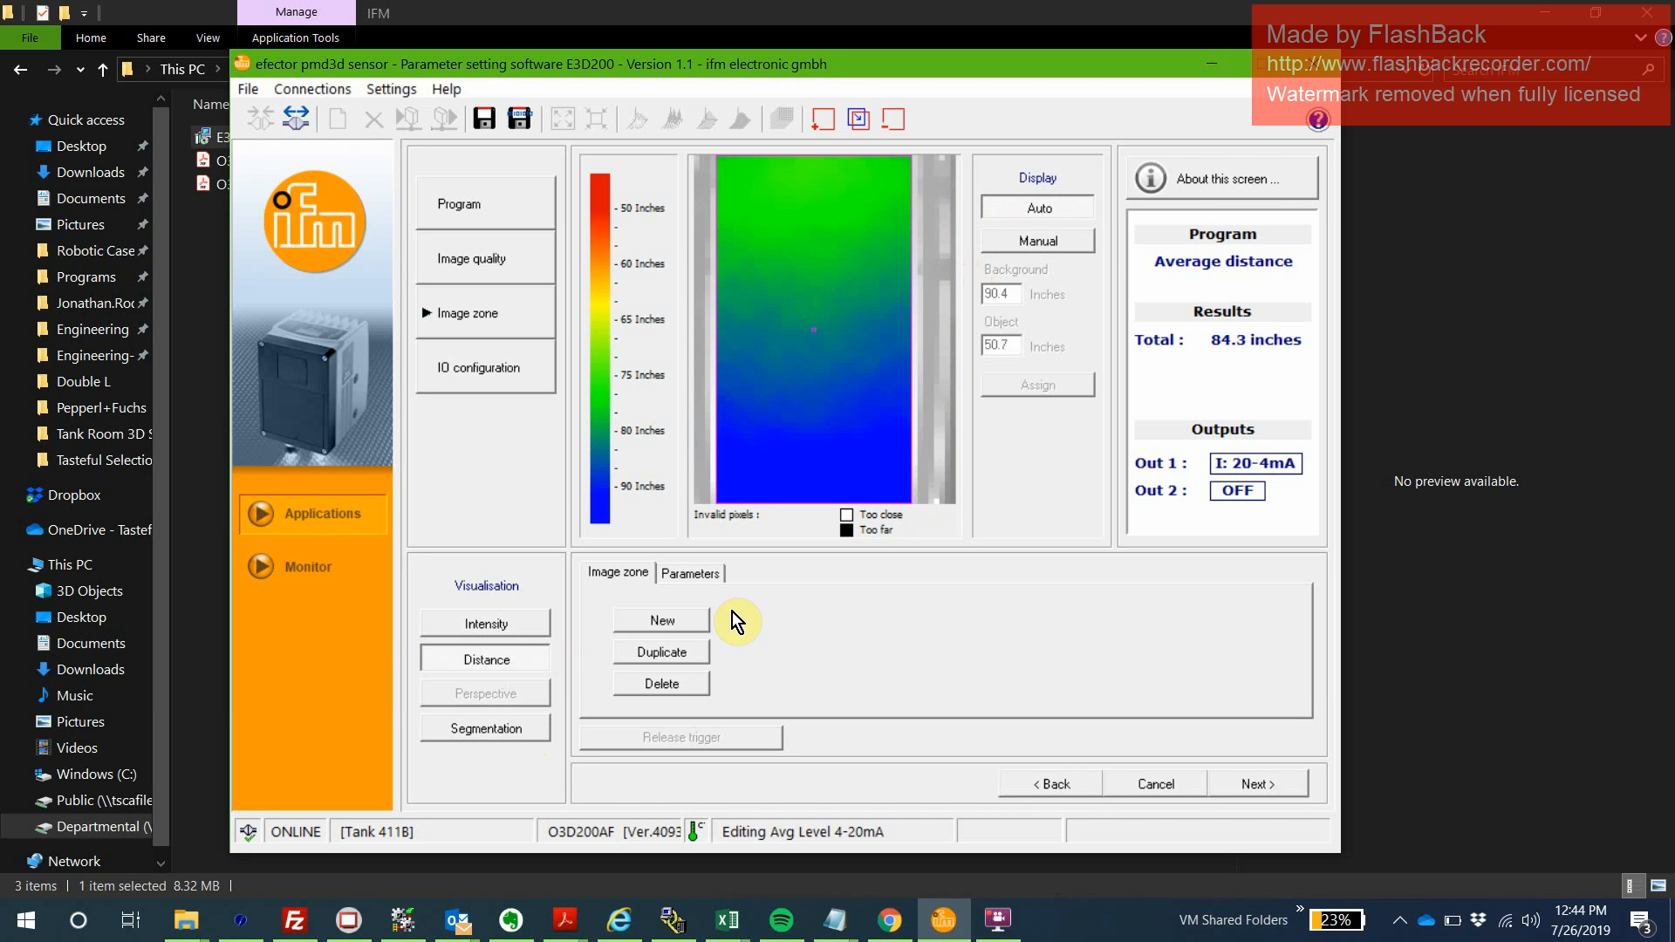
mouse_move(911, 687)
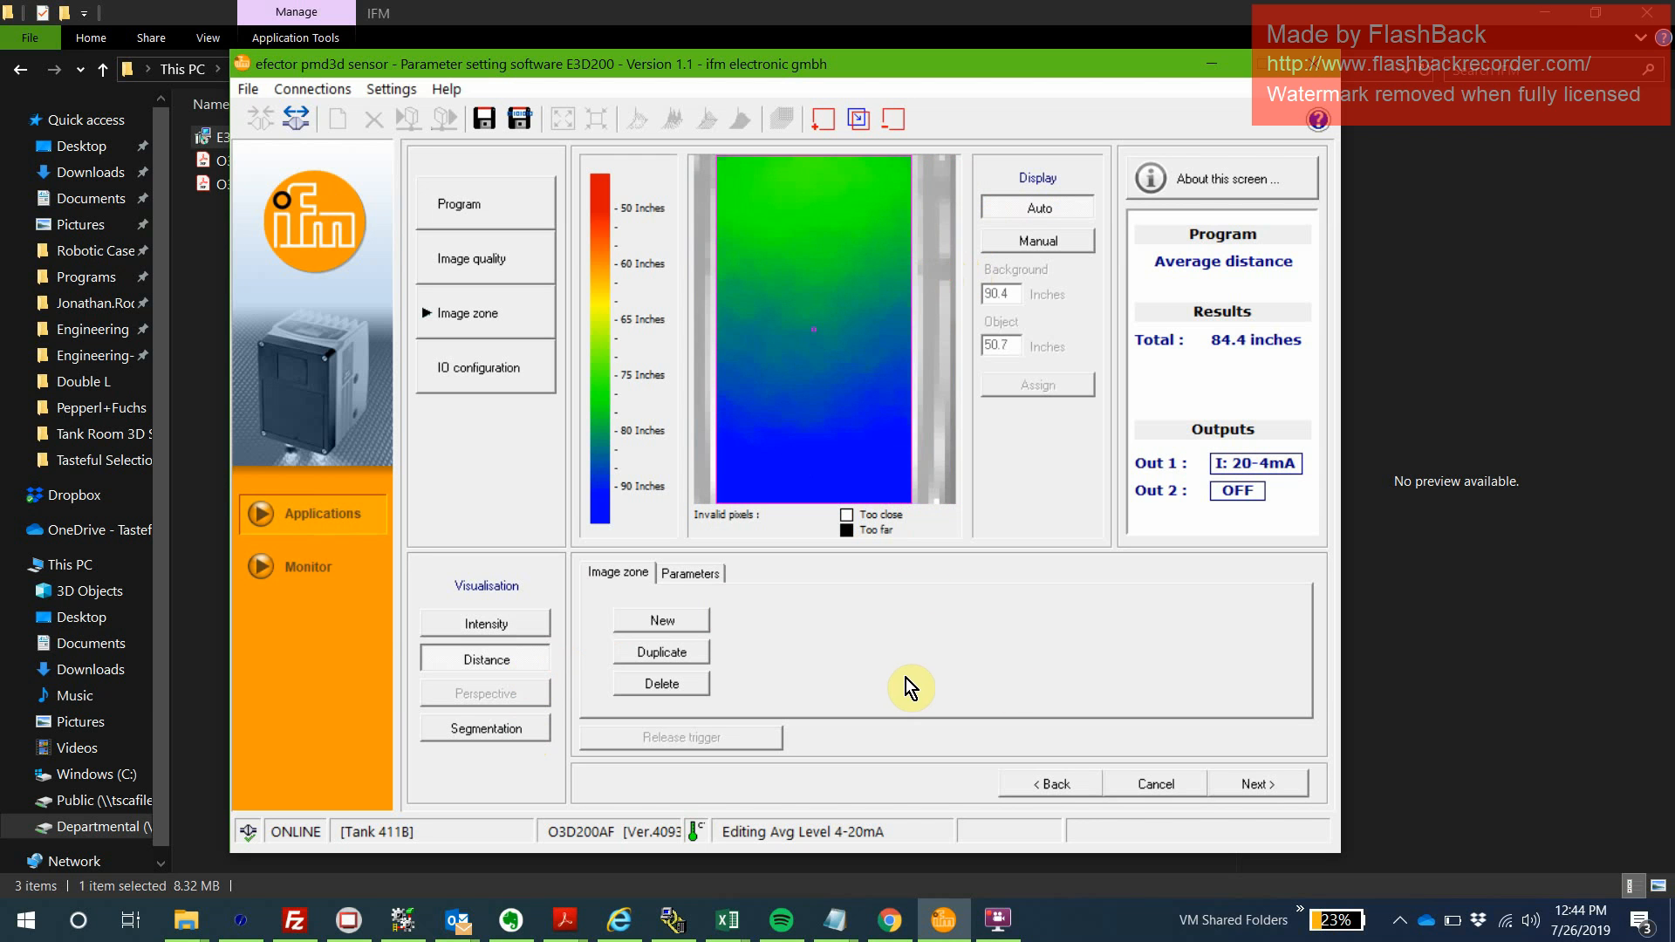
mouse_move(909, 317)
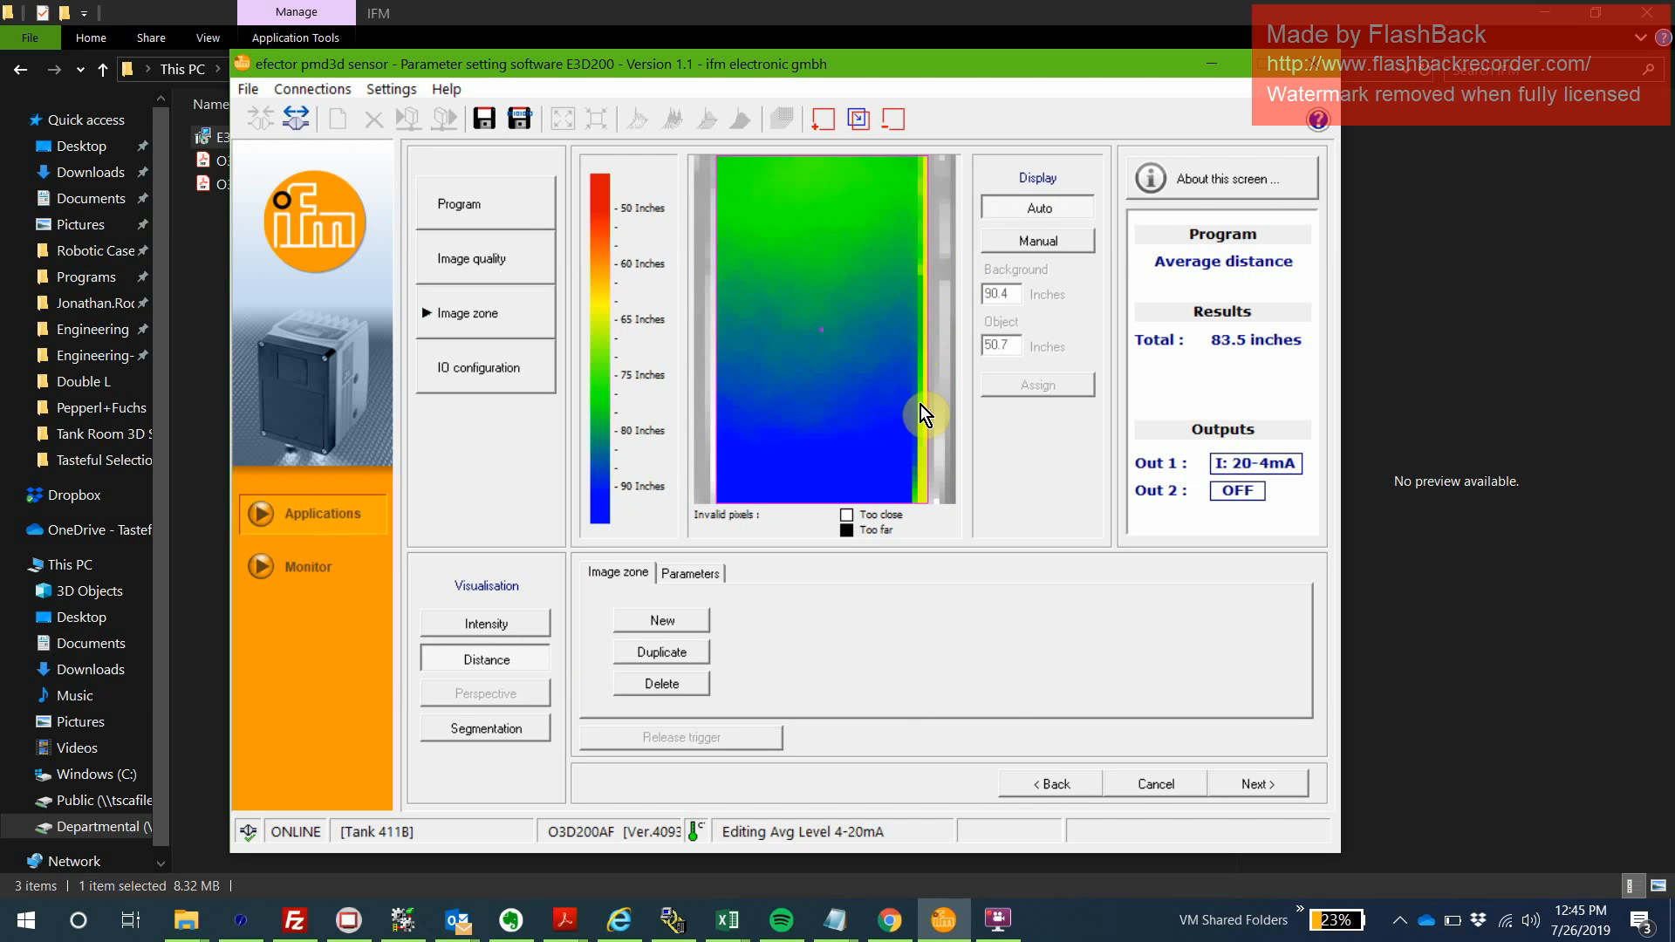
mouse_move(919, 416)
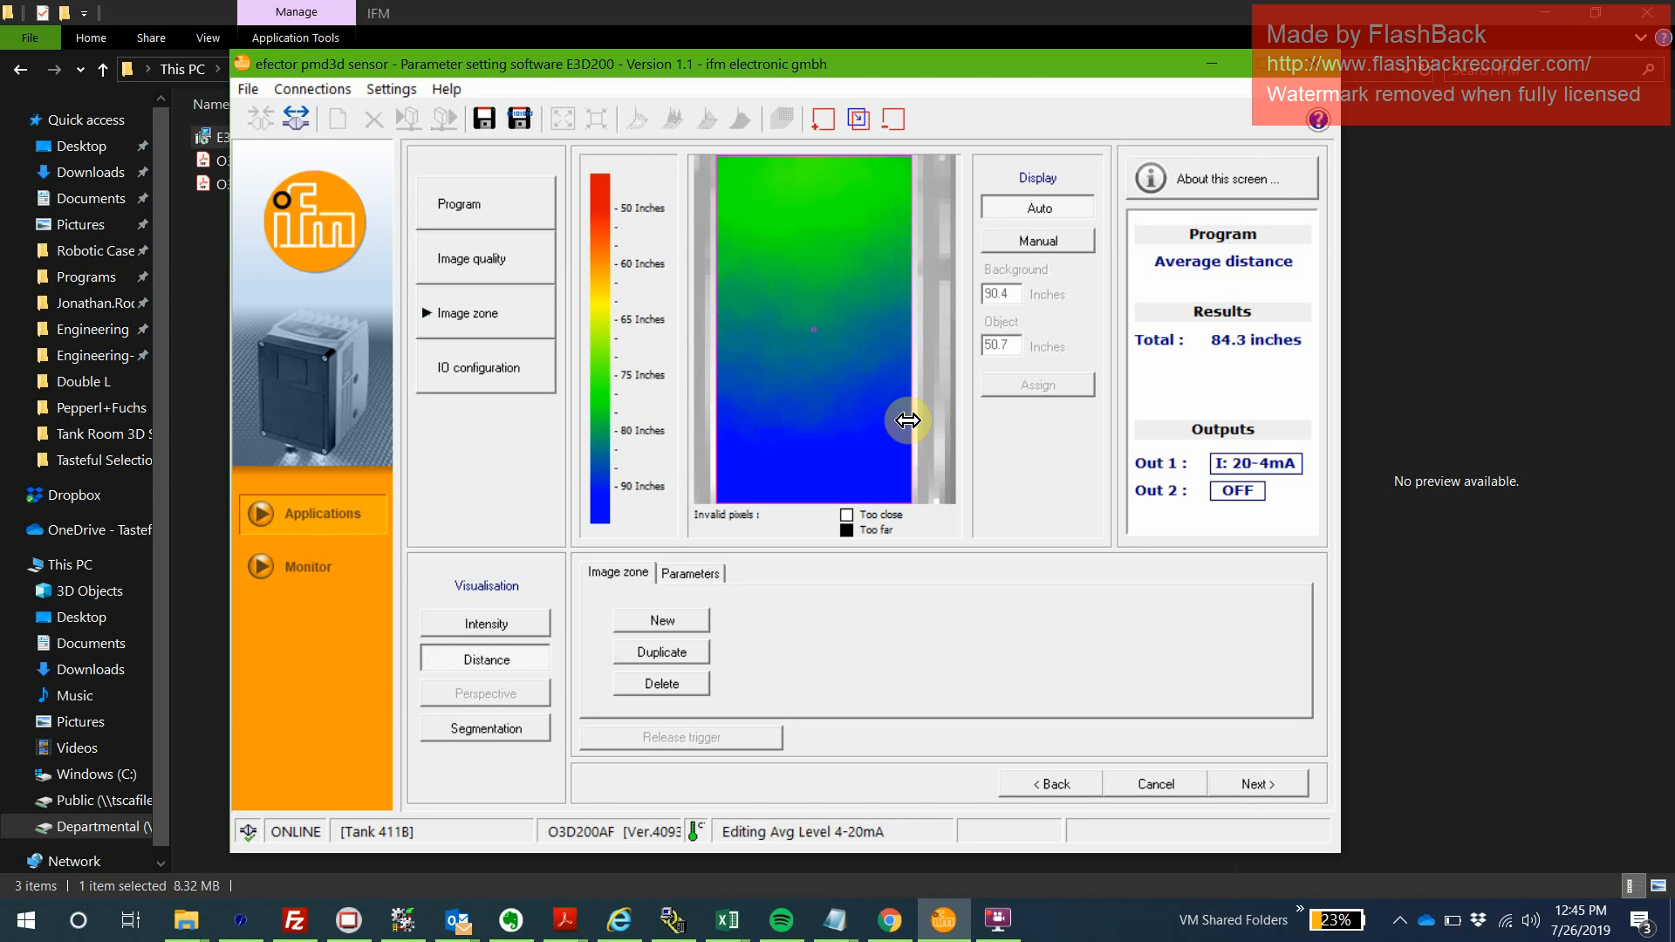
mouse_move(989, 650)
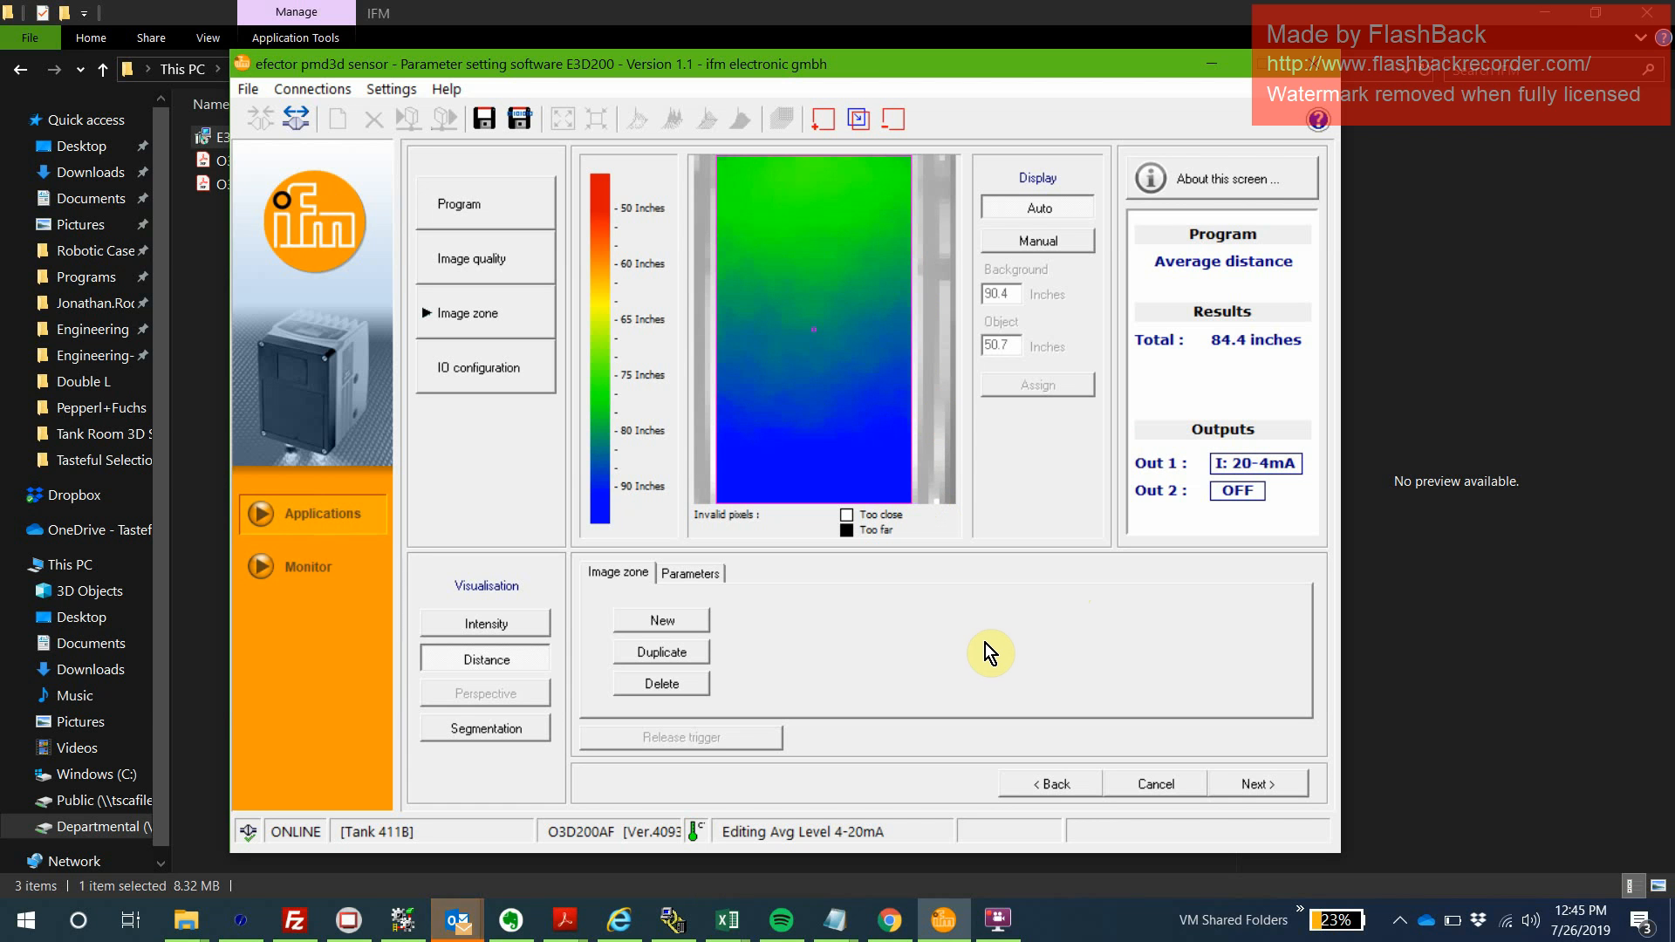
mouse_move(1040, 696)
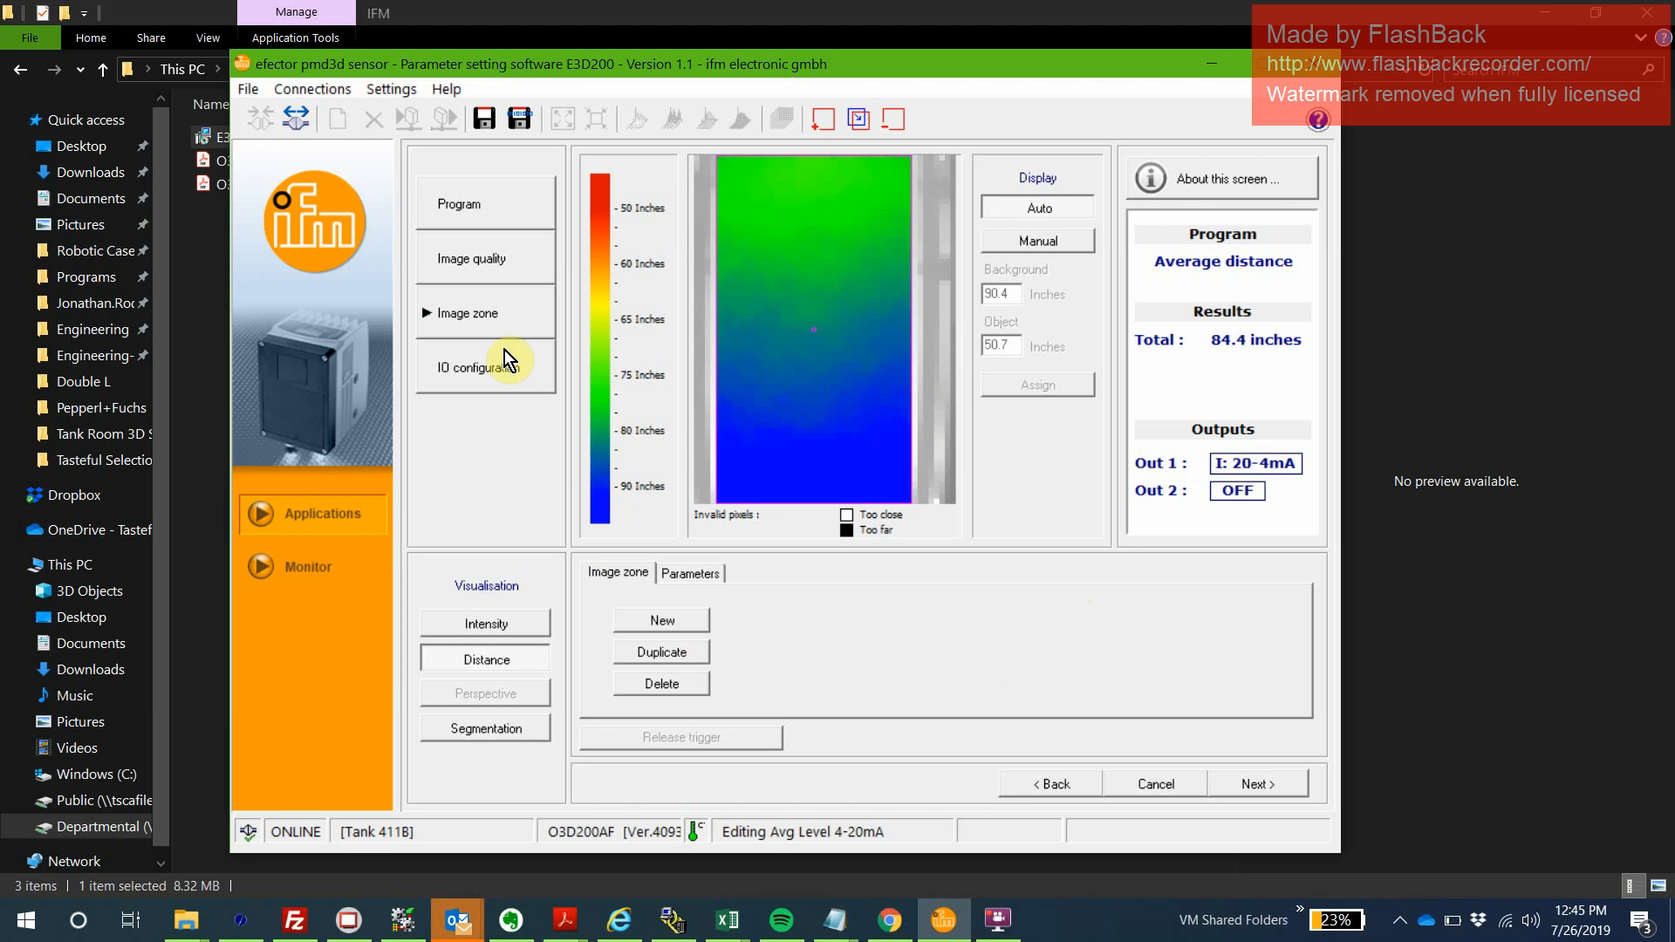
mouse_move(504, 370)
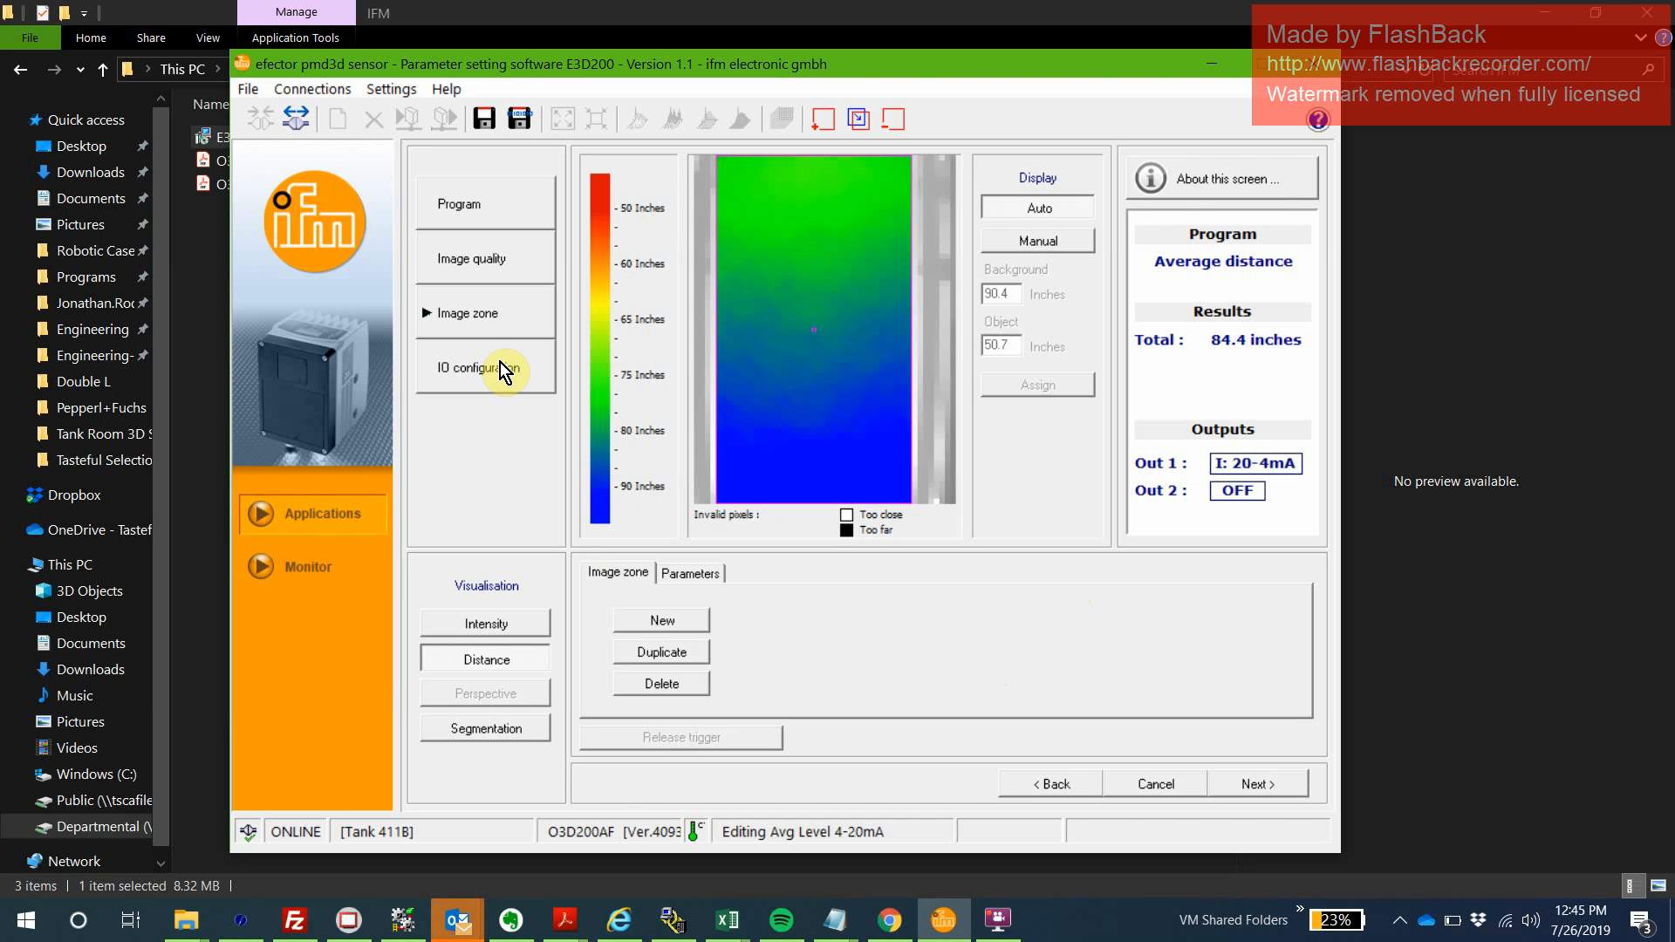
left_click(476, 368)
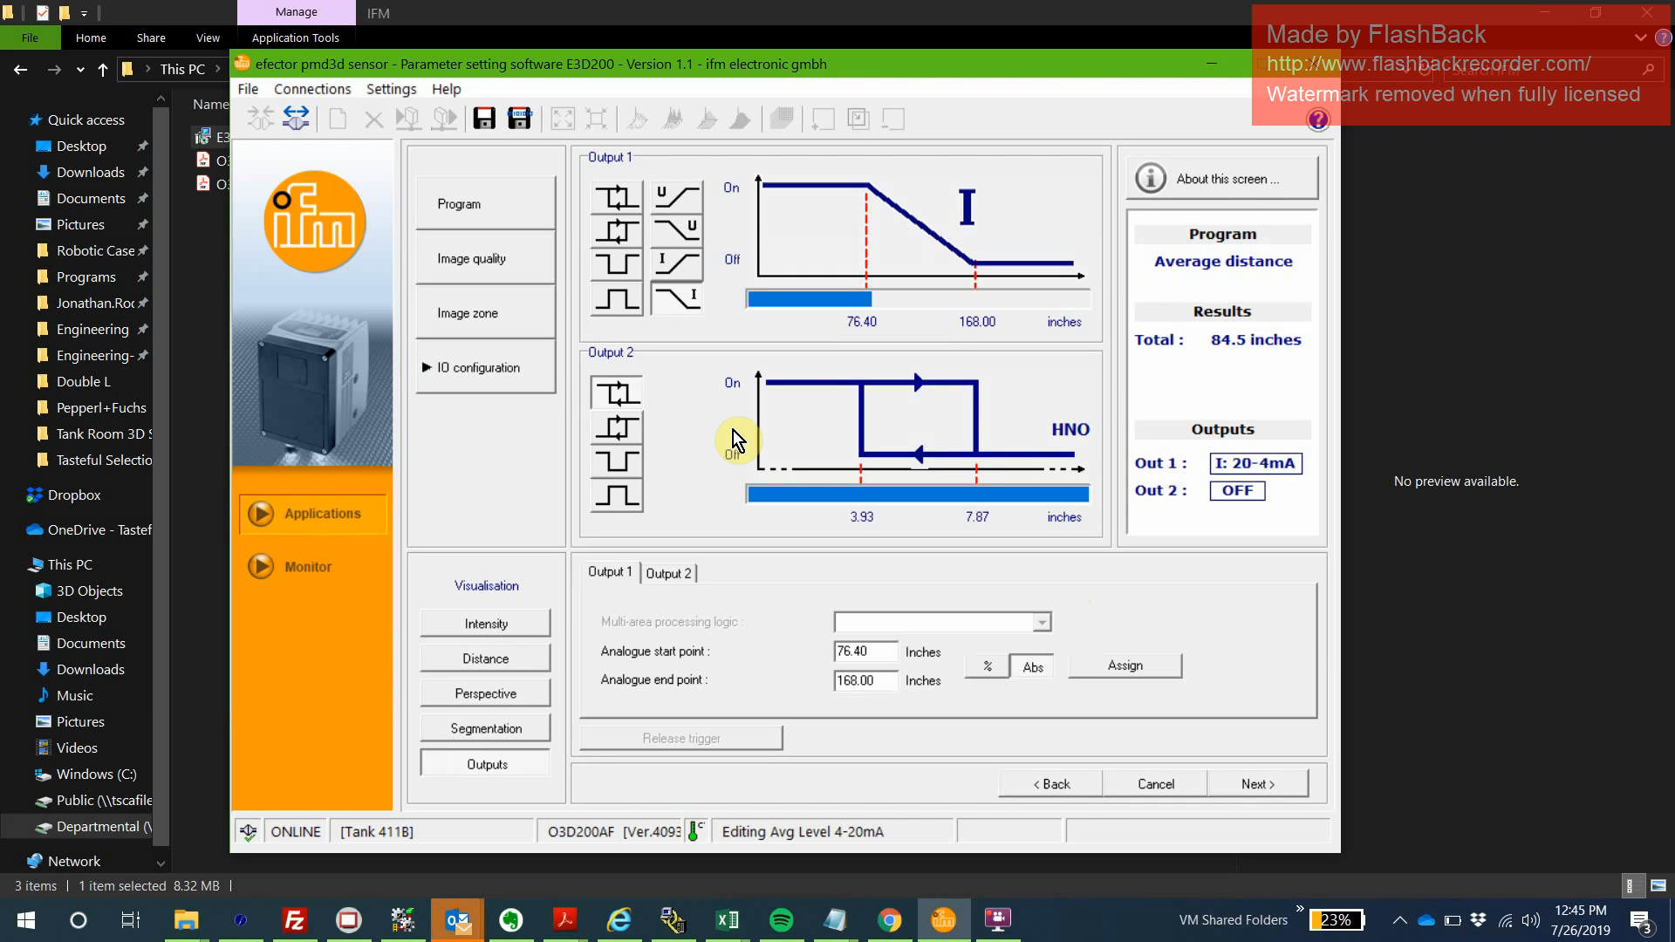
mouse_move(744, 448)
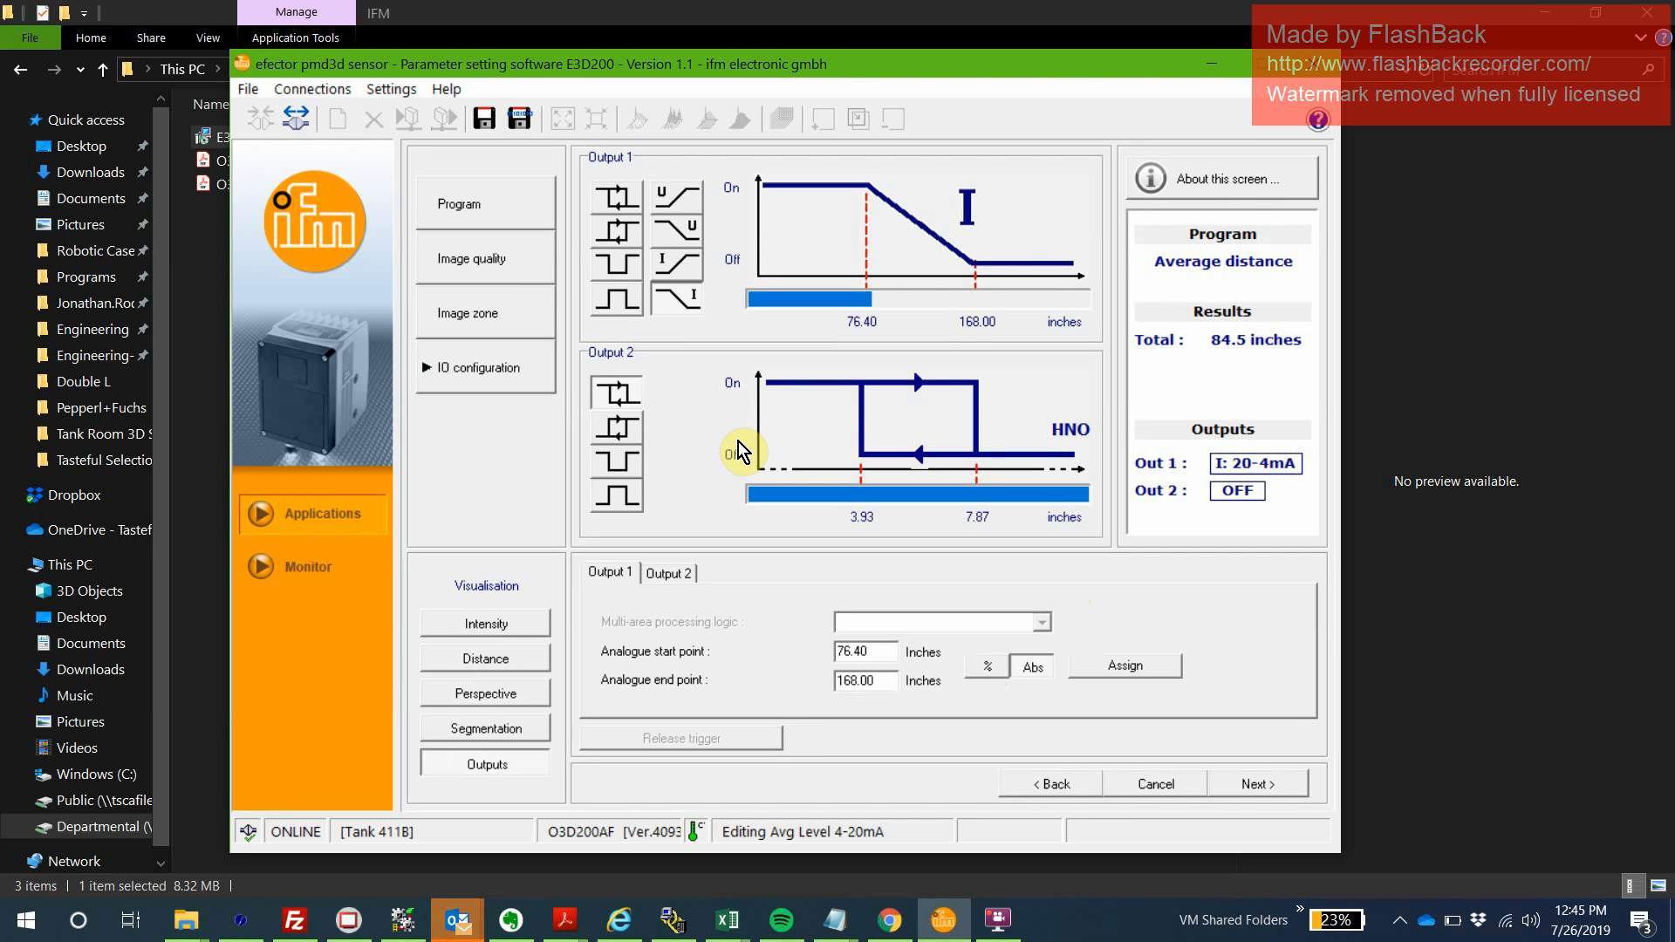
mouse_move(960, 333)
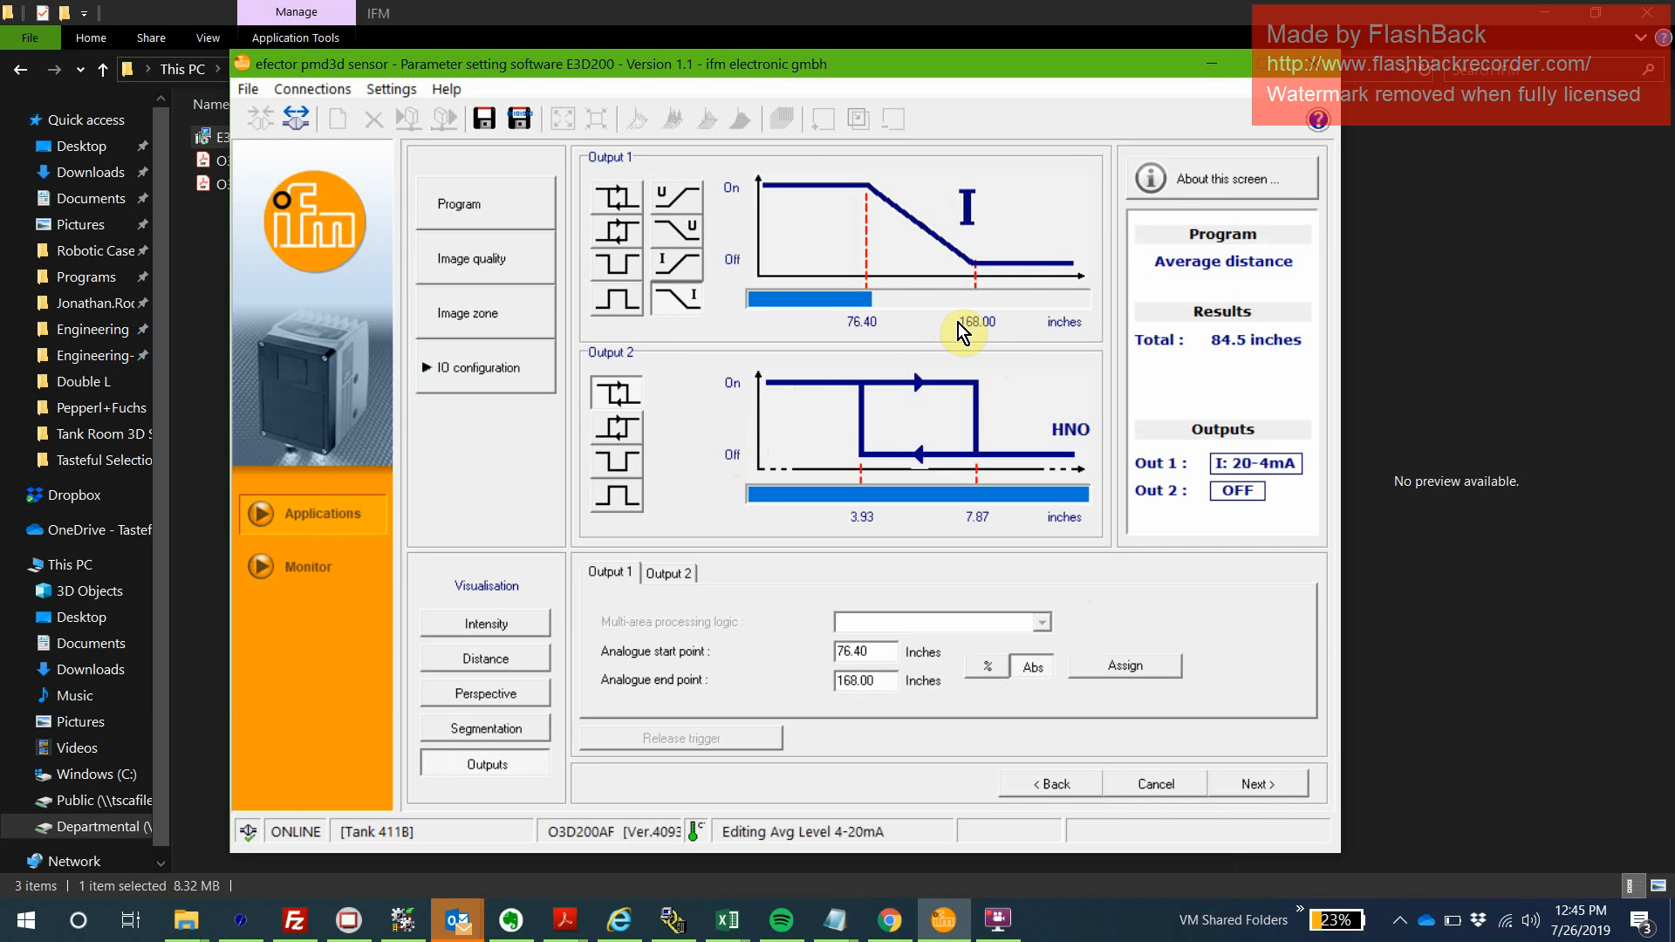
mouse_move(715, 654)
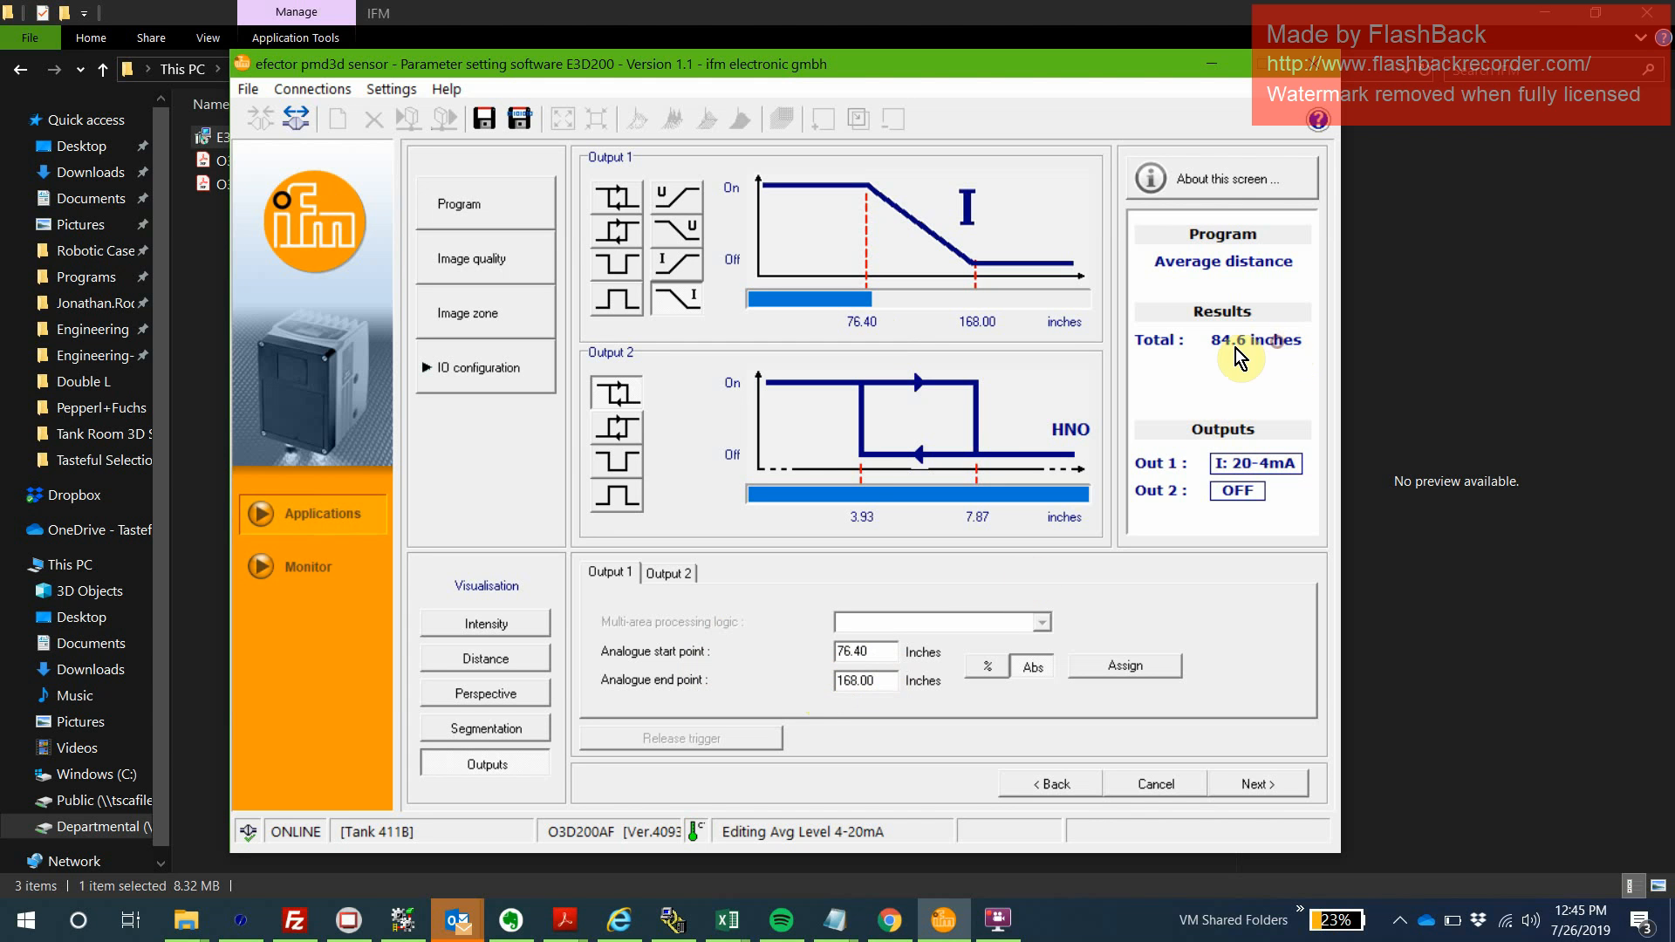
mouse_move(1002, 612)
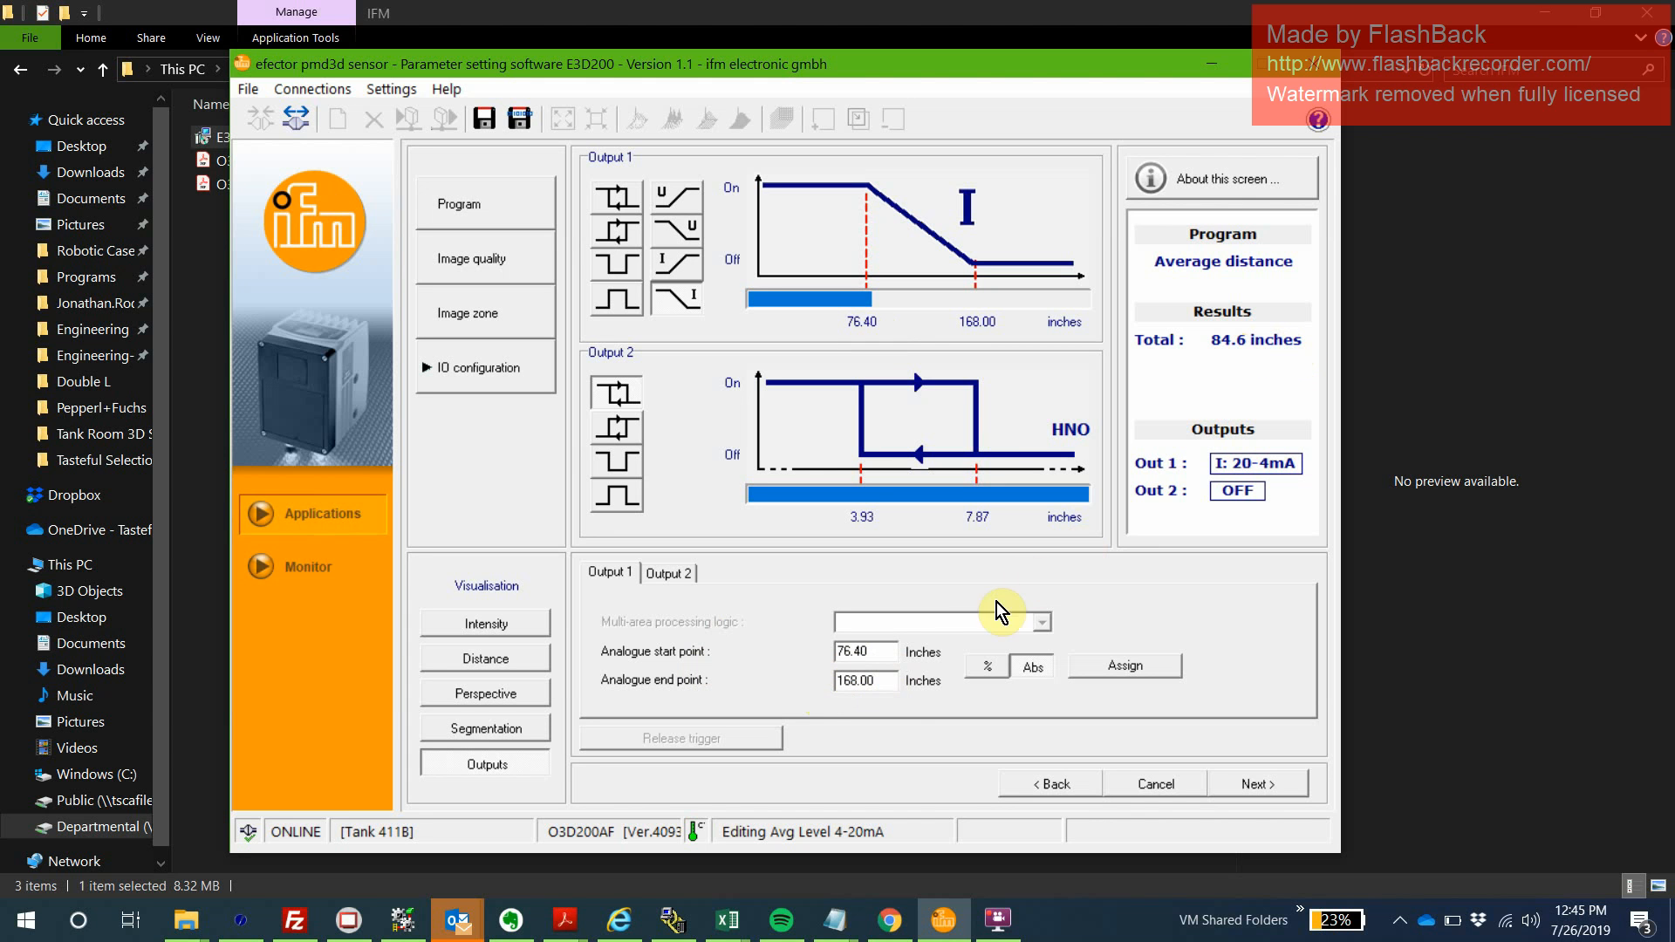
mouse_move(866, 681)
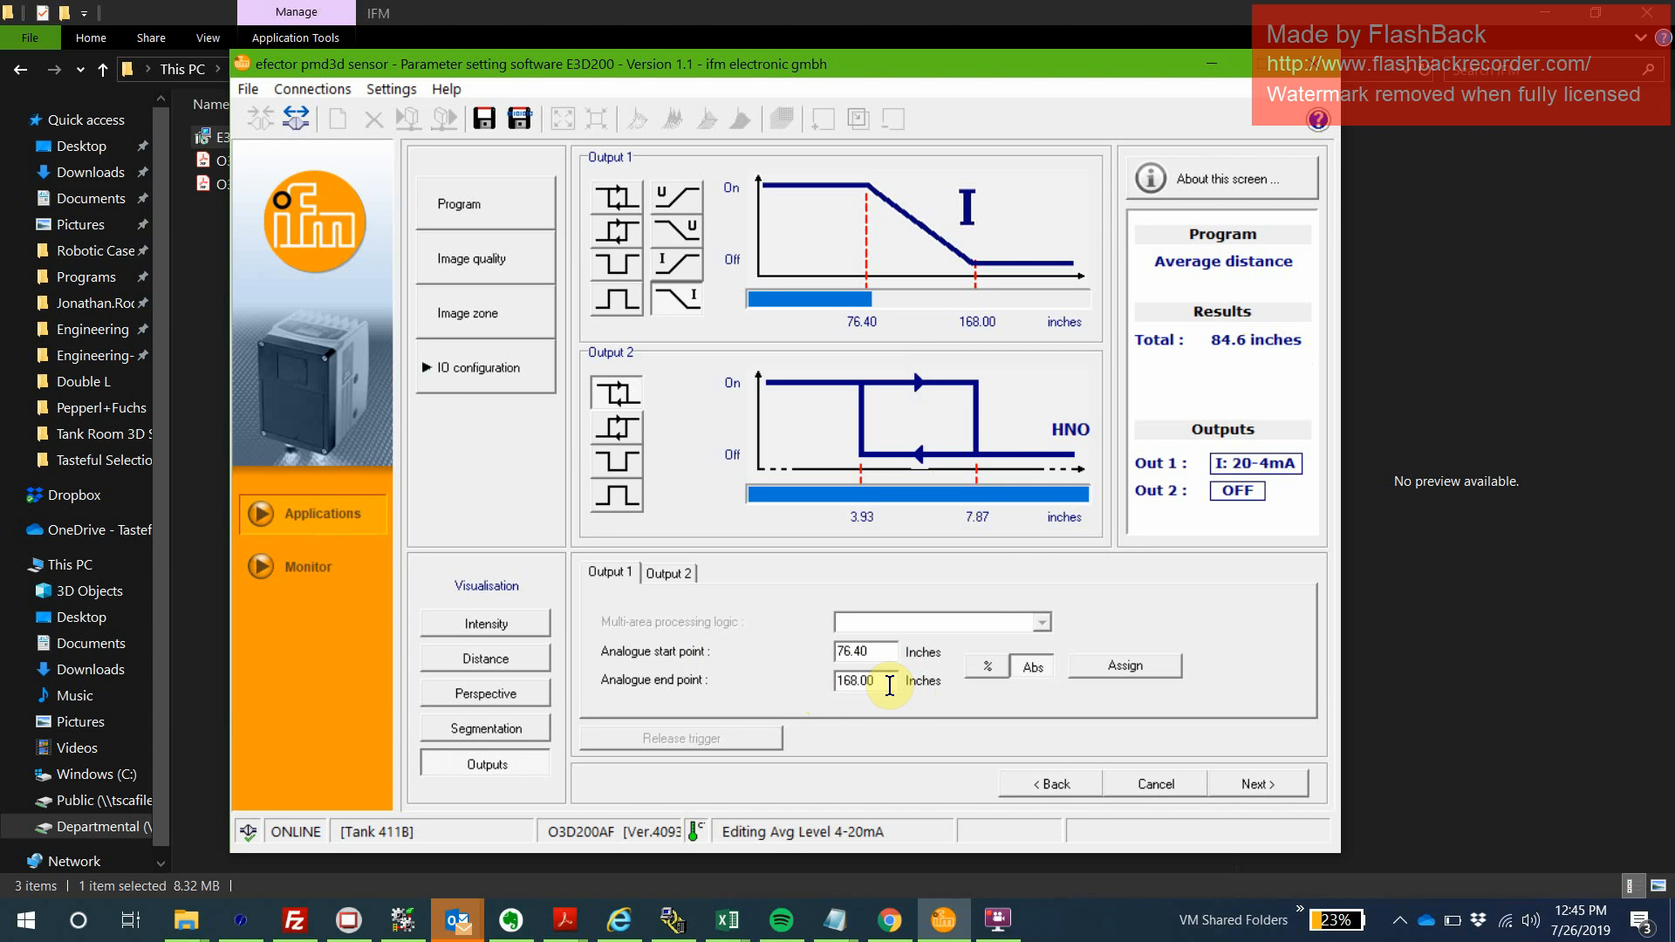
mouse_move(1272, 353)
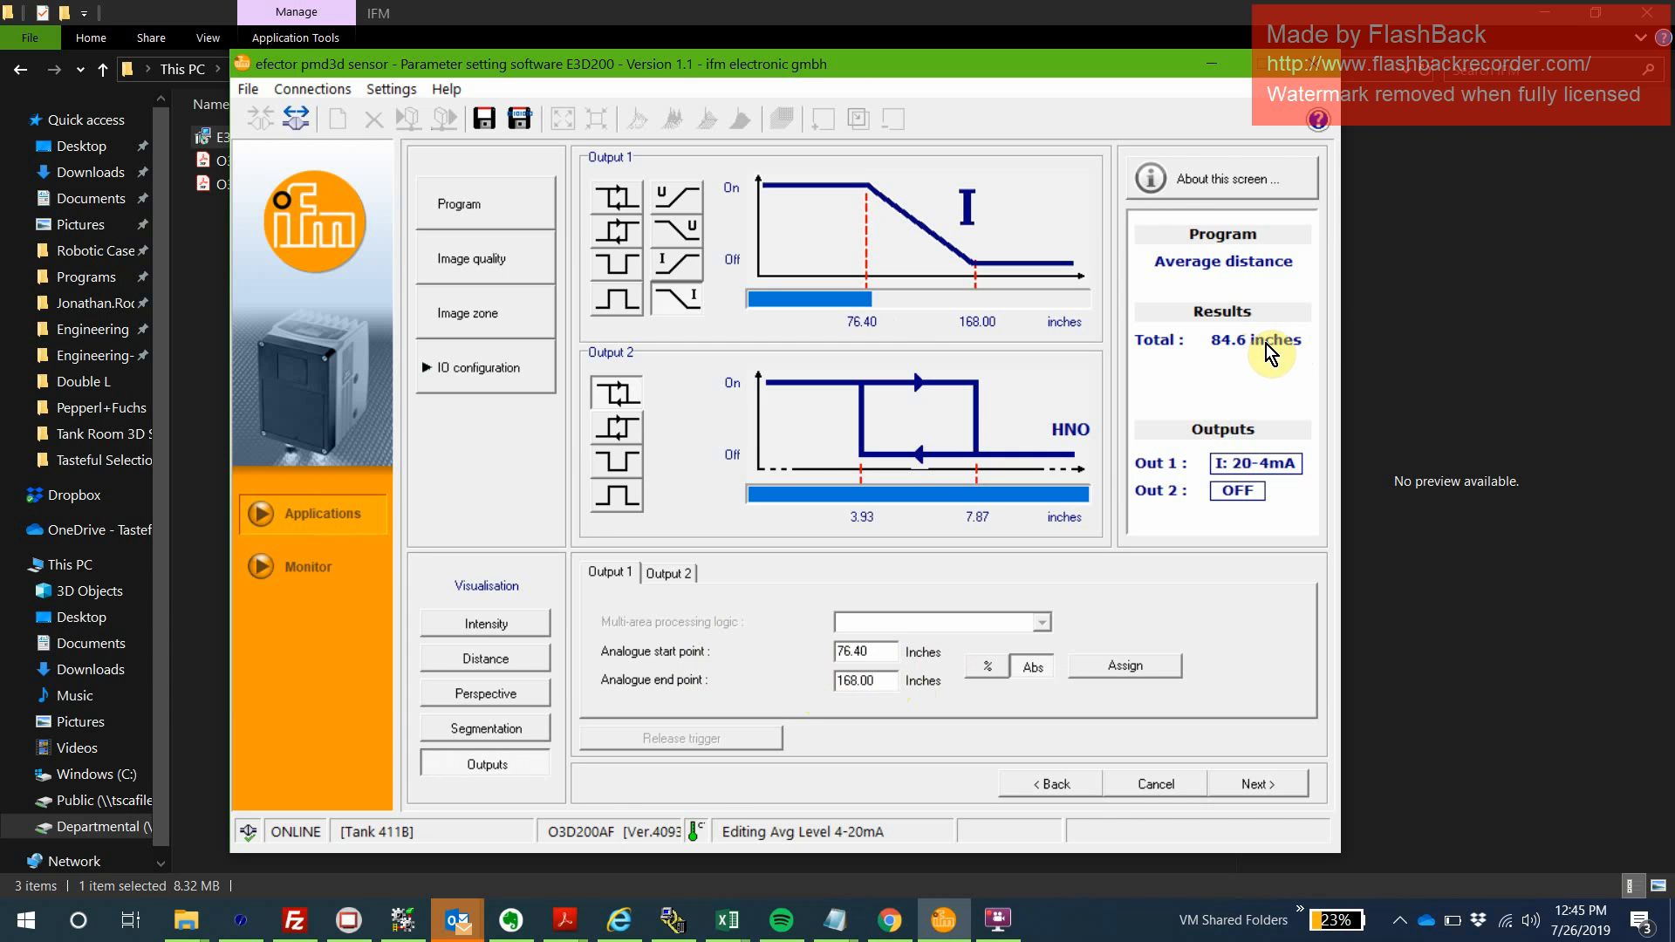
mouse_move(1103, 599)
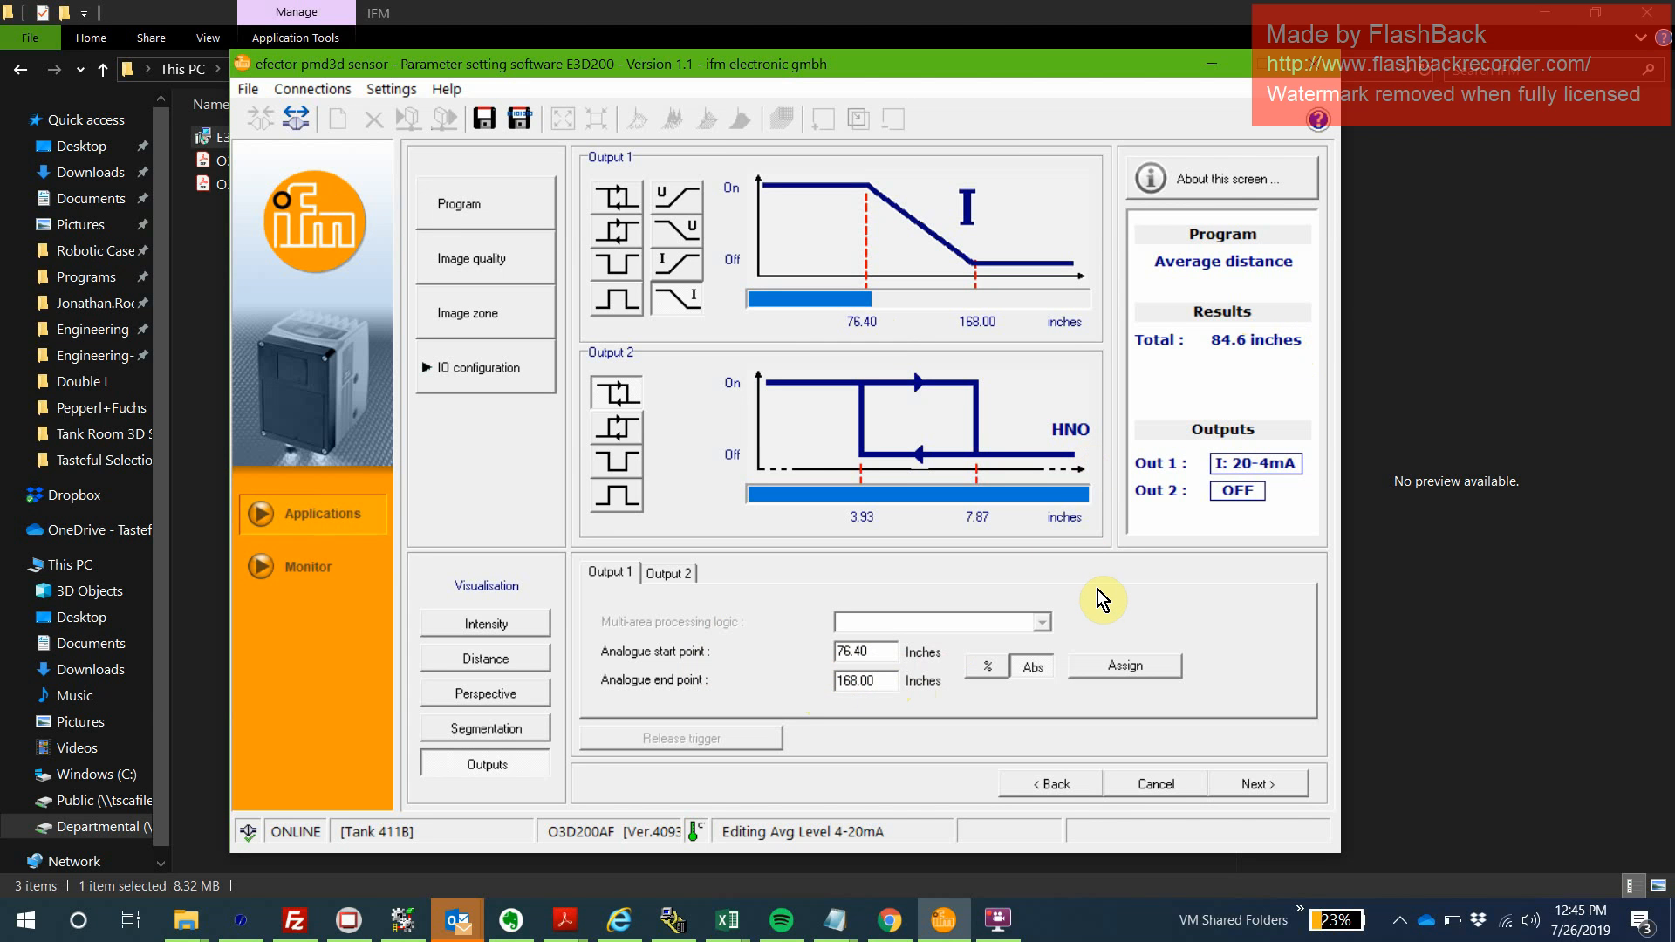
left_click(864, 680)
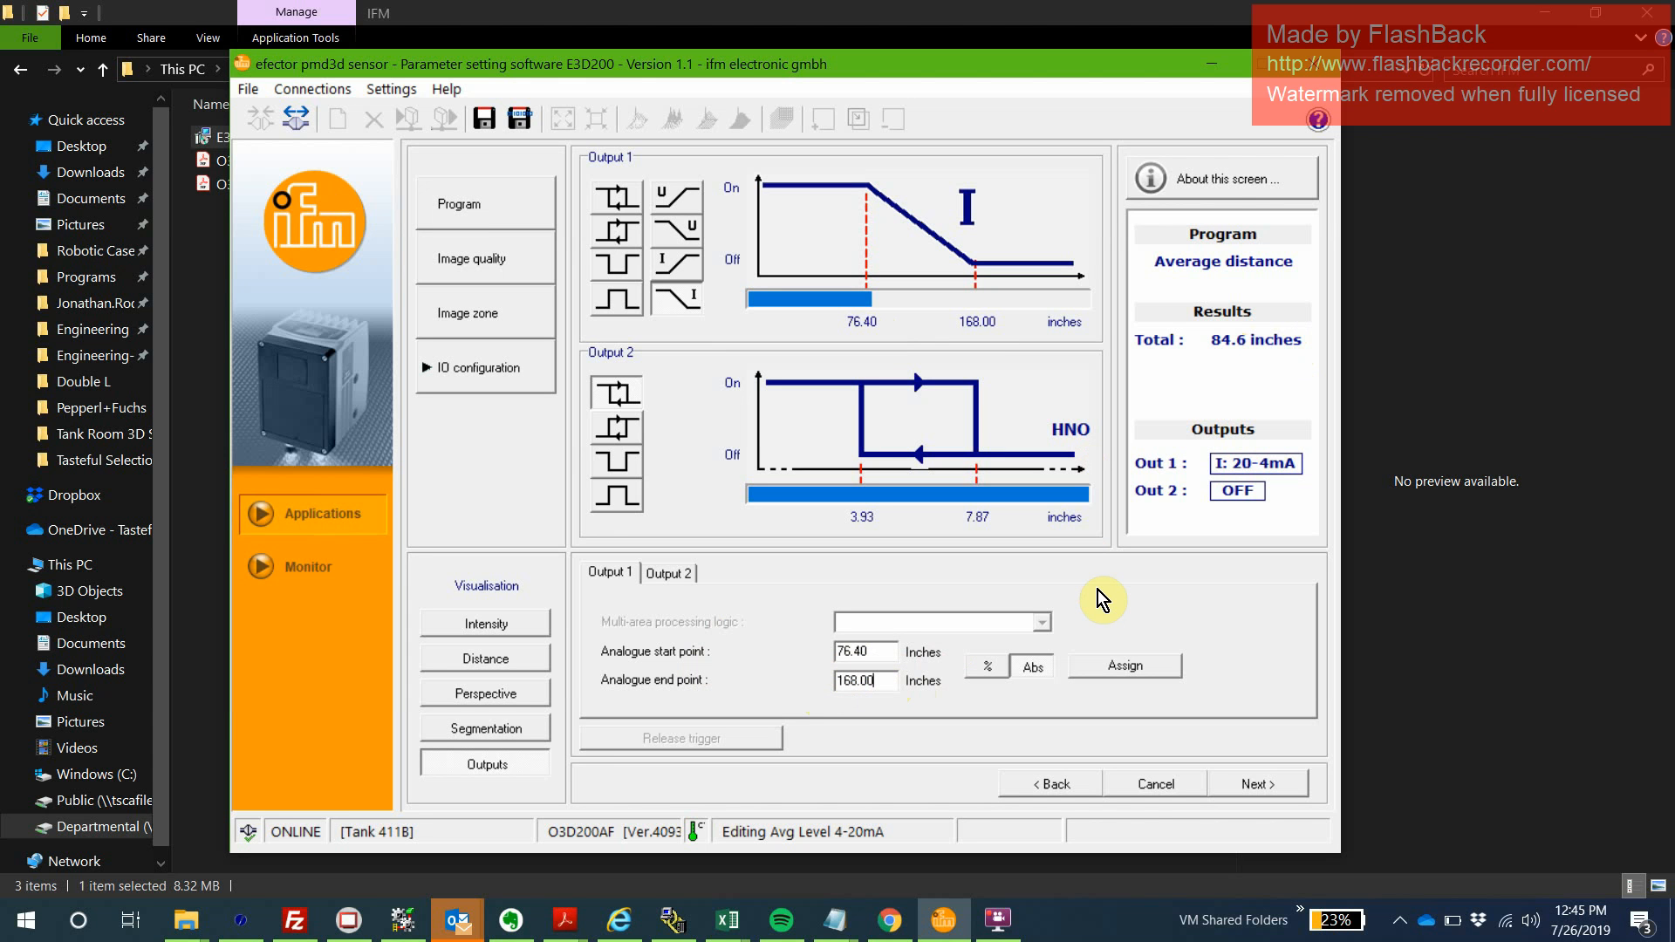
mouse_move(1240, 358)
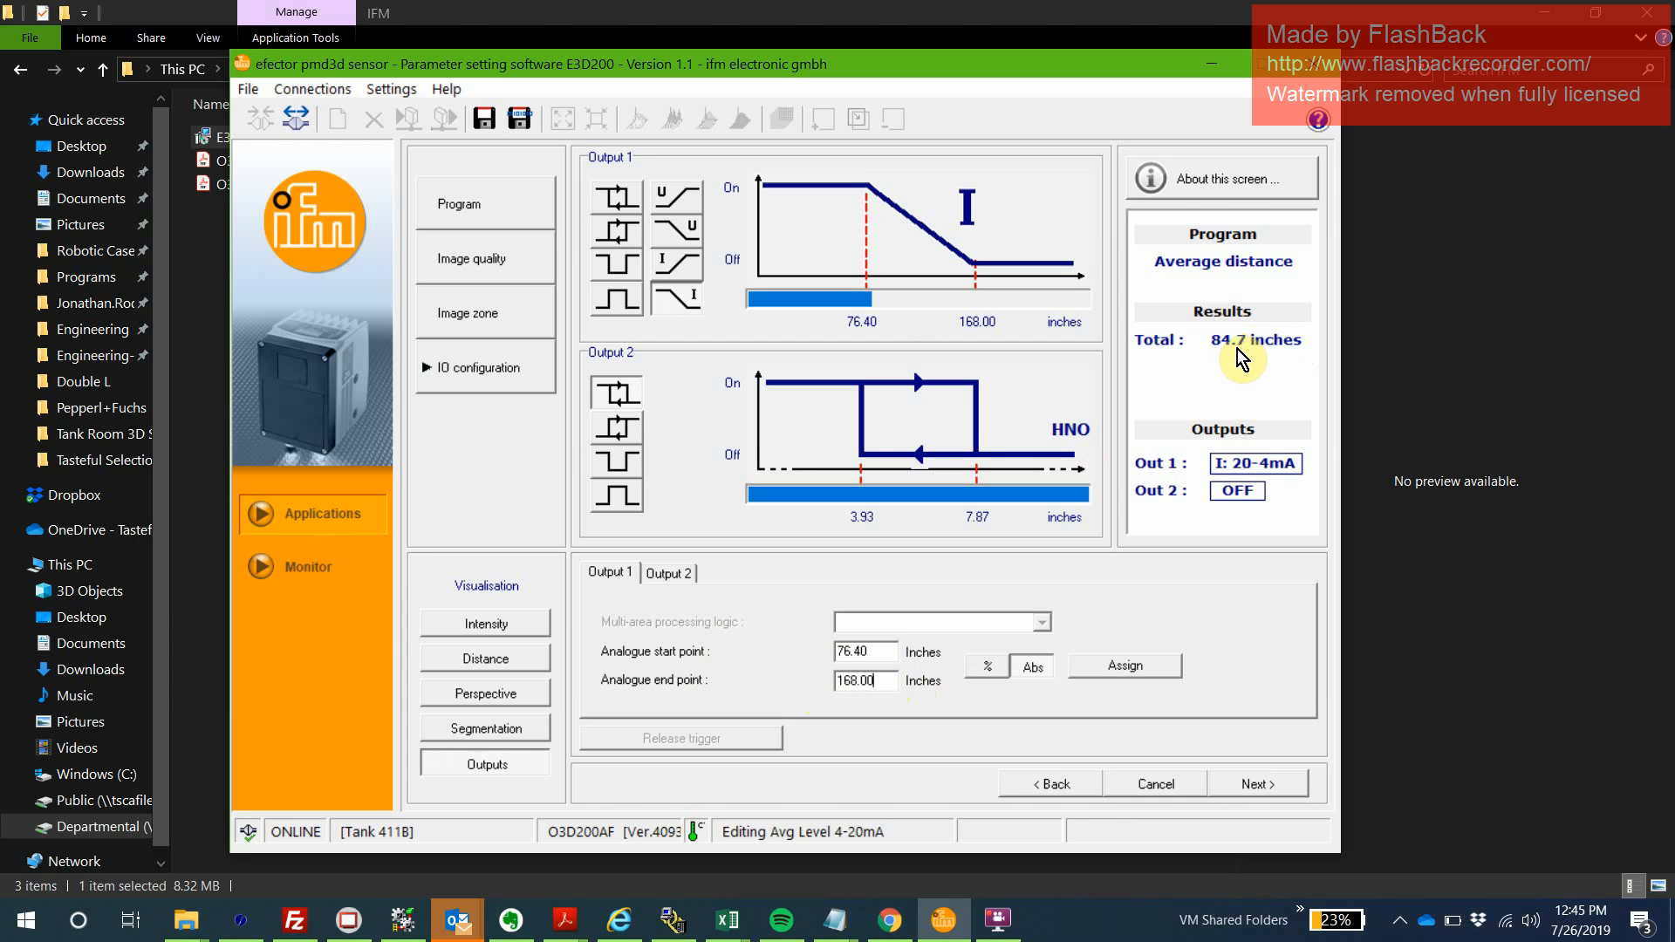
mouse_move(1230, 357)
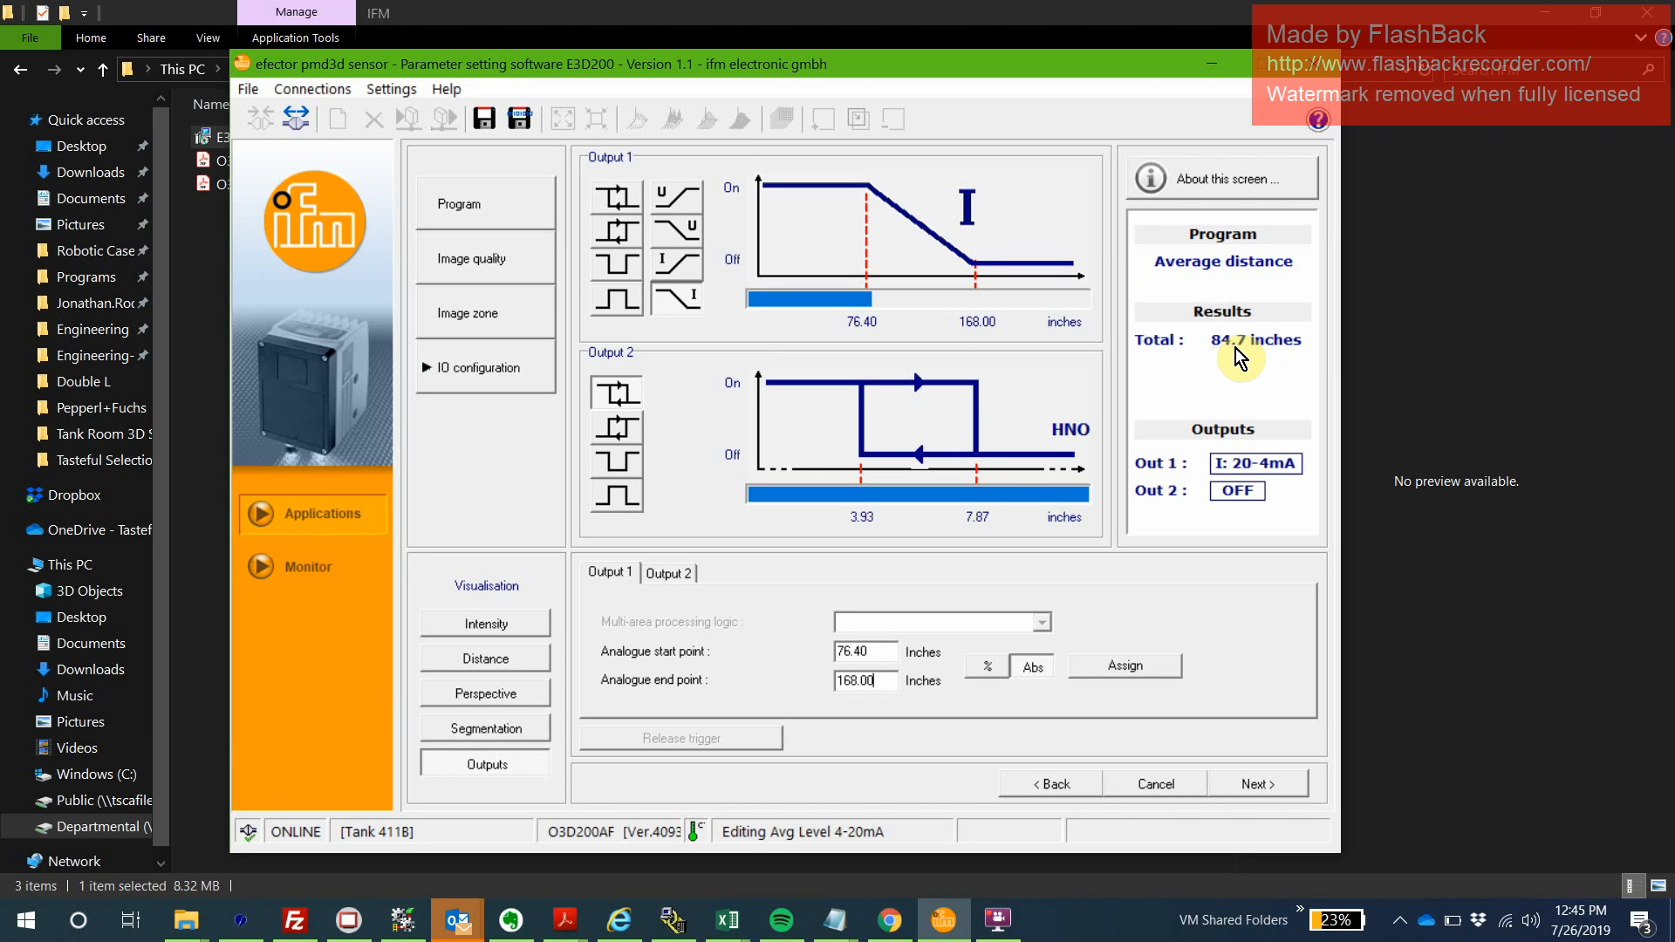
mouse_move(1241, 367)
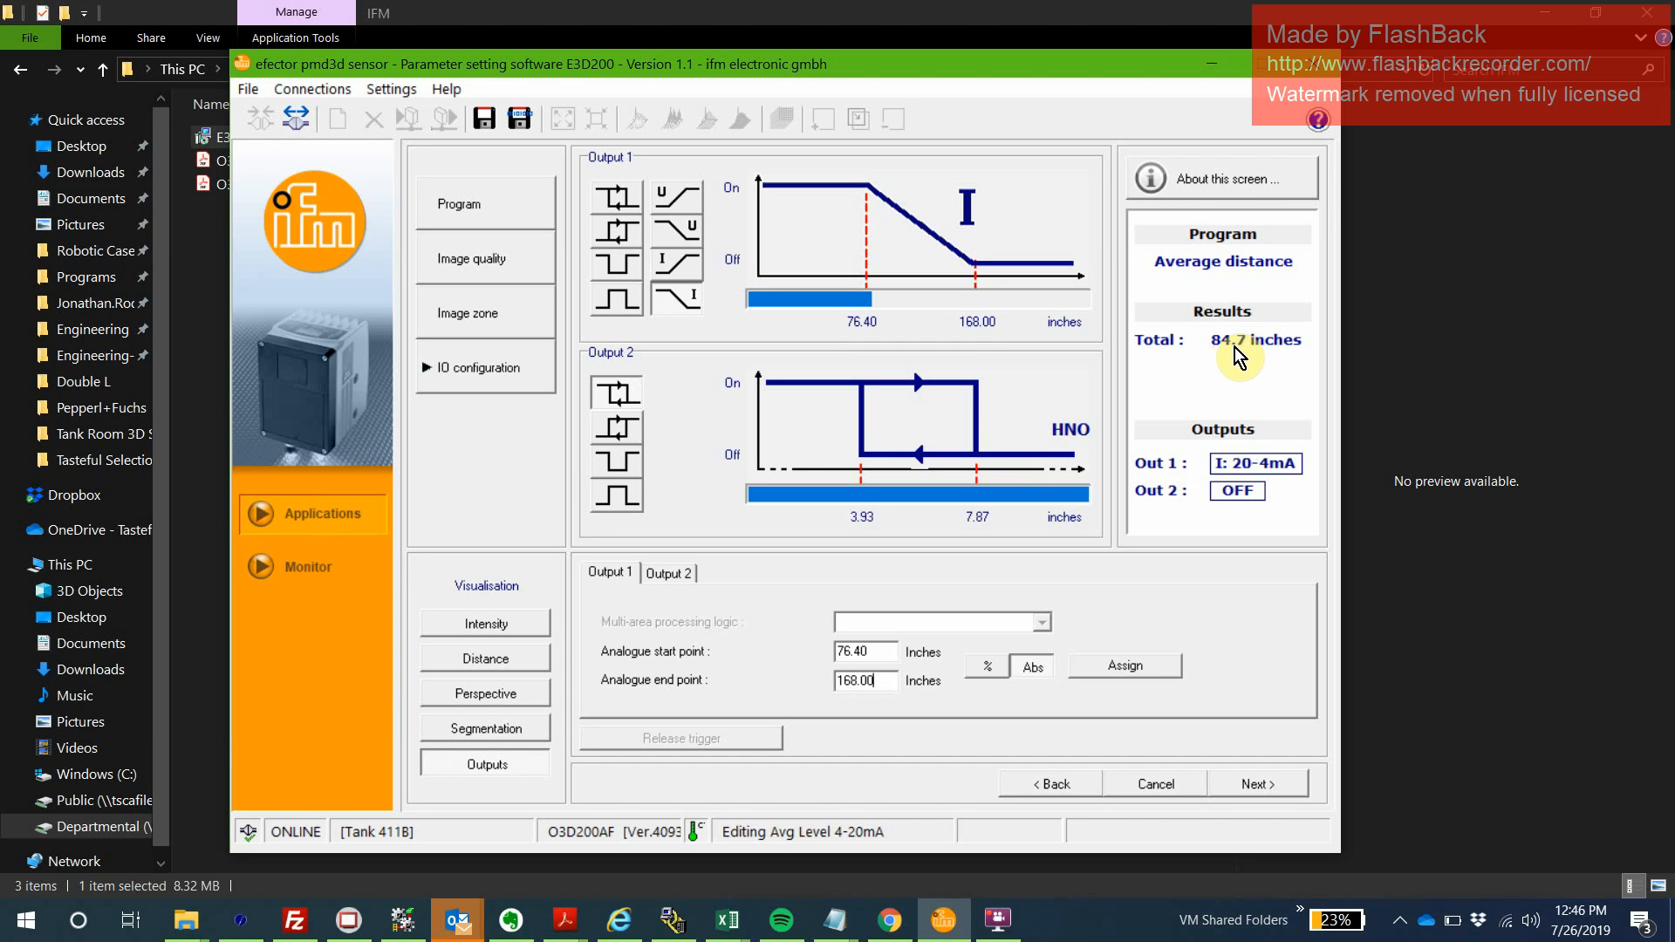
mouse_move(1230, 358)
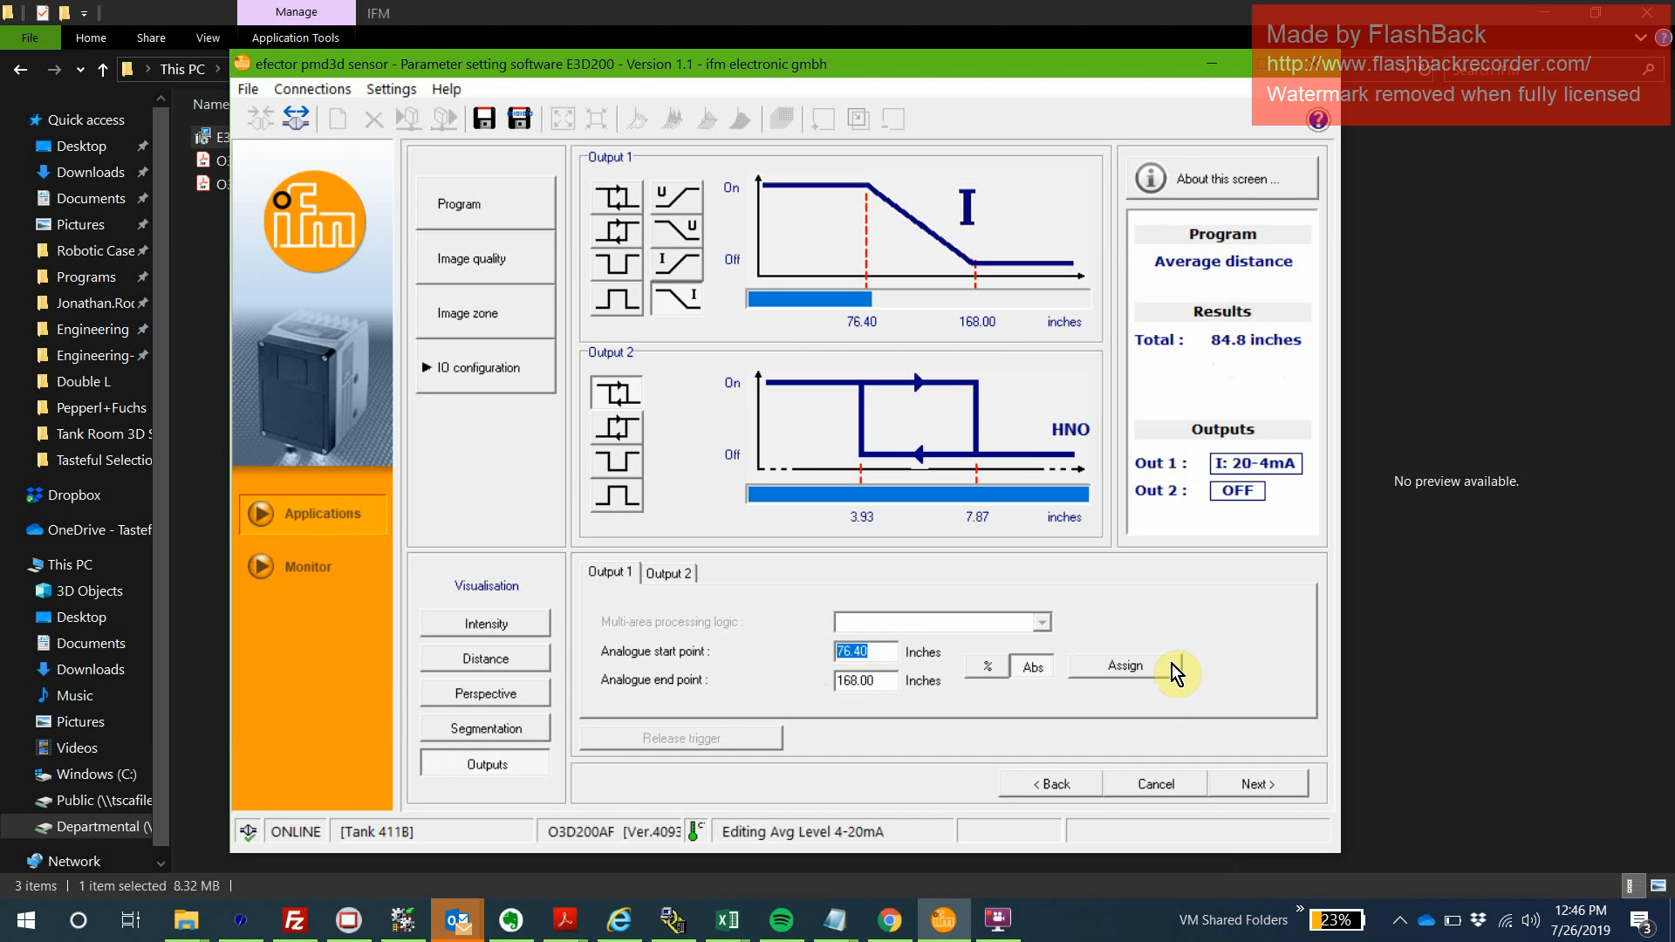
mouse_move(1175, 673)
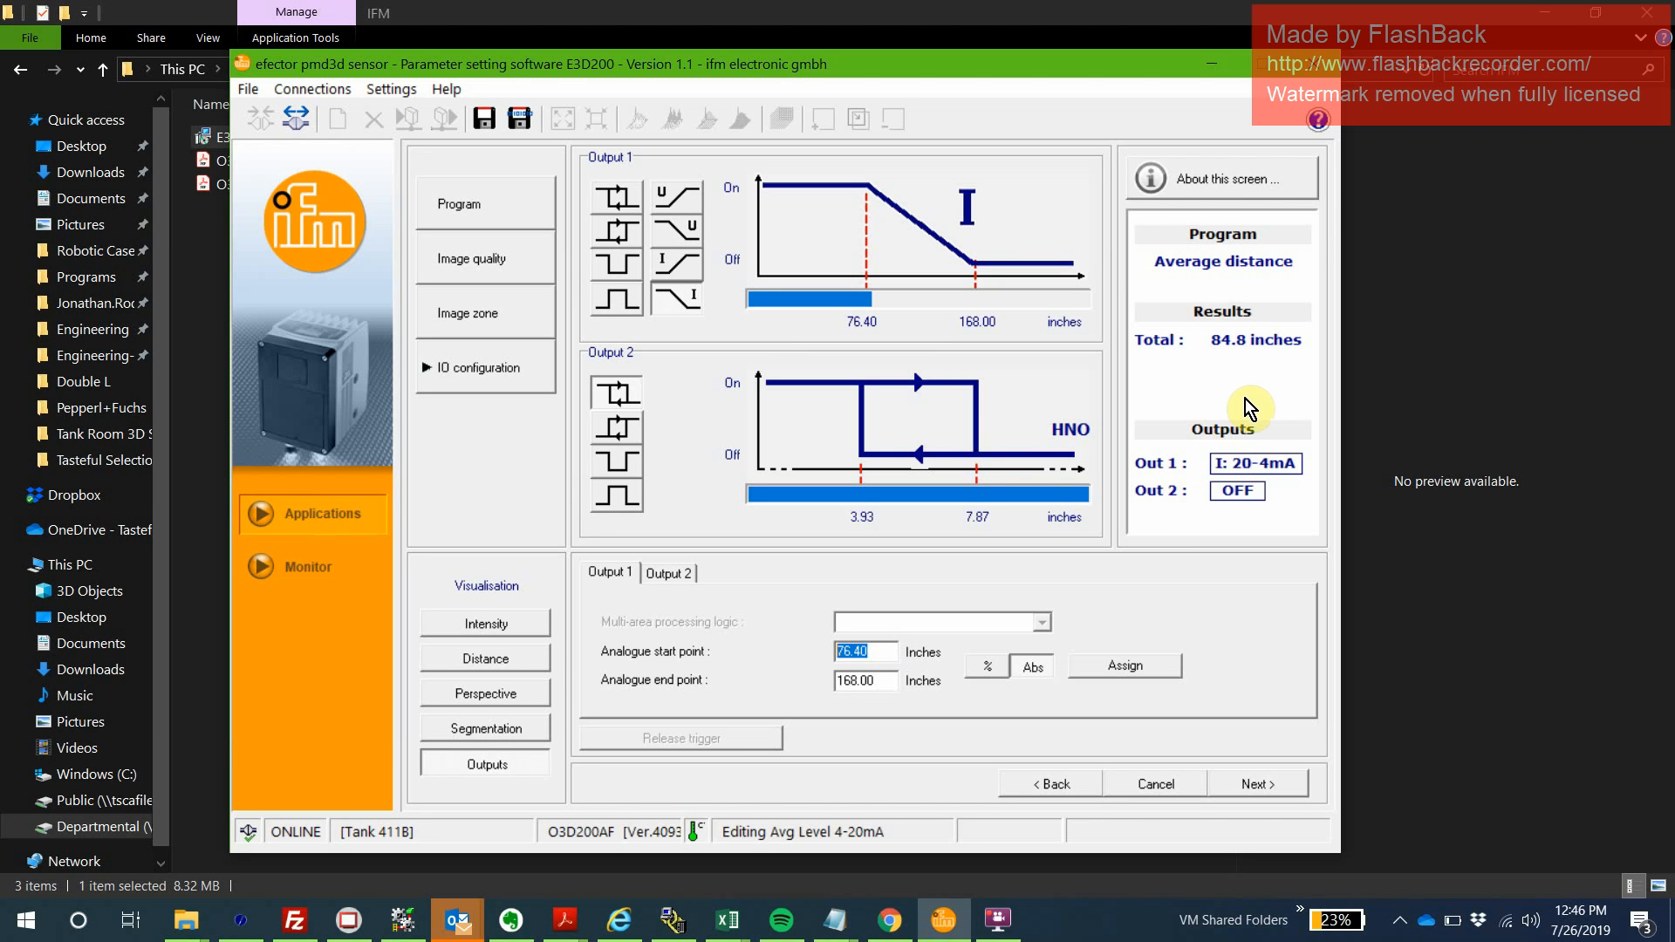
mouse_move(883, 652)
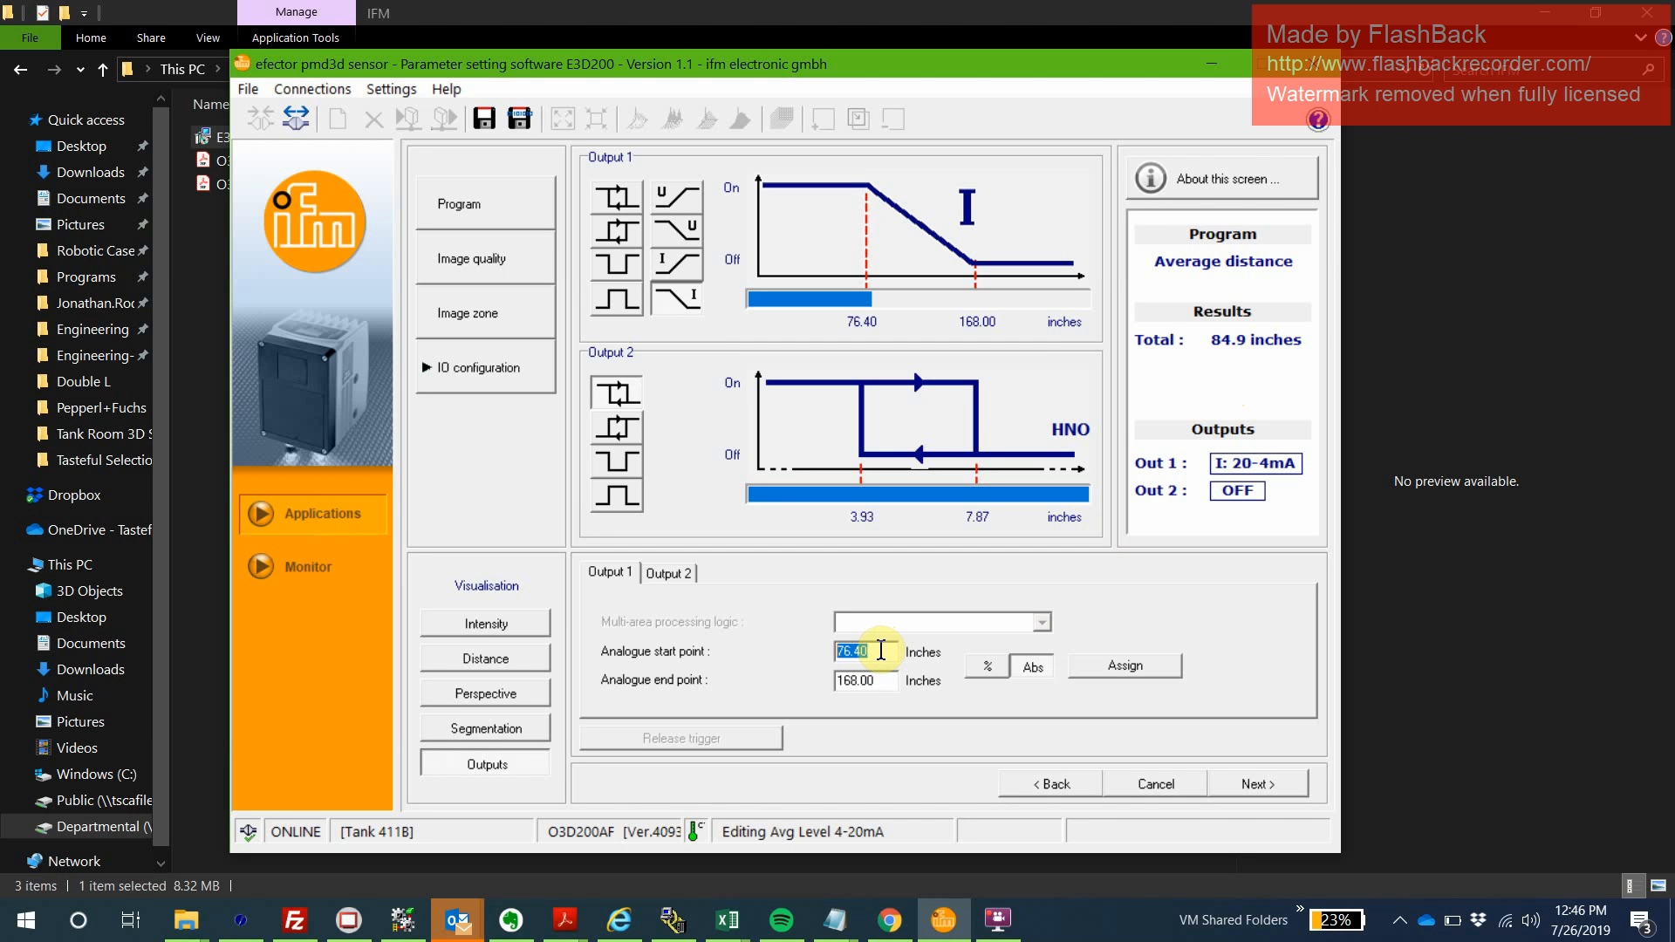
mouse_move(891, 640)
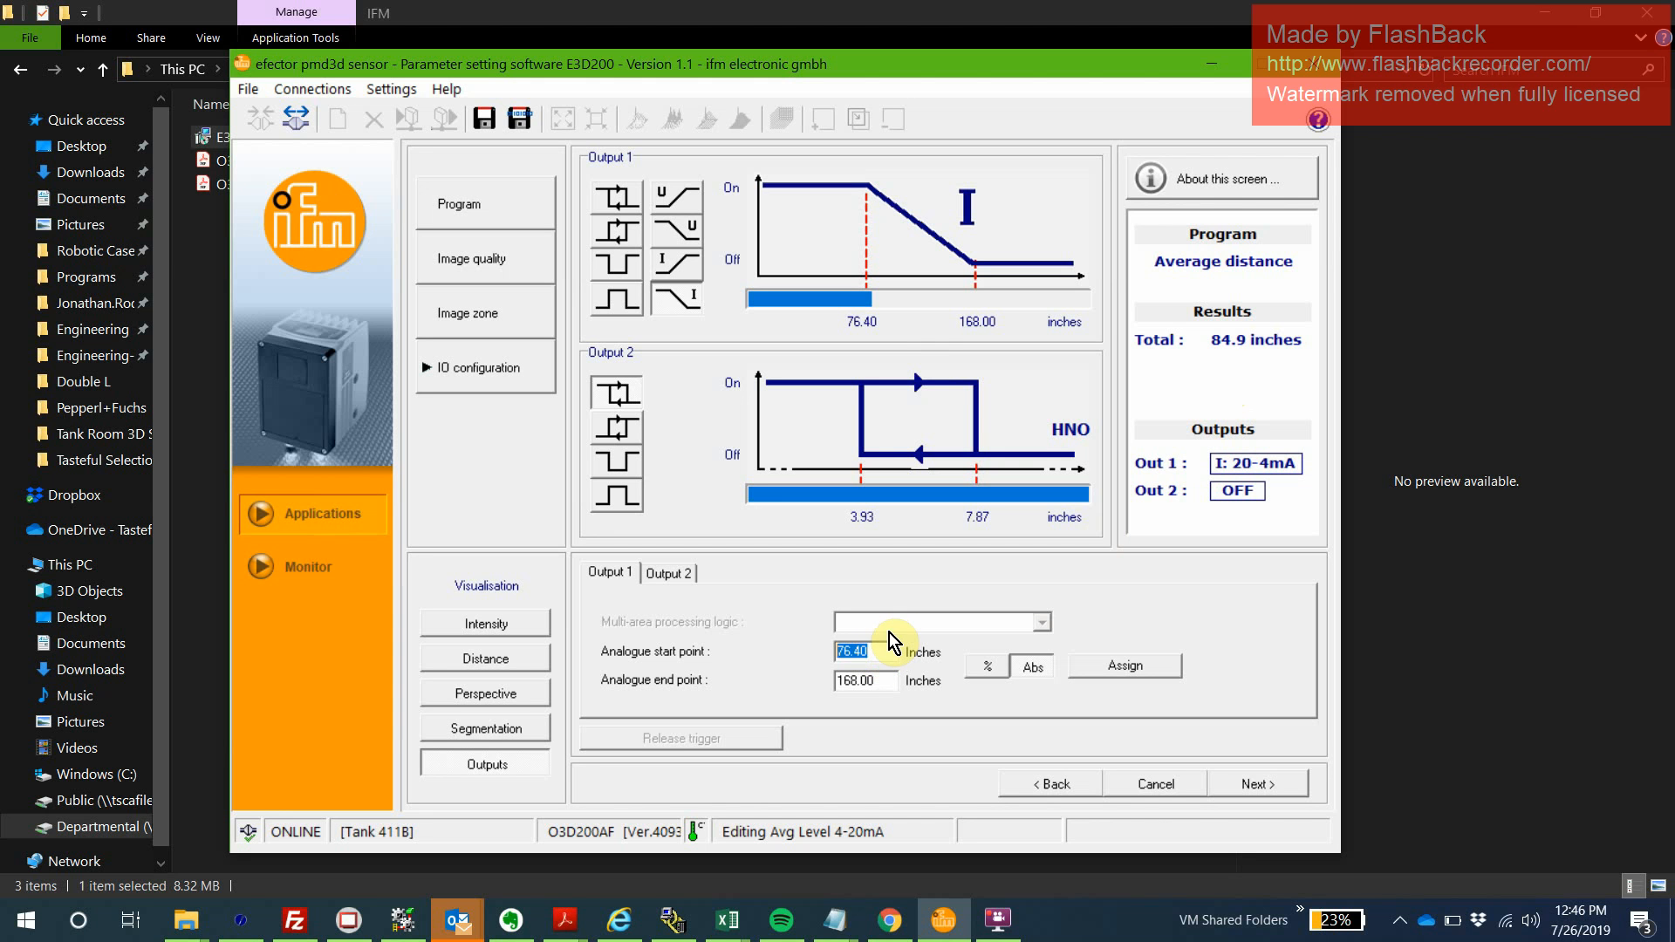
mouse_move(1217, 351)
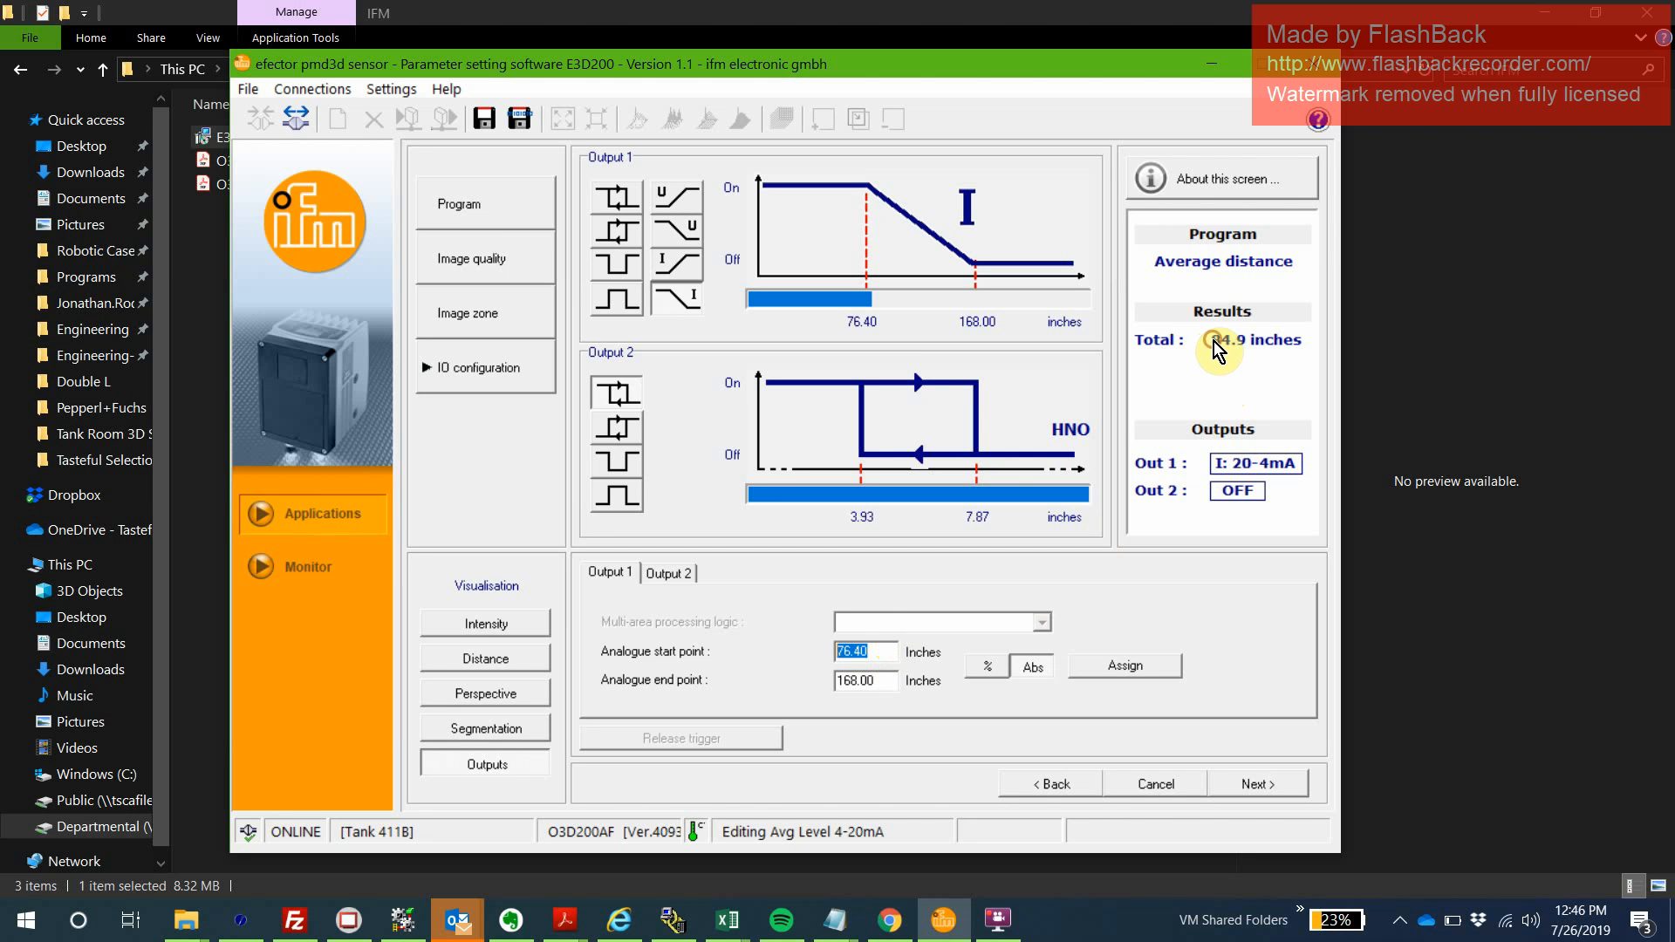
mouse_move(1295, 368)
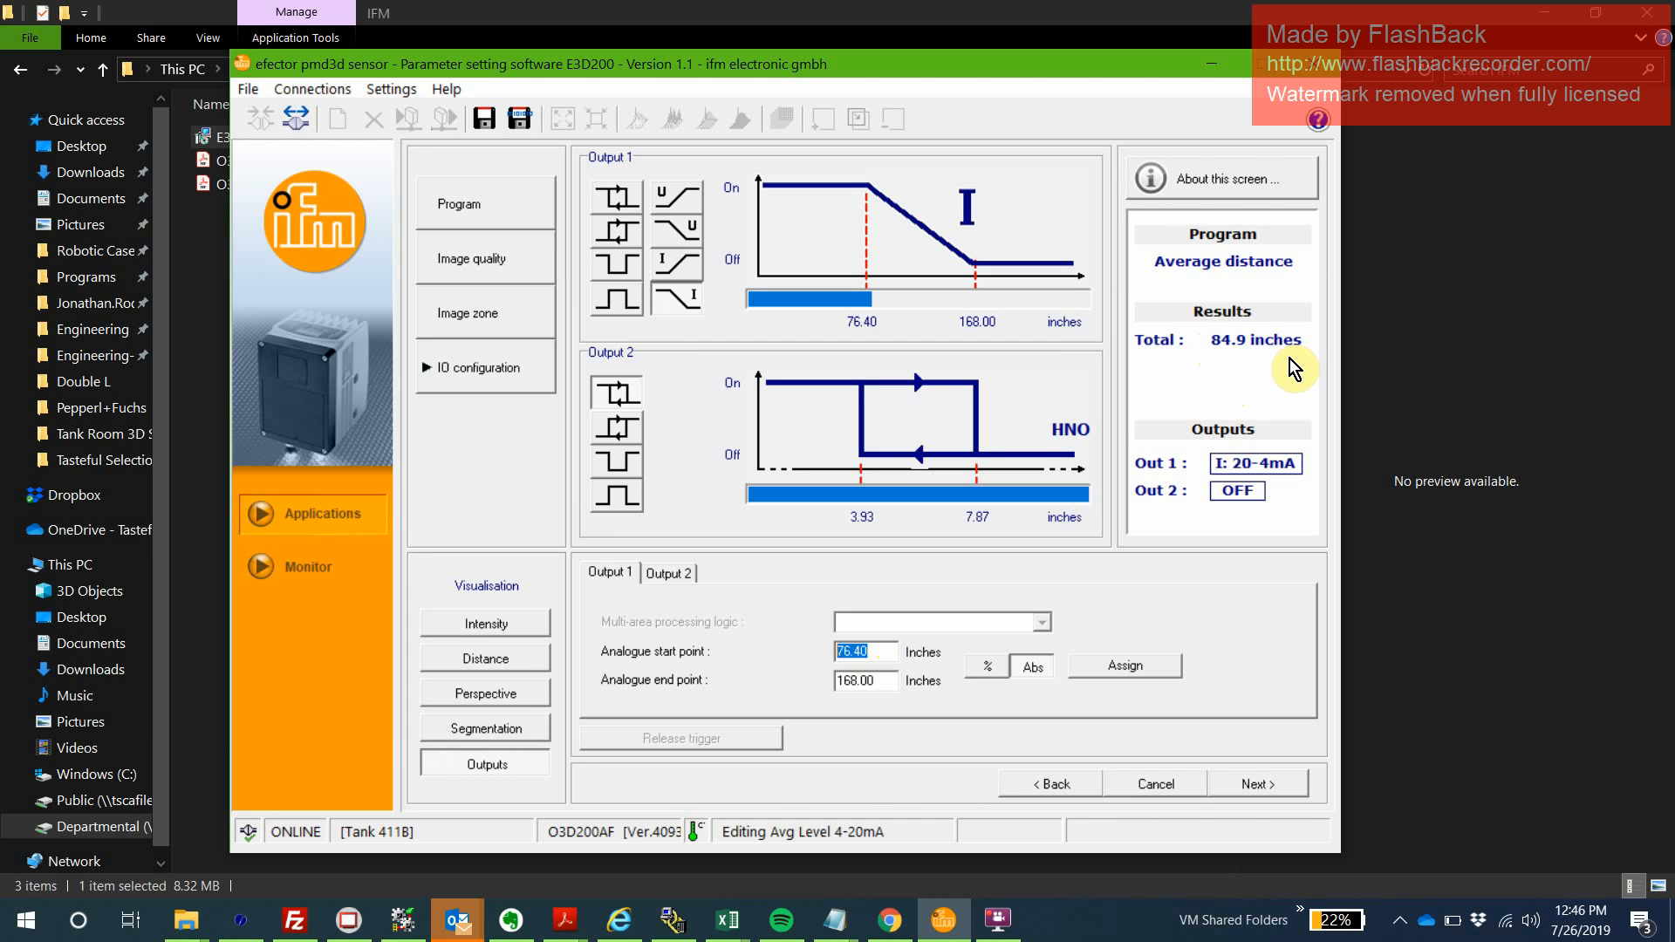
mouse_move(1137, 429)
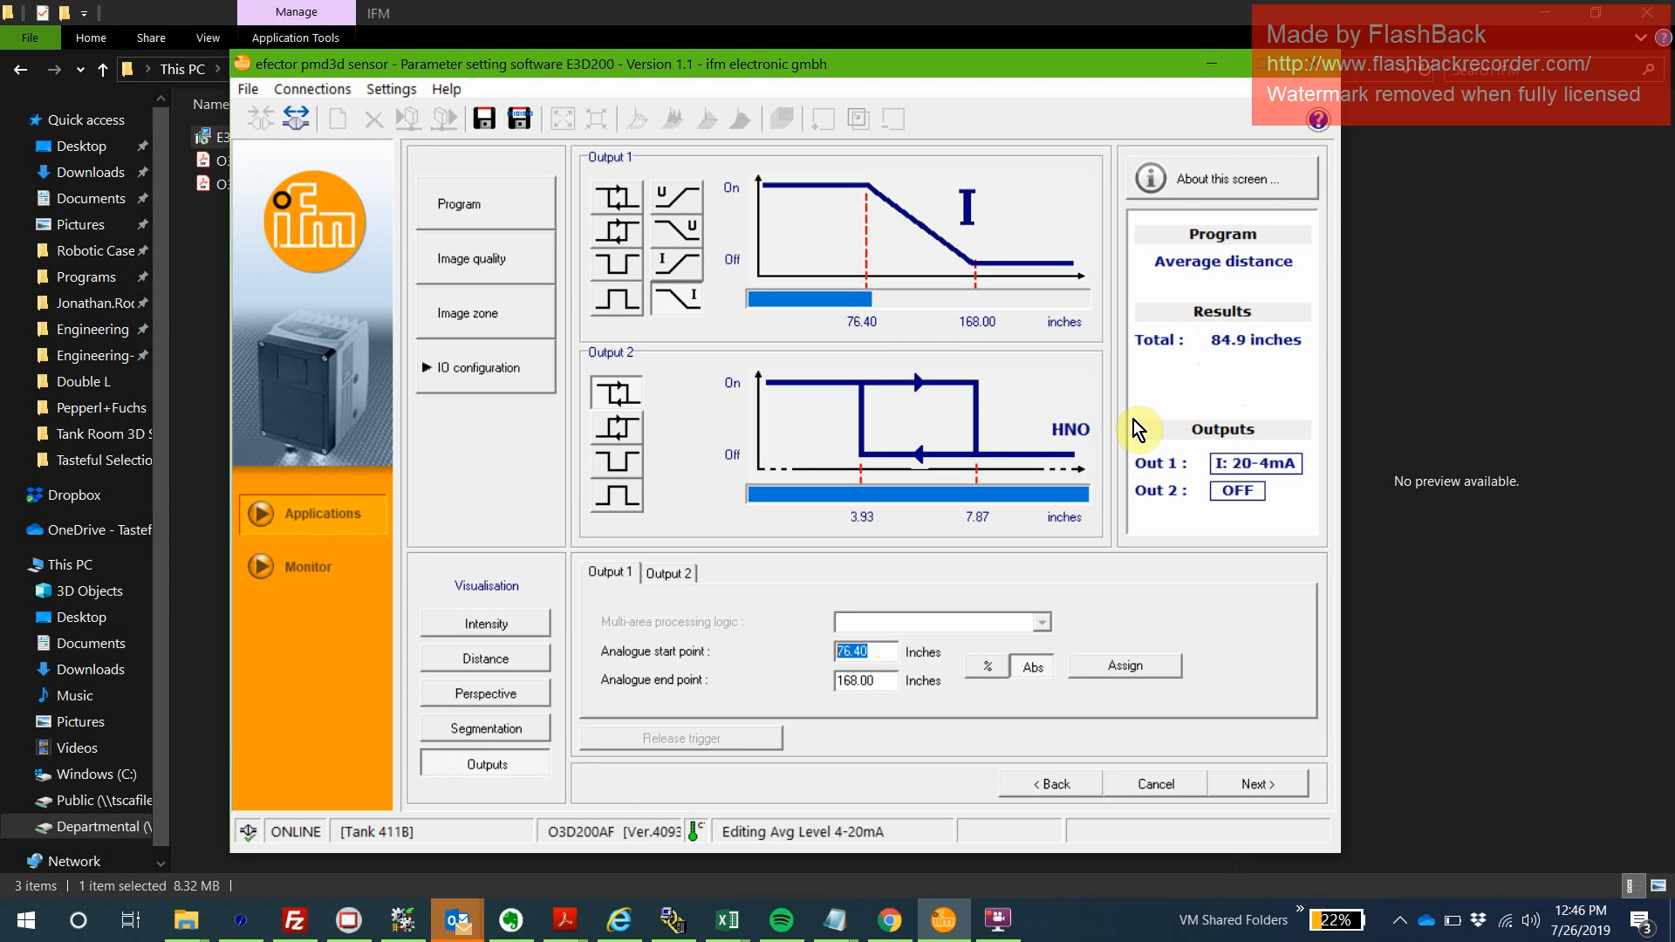
mouse_move(912, 658)
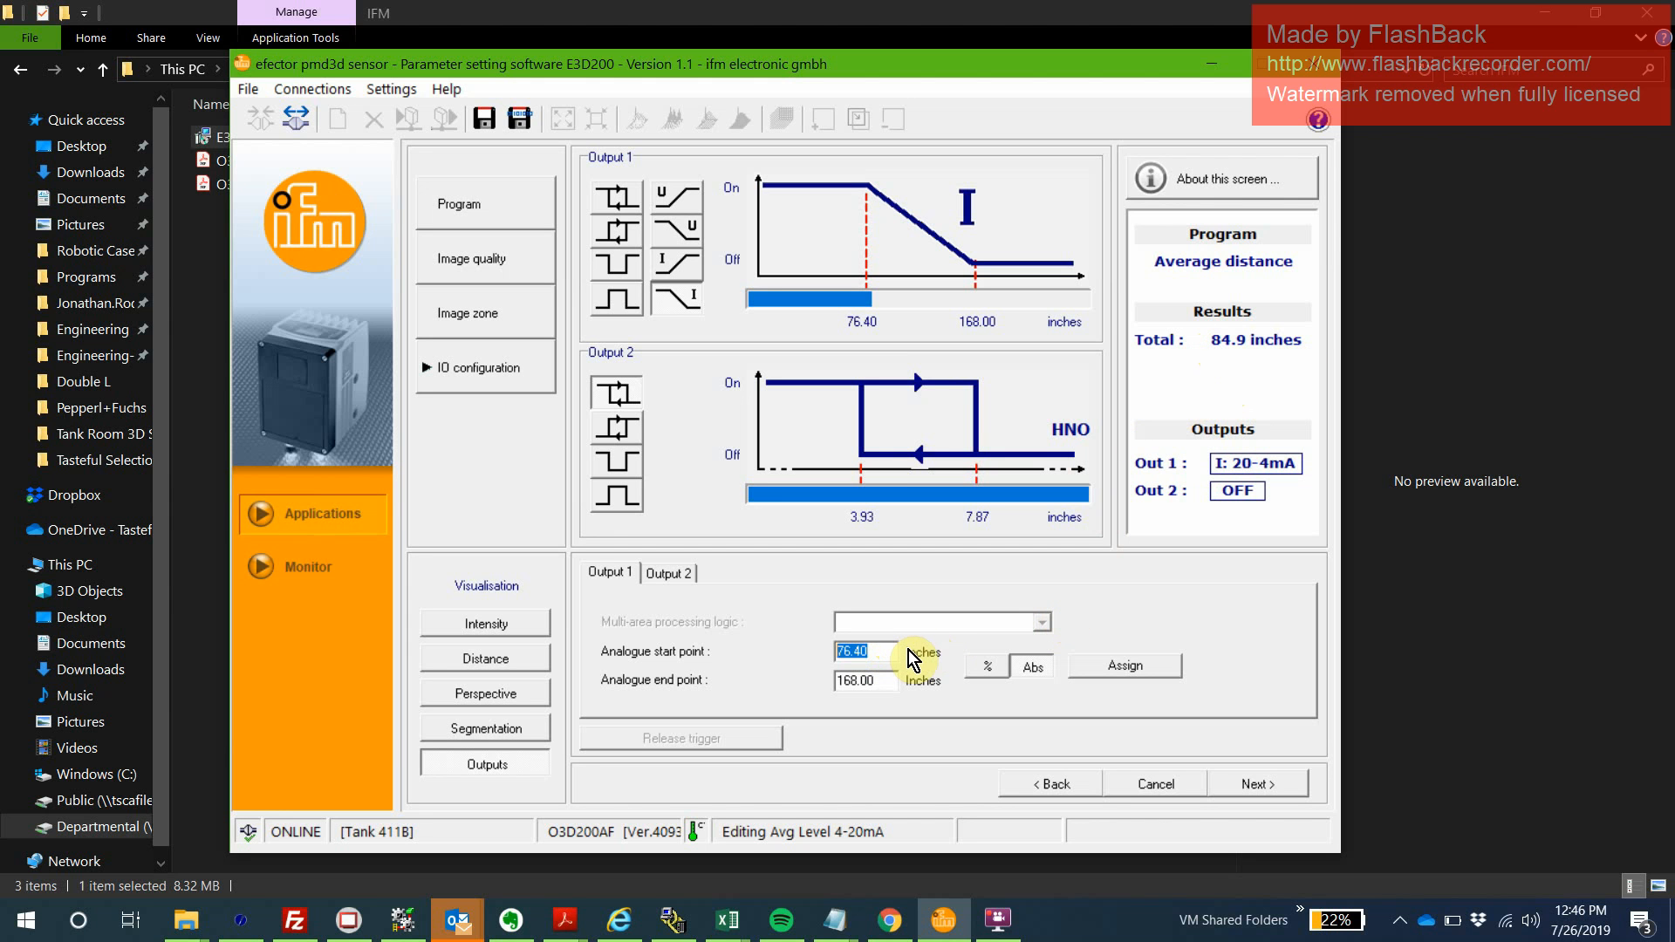
mouse_move(1162, 675)
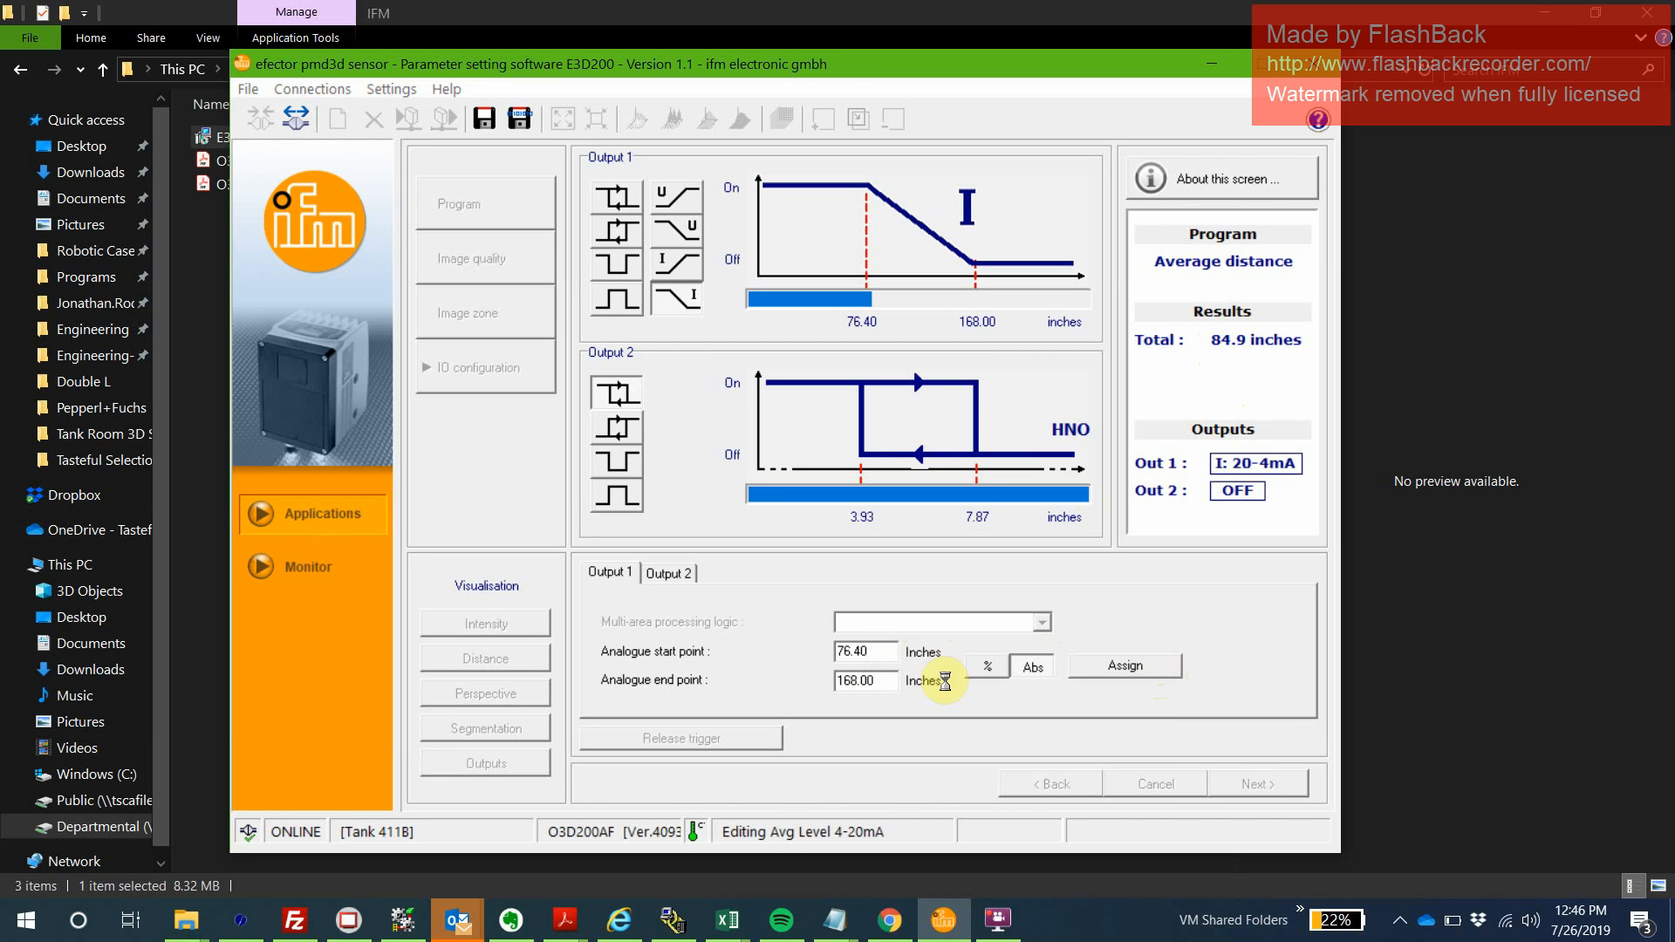
Finish editing so Tank 411B's overview lists Avg Level 4-20mA again.
left_click(1256, 784)
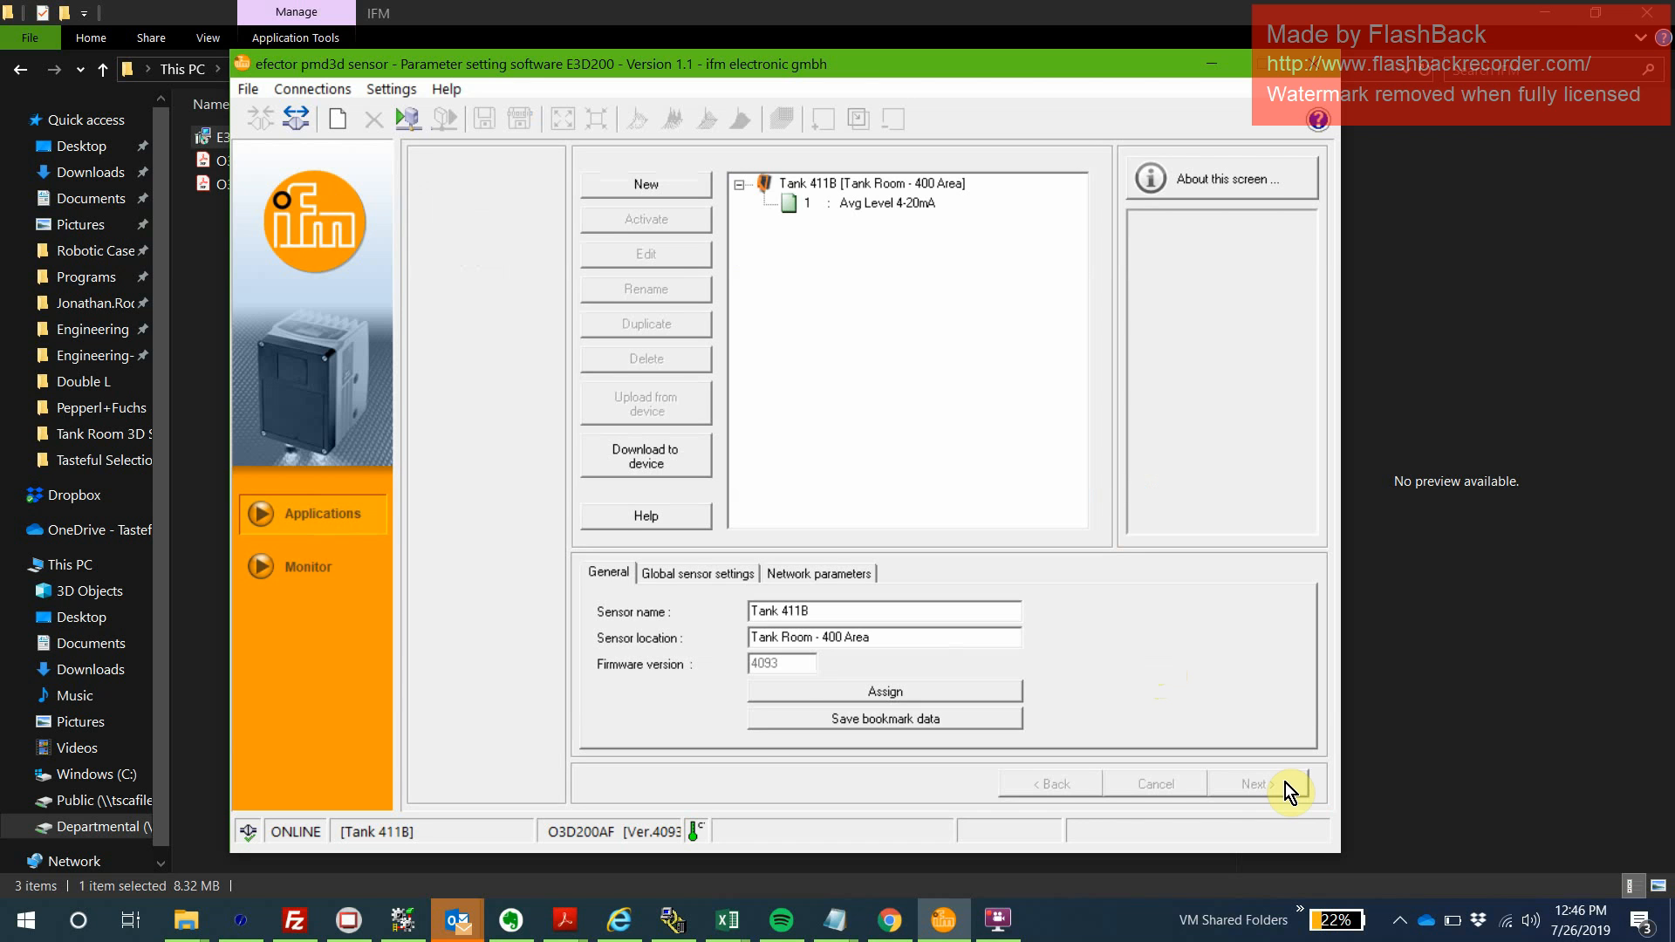
mouse_move(1246, 754)
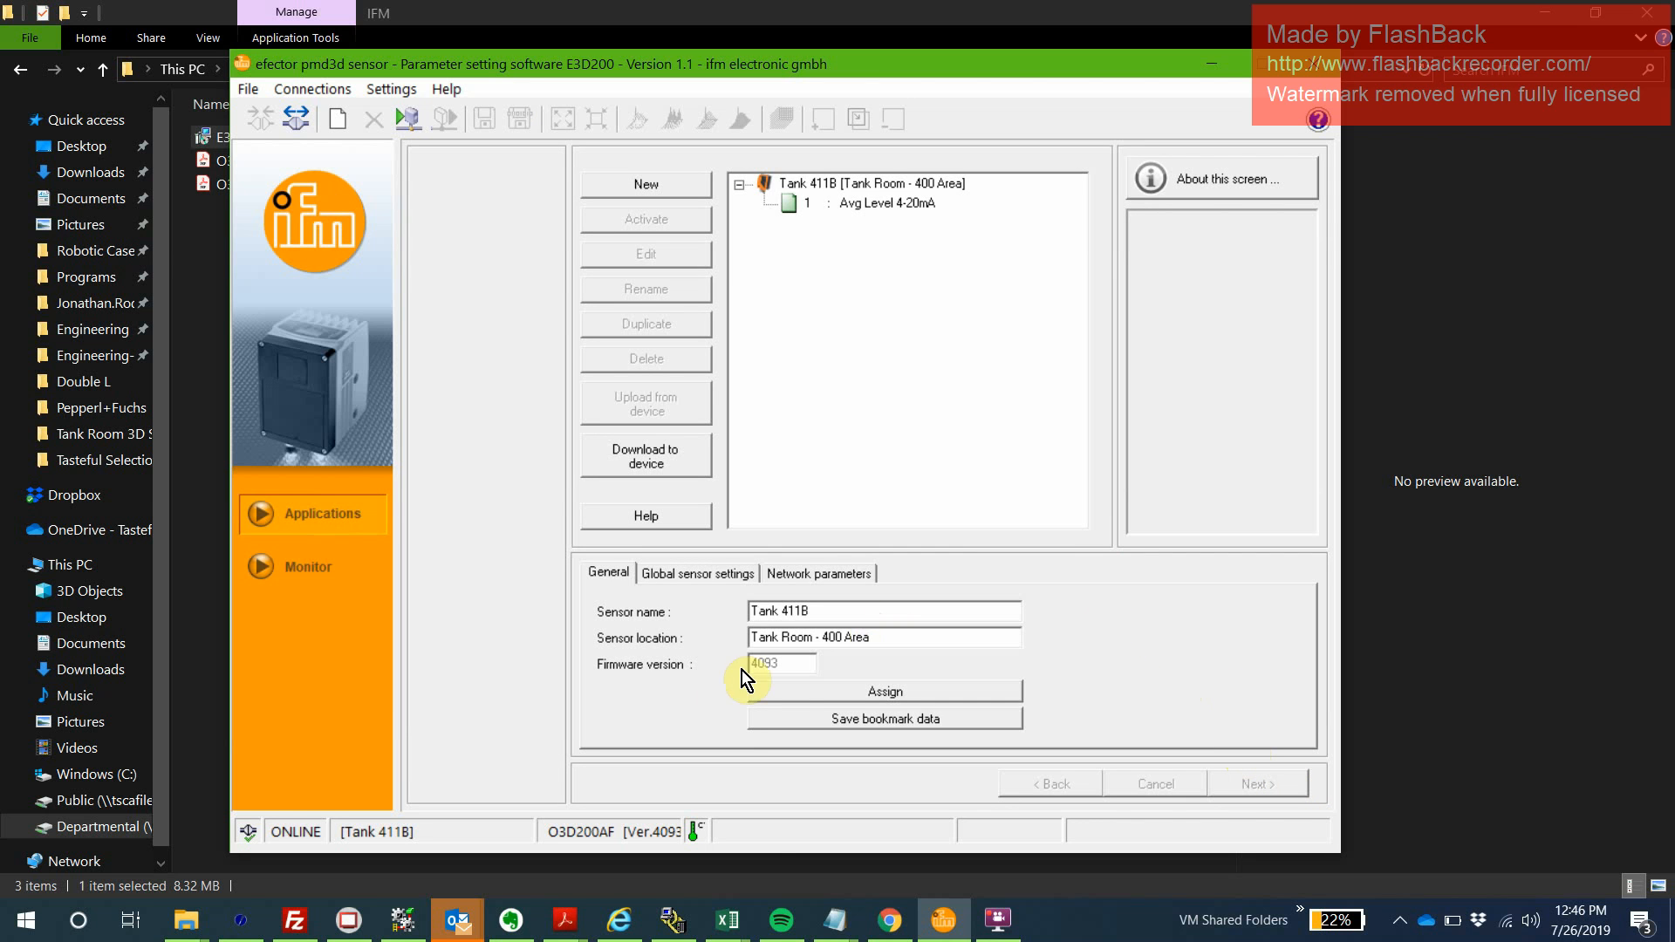
mouse_move(731, 919)
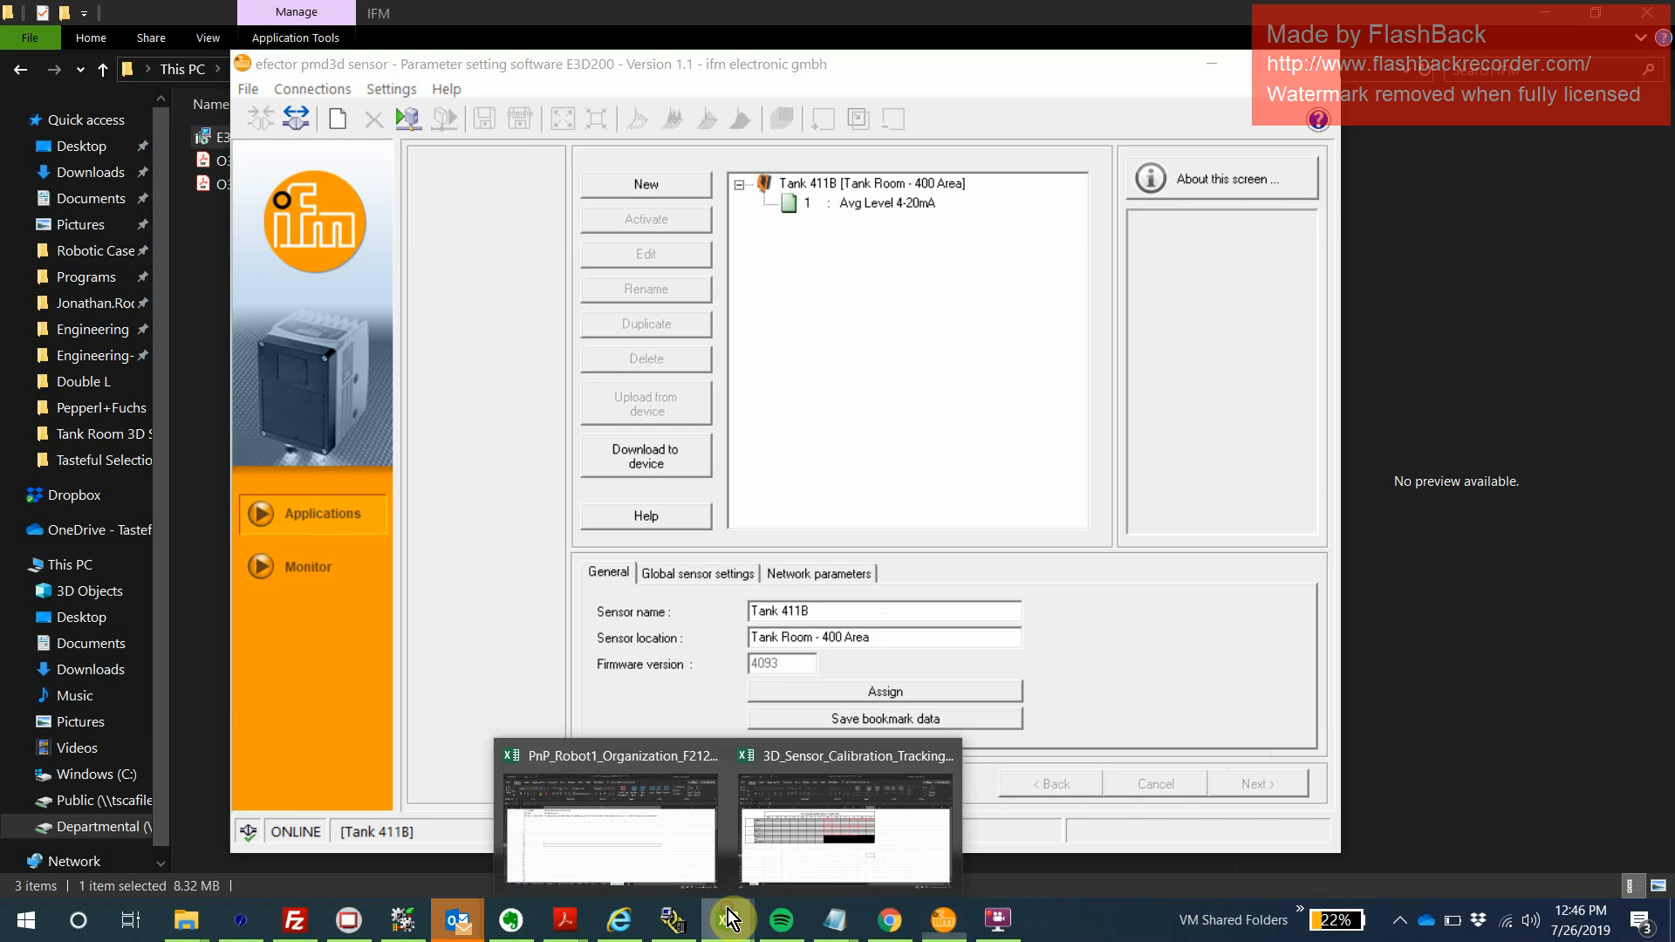
Mark 411B Full with x in the checklist and save, overwriting the existing file.
left_click(843, 827)
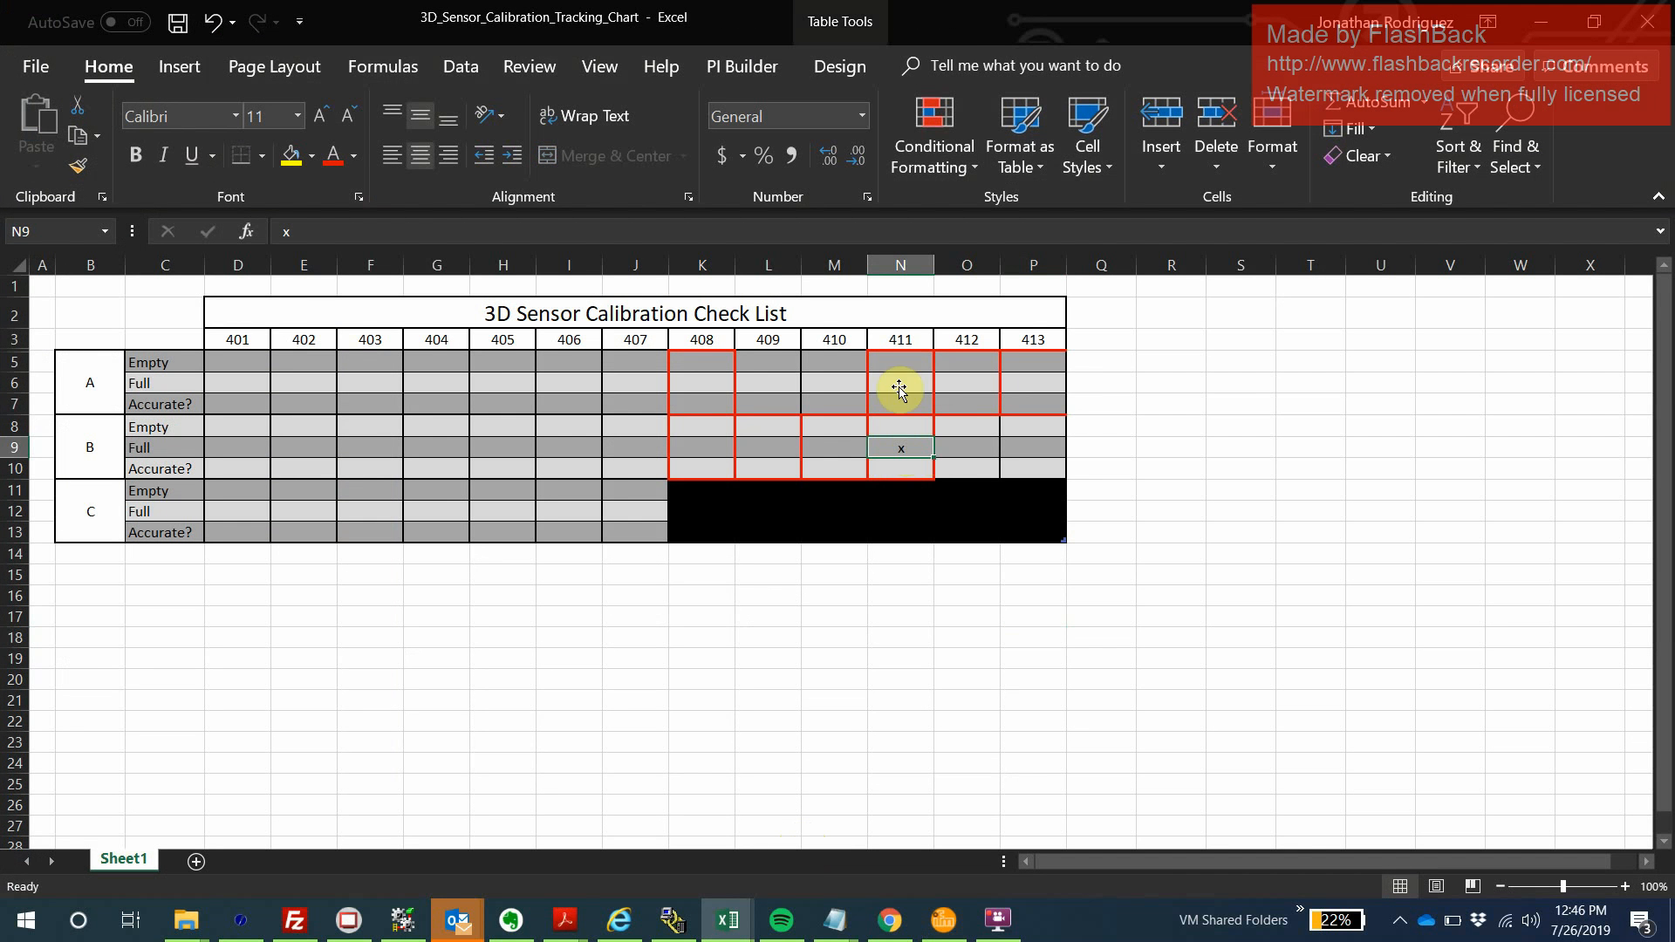
mouse_move(890, 401)
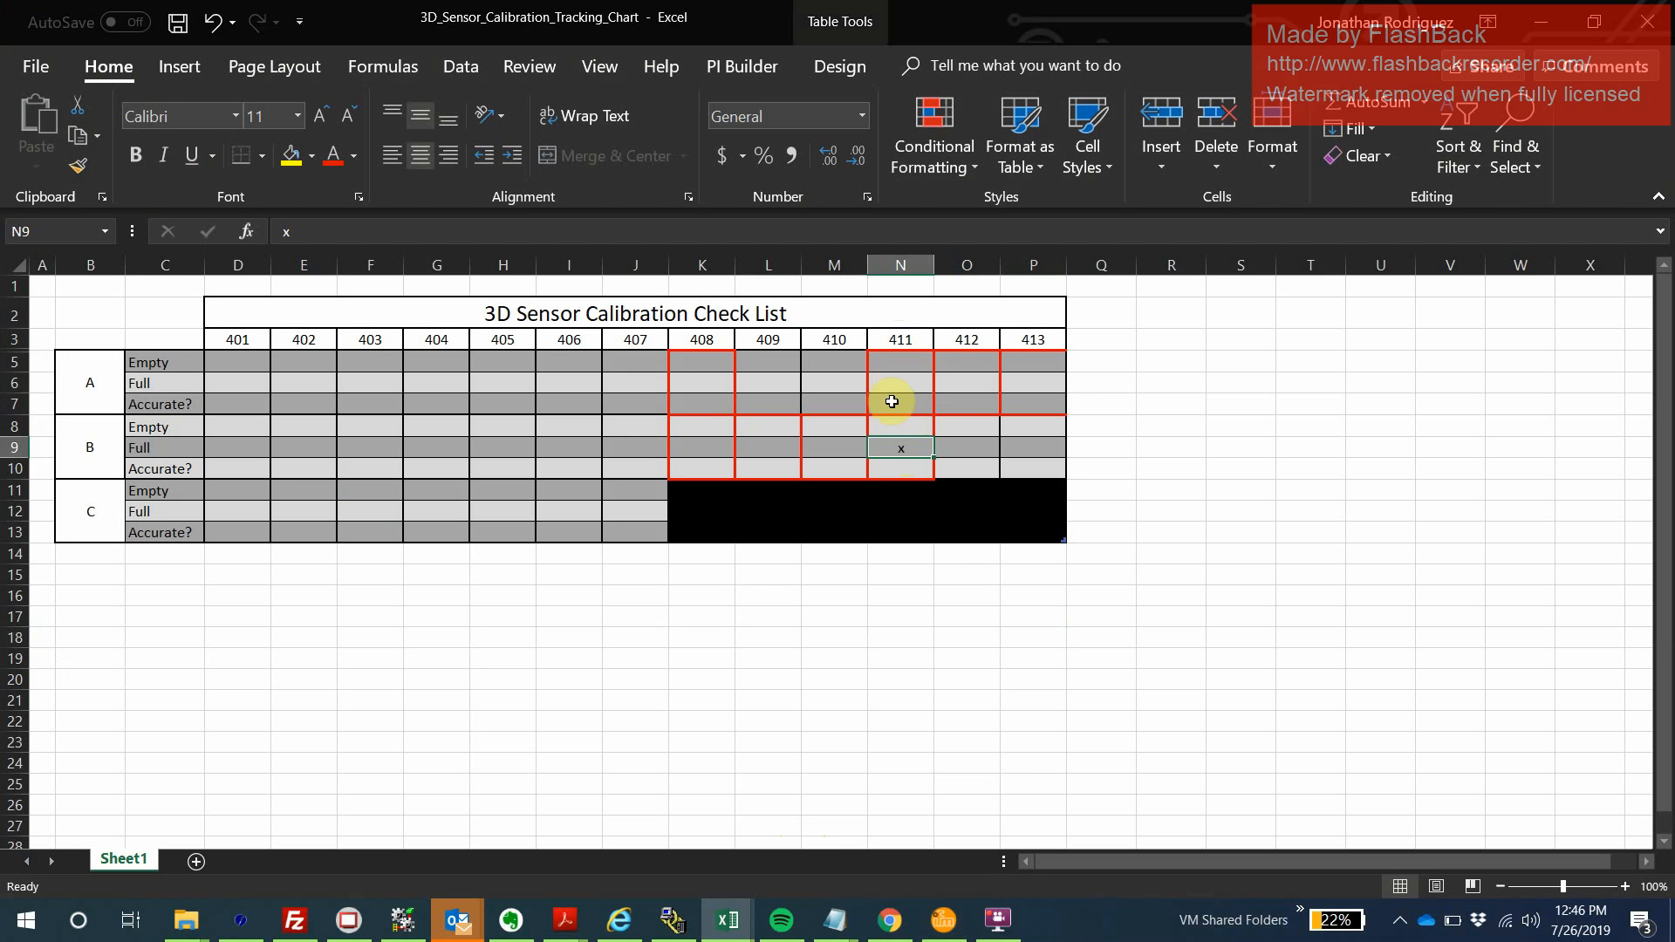
mouse_move(920, 583)
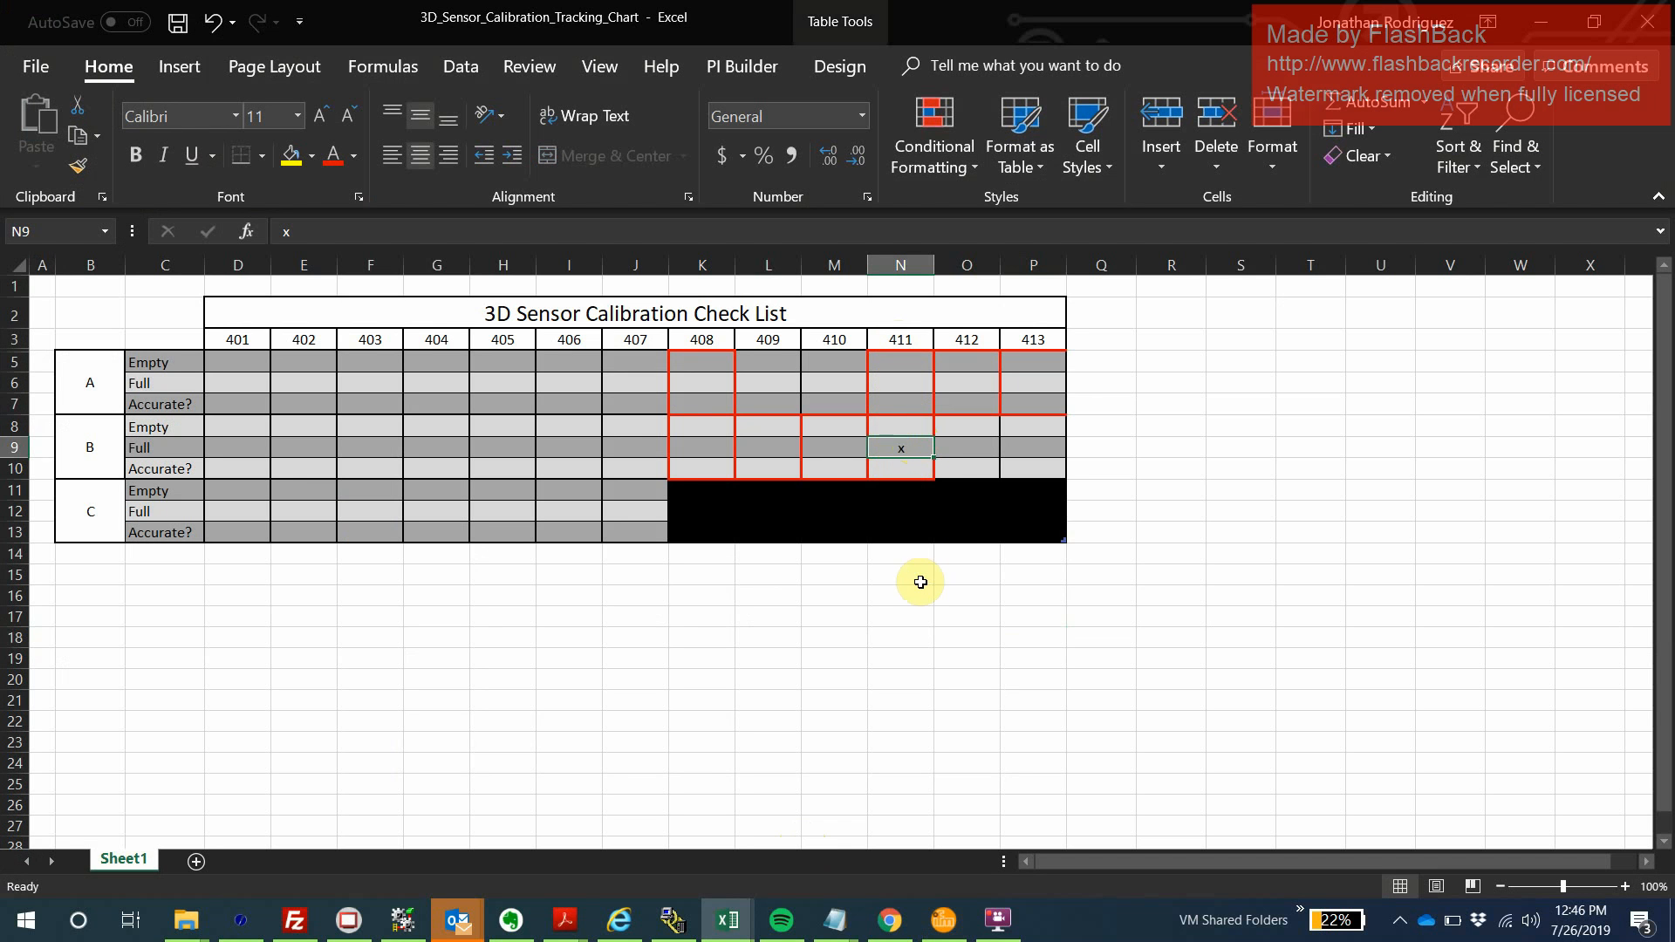
left_click(901, 595)
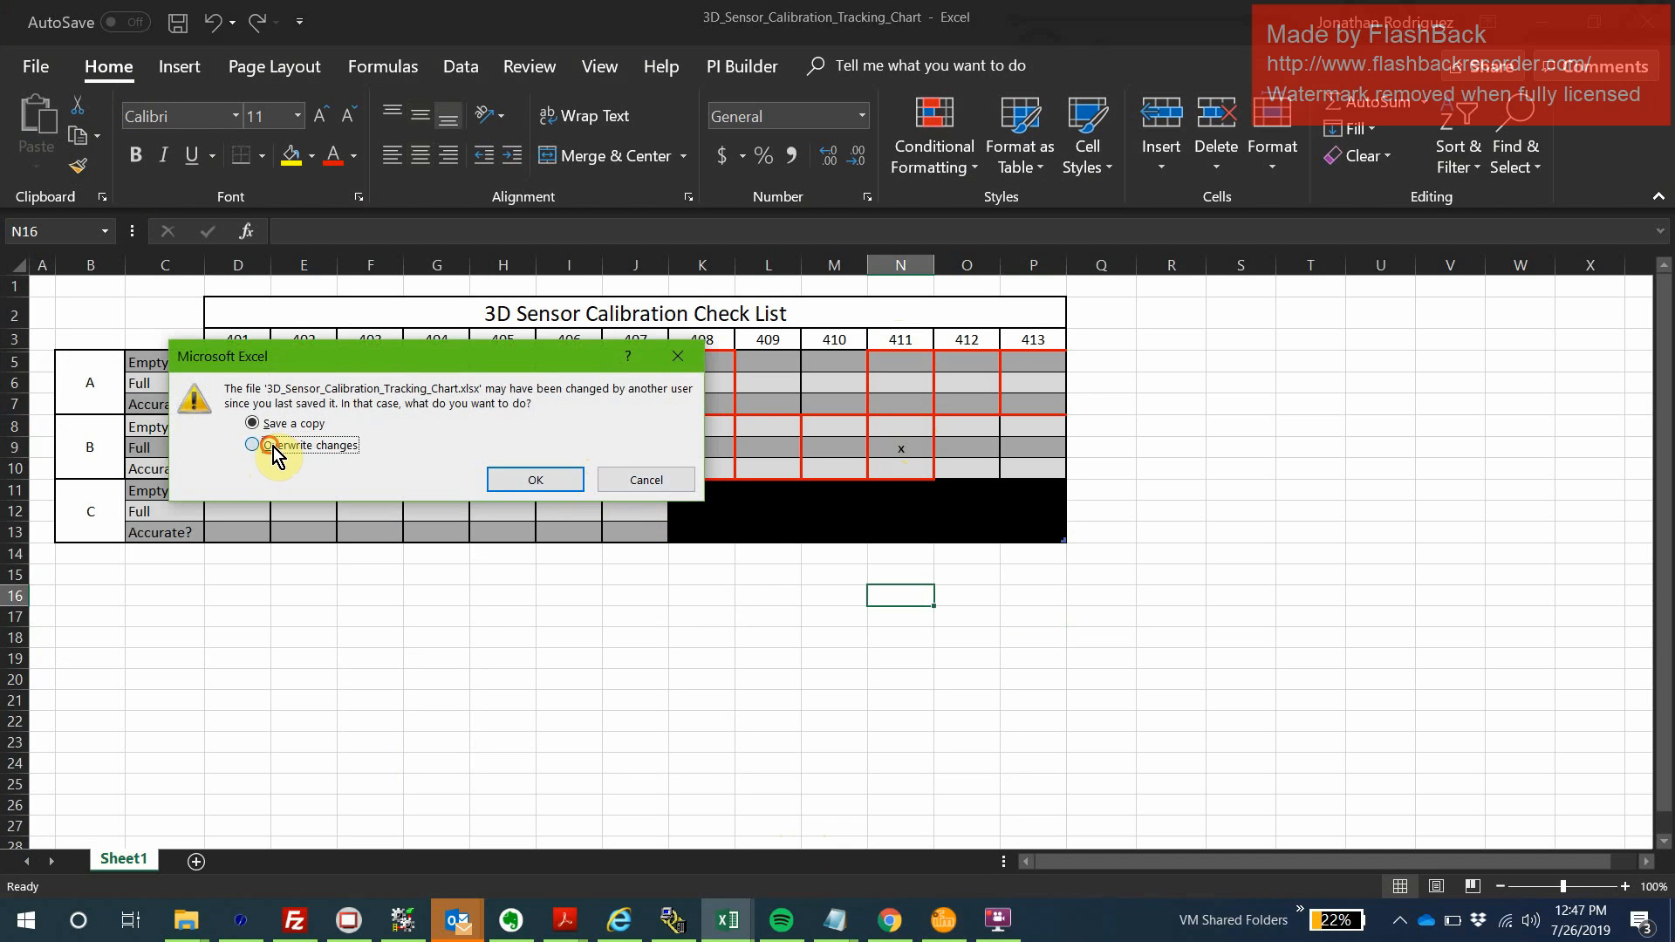
left_click(534, 478)
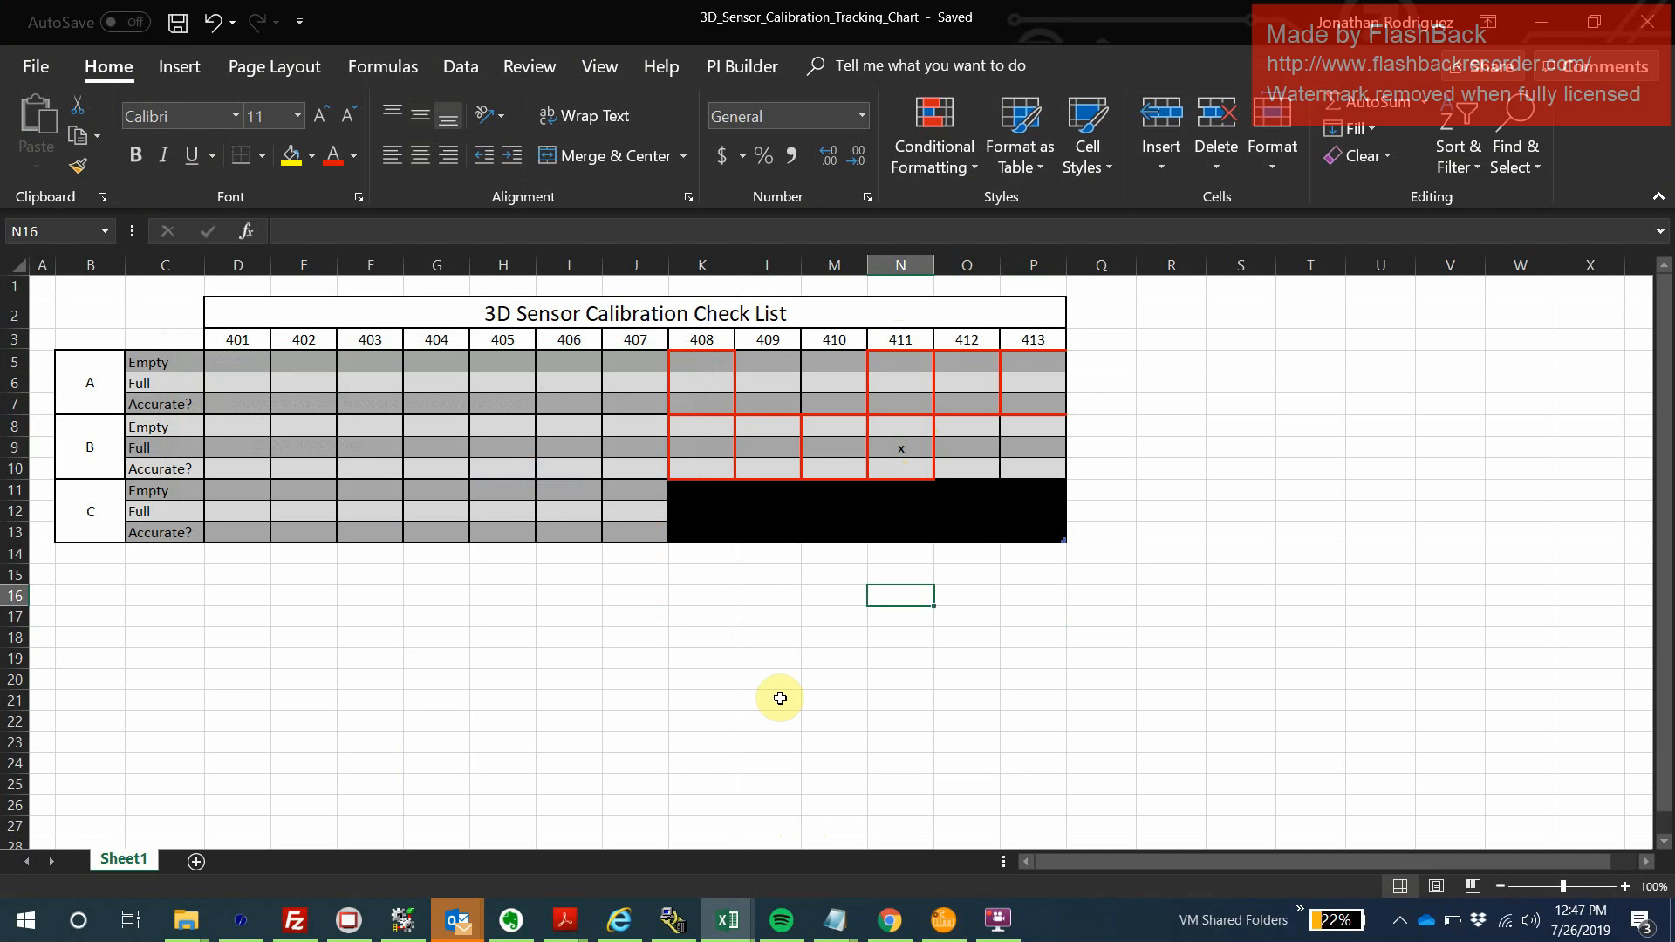
mouse_move(803, 649)
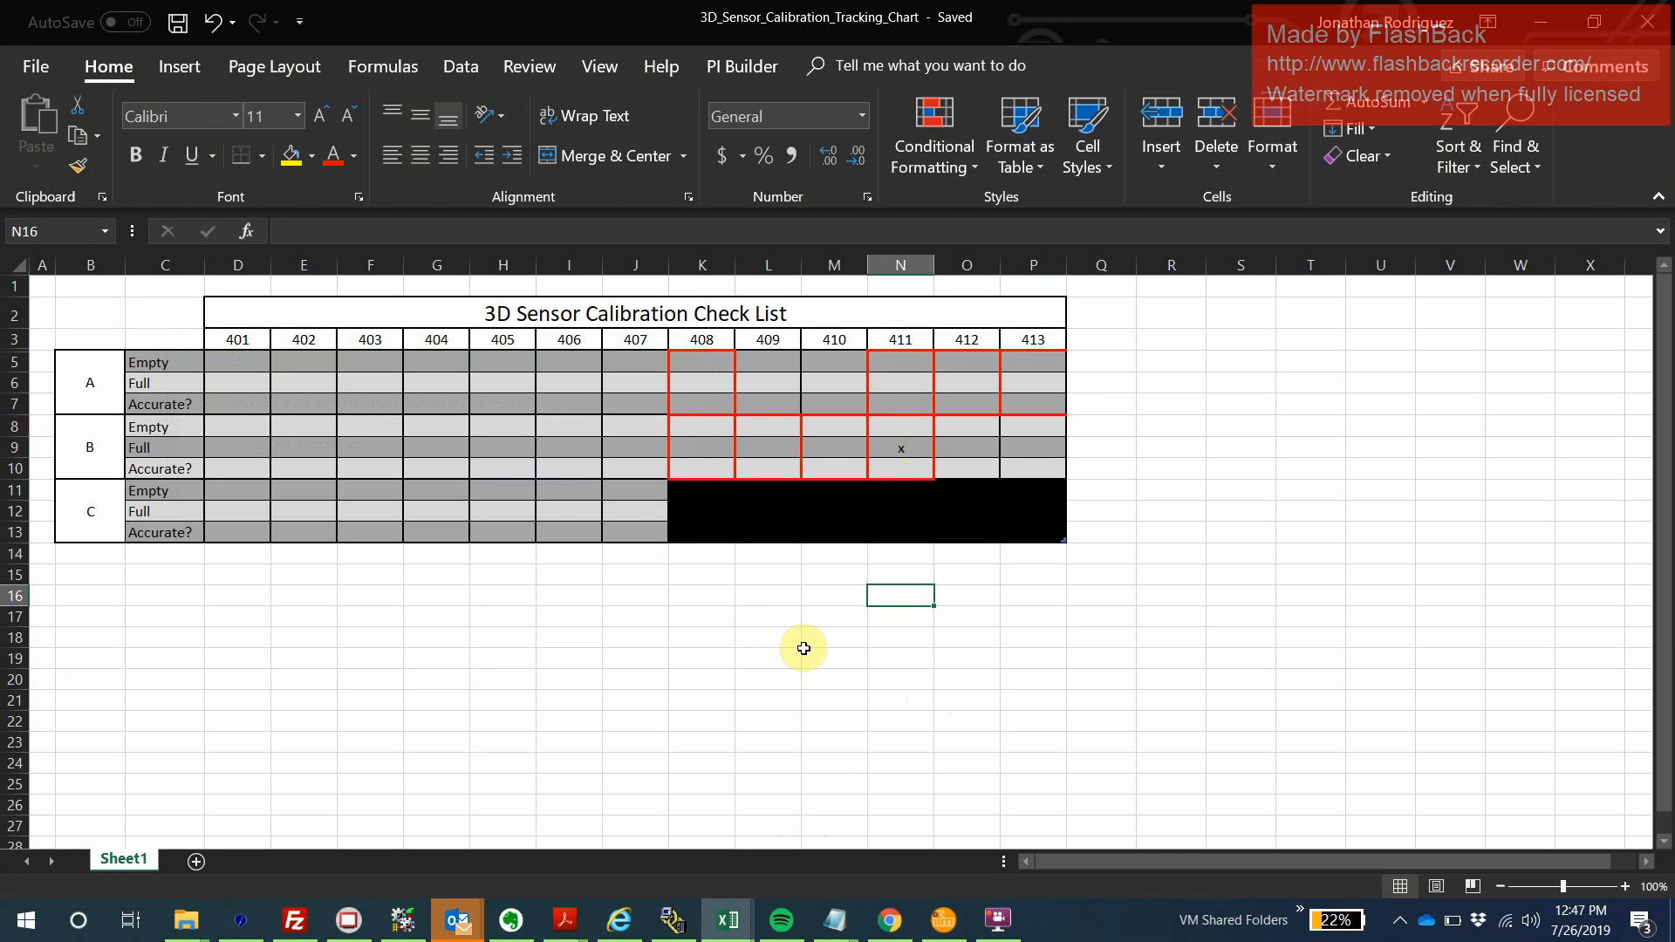
mouse_move(884, 577)
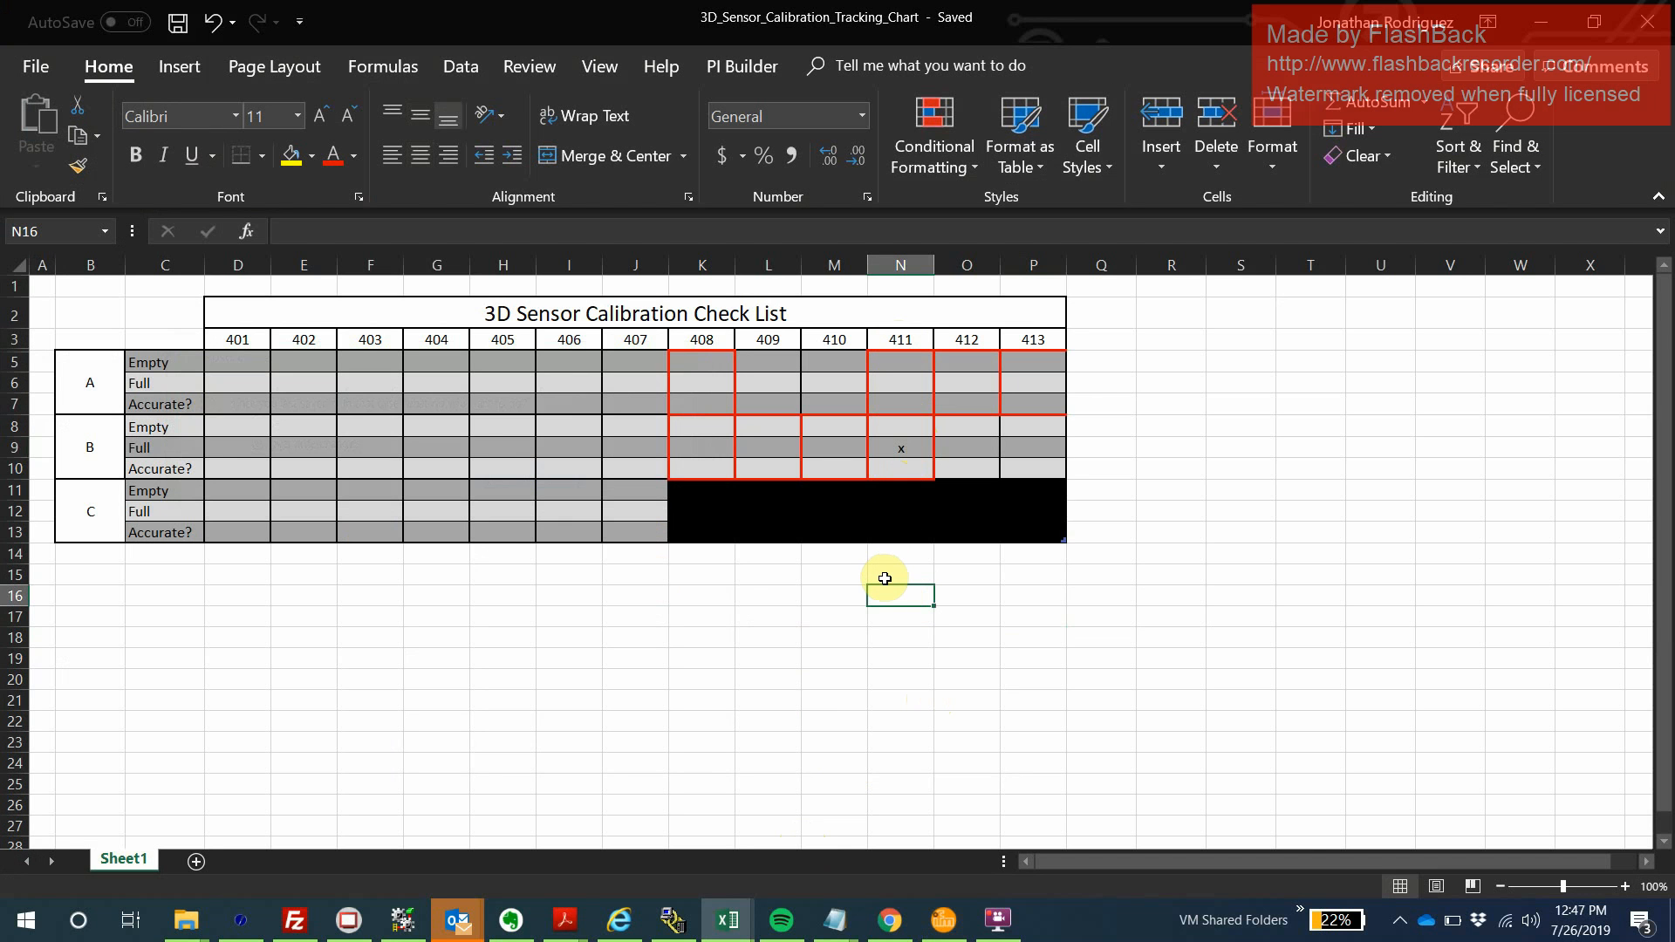